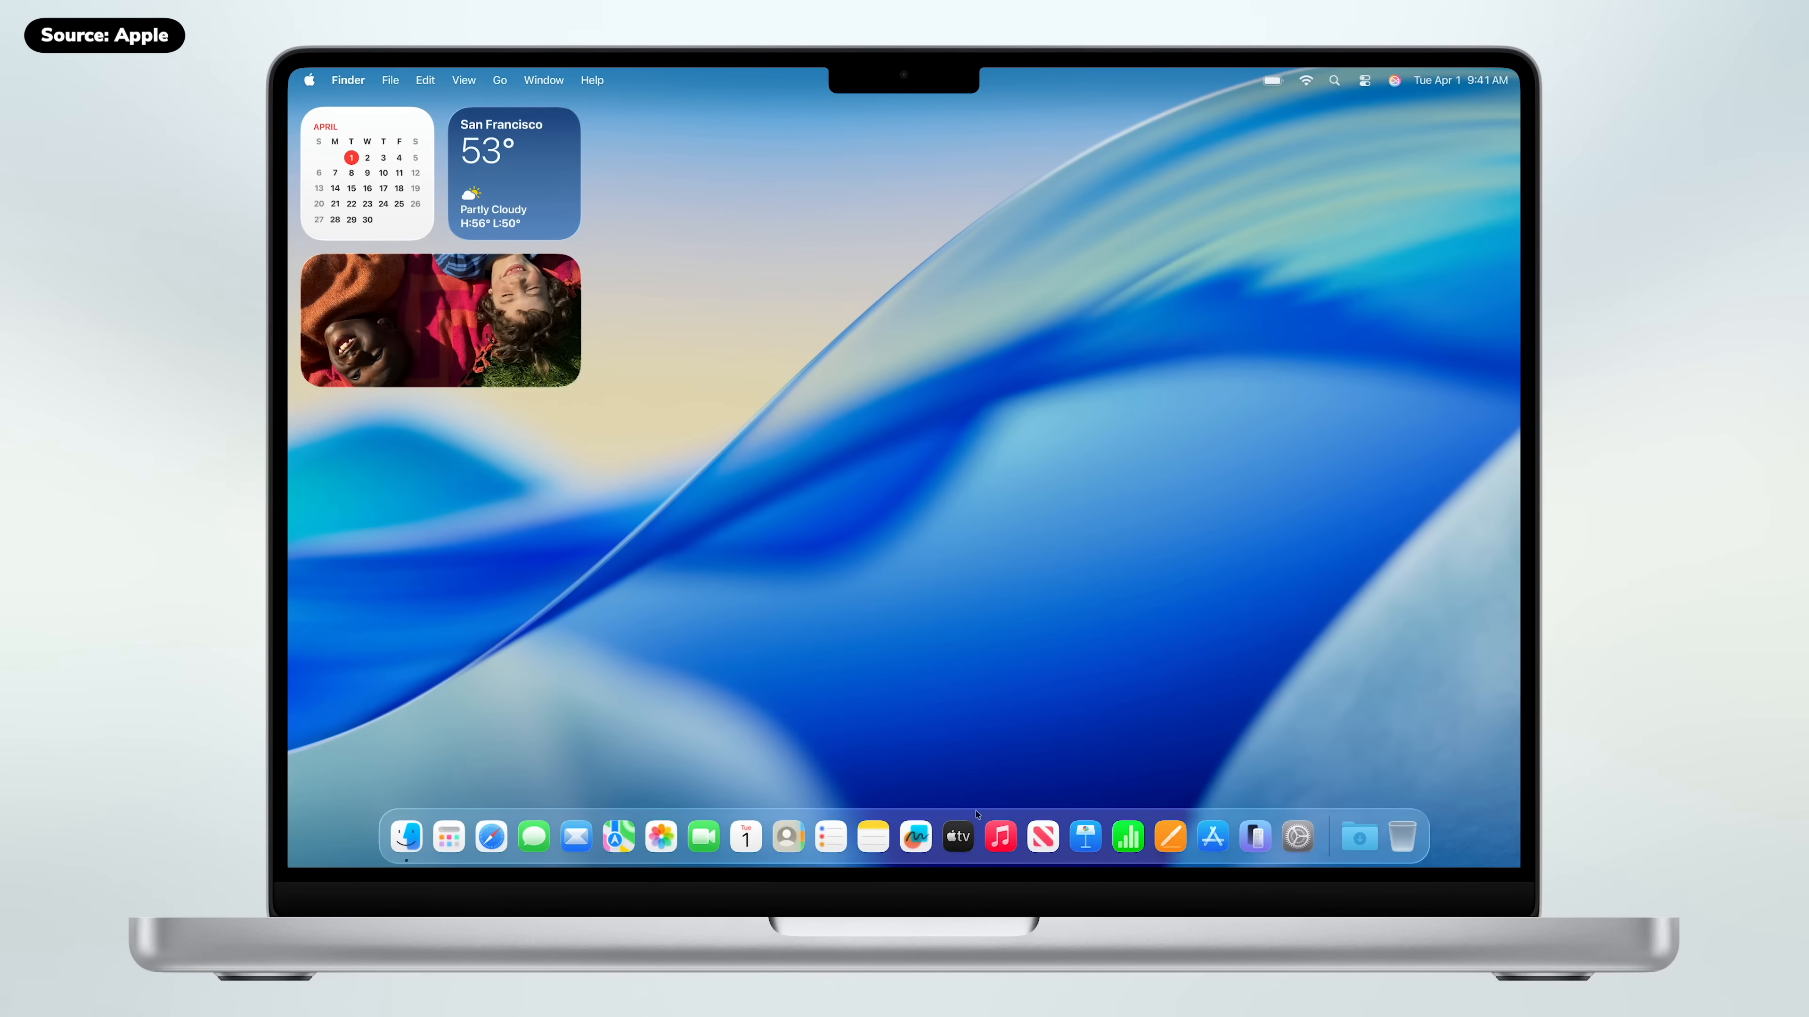
Show the Recents list in a Finder window and activate its search field.
{"action": "left_click", "coordinate": [998, 837]}
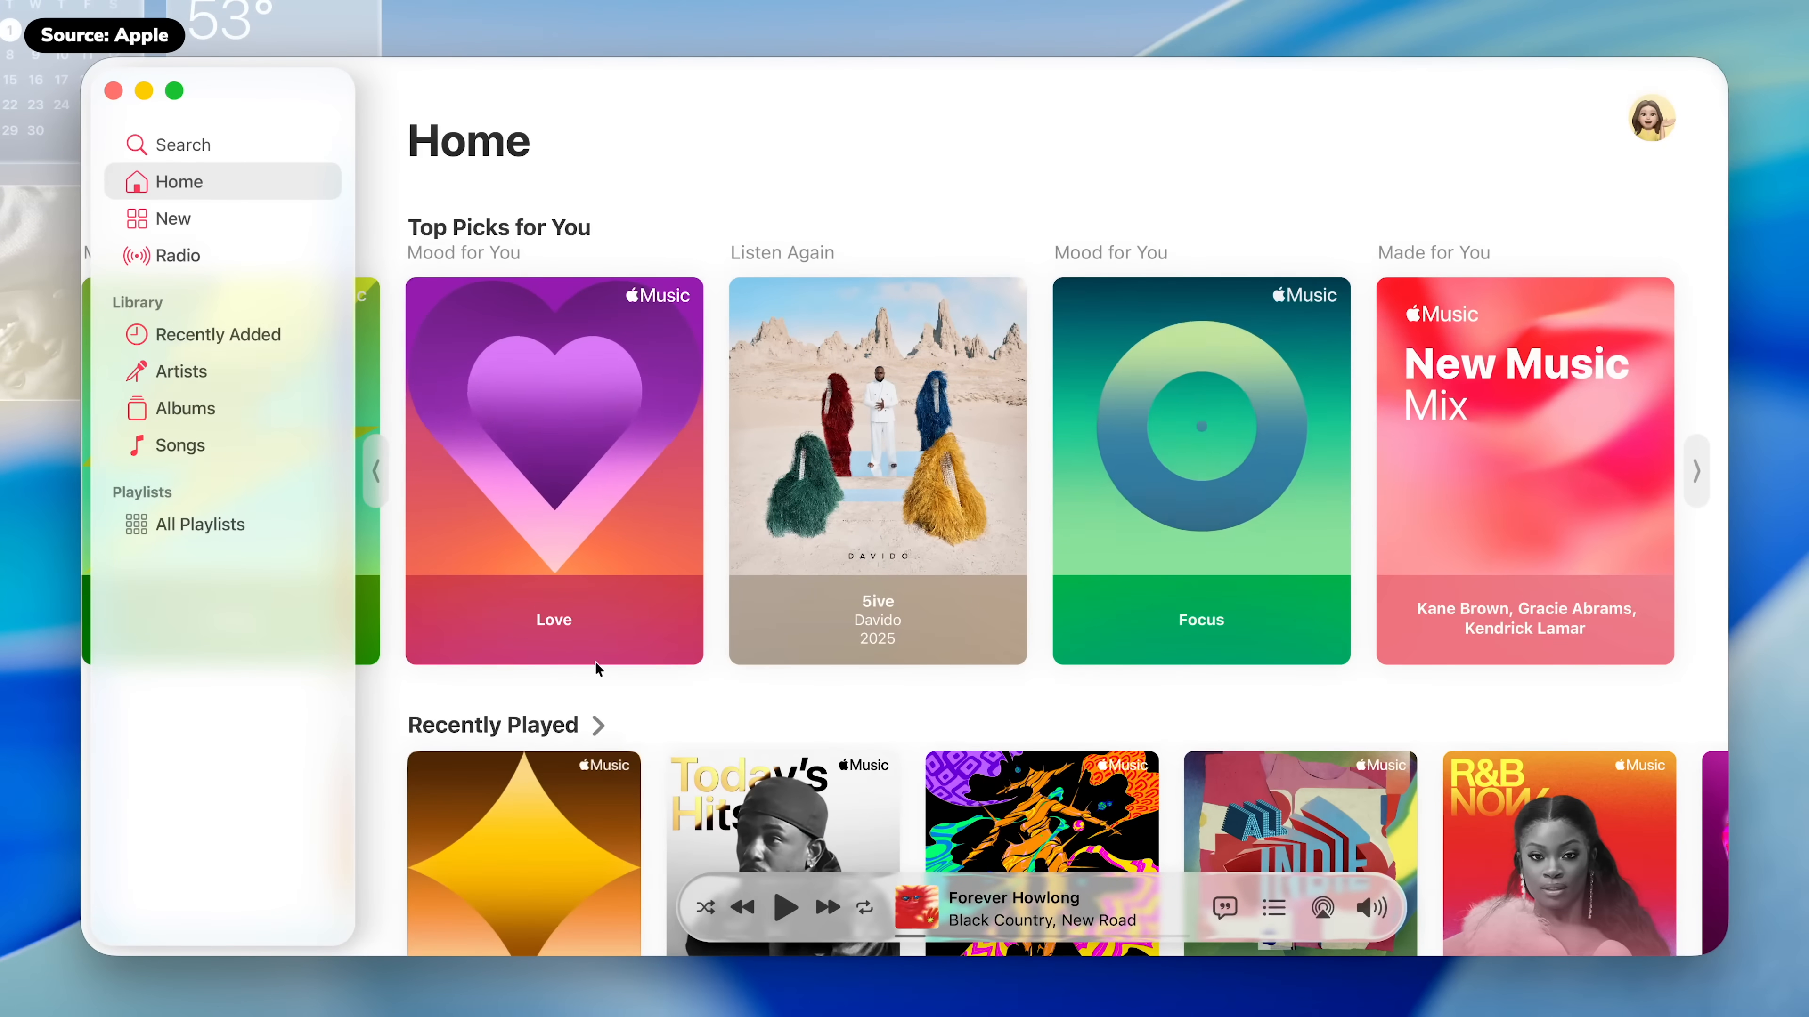
{"action": "scroll", "scroll_direction": "down", "scroll_amount": 3}
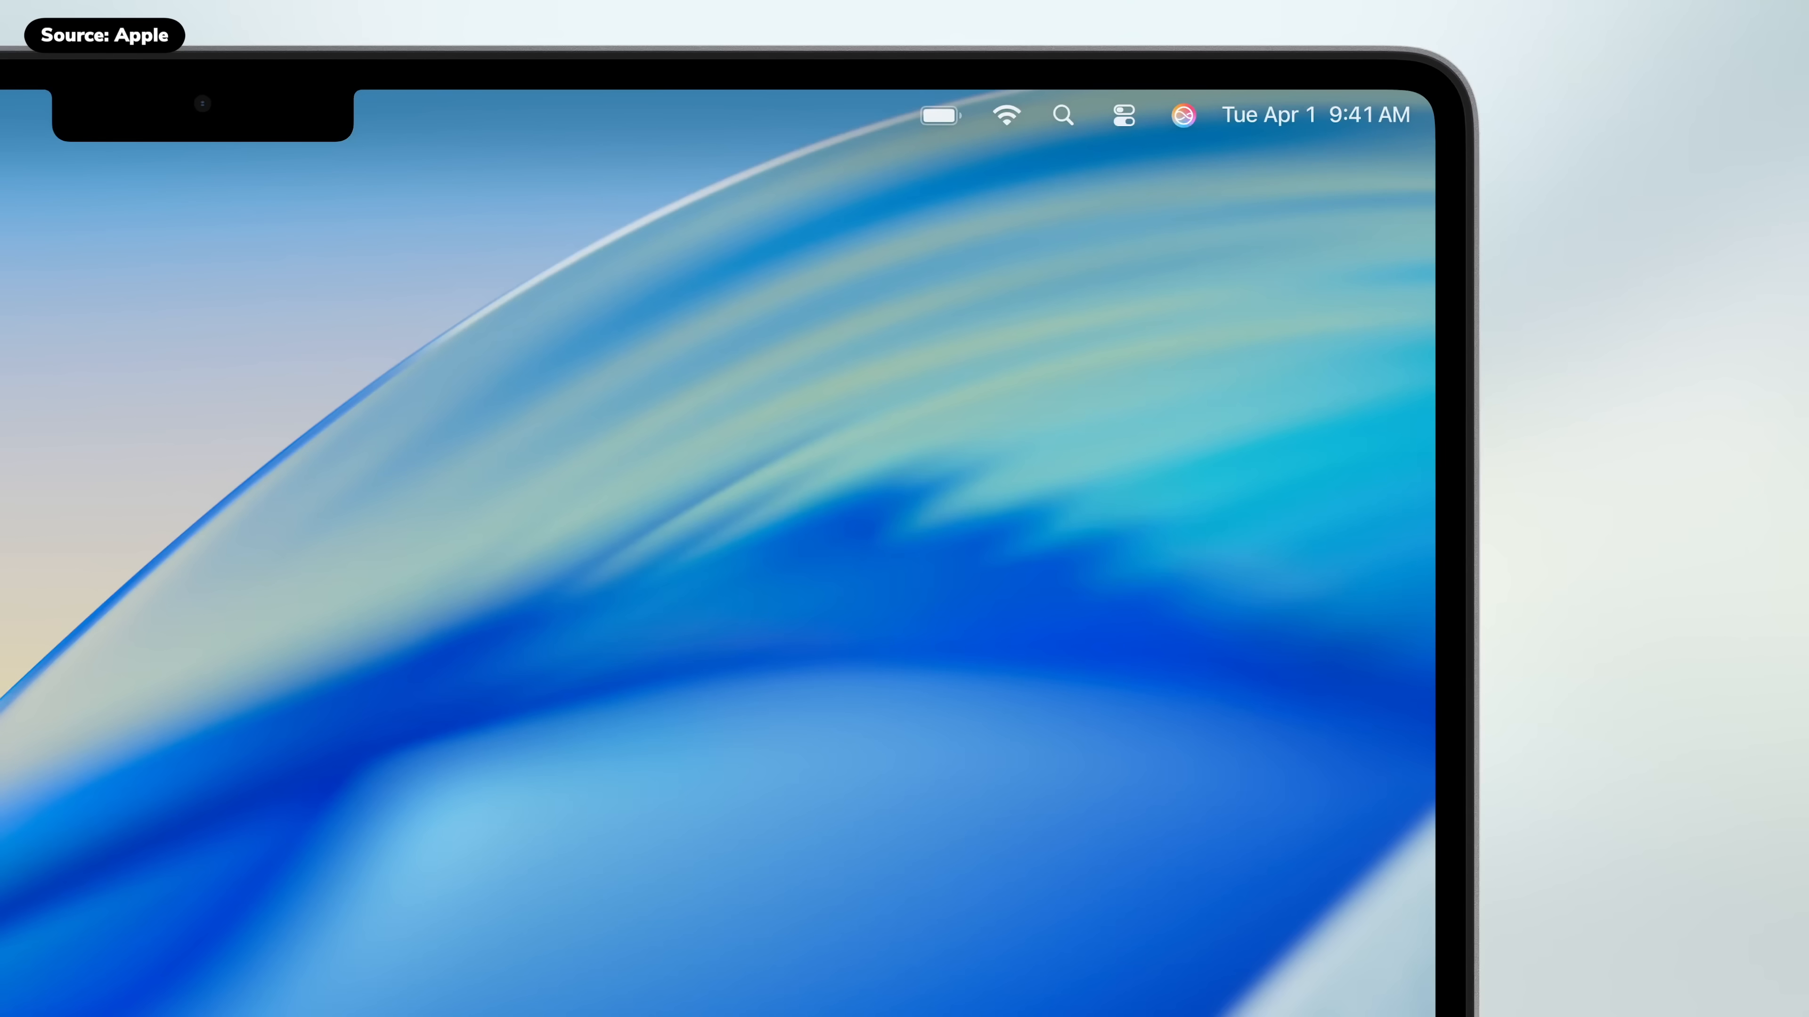
{"action": "left_click", "coordinate": [1122, 114]}
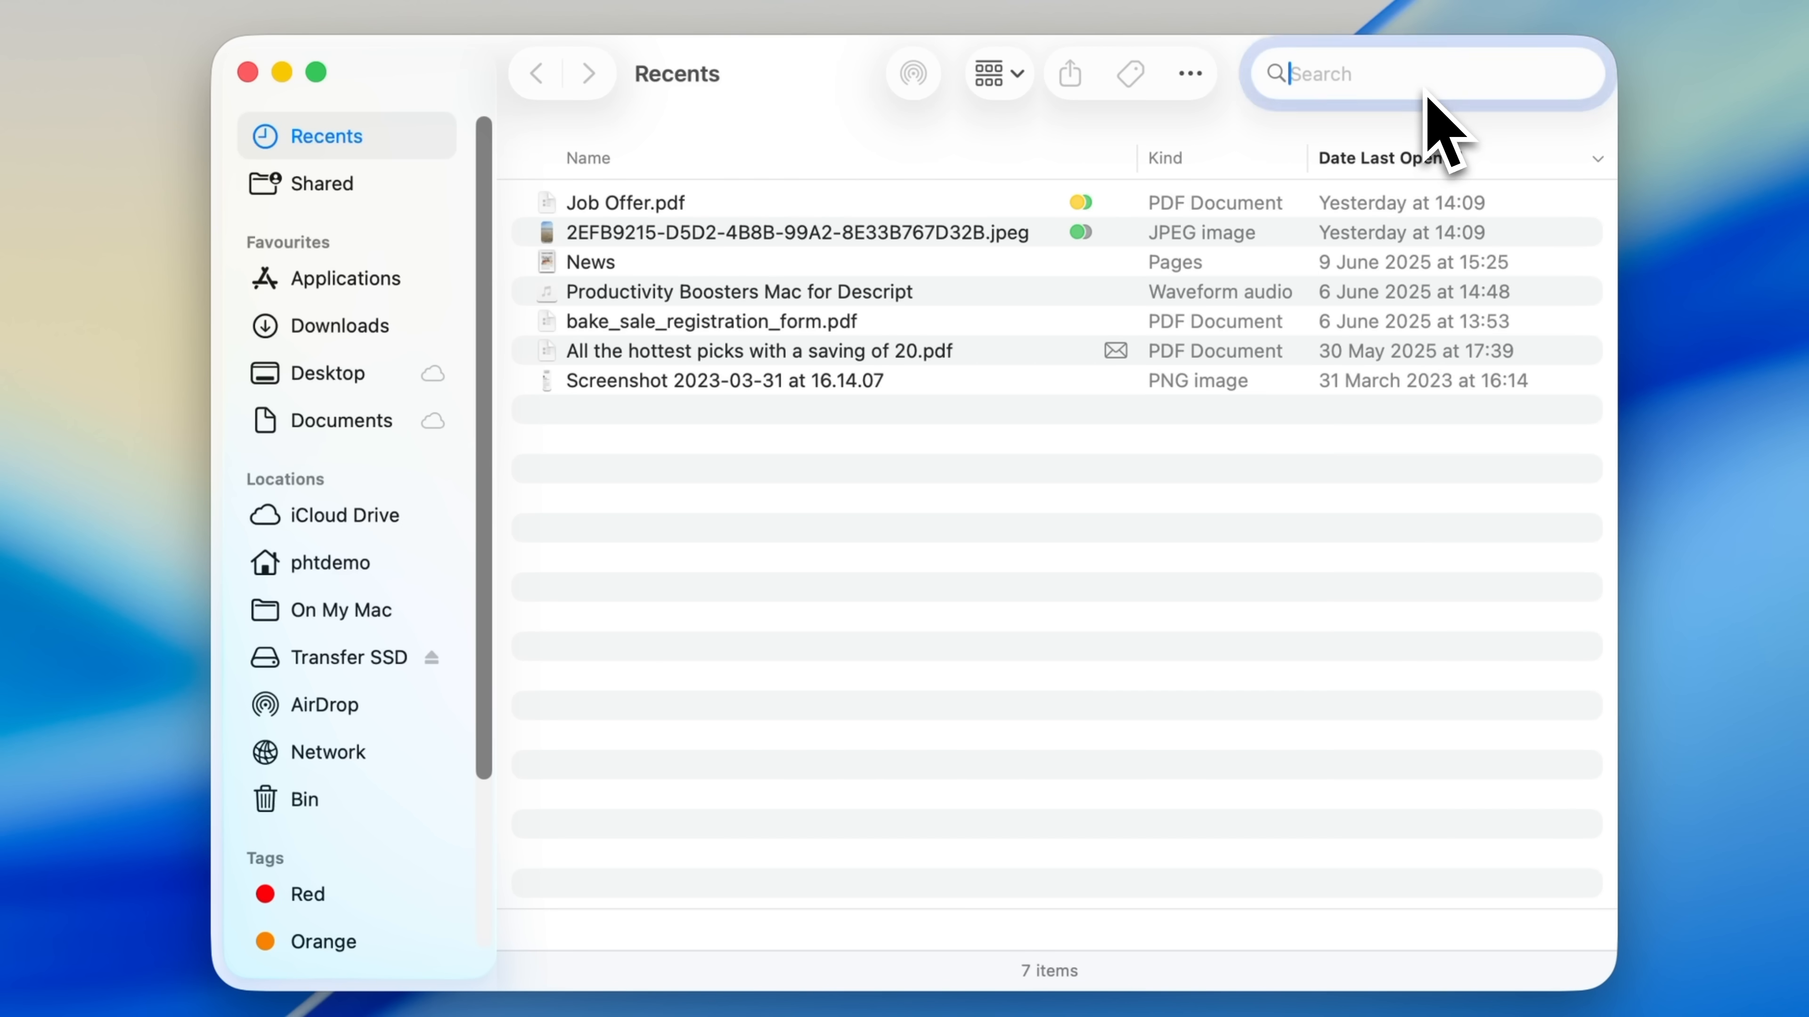
Close the Finder window and check the Control Centre menu bar icon.
{"action": "left_click", "coordinate": [1189, 73]}
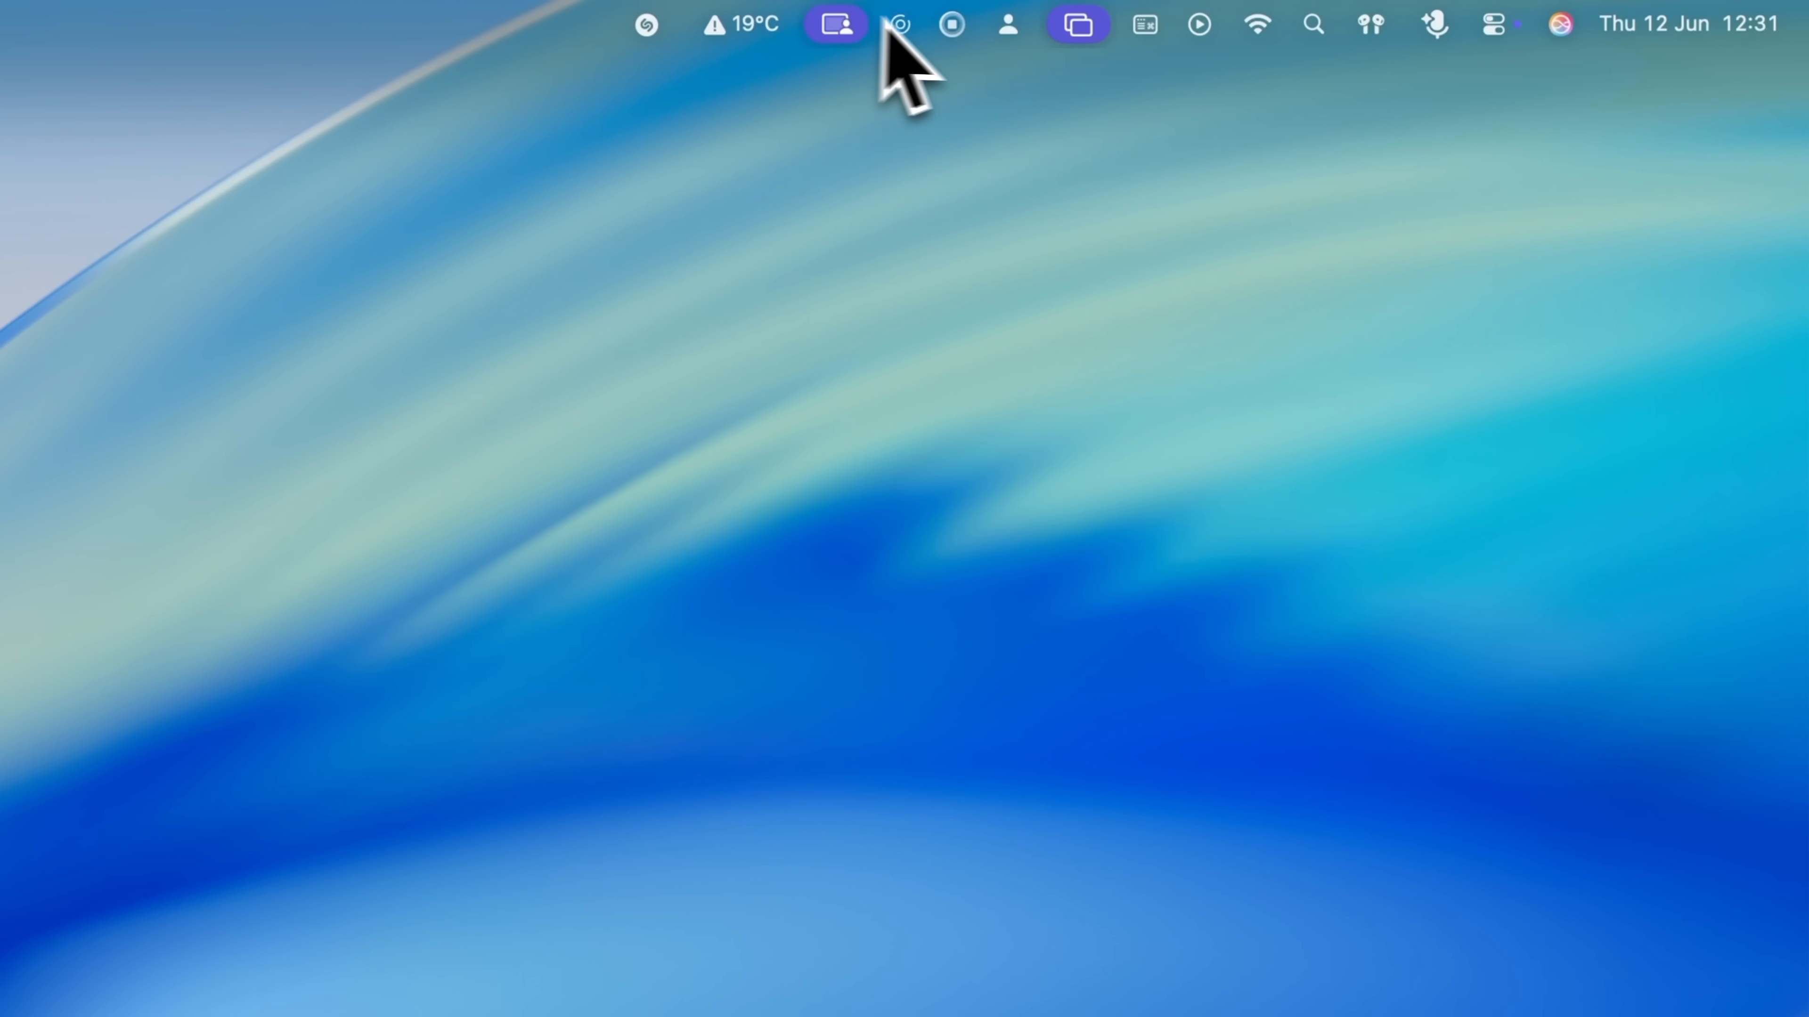
{"action": "mouse_move", "coordinate": [1511, 63]}
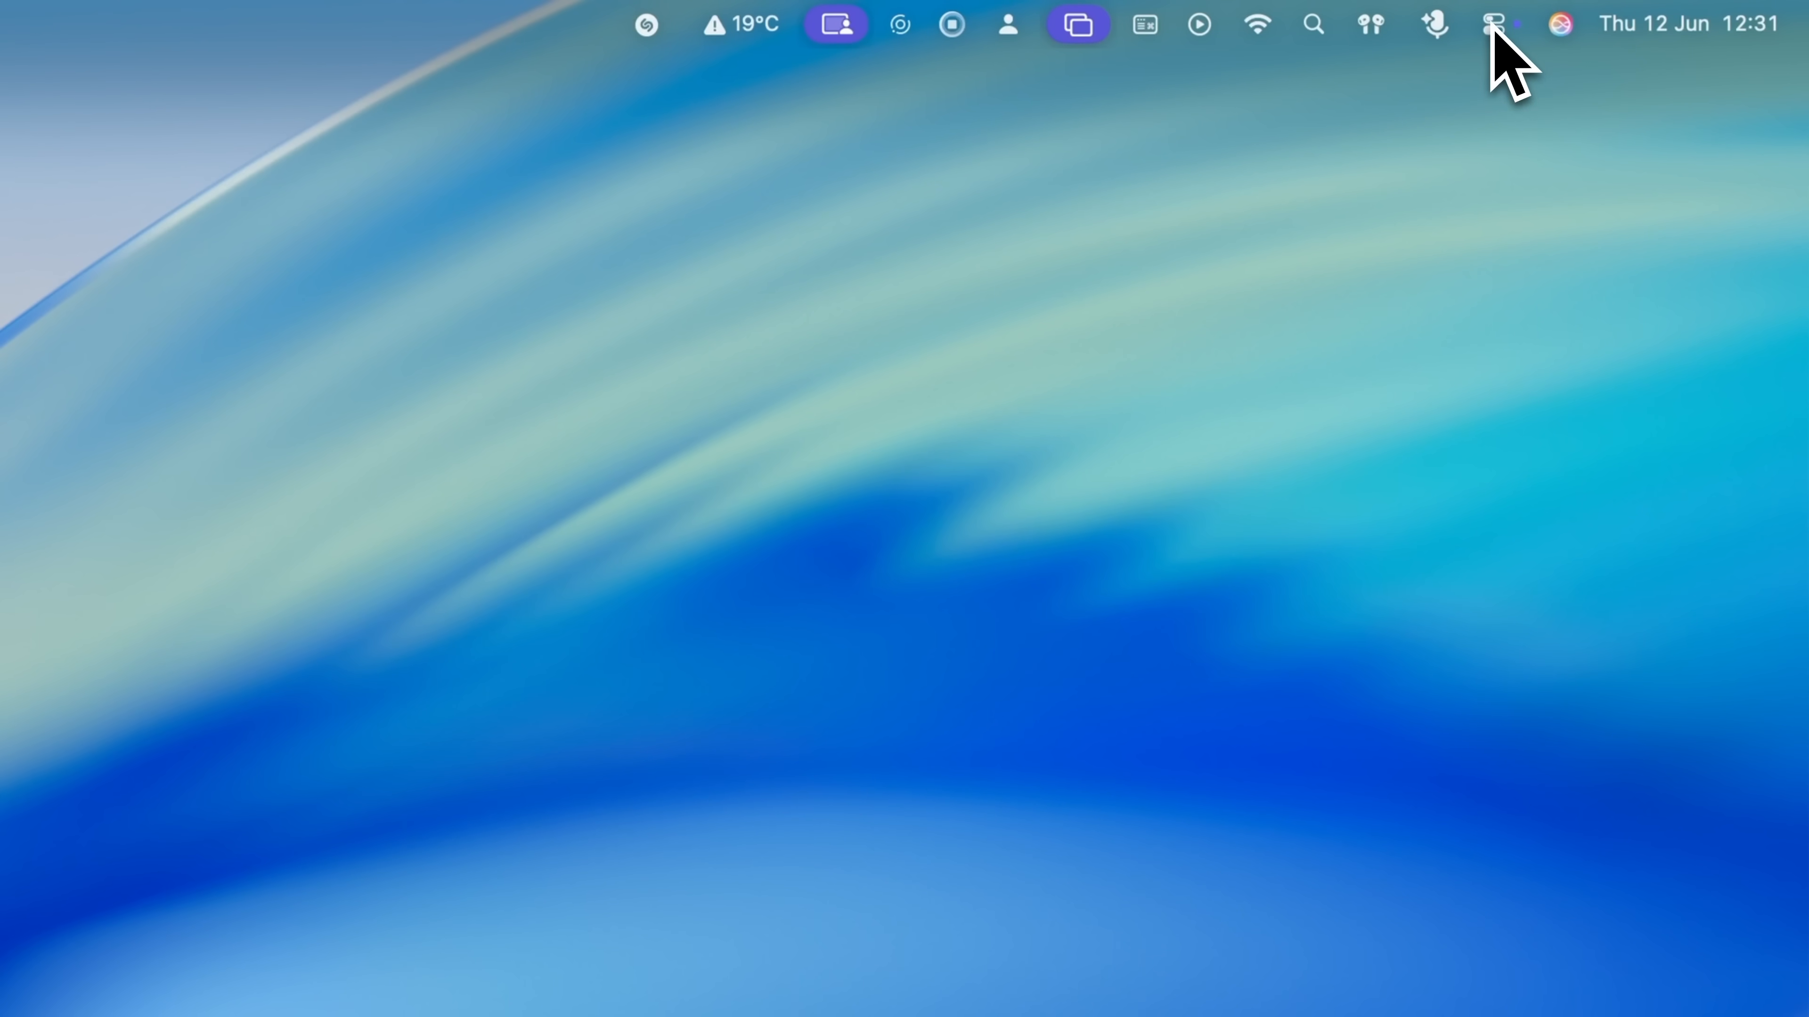
{"action": "mouse_move", "coordinate": [1516, 87]}
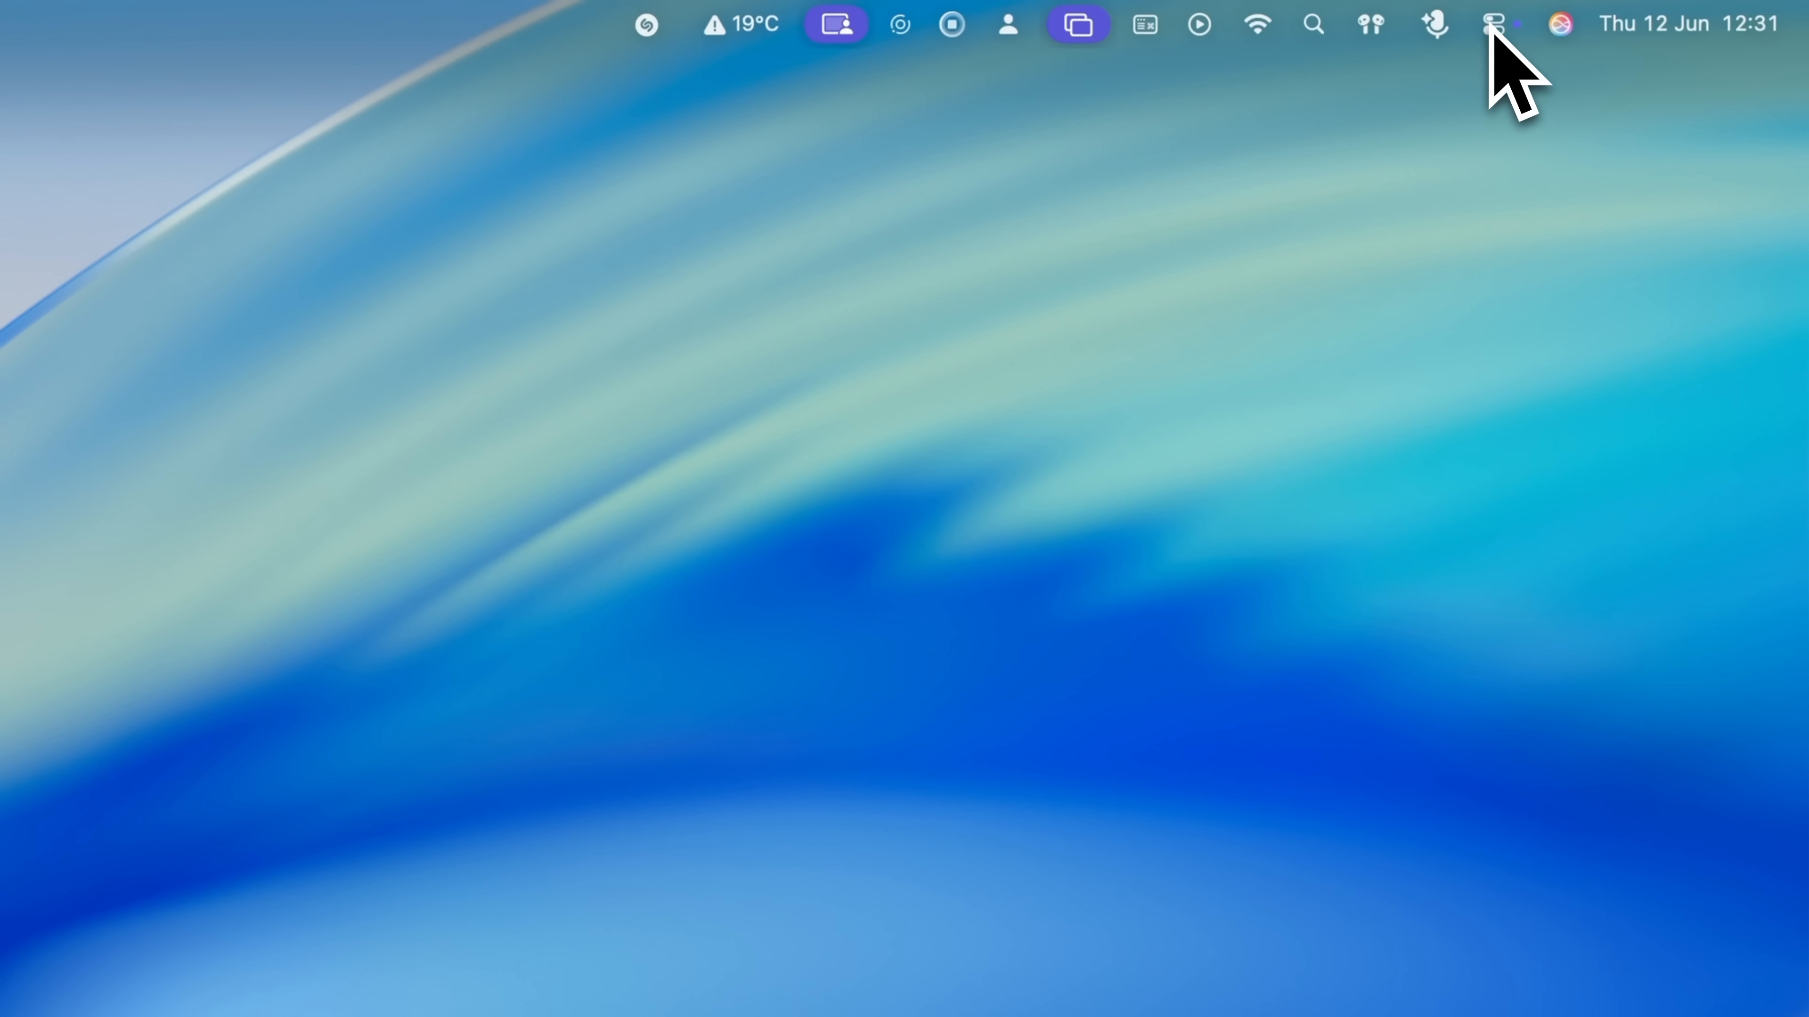
{"action": "left_click", "coordinate": [1370, 23]}
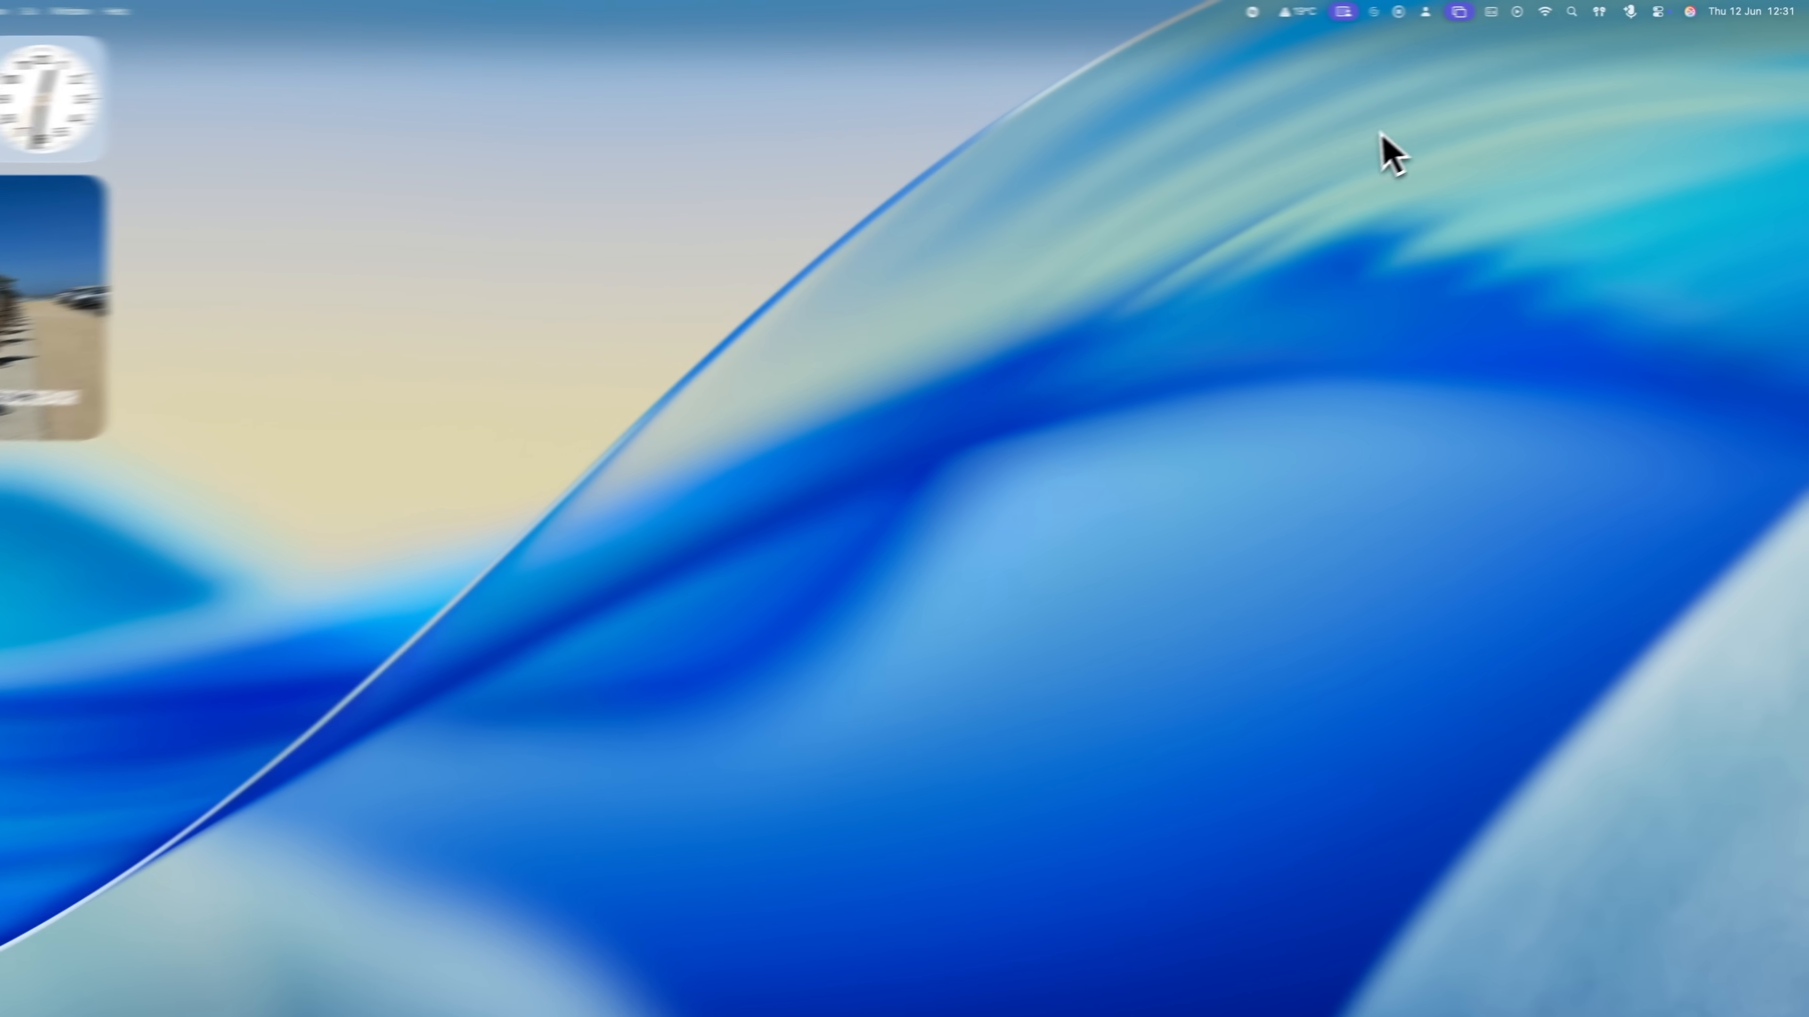
{"action": "left_click", "coordinate": [307, 983]}
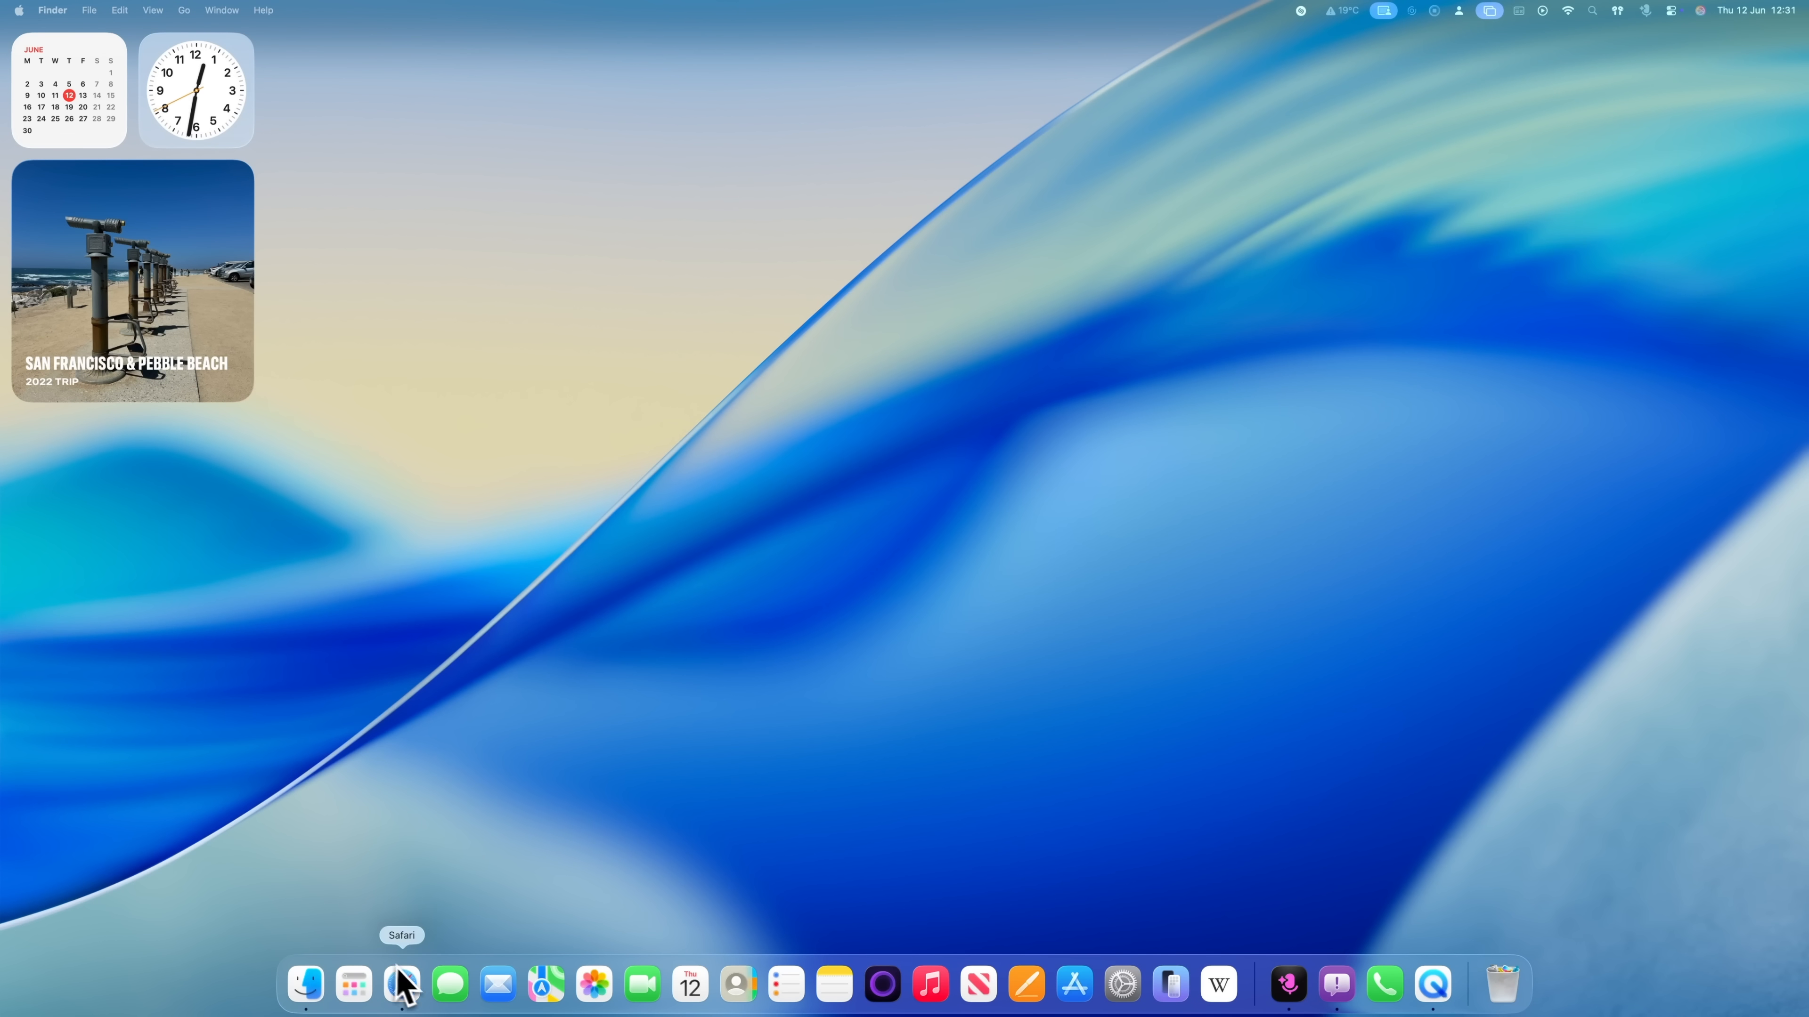
Launch Safari from the Dock, then quit it via Safari > Quit Safari.
{"action": "left_click", "coordinate": [401, 984]}
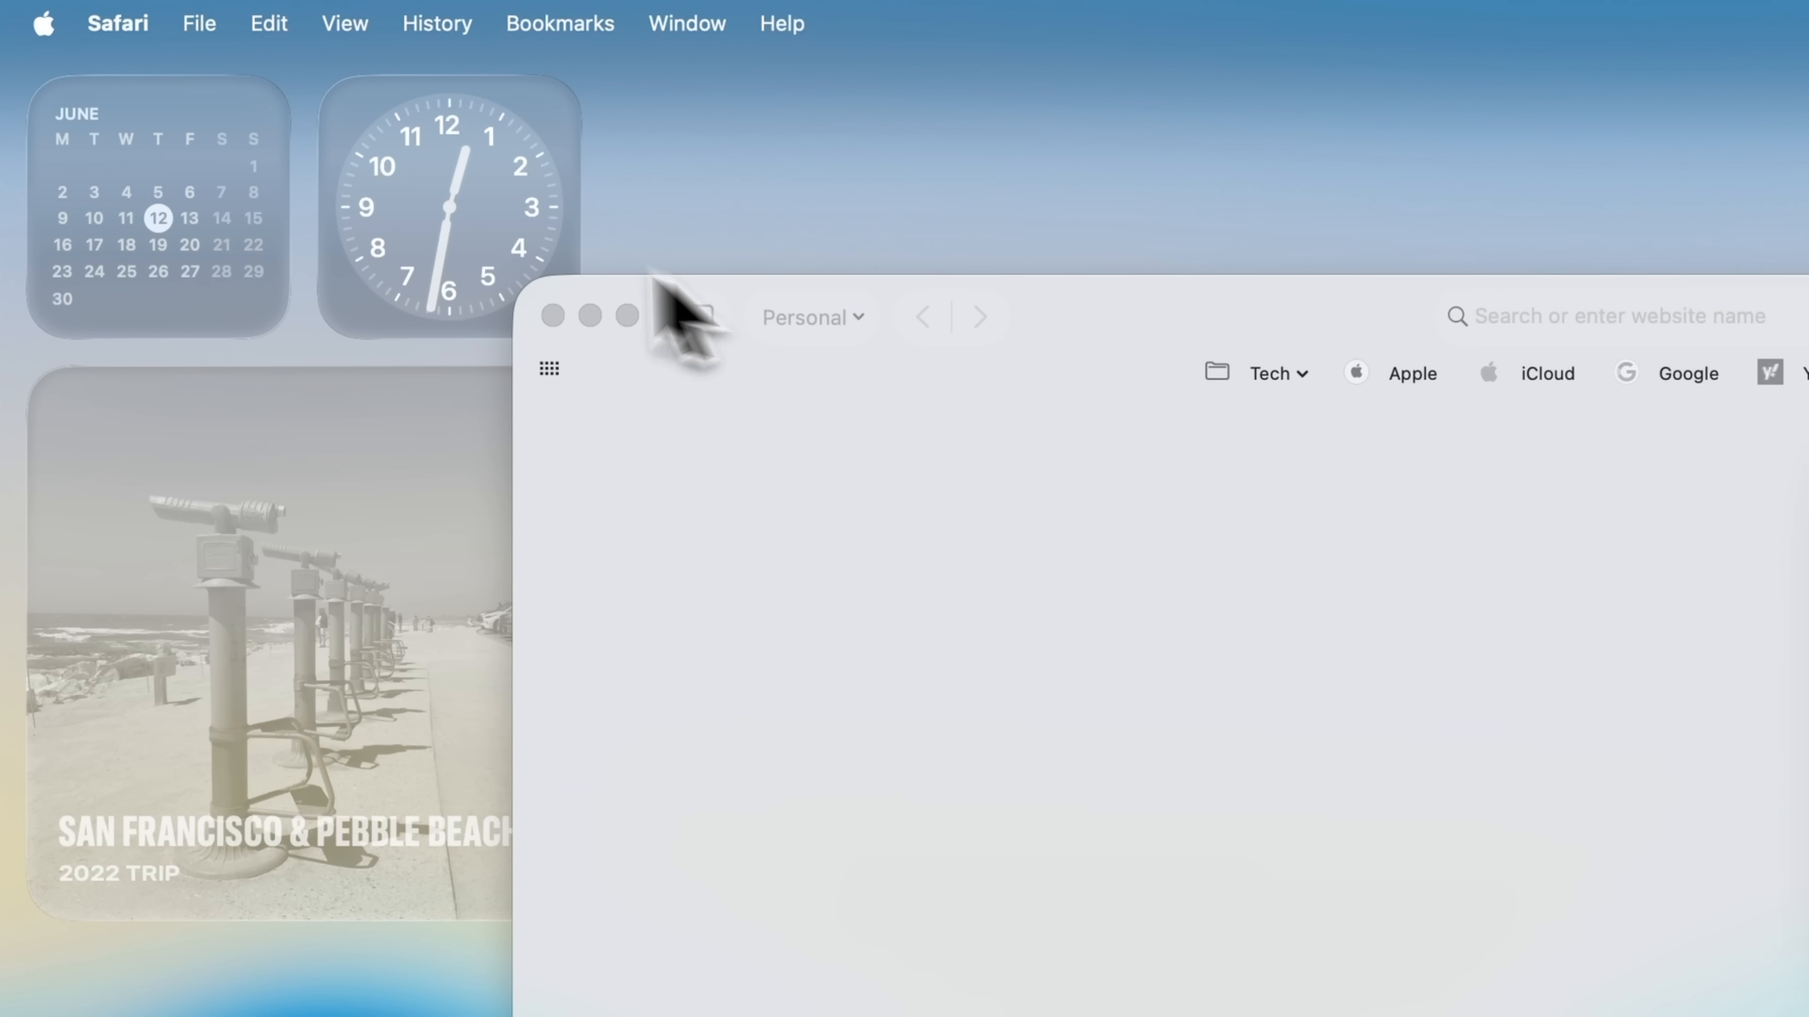
{"action": "left_click", "coordinate": [117, 23]}
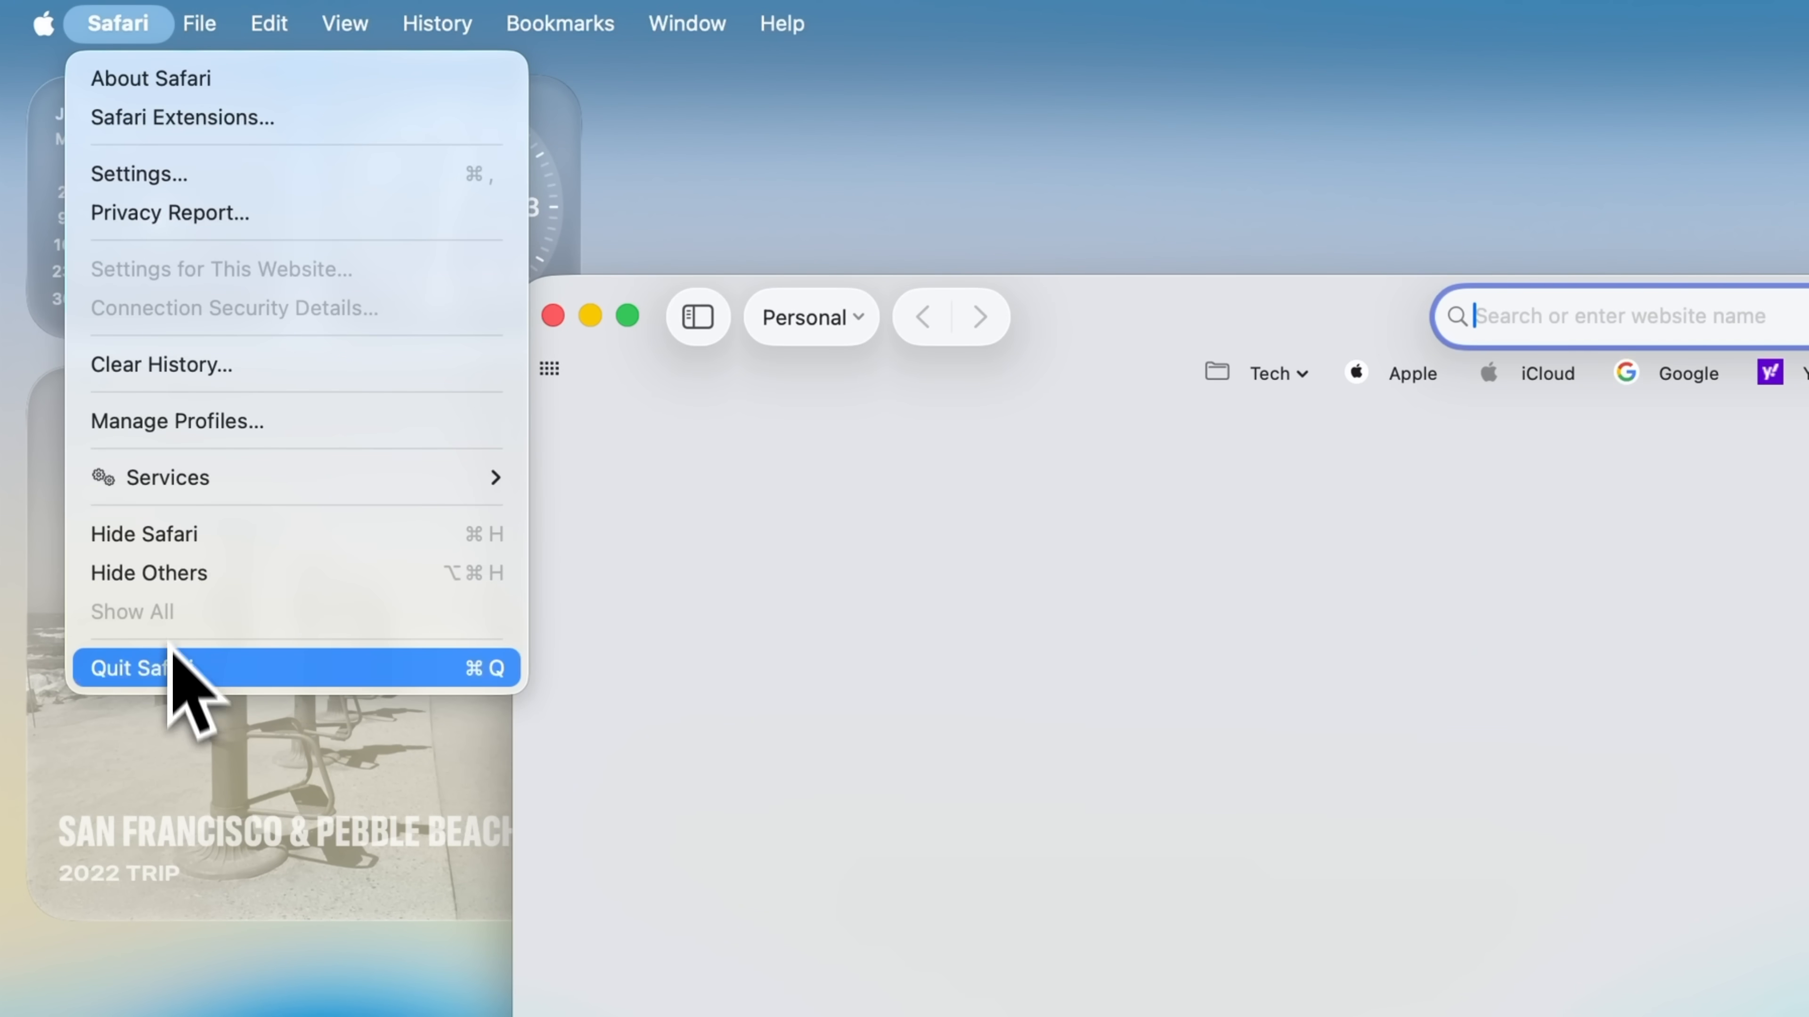
{"action": "left_click", "coordinate": [150, 668]}
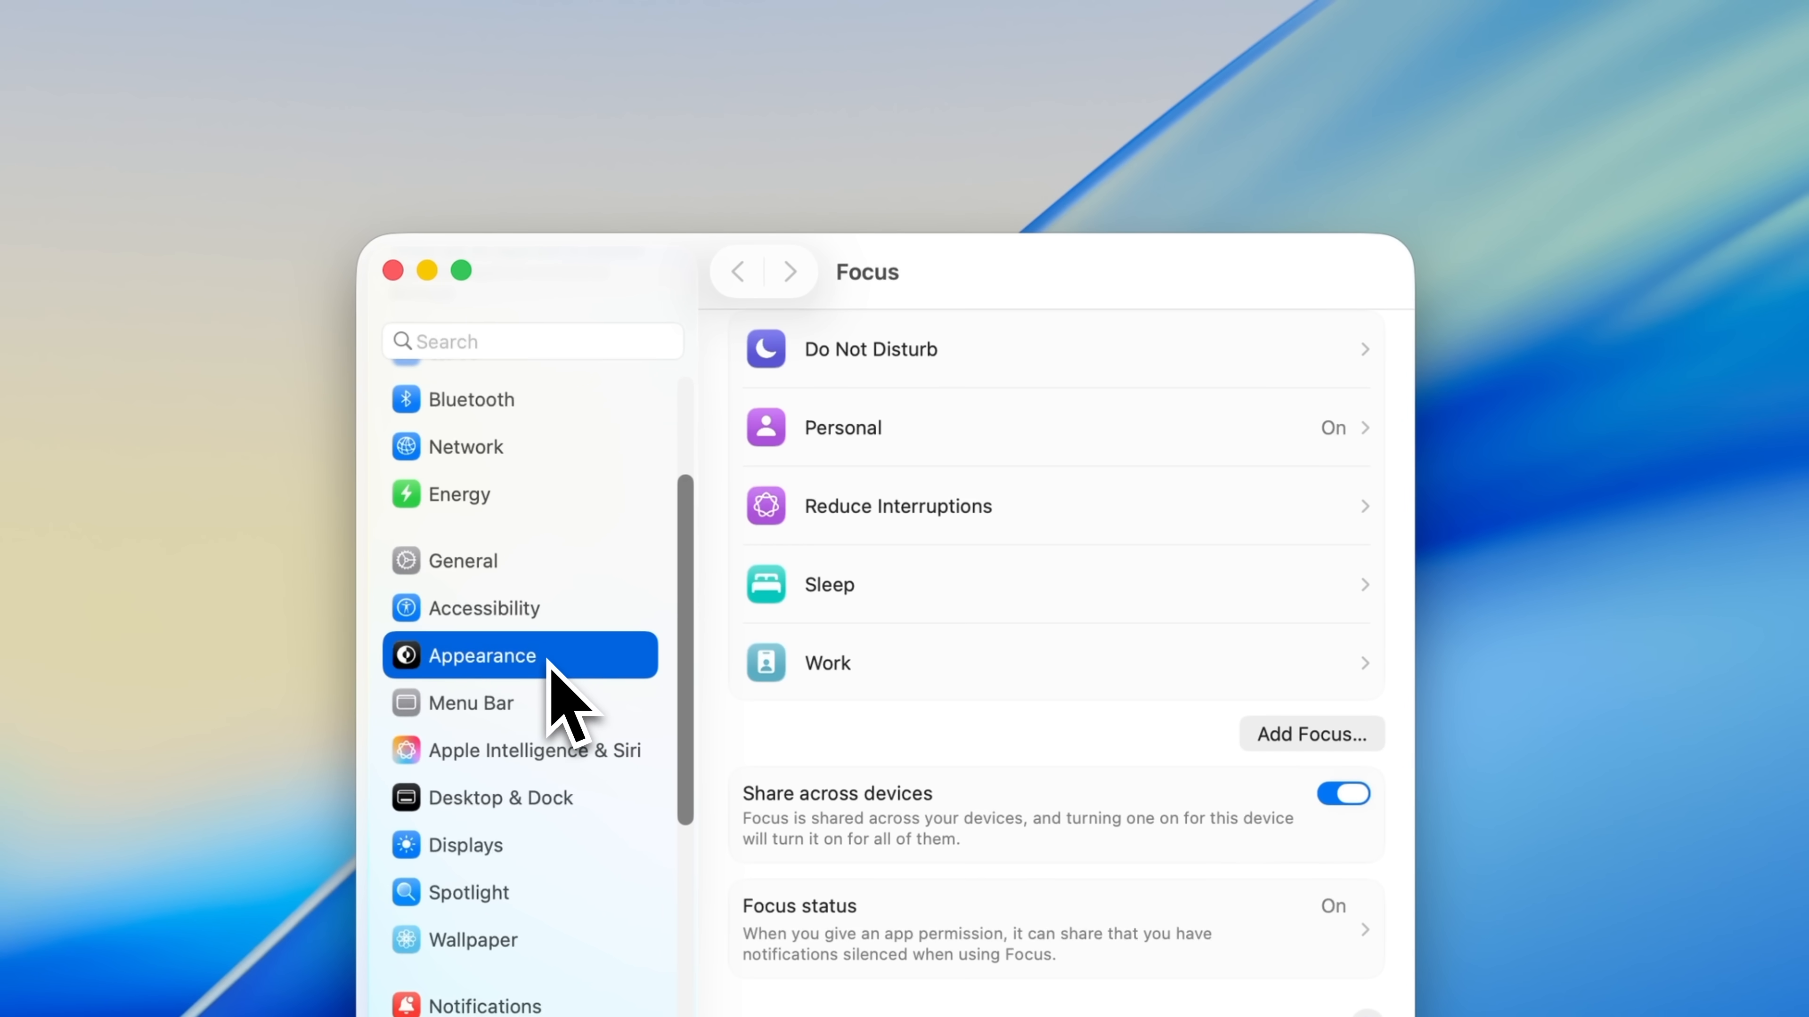
Show the Appearance page in System Settings before closing the window.
{"action": "left_click", "coordinate": [483, 656]}
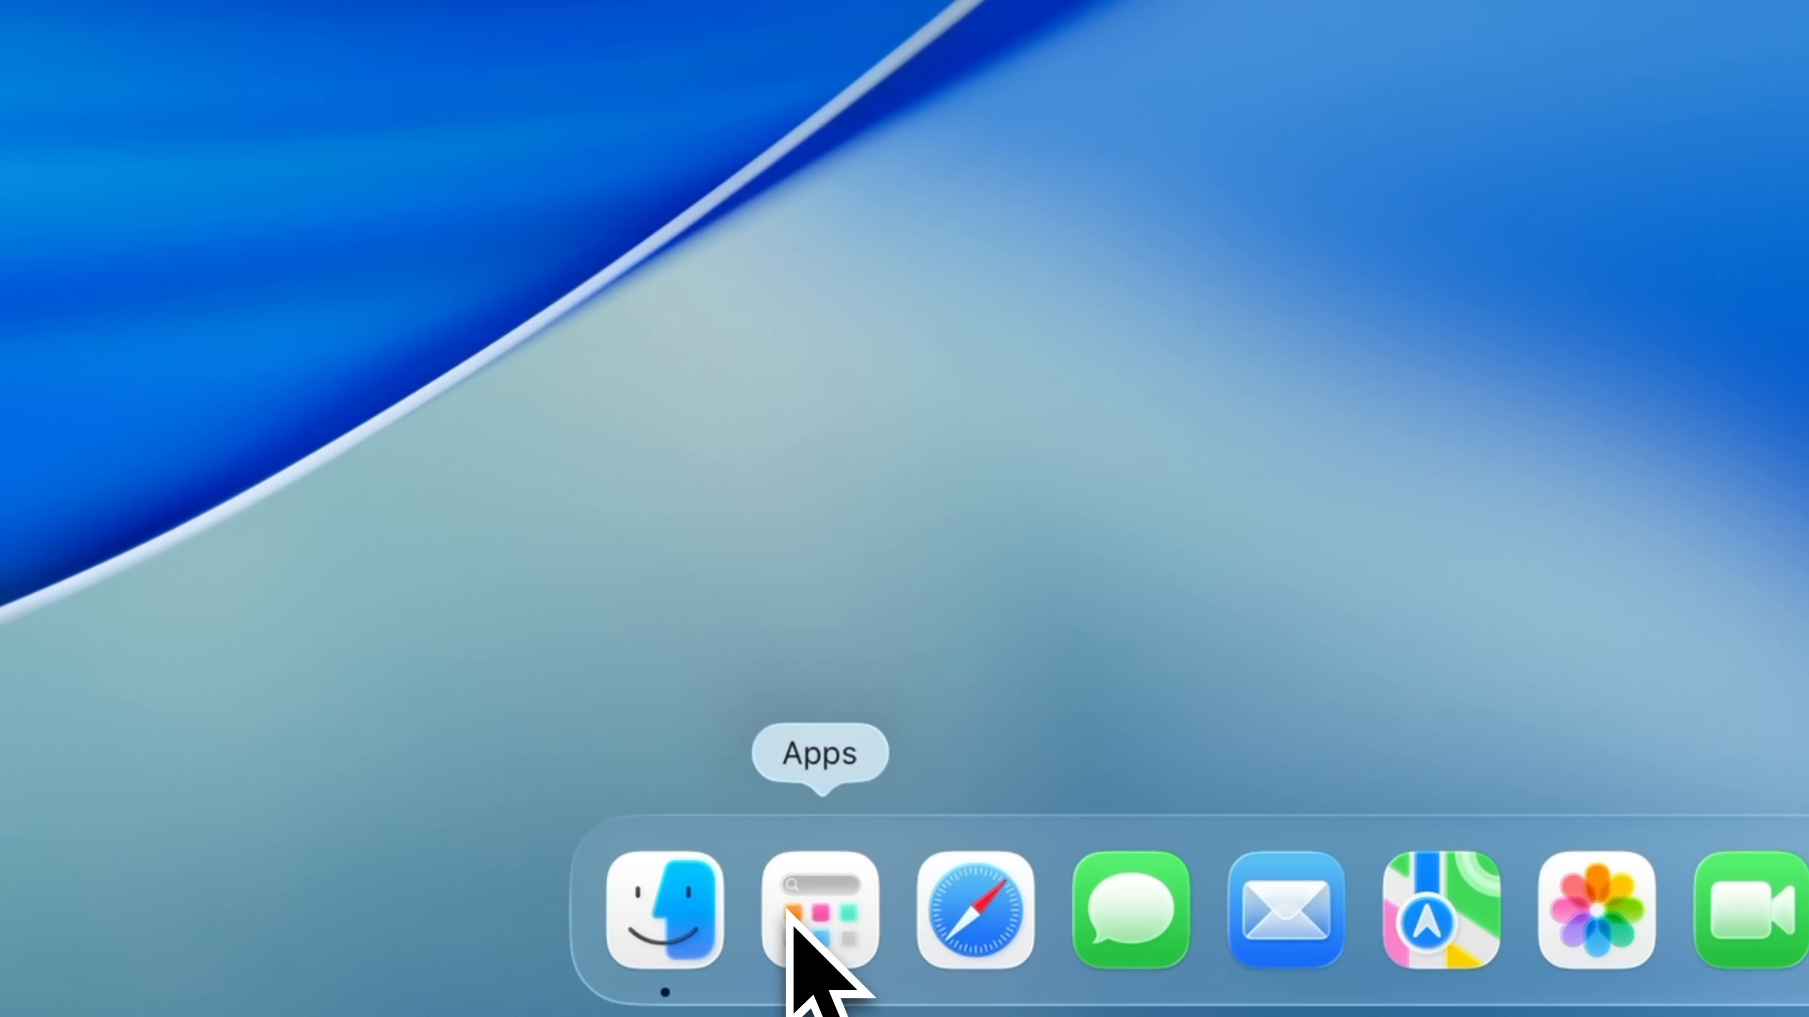
Bring up the Apps launcher and expand then collapse its Suggestions section.
{"action": "left_click", "coordinate": [819, 910]}
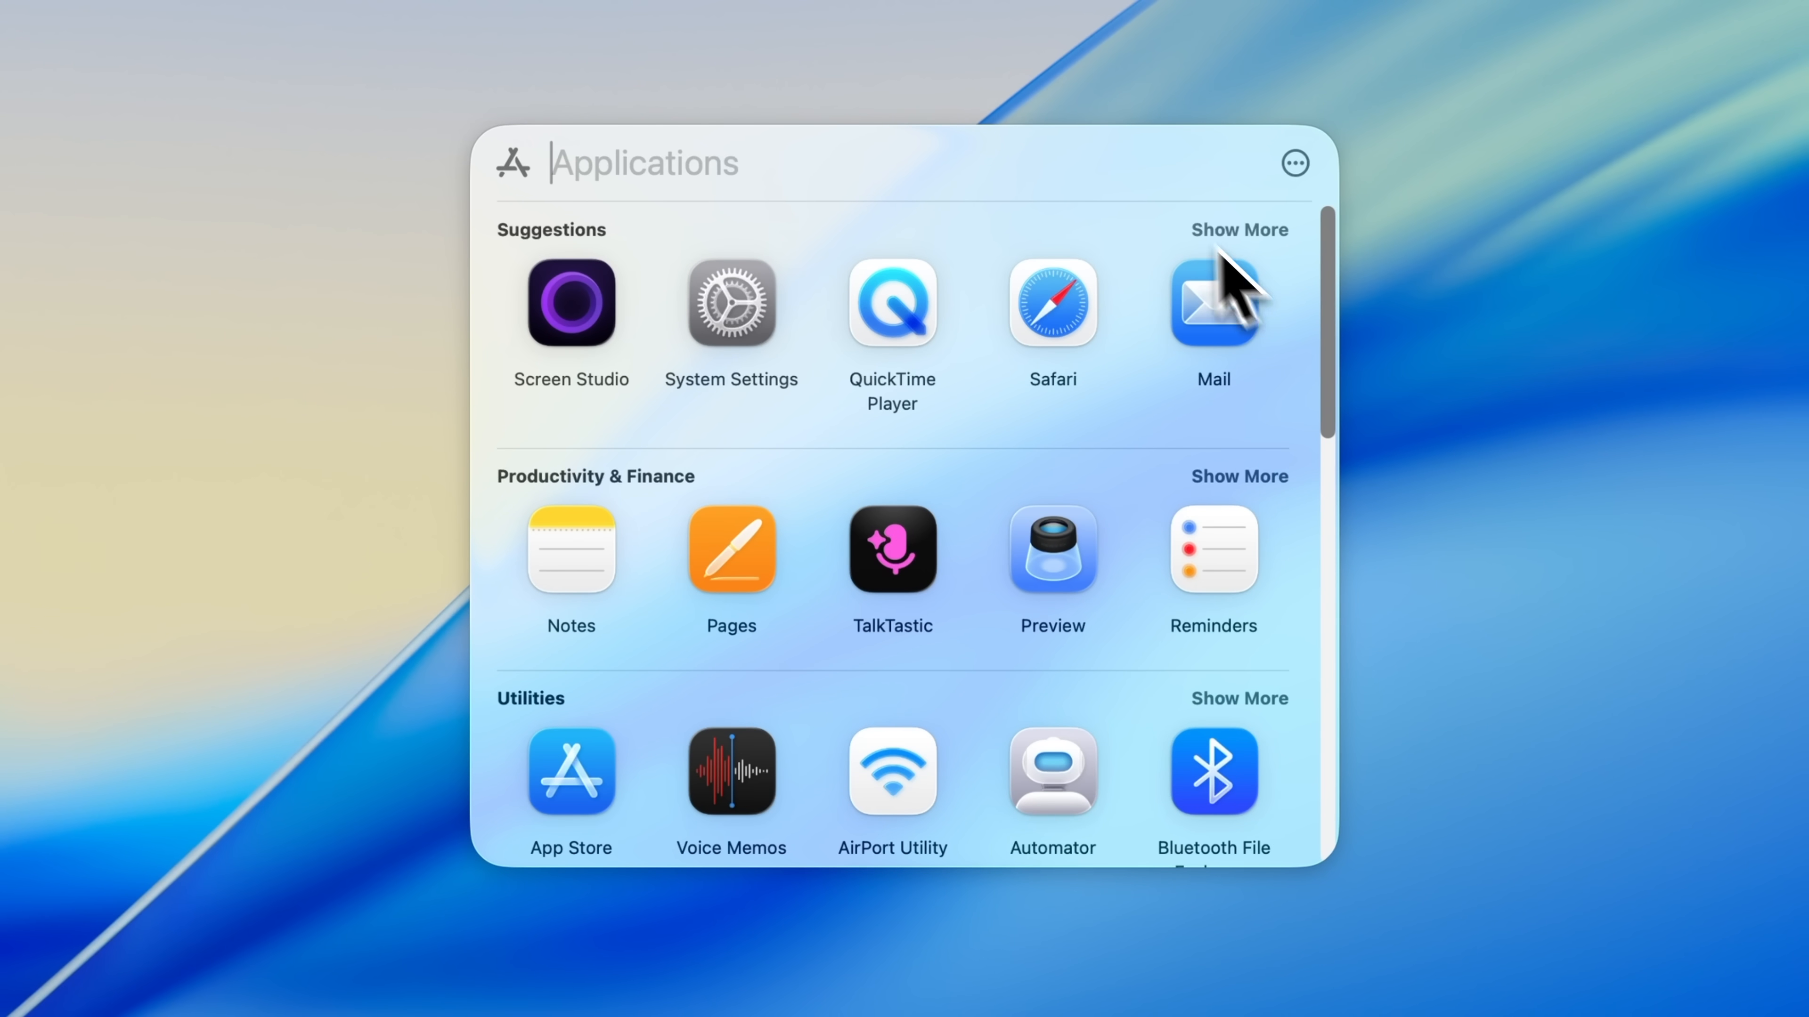
{"action": "mouse_move", "coordinate": [1055, 202]}
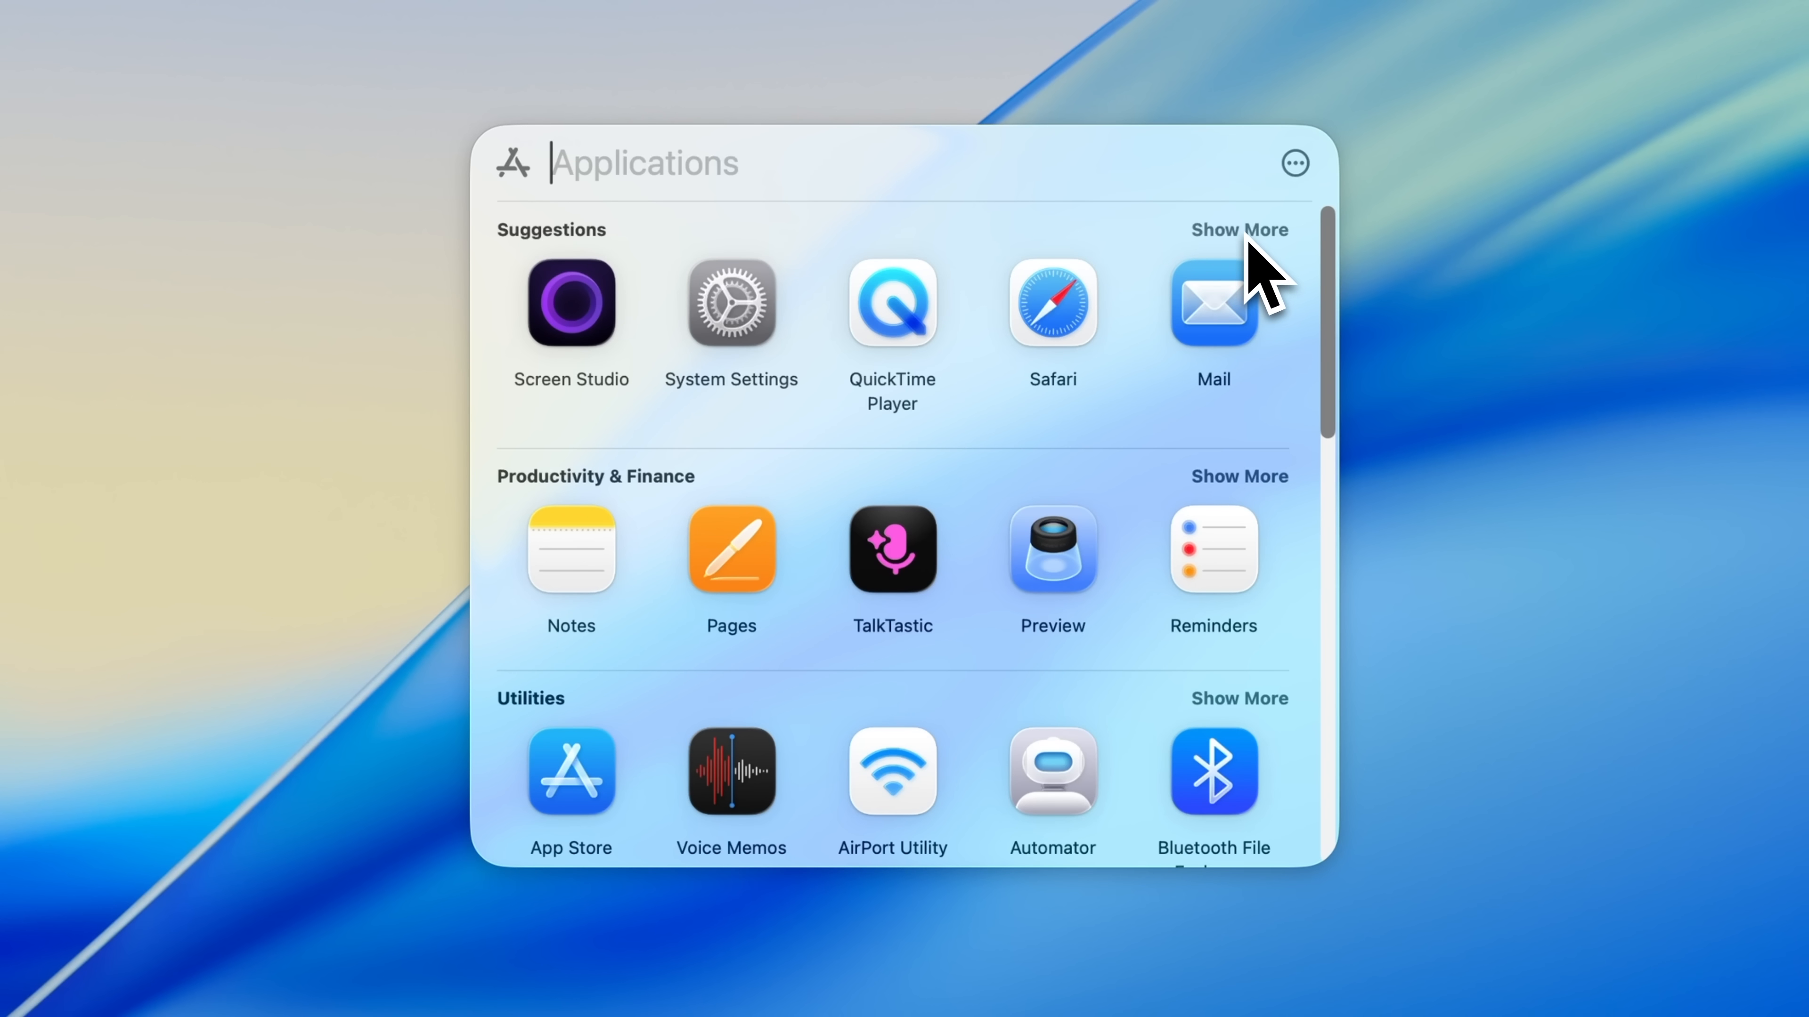
{"action": "left_click", "coordinate": [1238, 230]}
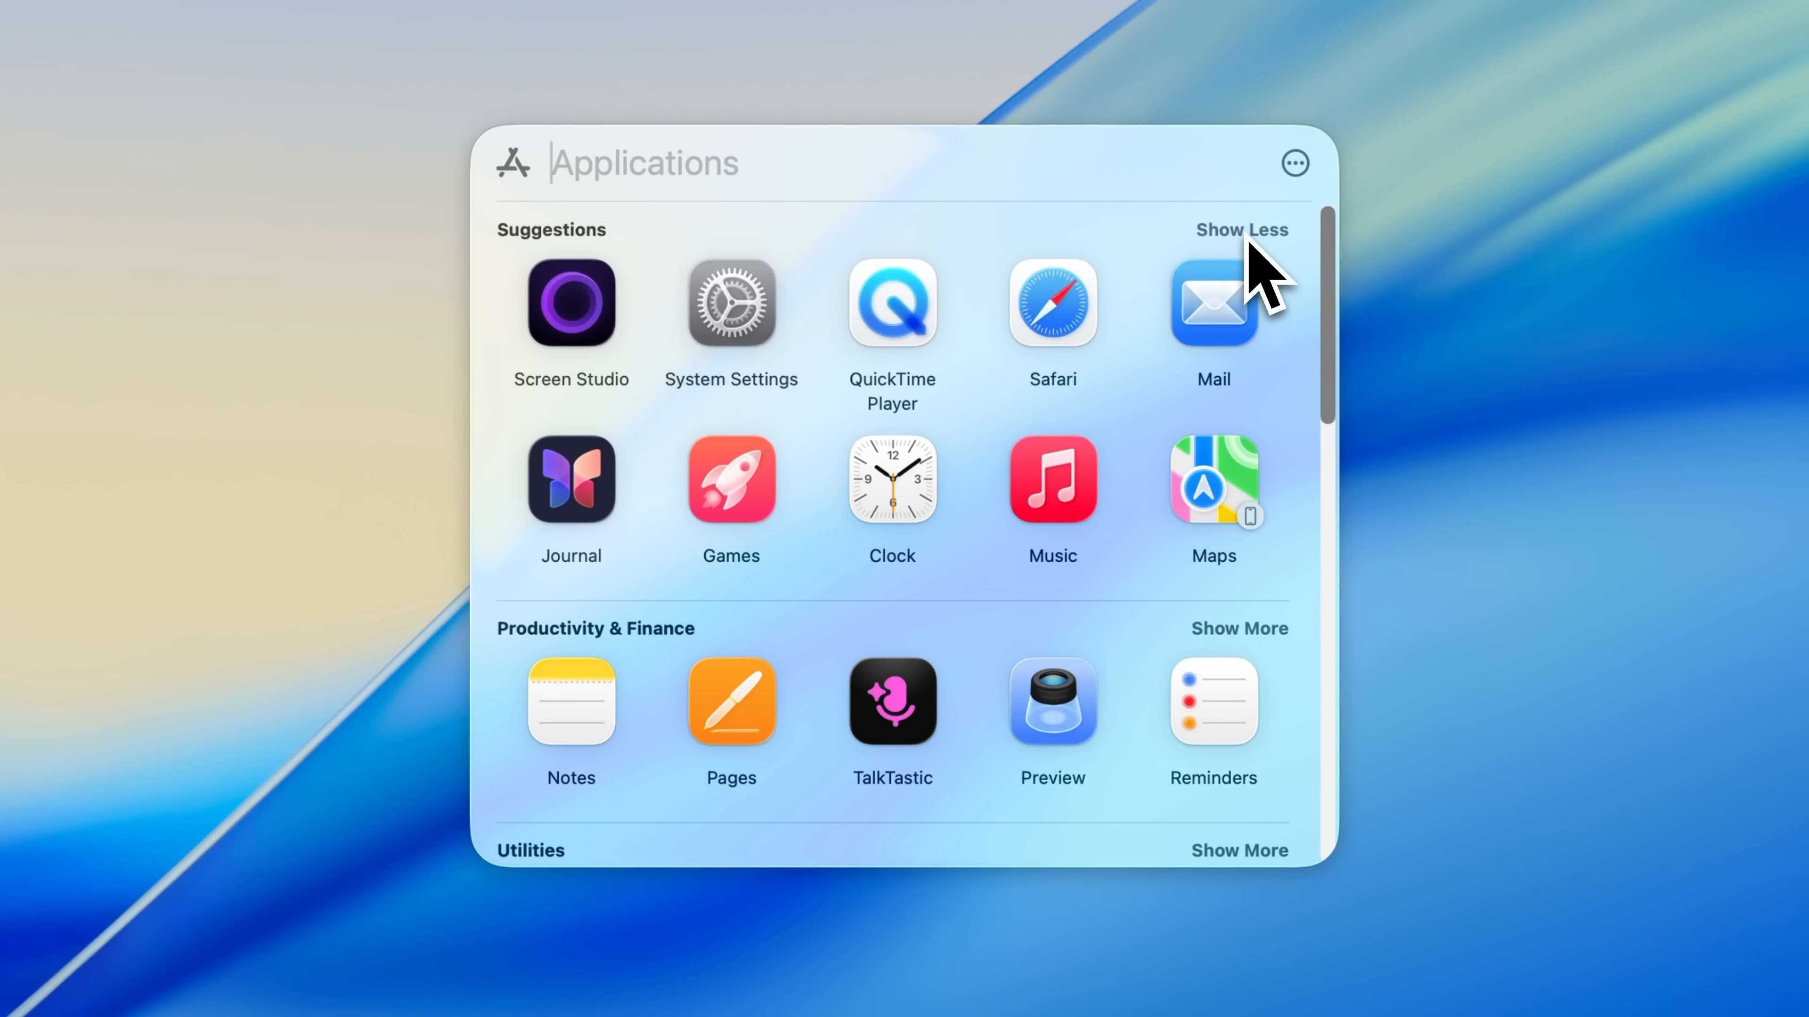
{"action": "left_click", "coordinate": [1241, 230]}
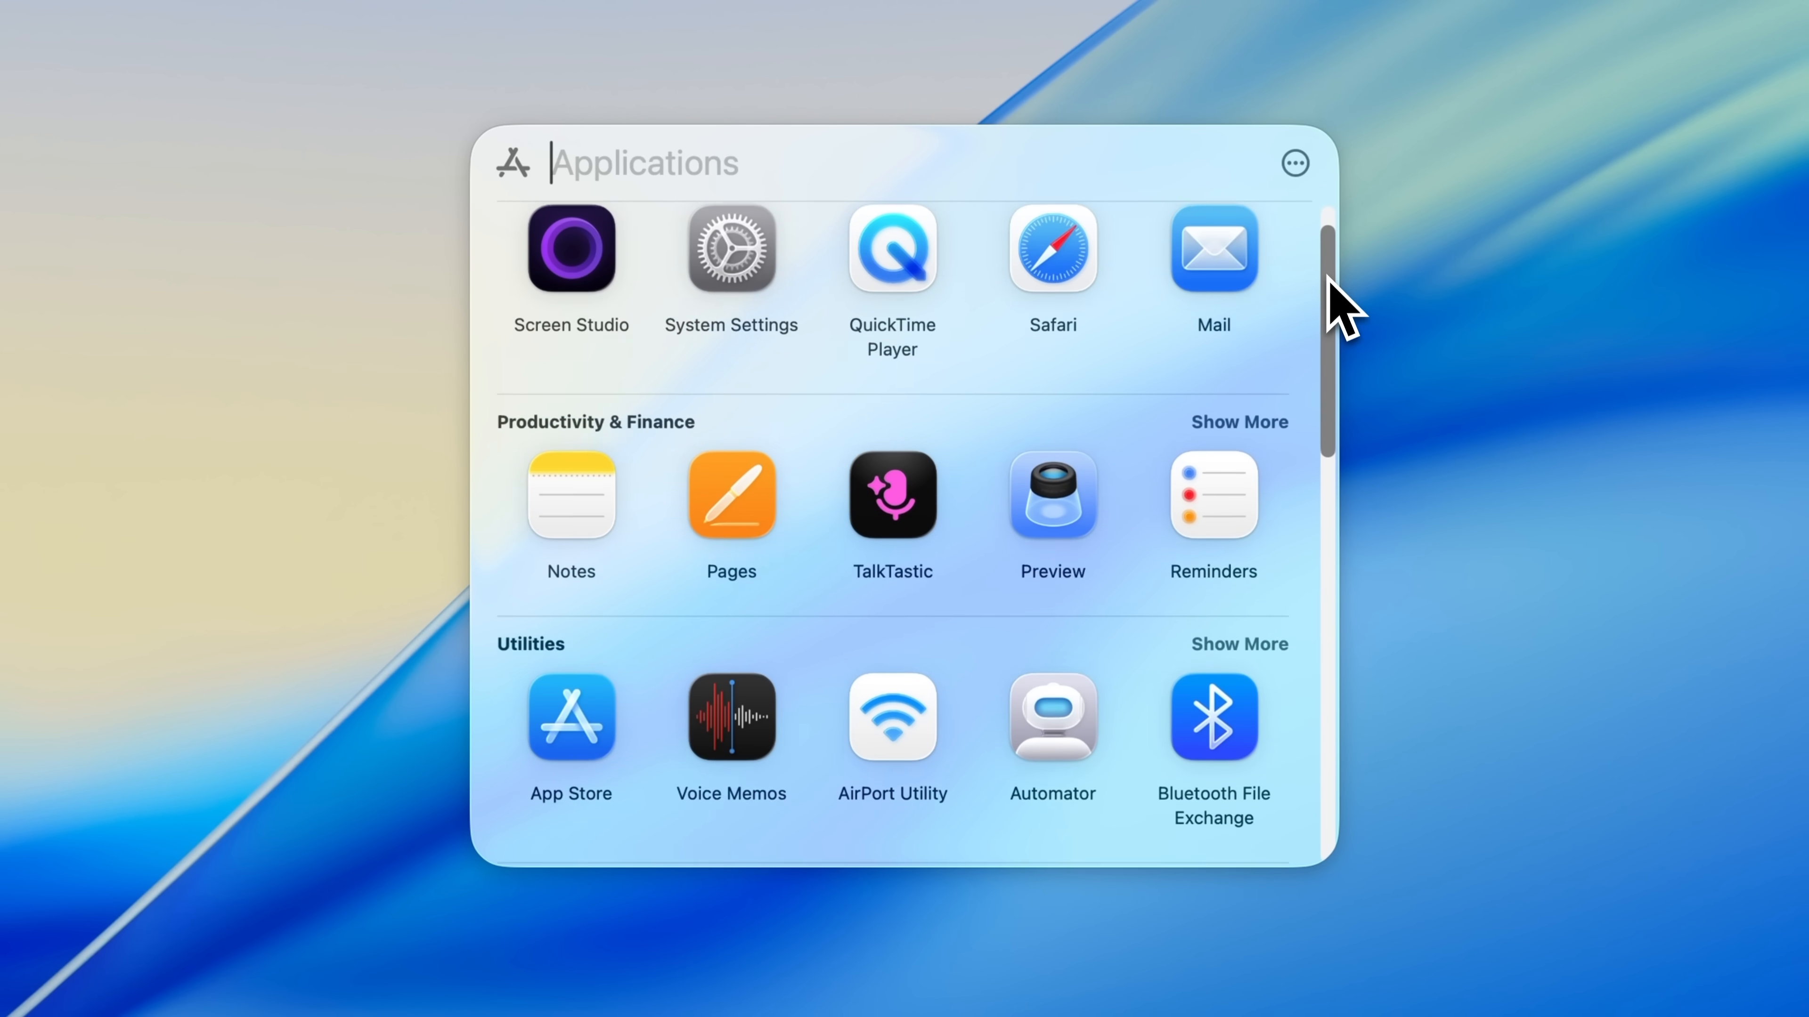
Browse down through the app categories and return to the top.
{"action": "scroll", "scroll_direction": "down", "scroll_amount": 3}
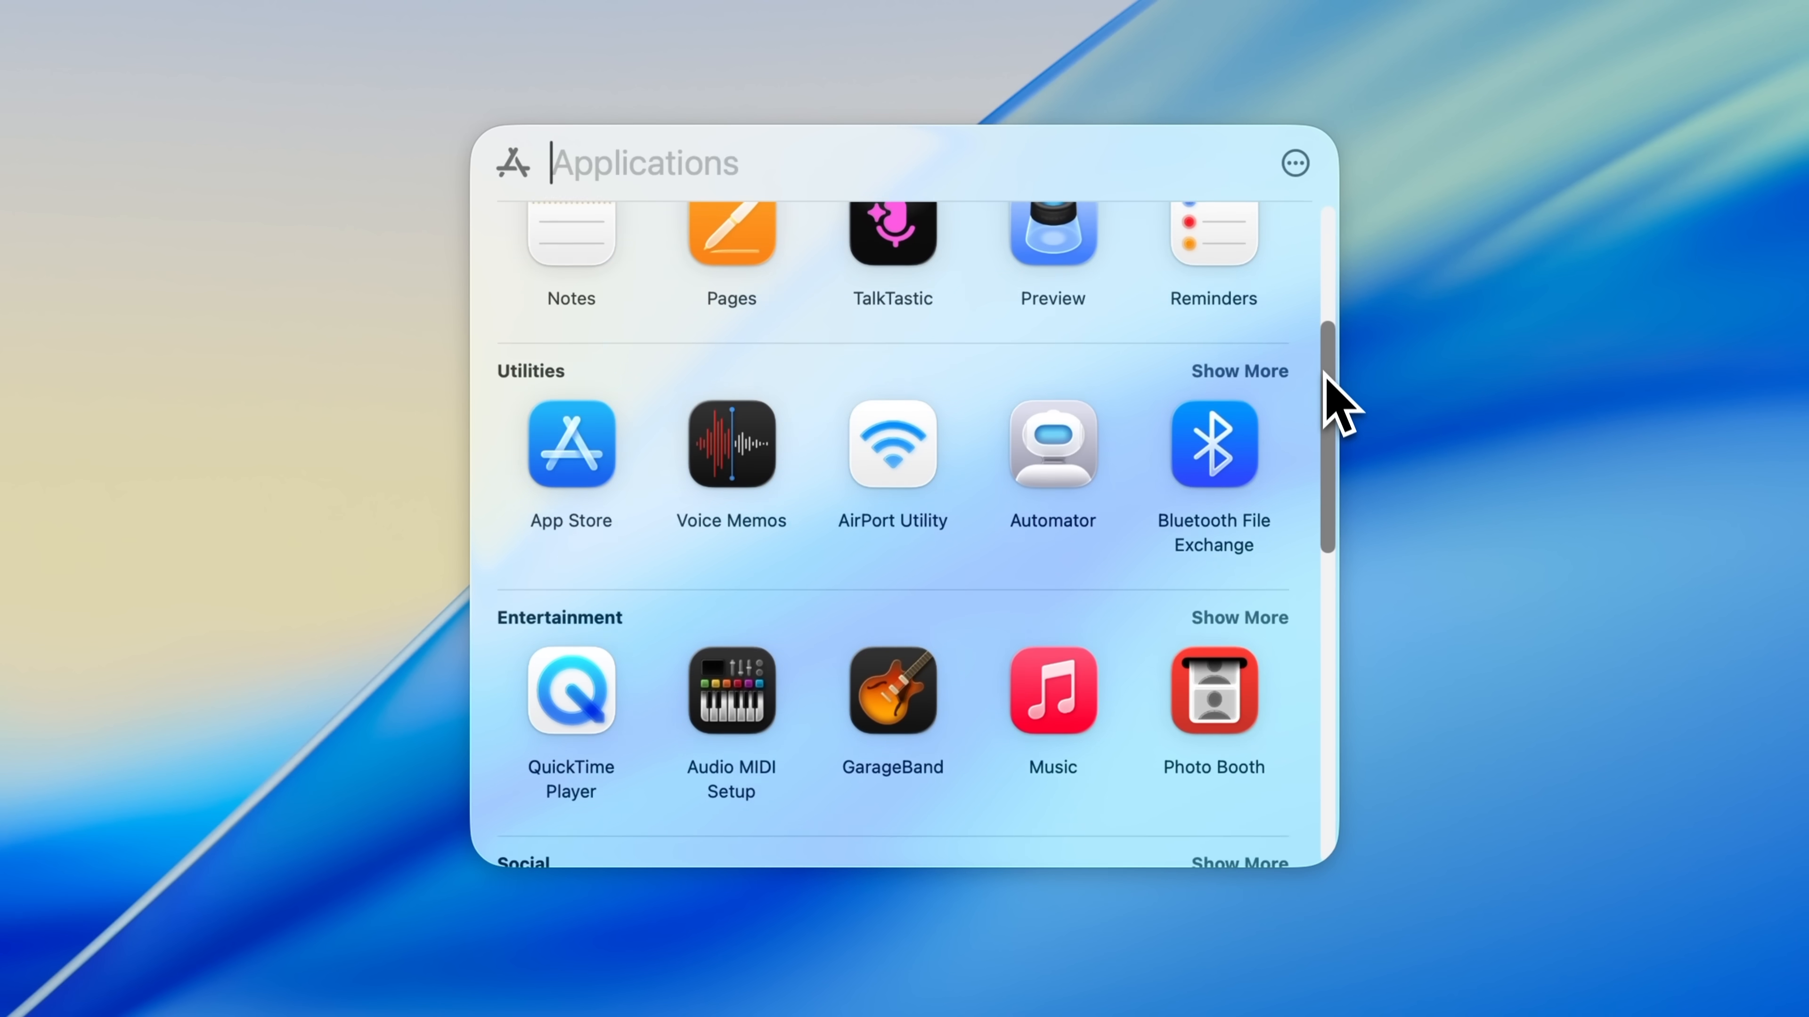
{"action": "scroll", "scroll_direction": "down", "scroll_amount": 3}
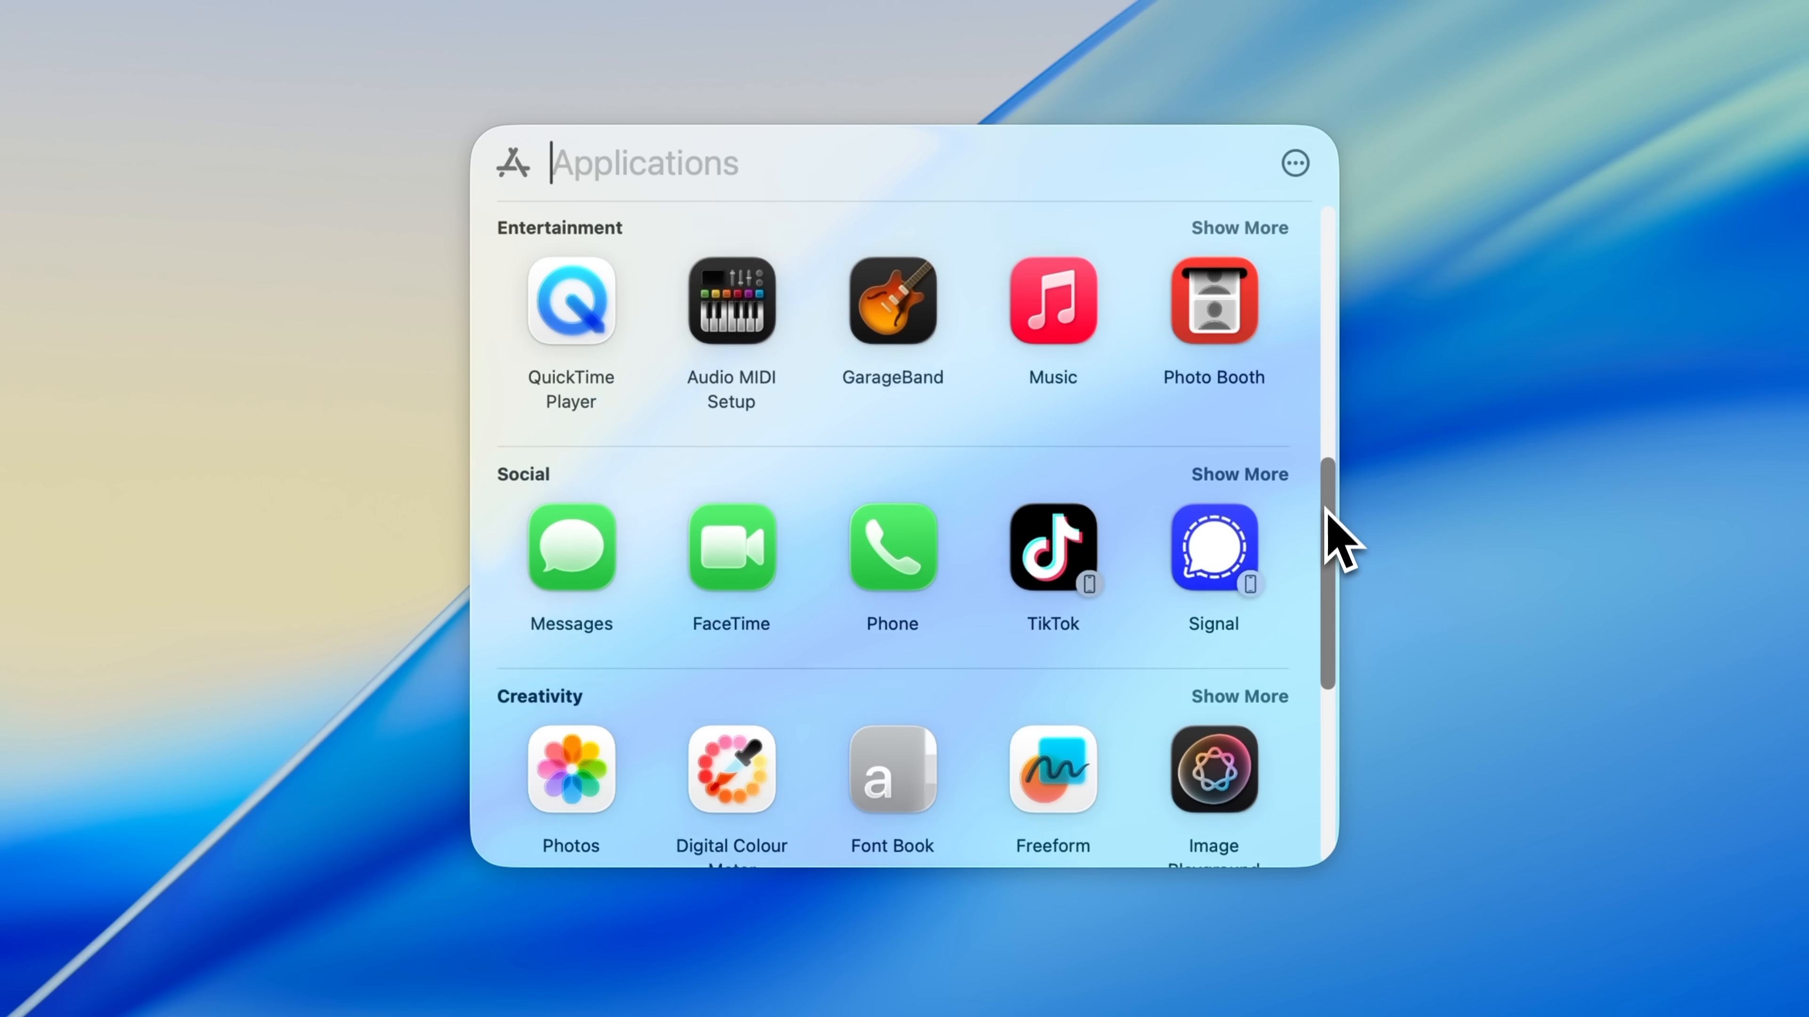
{"action": "scroll", "scroll_direction": "down", "scroll_amount": 3}
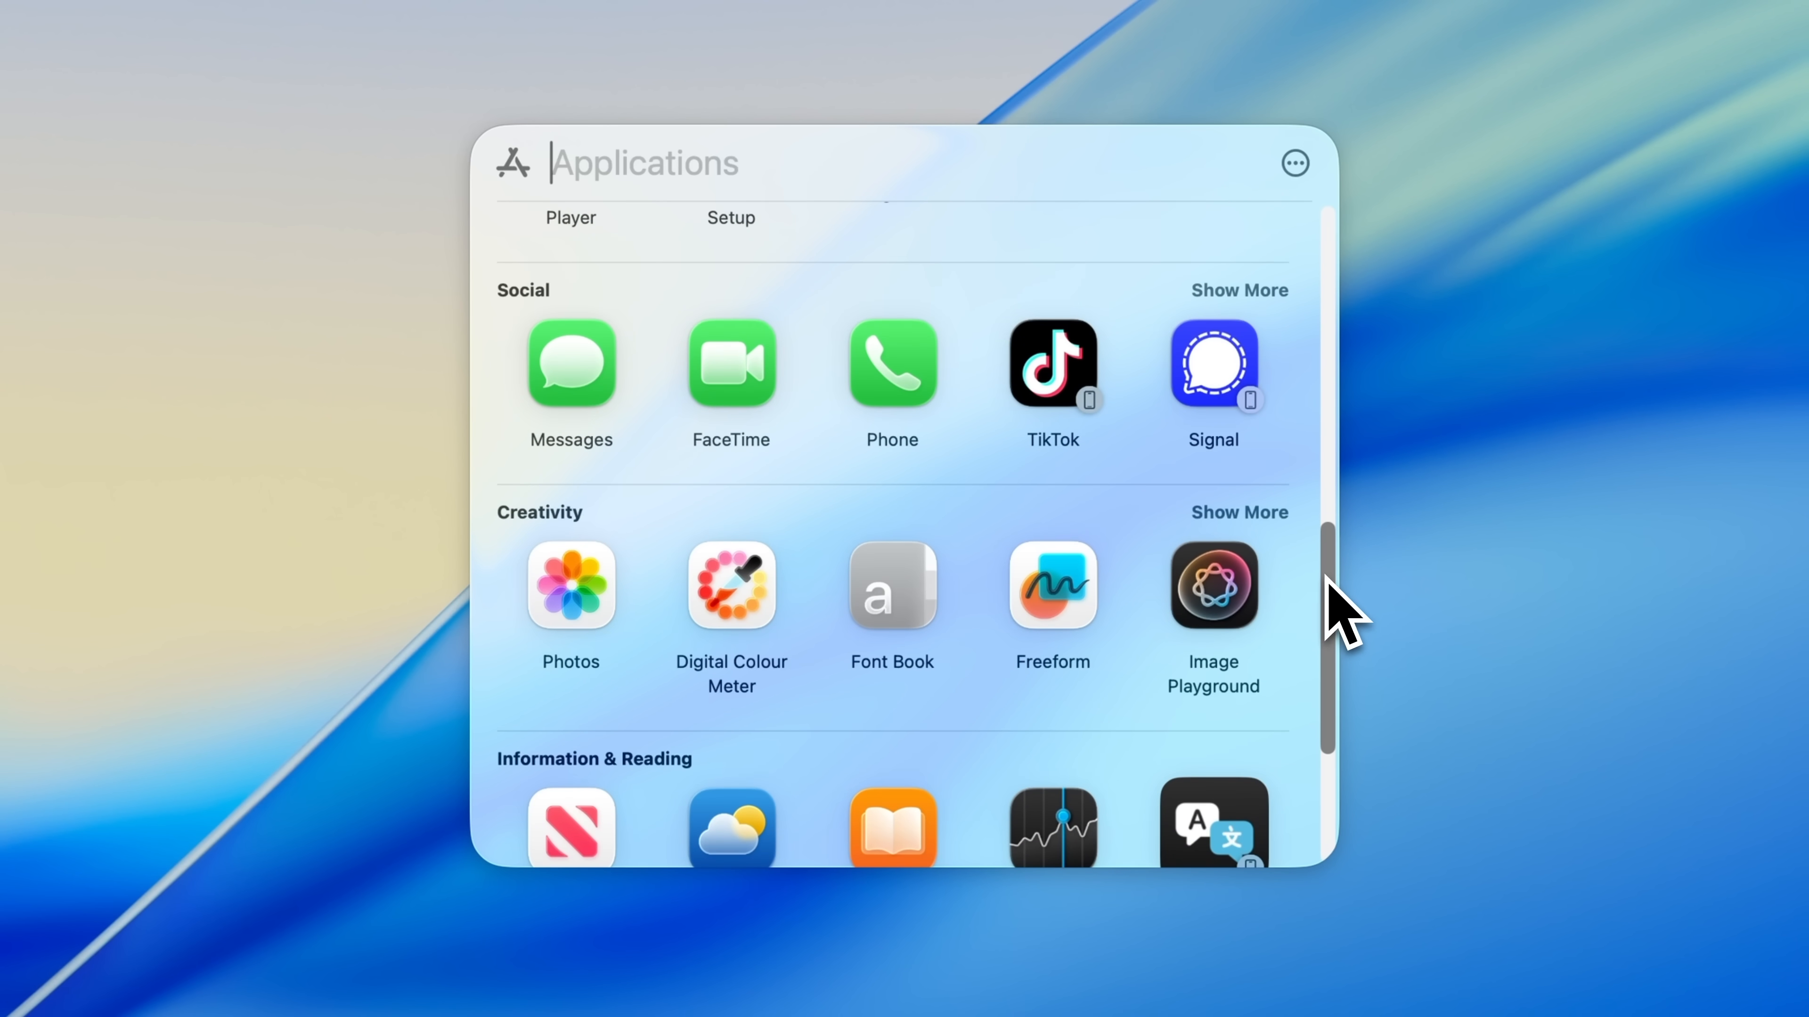
{"action": "scroll", "scroll_direction": "up", "scroll_amount": 3}
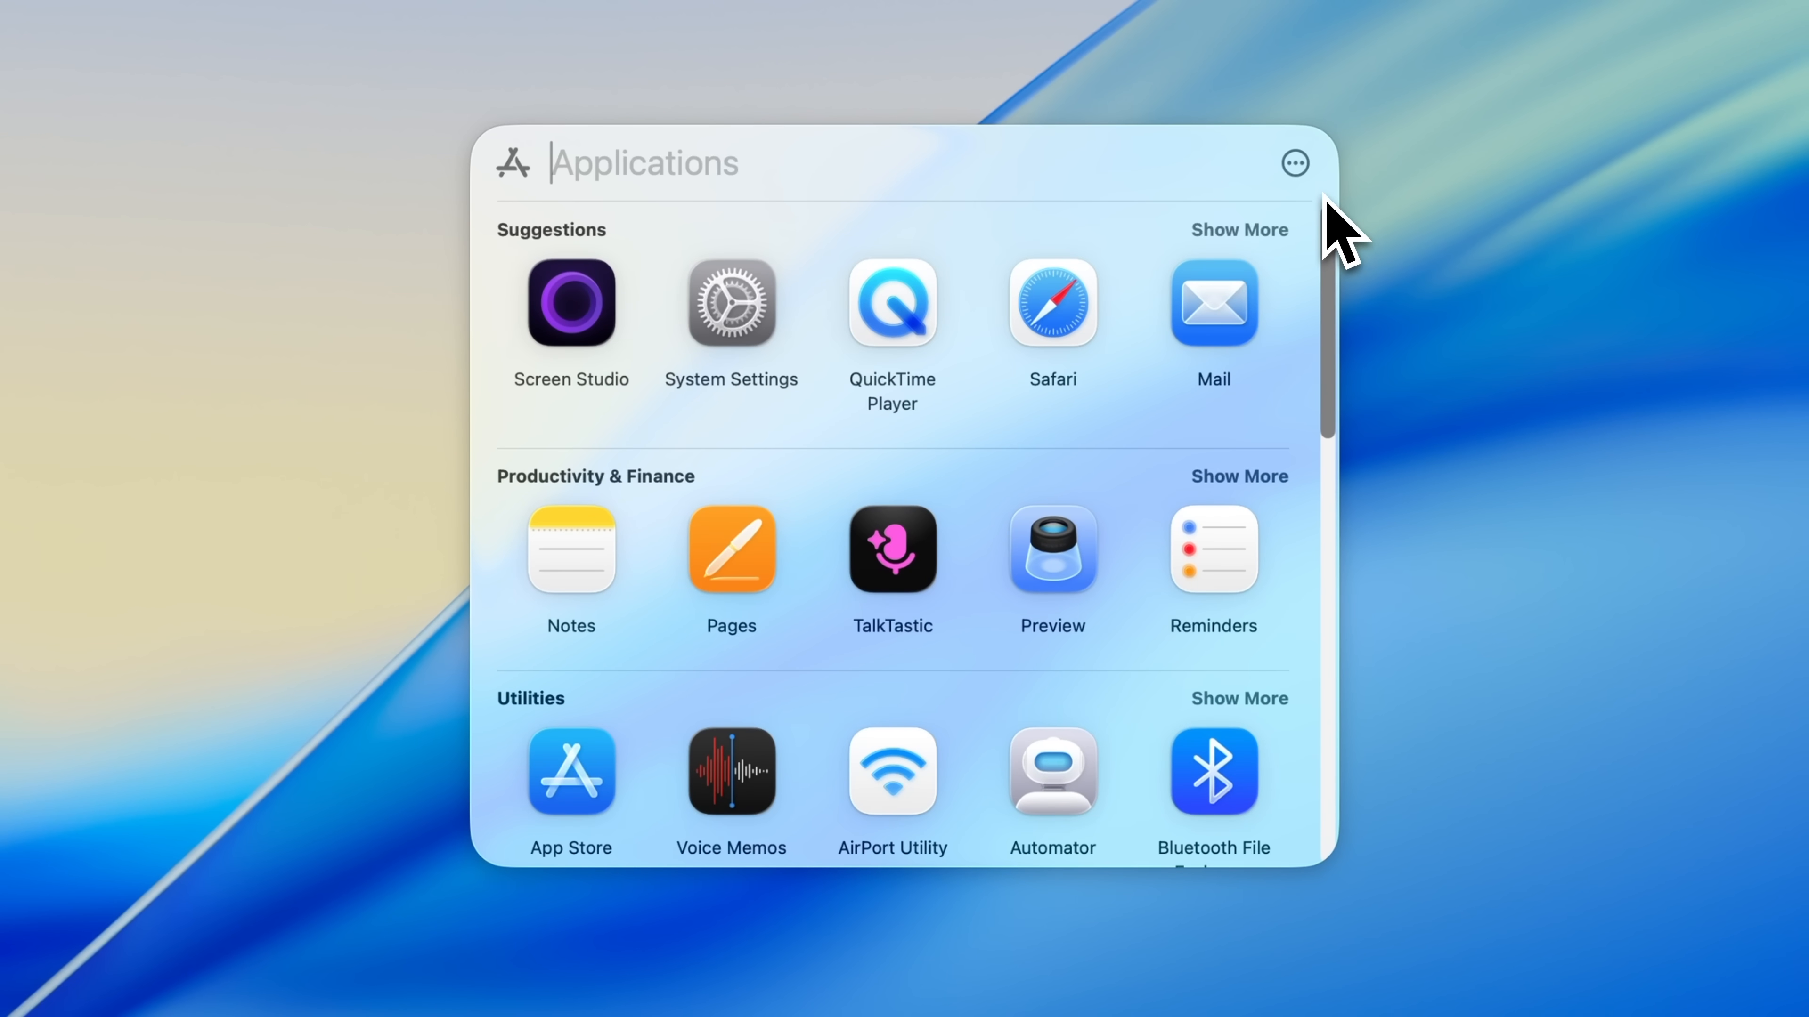
{"action": "left_click", "coordinate": [1293, 163]}
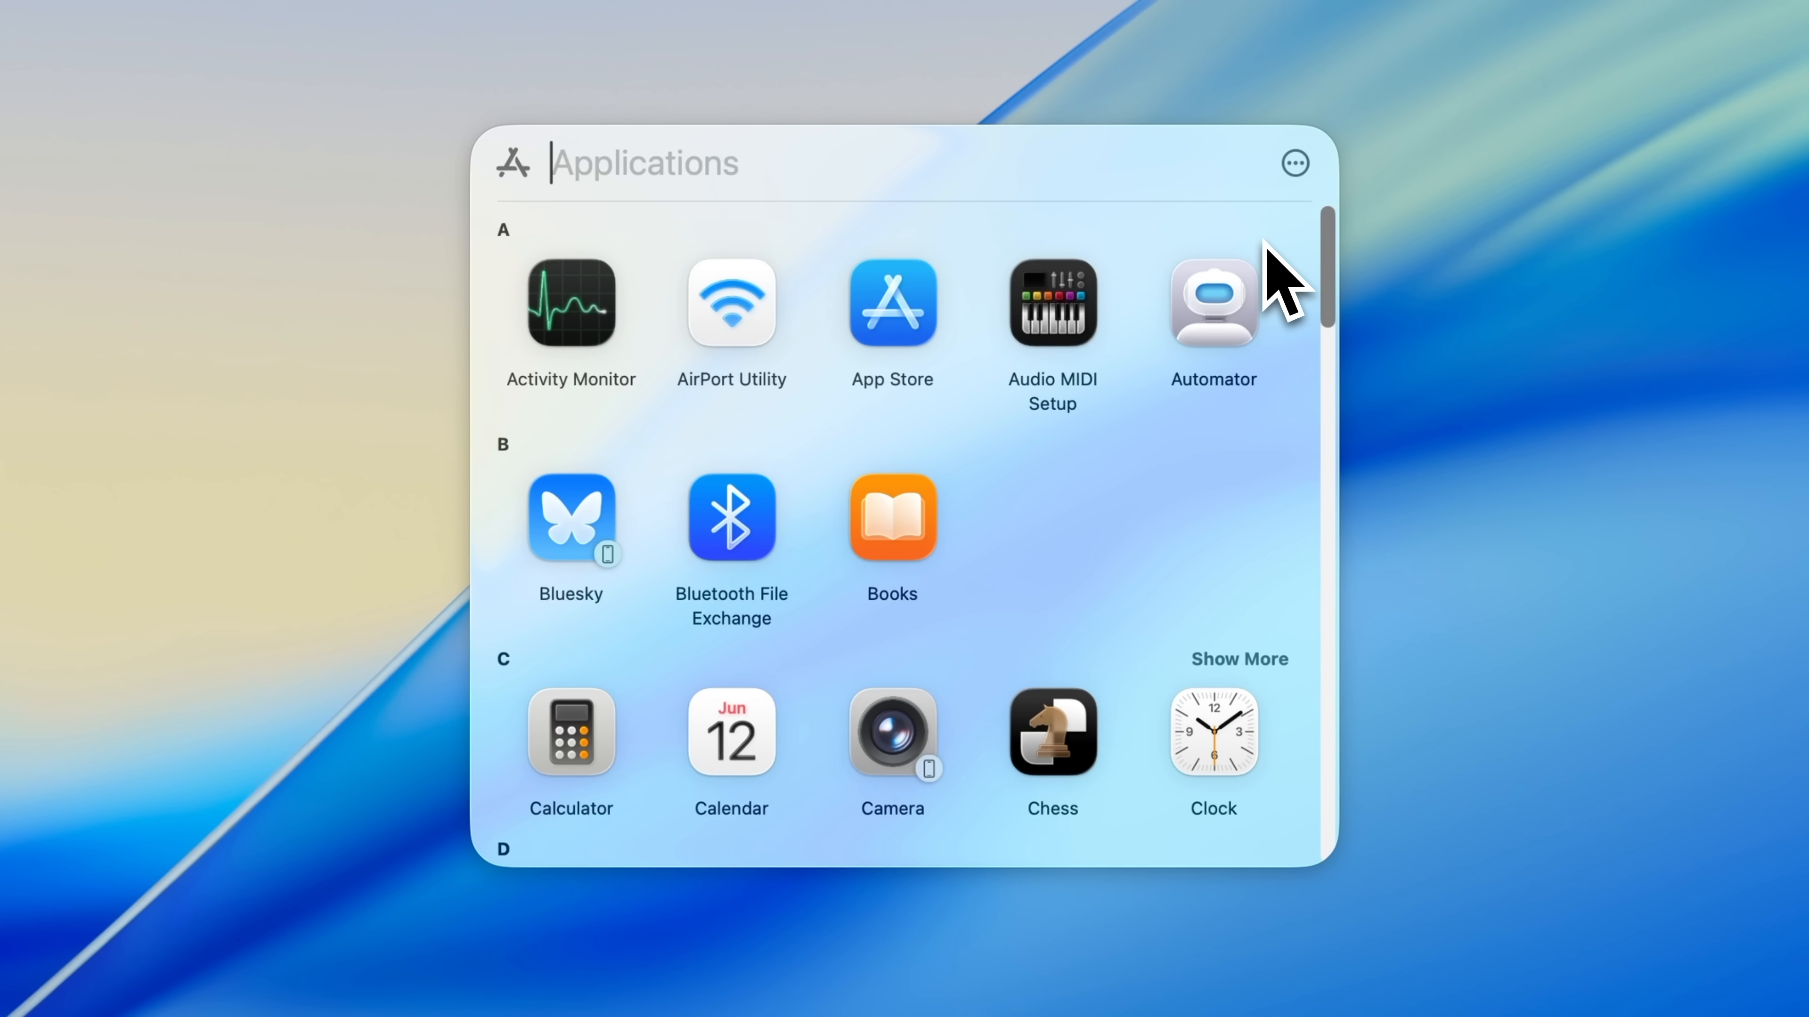
{"action": "mouse_move", "coordinate": [1305, 207]}
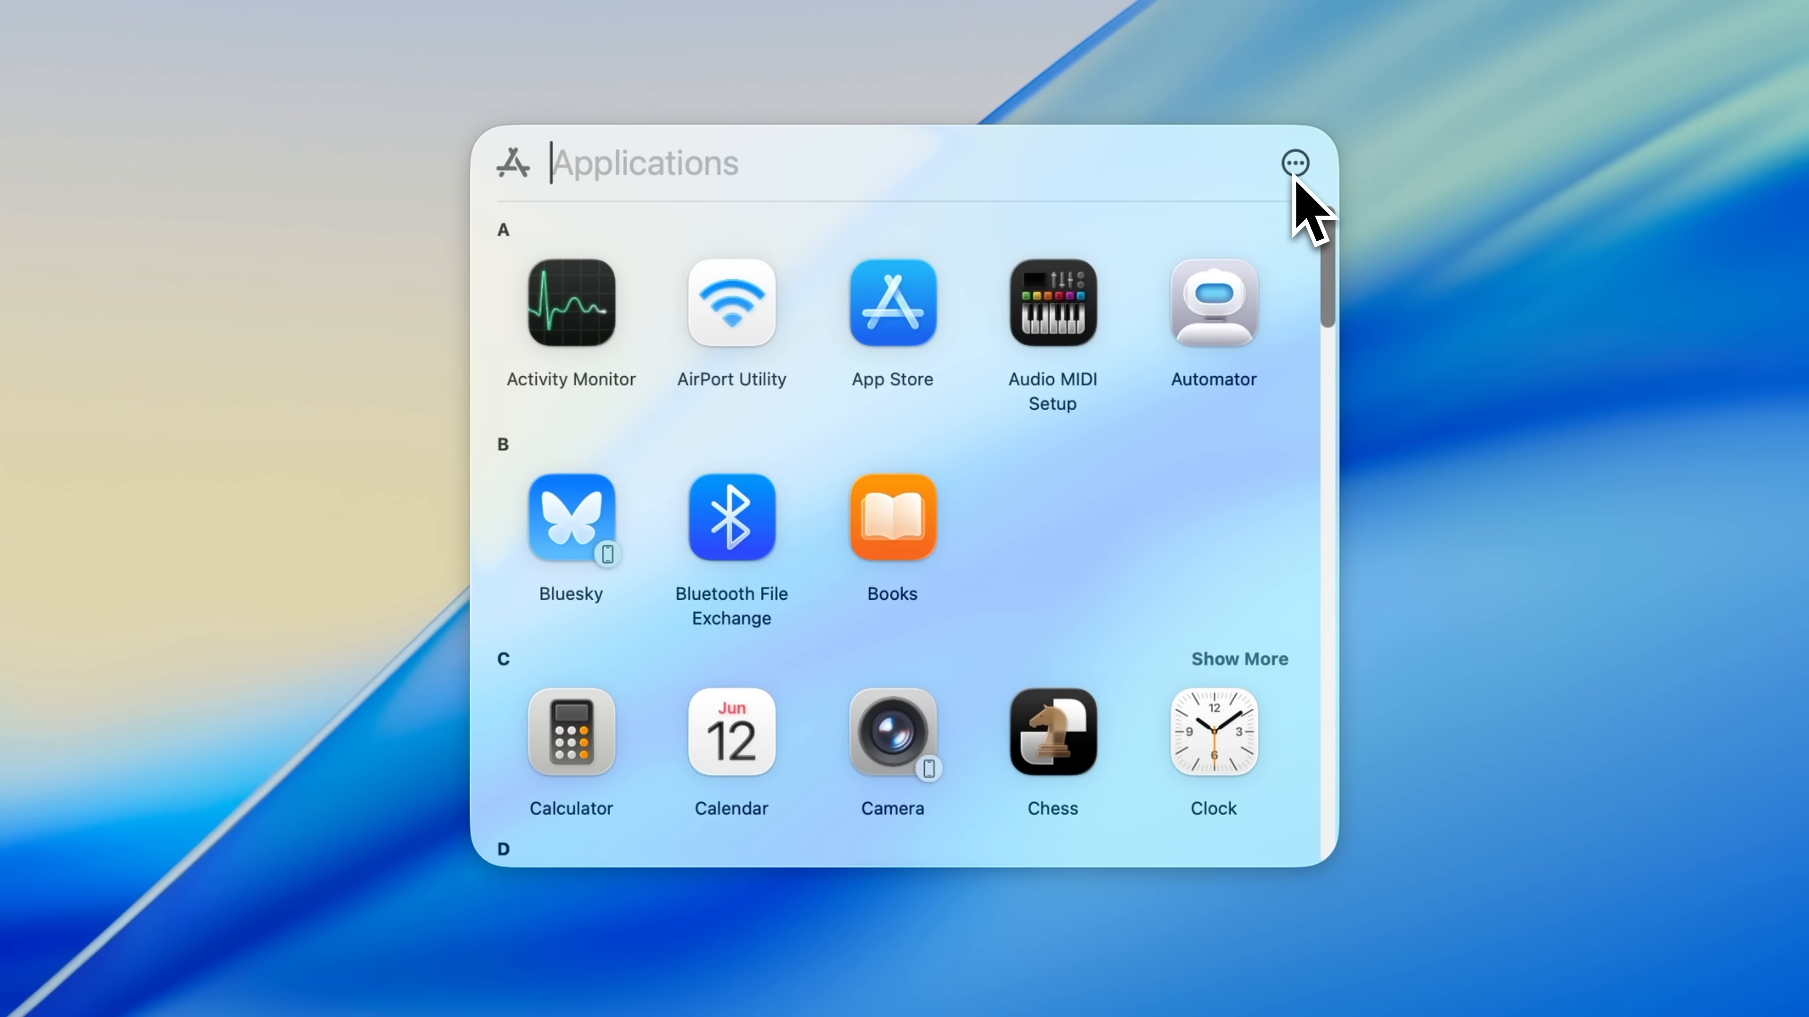
{"action": "left_click", "coordinate": [1295, 163]}
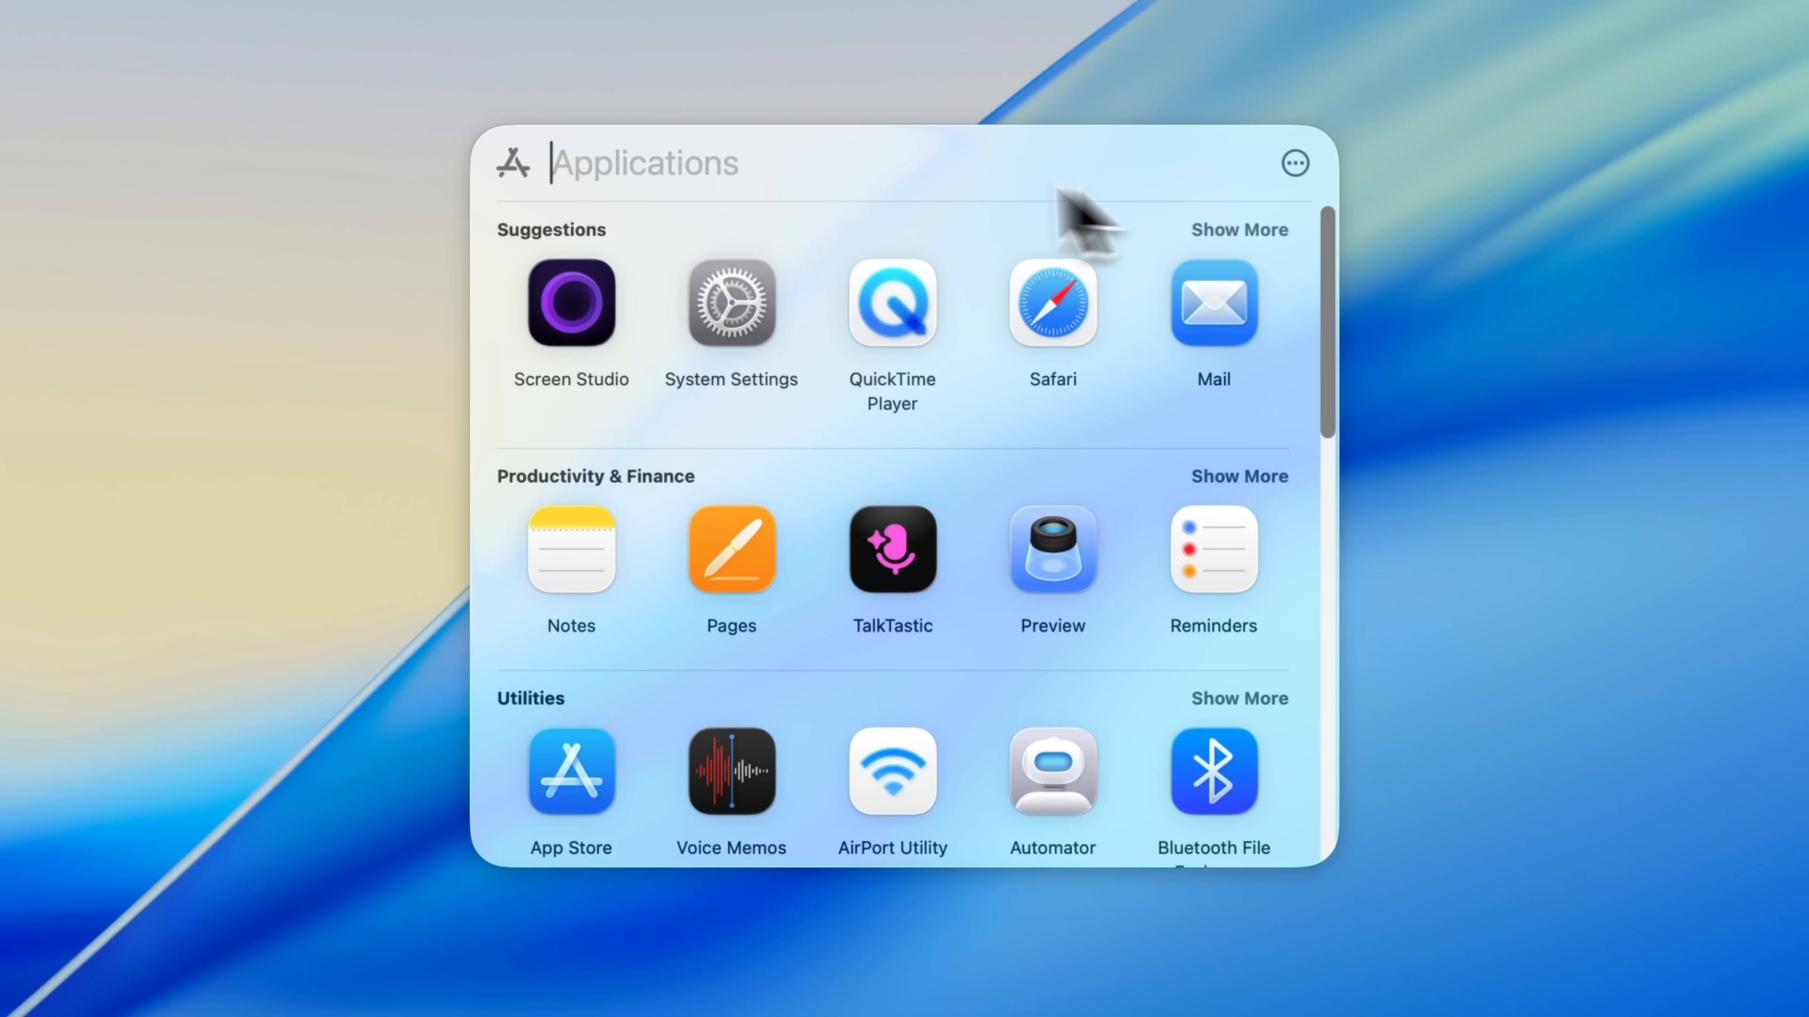
{"action": "type", "text": "quickTime Player"}
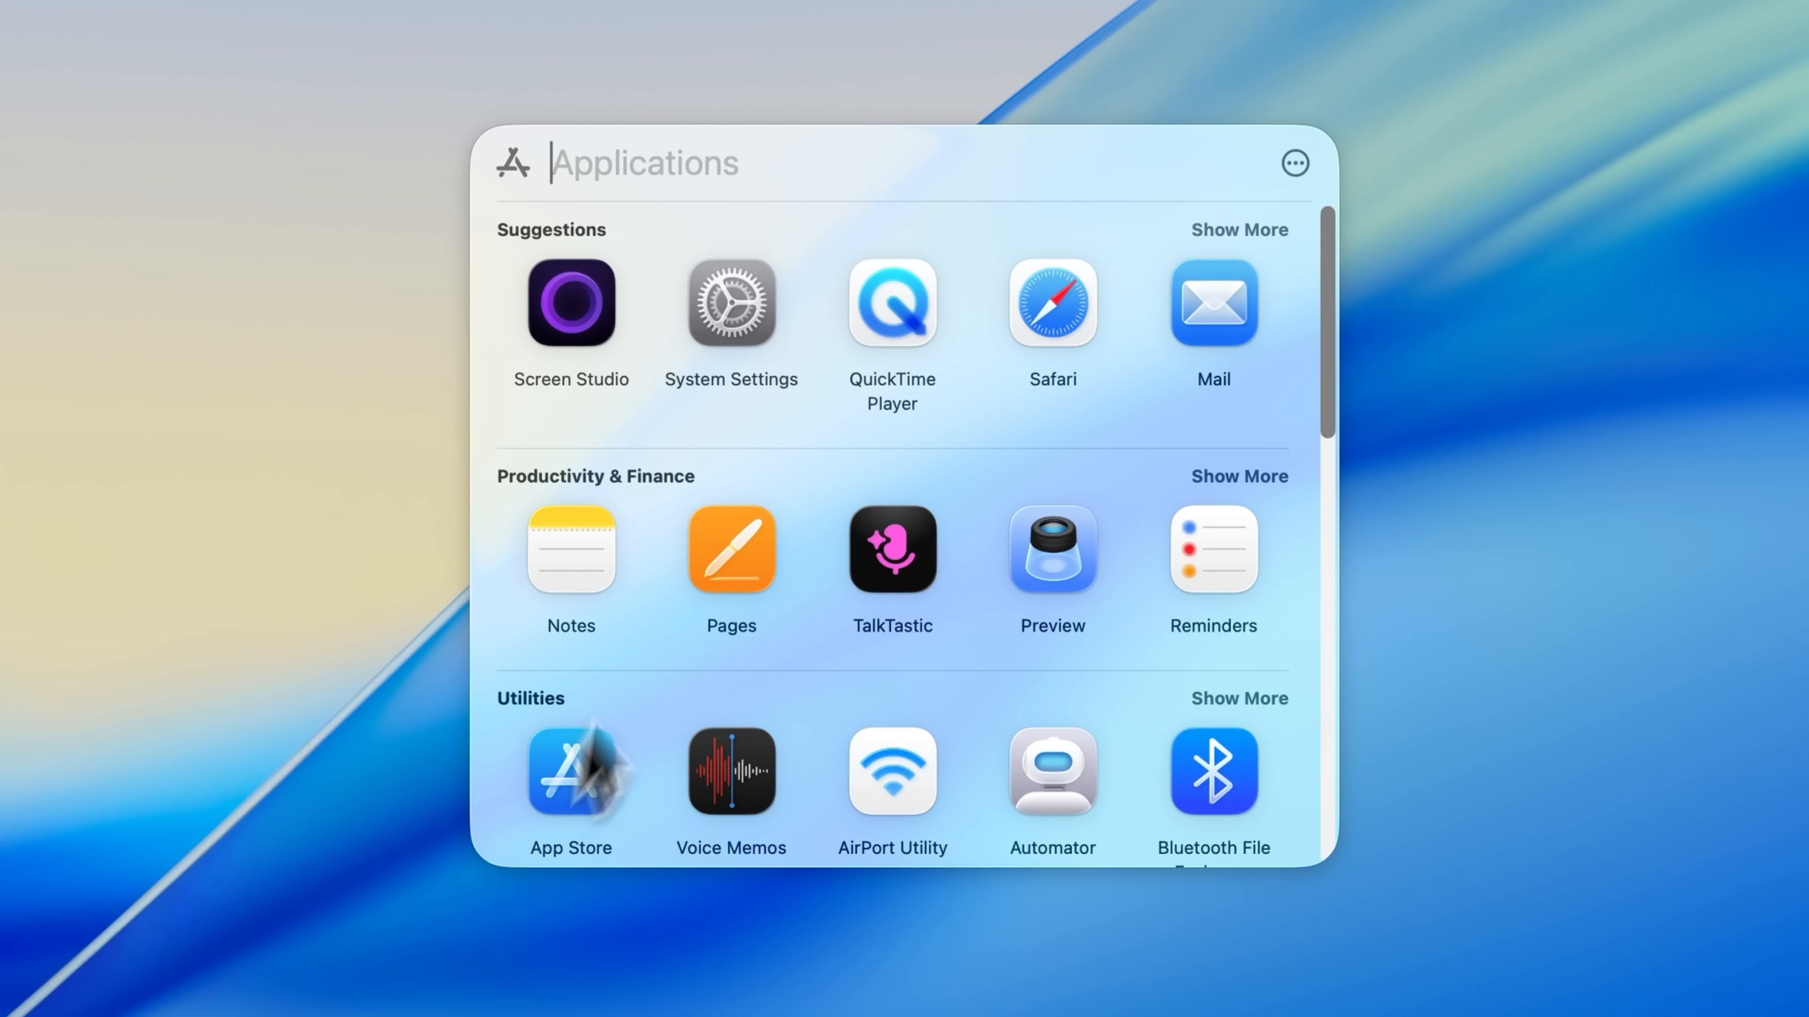
{"action": "type", "text": "journal"}
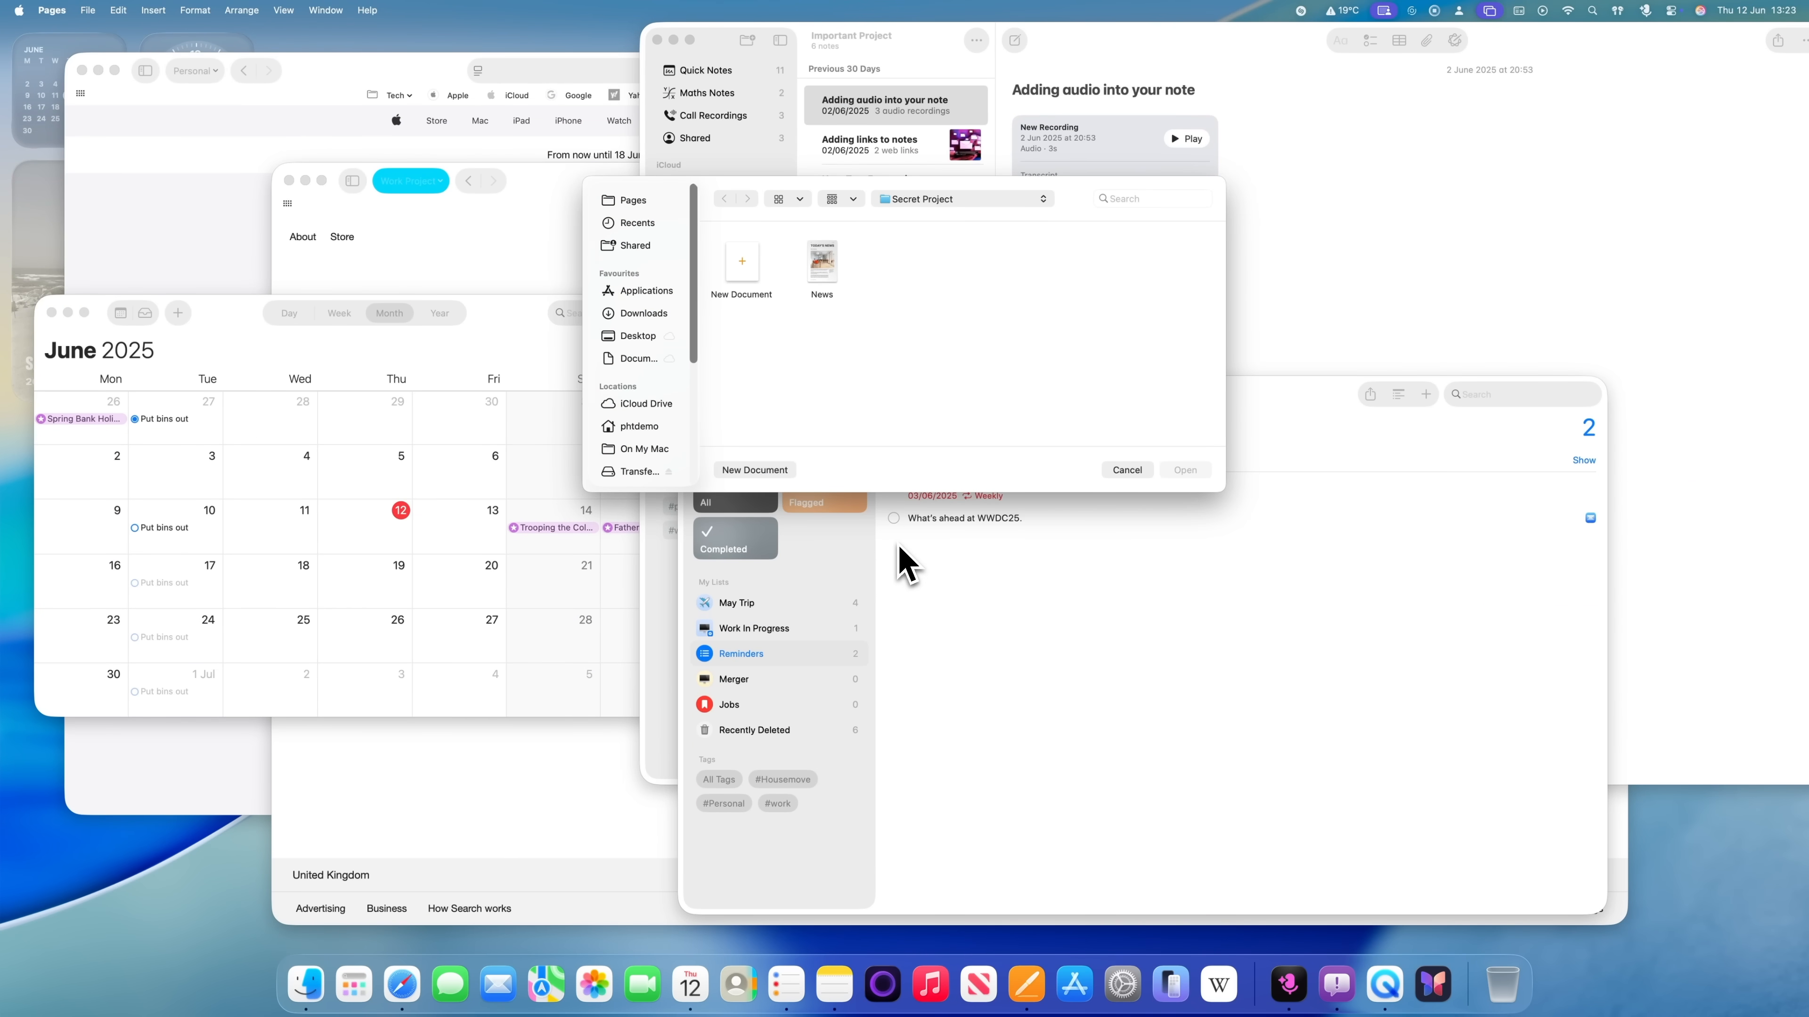
Spread out windows with Mission Control to bring the Safari guides page forward.
{"action": "key", "text": "f3"}
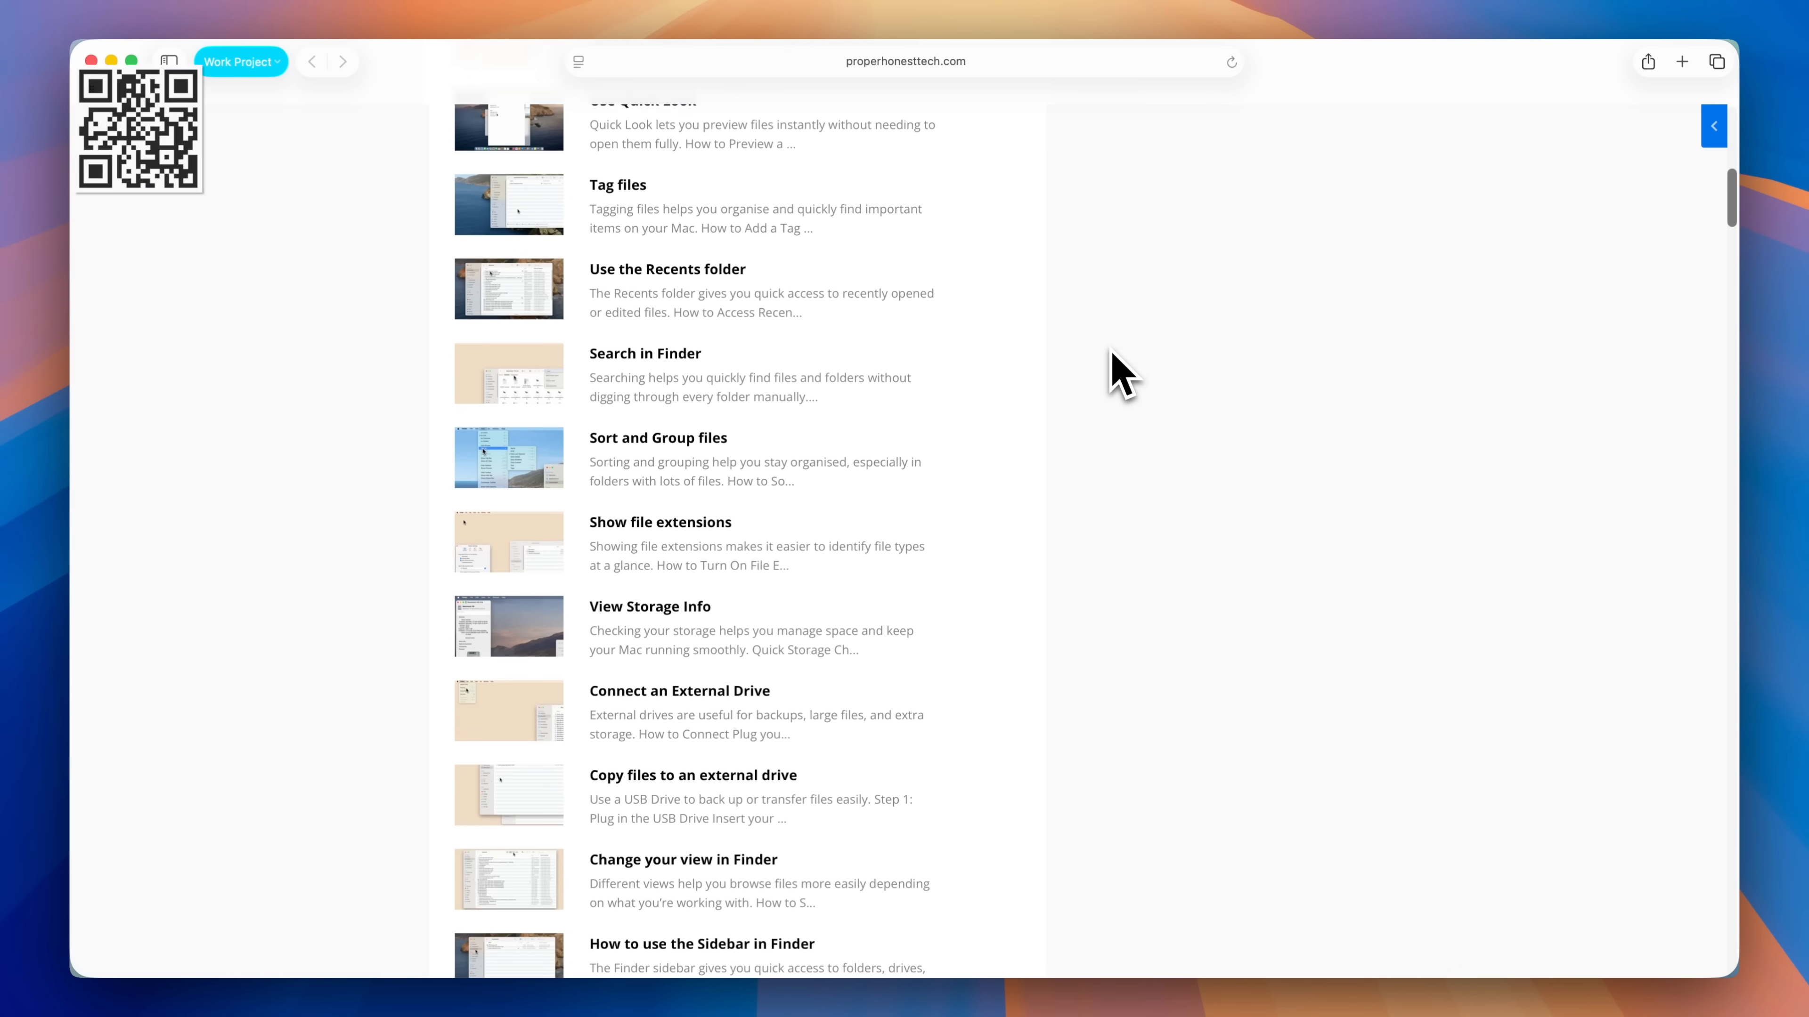
Move down the Mac guides list to the text size guide under System Settings.
{"action": "scroll", "scroll_direction": "down", "scroll_amount": 3}
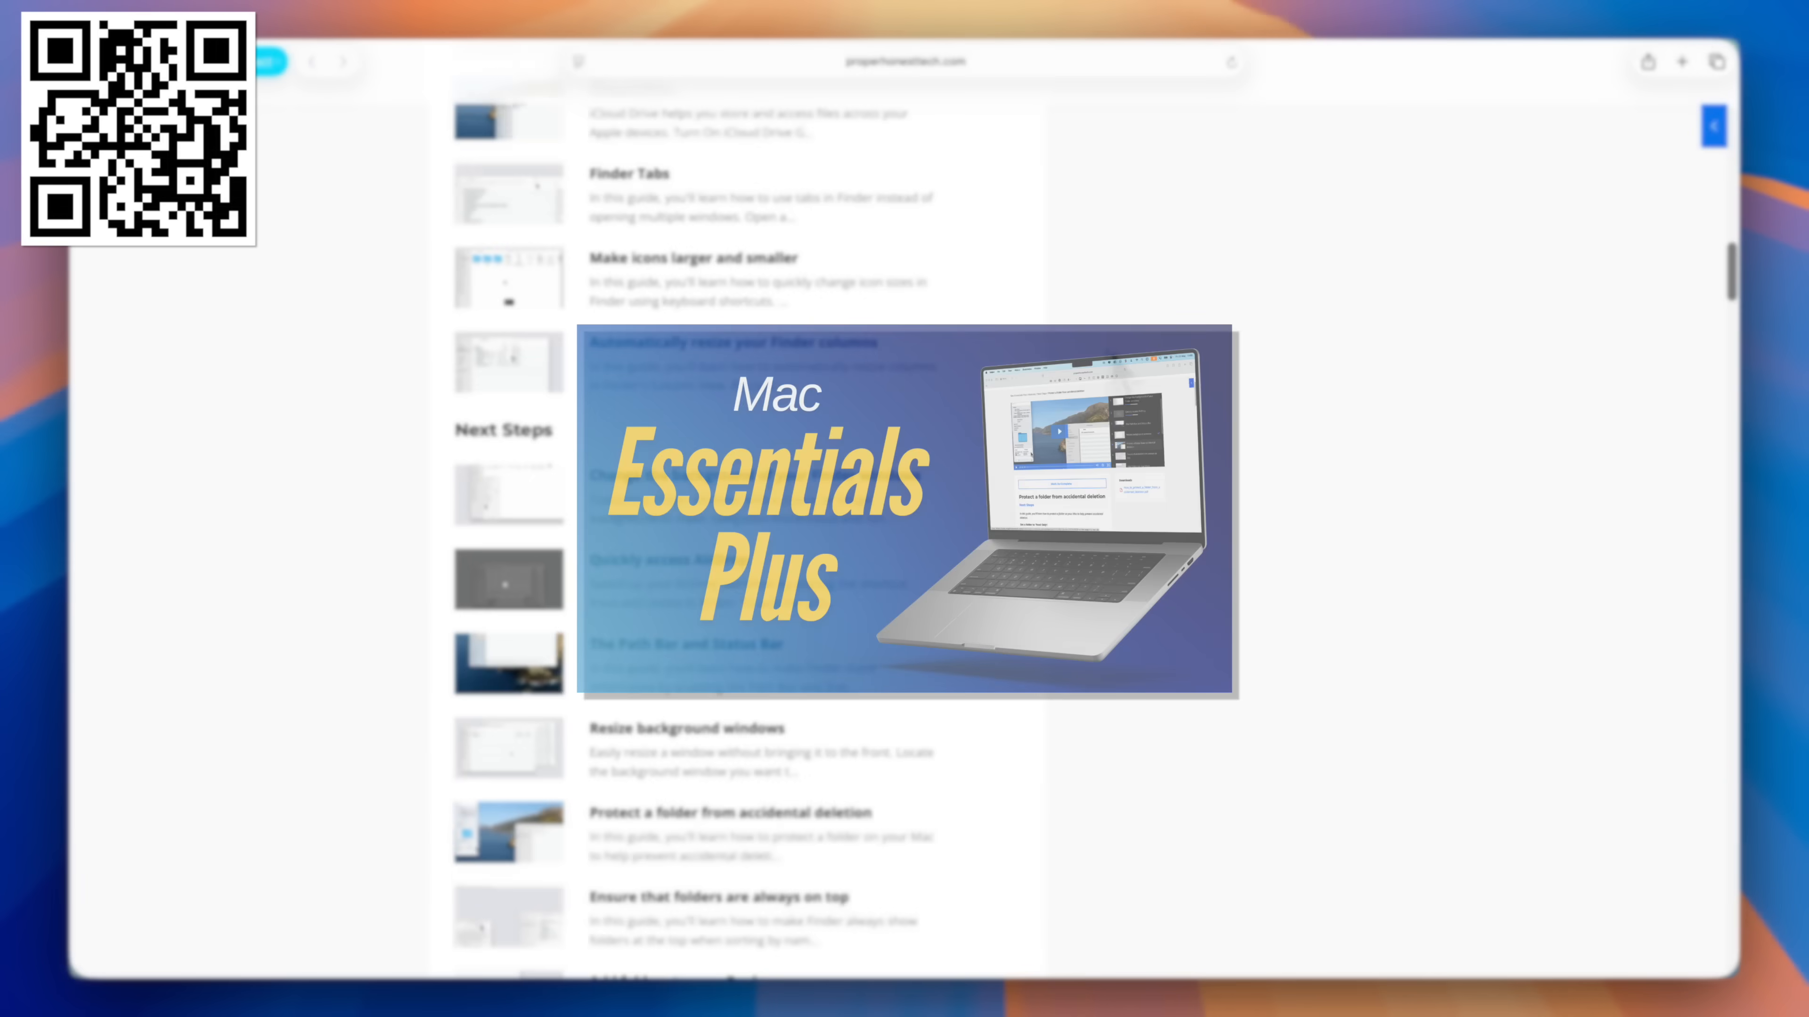
{"action": "scroll", "scroll_direction": "down", "scroll_amount": 3}
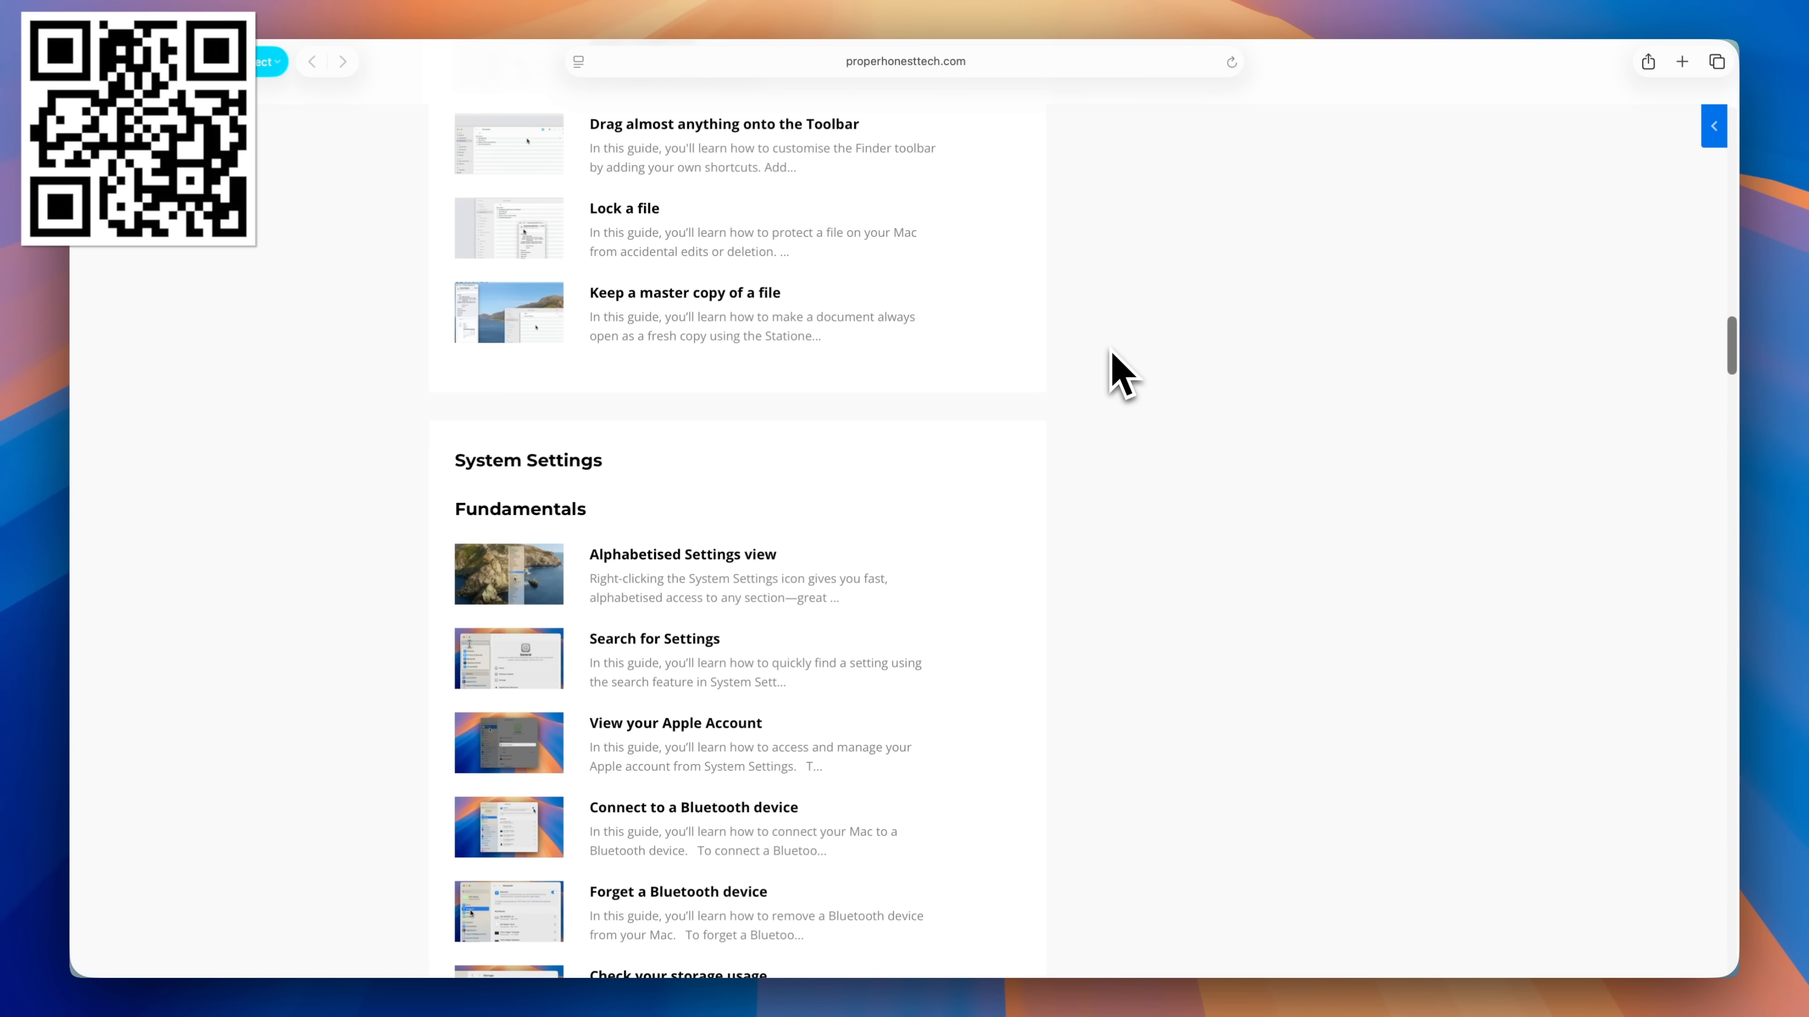
{"action": "scroll", "scroll_direction": "down", "scroll_amount": 3}
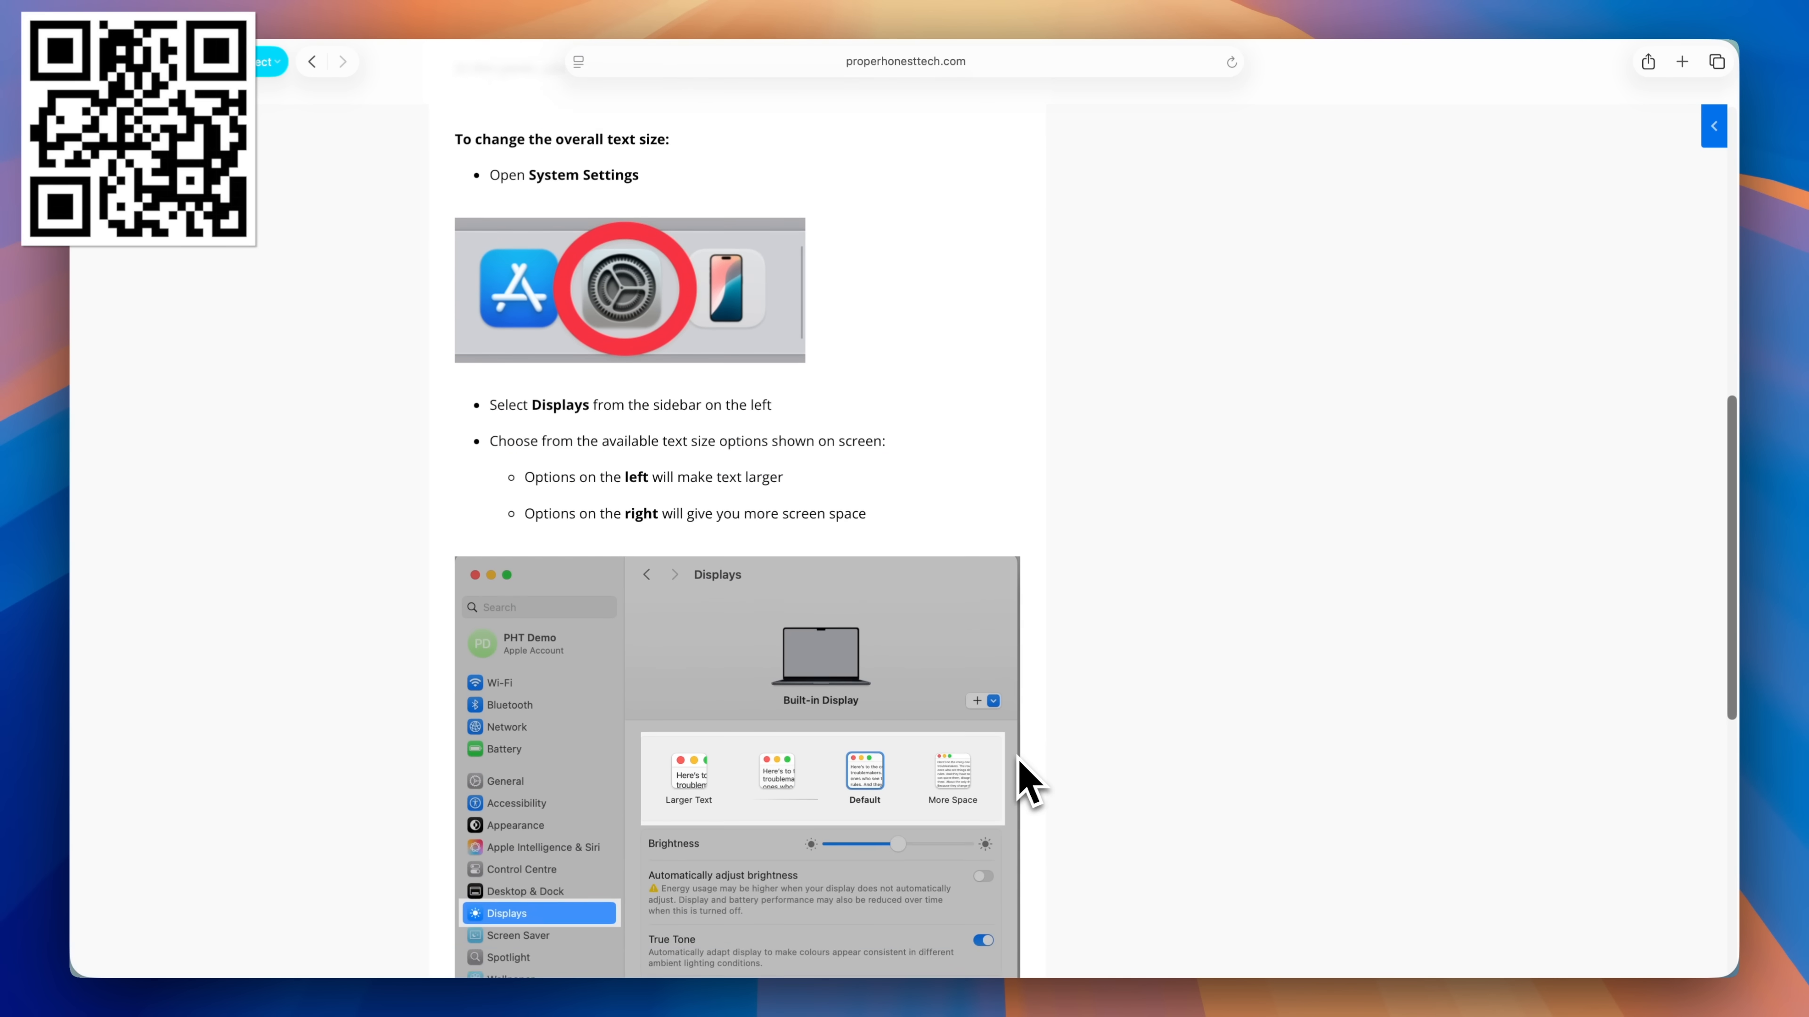
{"action": "scroll", "scroll_direction": "down", "scroll_amount": 3}
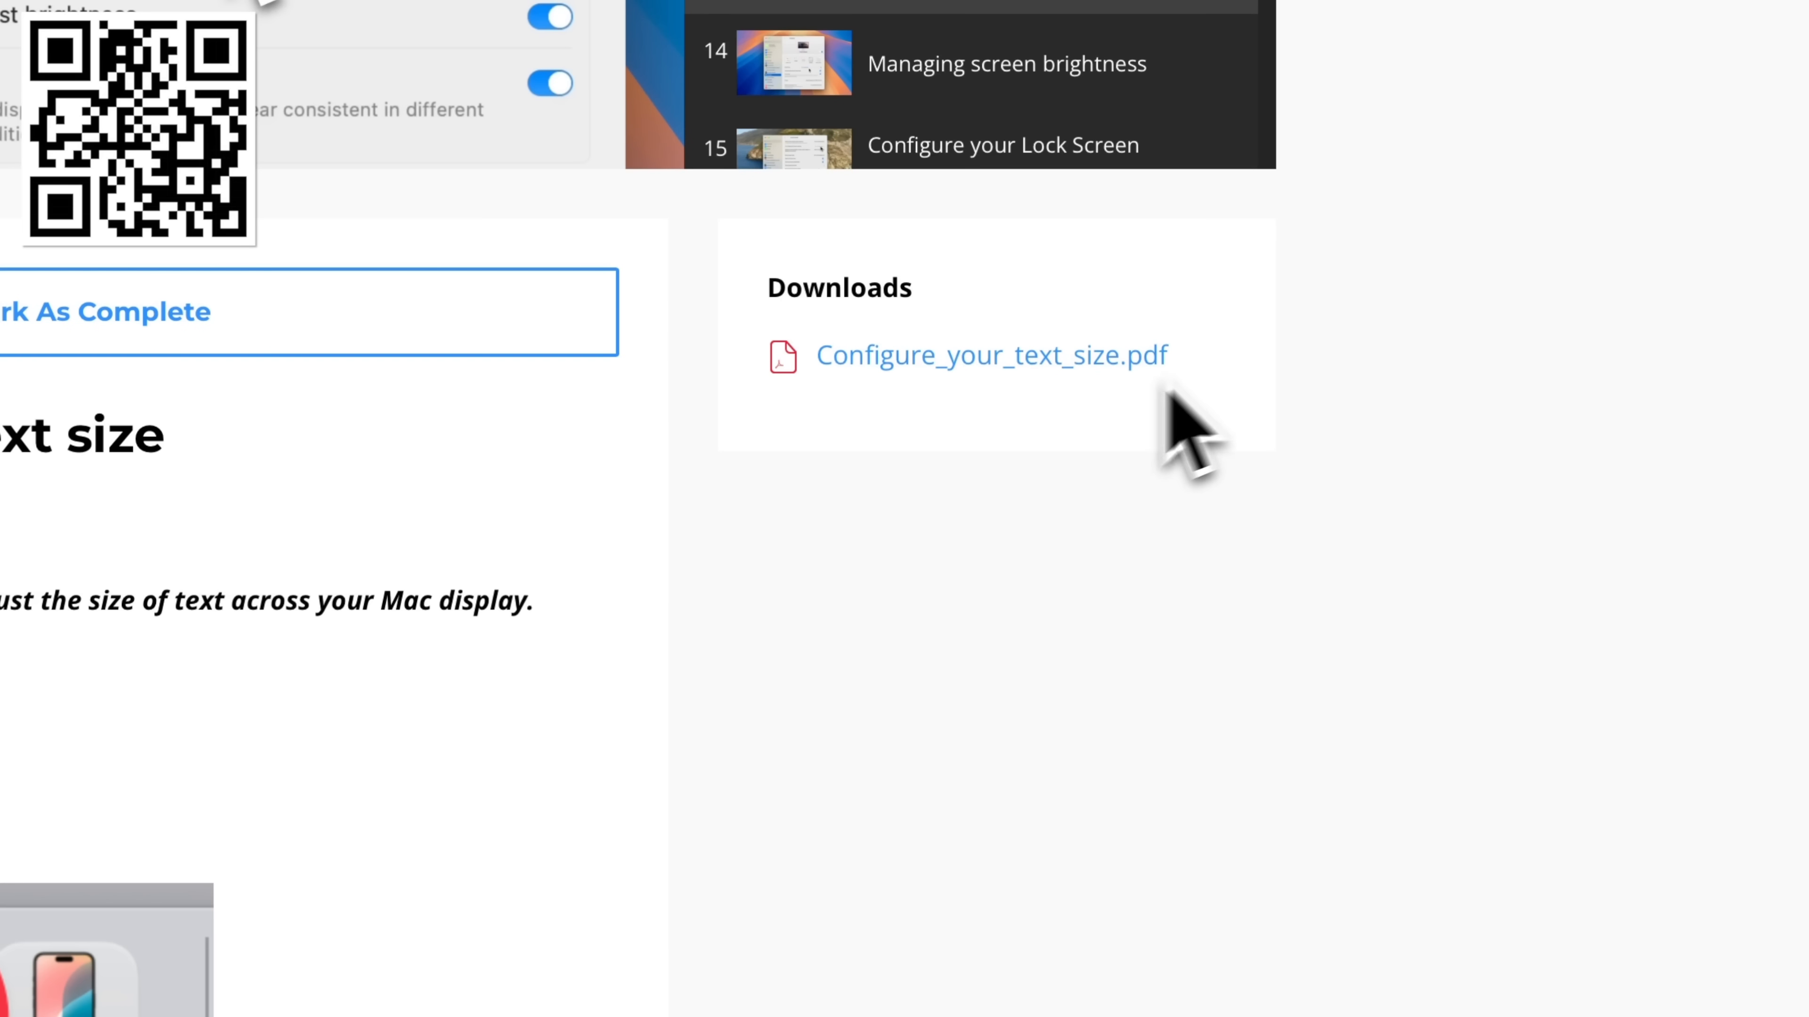
{"action": "mouse_move", "coordinate": [1193, 364]}
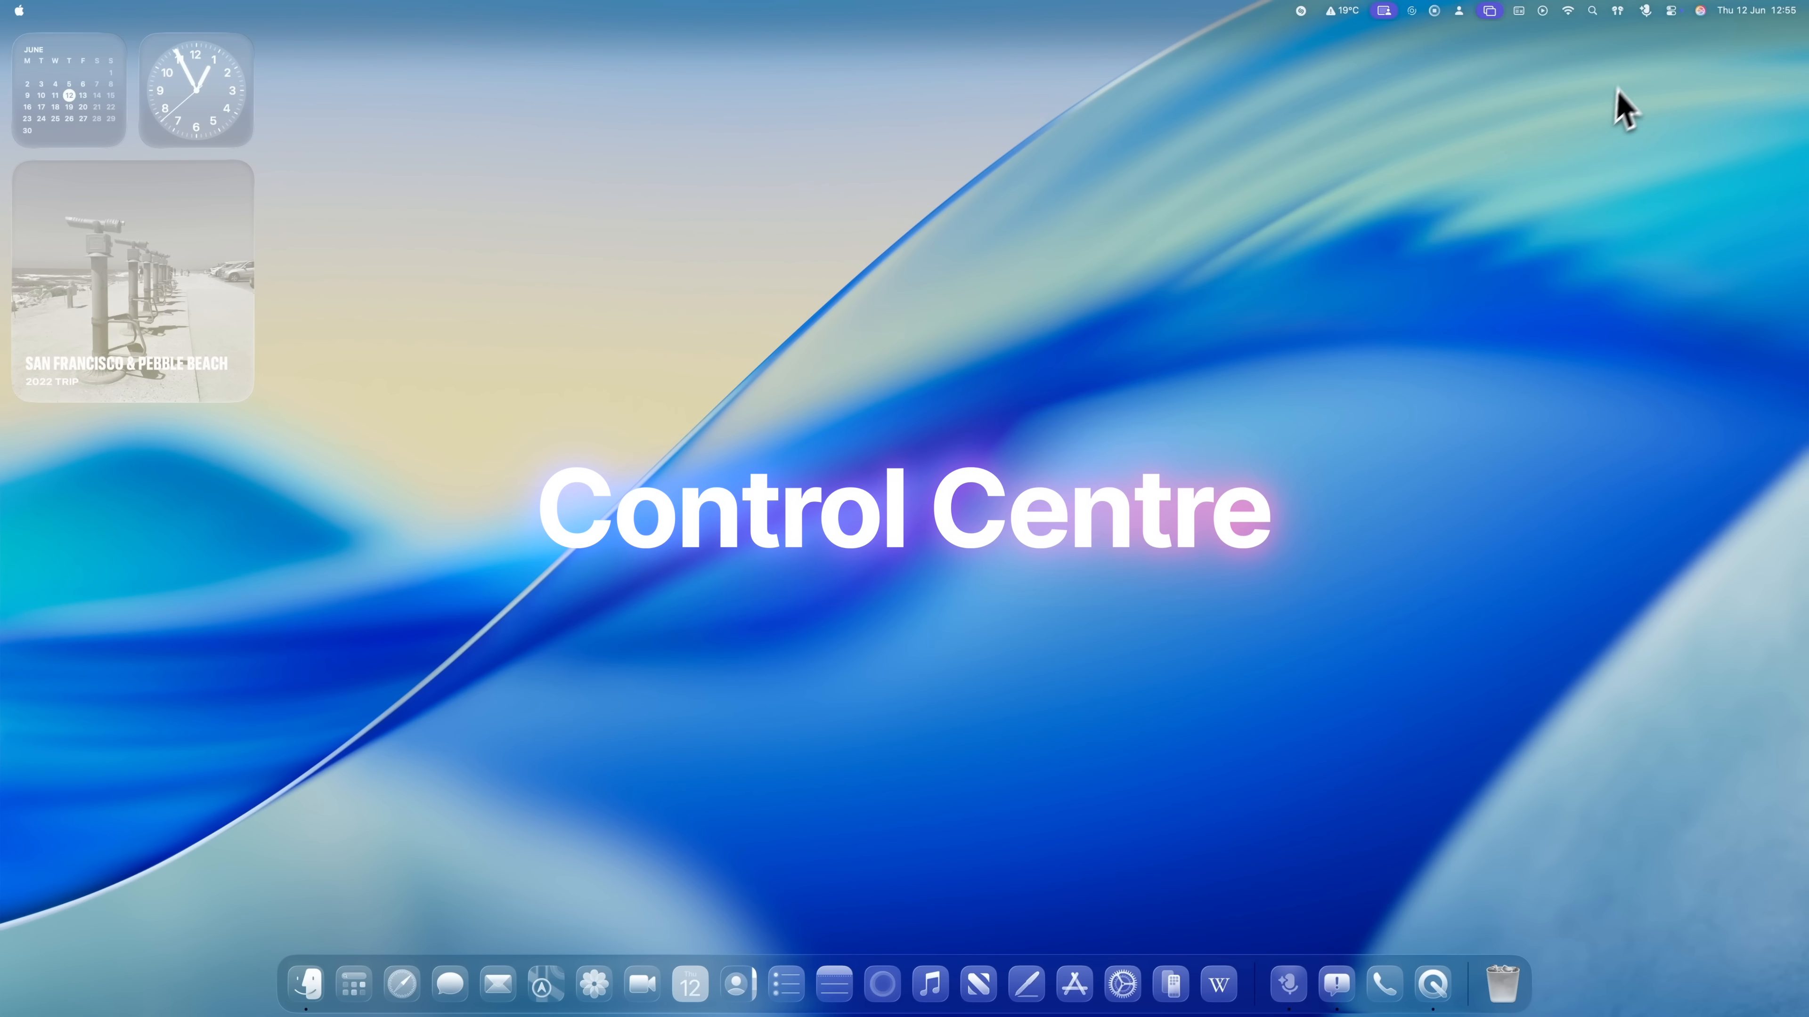
Show Control Centre's Edit Controls gallery and browse its control categories.
{"action": "left_click", "coordinate": [1482, 24]}
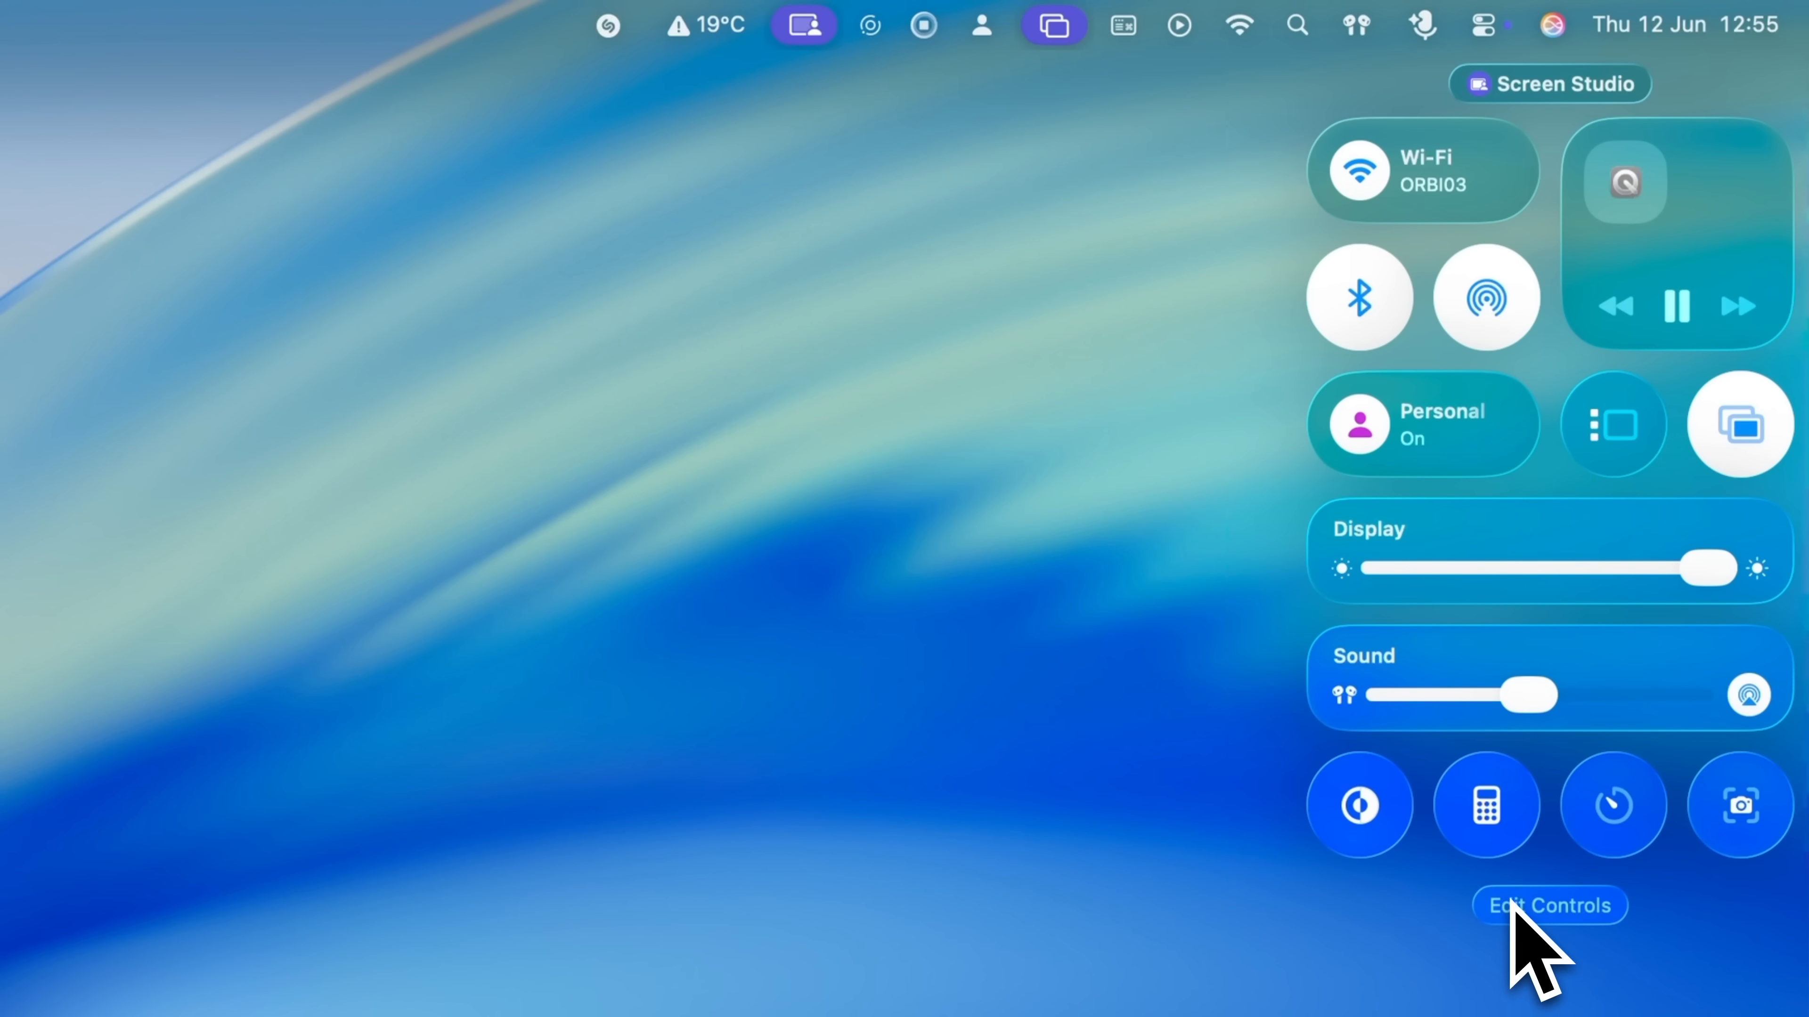
{"action": "left_click", "coordinate": [1548, 905]}
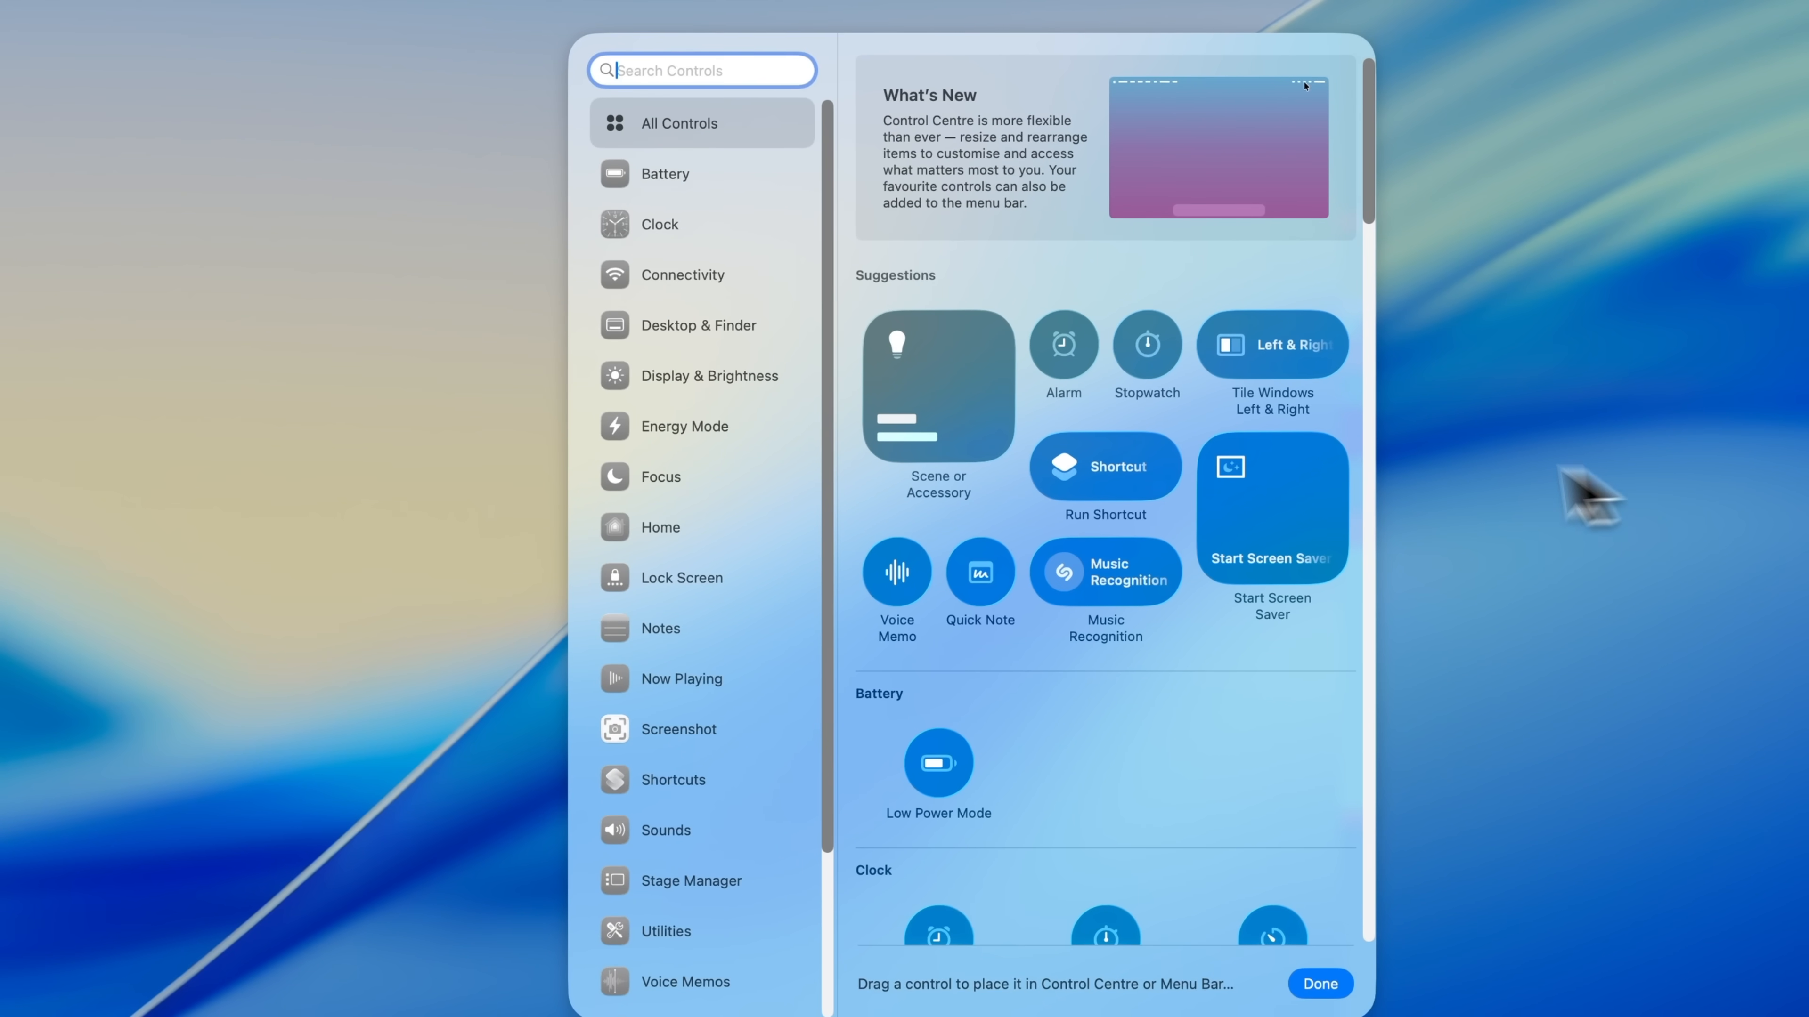
{"action": "scroll", "scroll_direction": "down", "scroll_amount": 3}
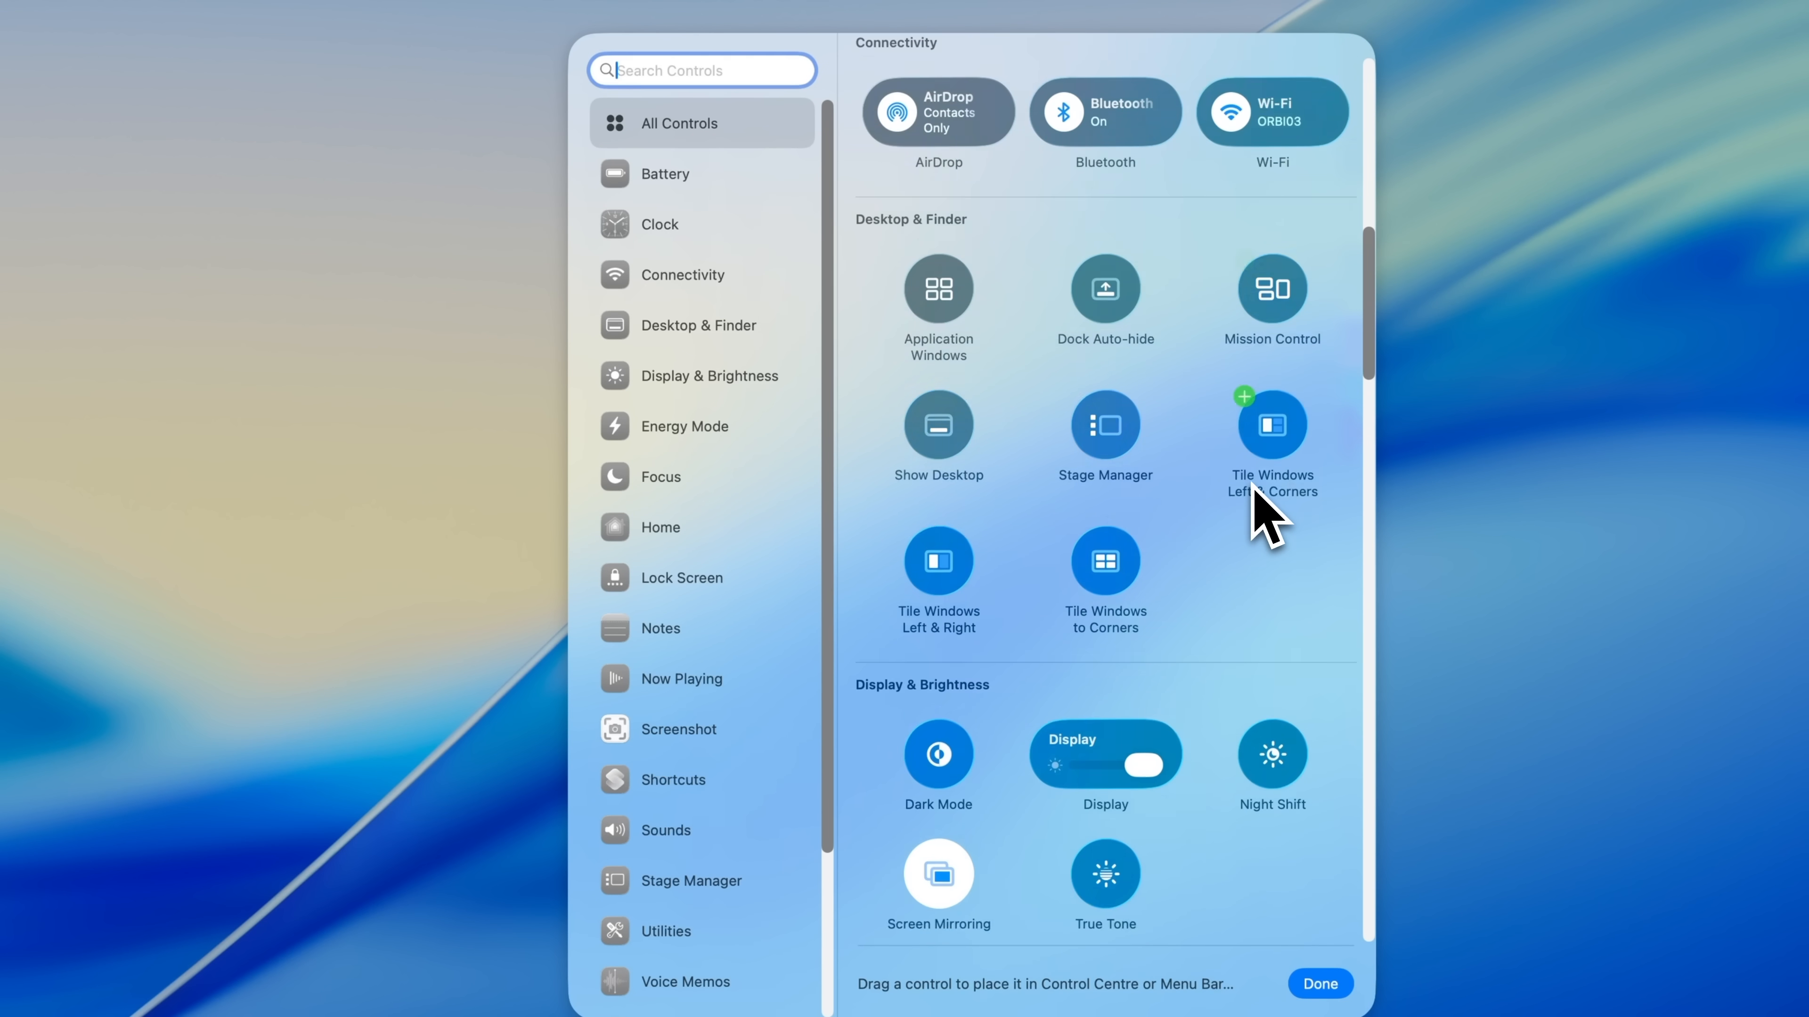
{"action": "scroll", "scroll_direction": "down", "scroll_amount": 3}
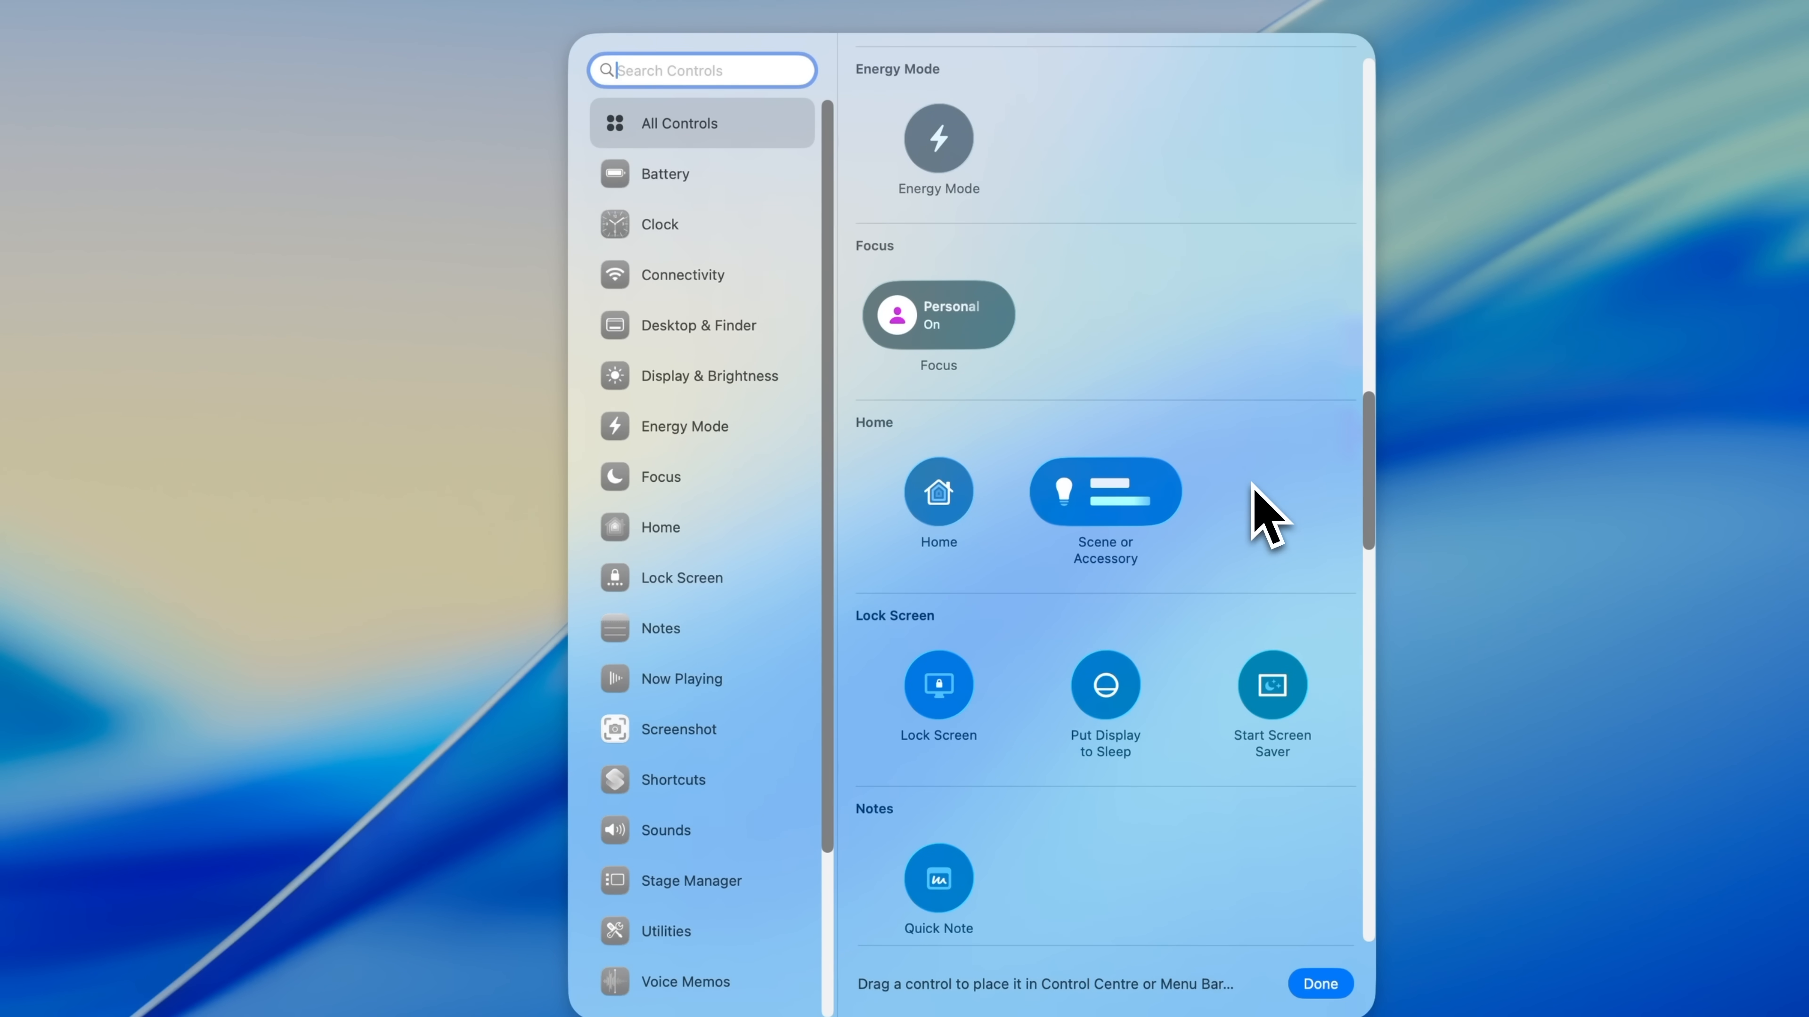
{"action": "left_click", "coordinate": [1319, 984]}
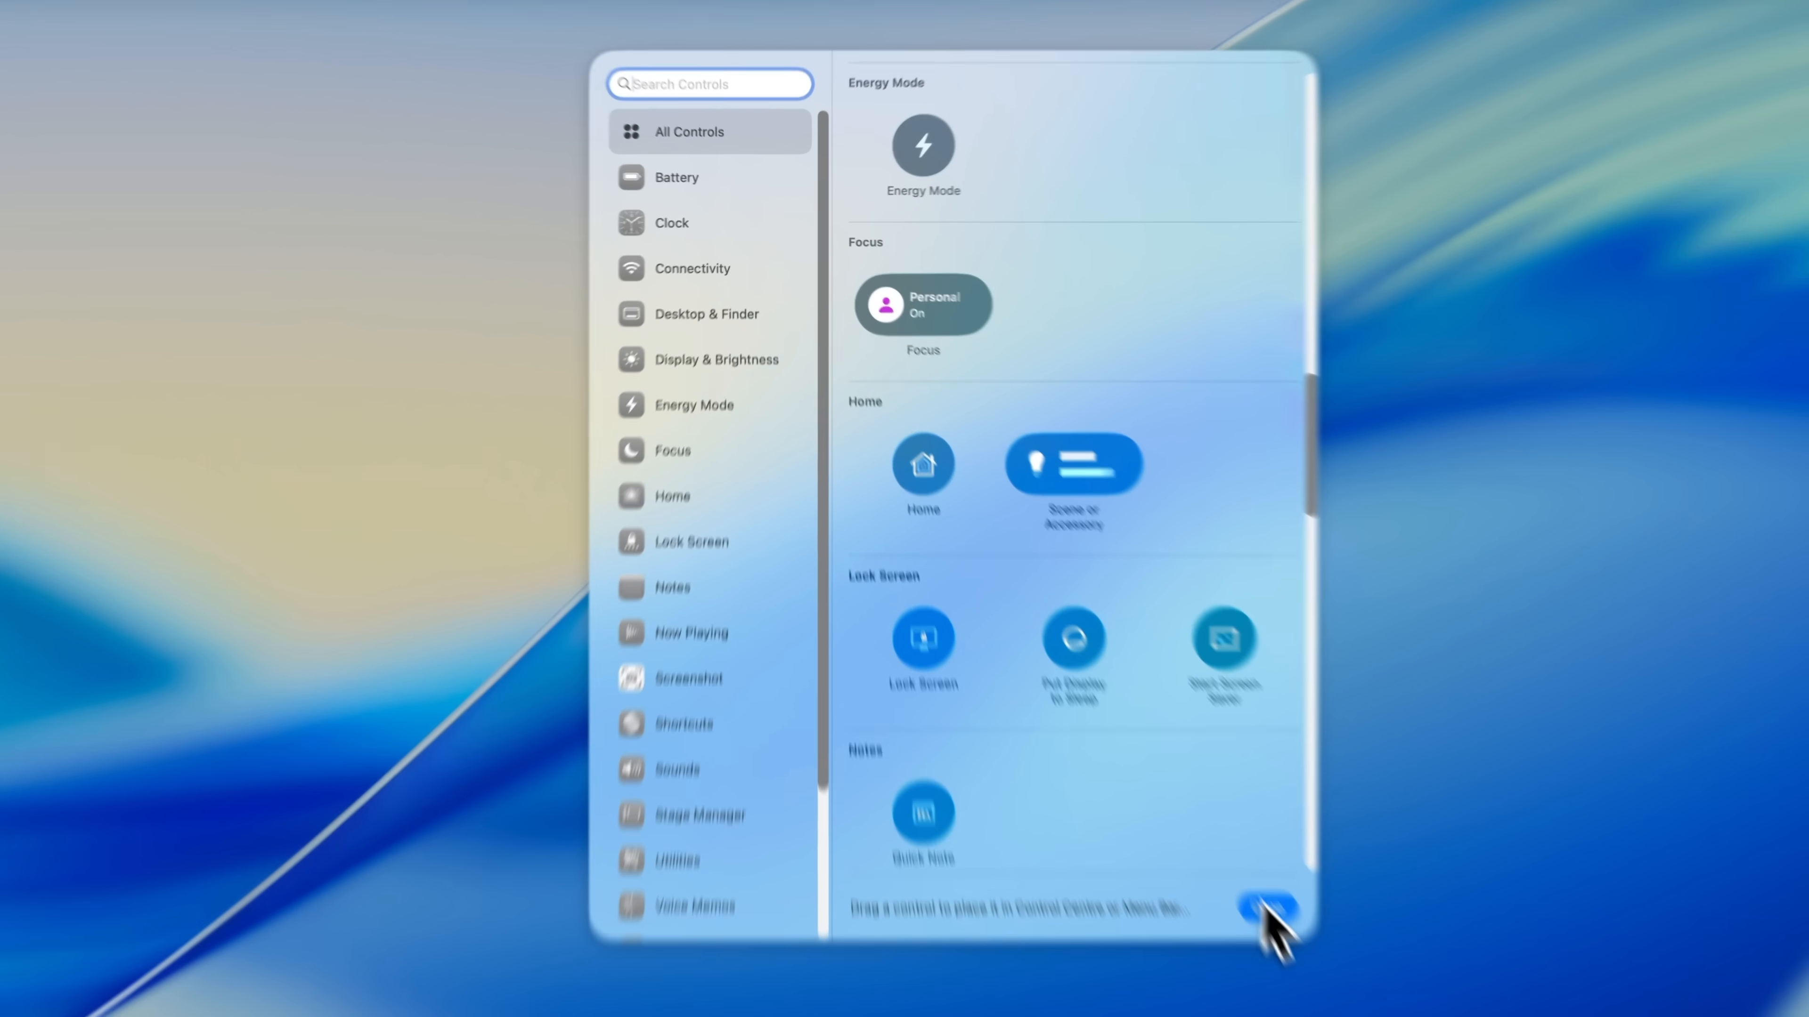
Finish editing, resize the Dark Mode and Calculator controls, then re-enter edit mode.
{"action": "left_click", "coordinate": [1265, 910]}
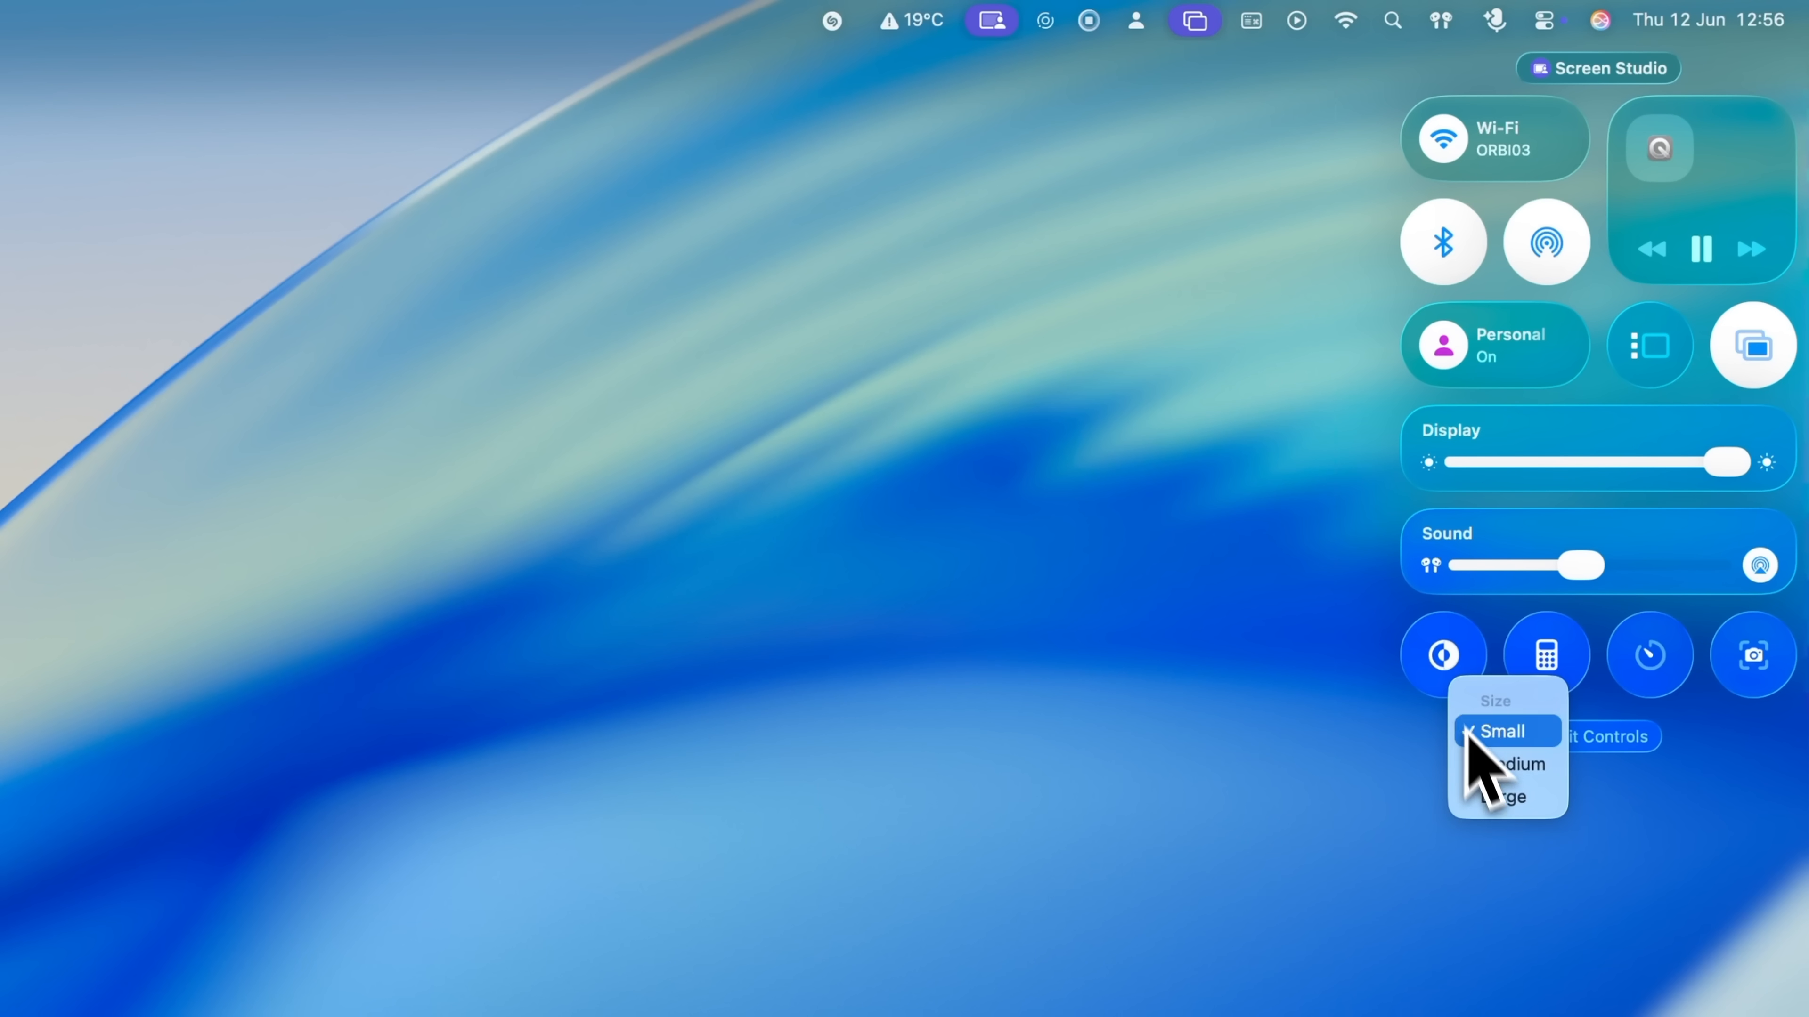
{"action": "left_click", "coordinate": [1504, 730]}
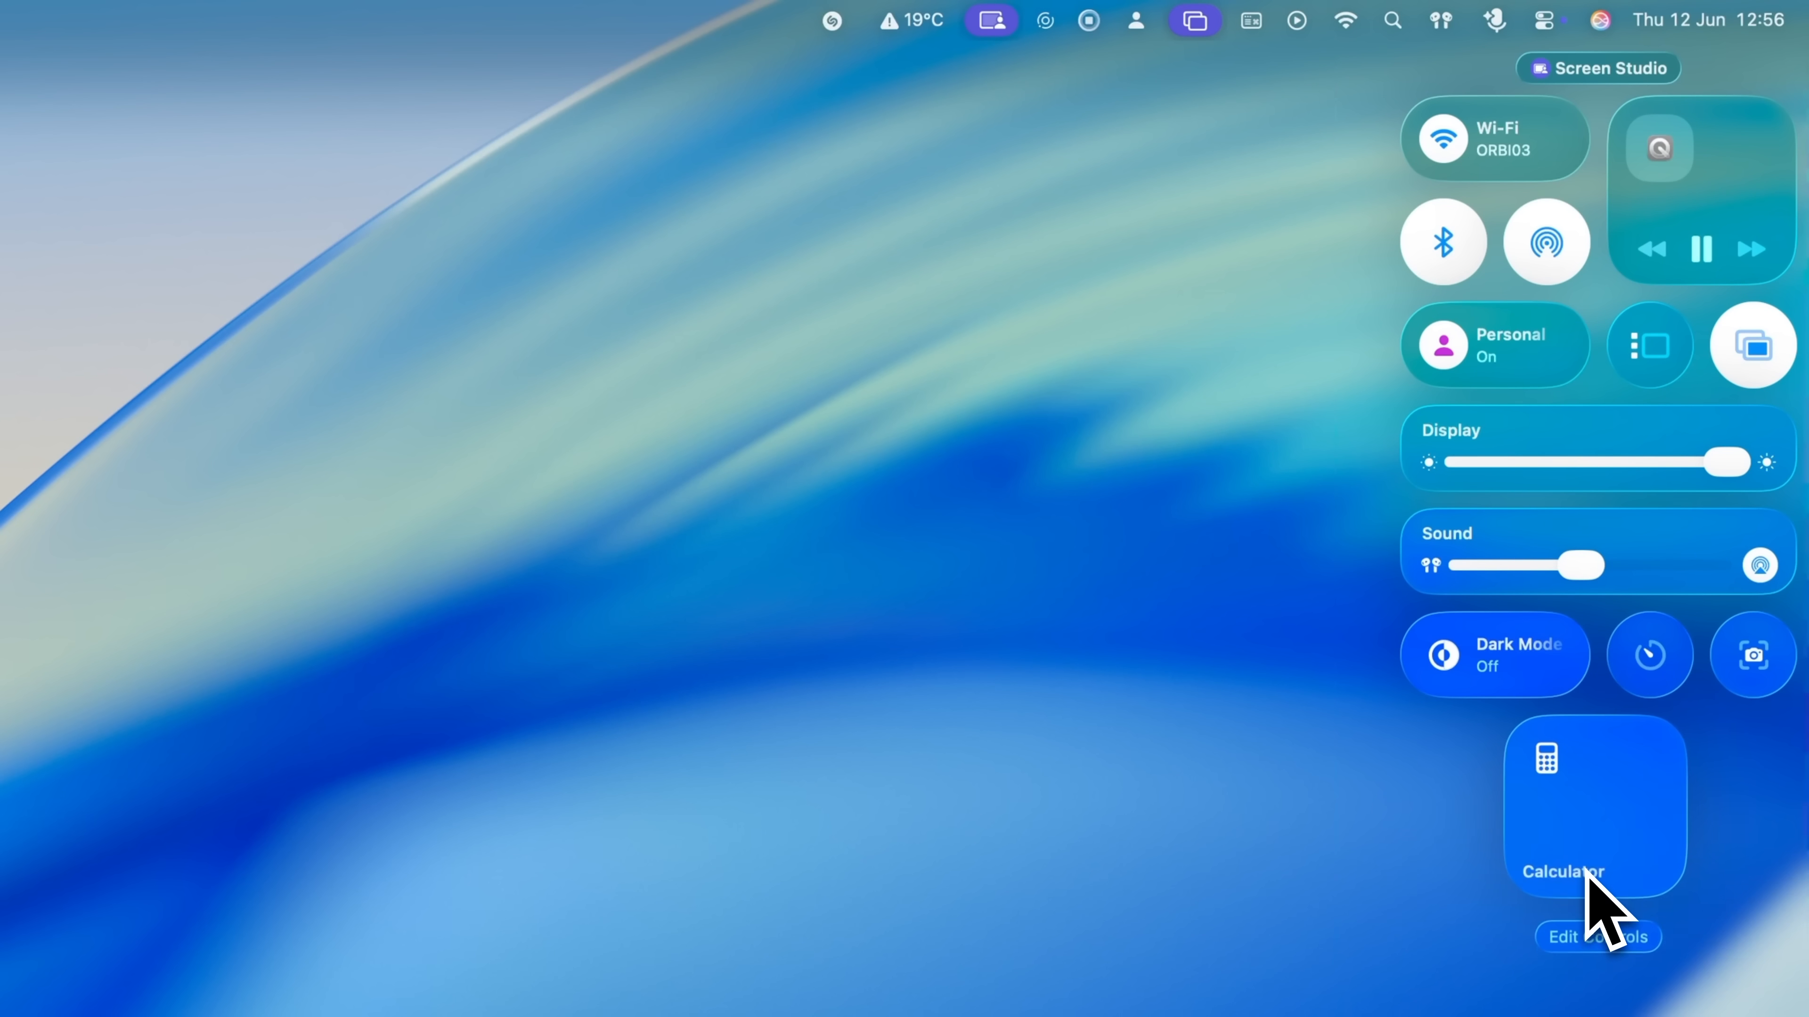
{"action": "mouse_move", "coordinate": [1601, 944]}
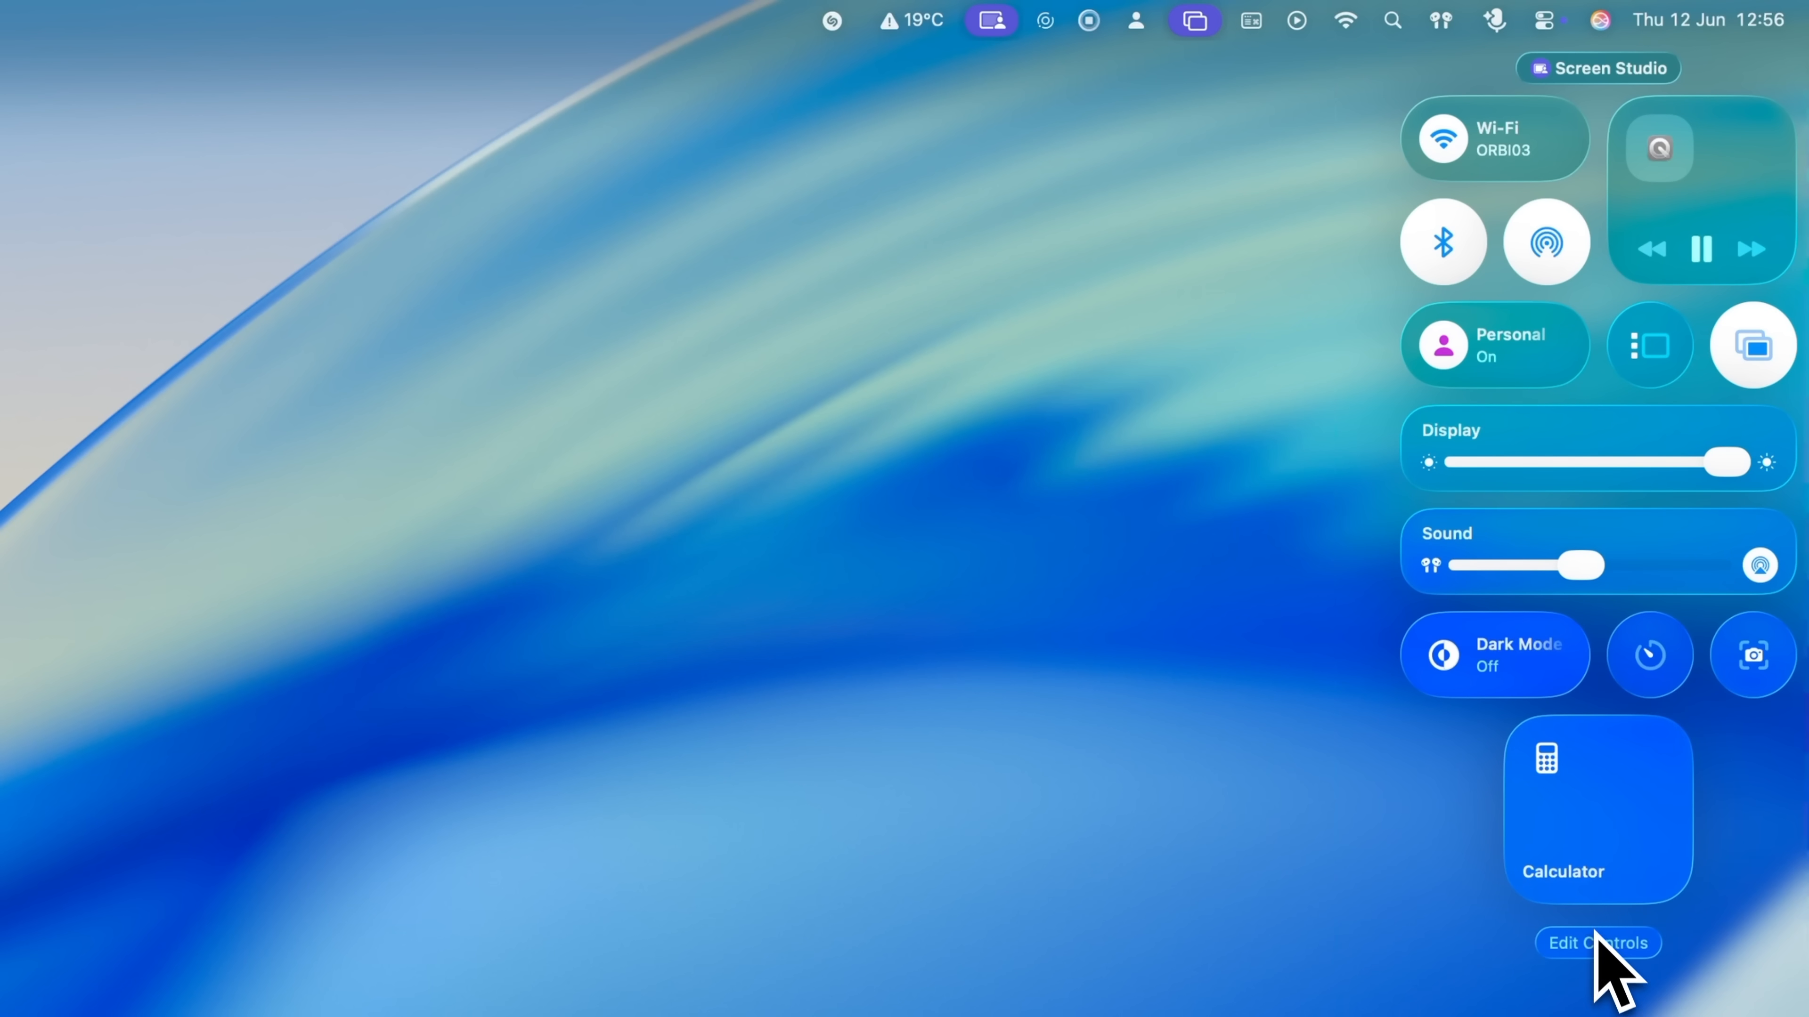
{"action": "left_click", "coordinate": [1597, 944]}
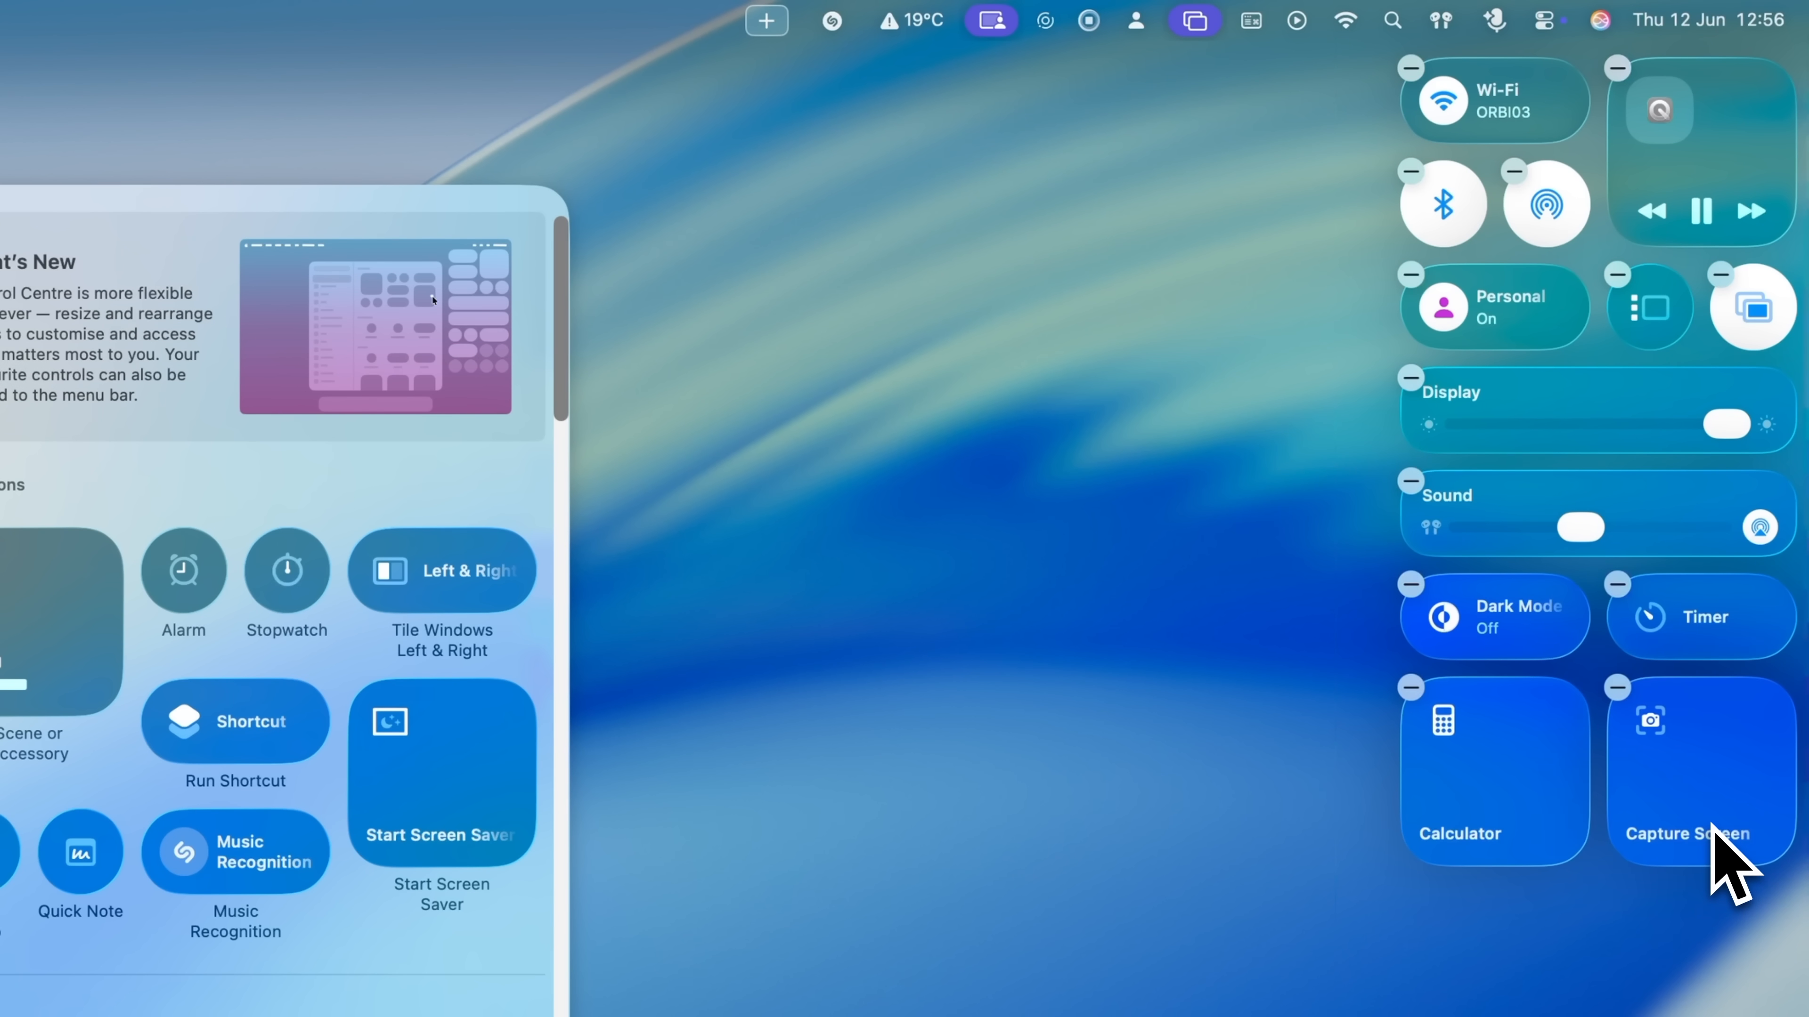
{"action": "mouse_move", "coordinate": [1613, 935]}
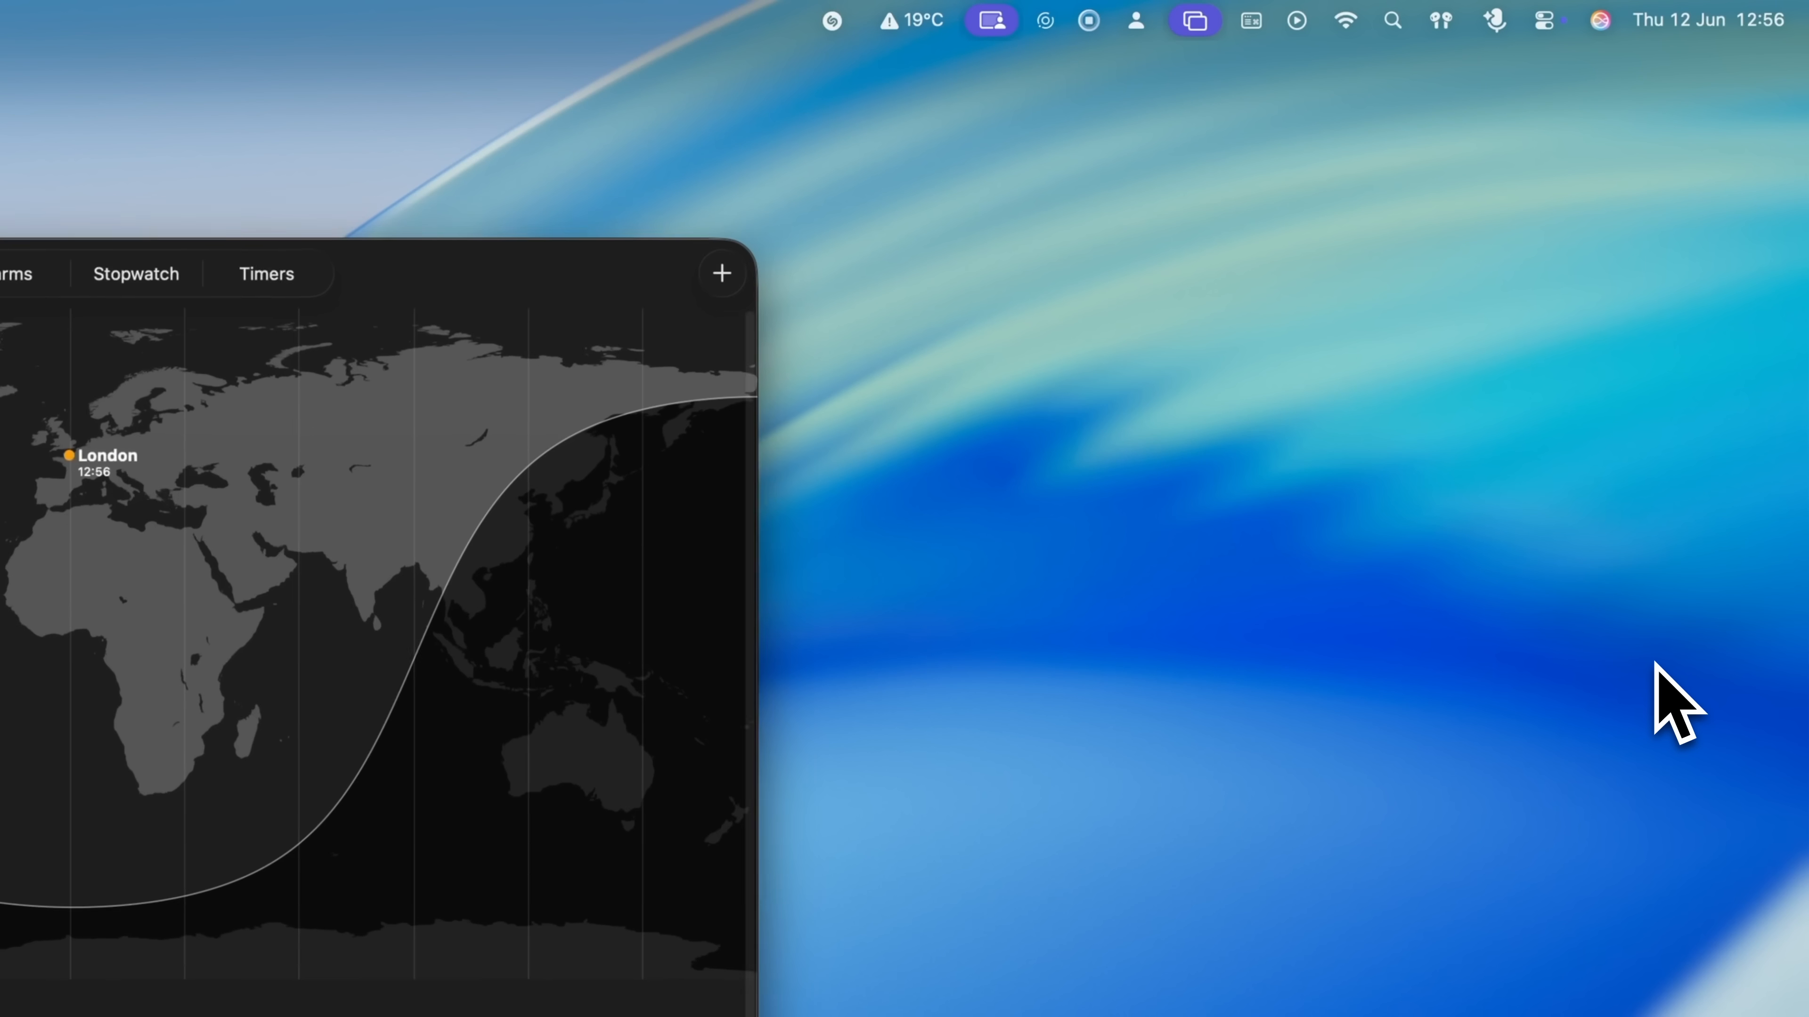
Switch Clock to its Timers view and reopen Control Centre.
{"action": "left_click", "coordinate": [267, 273]}
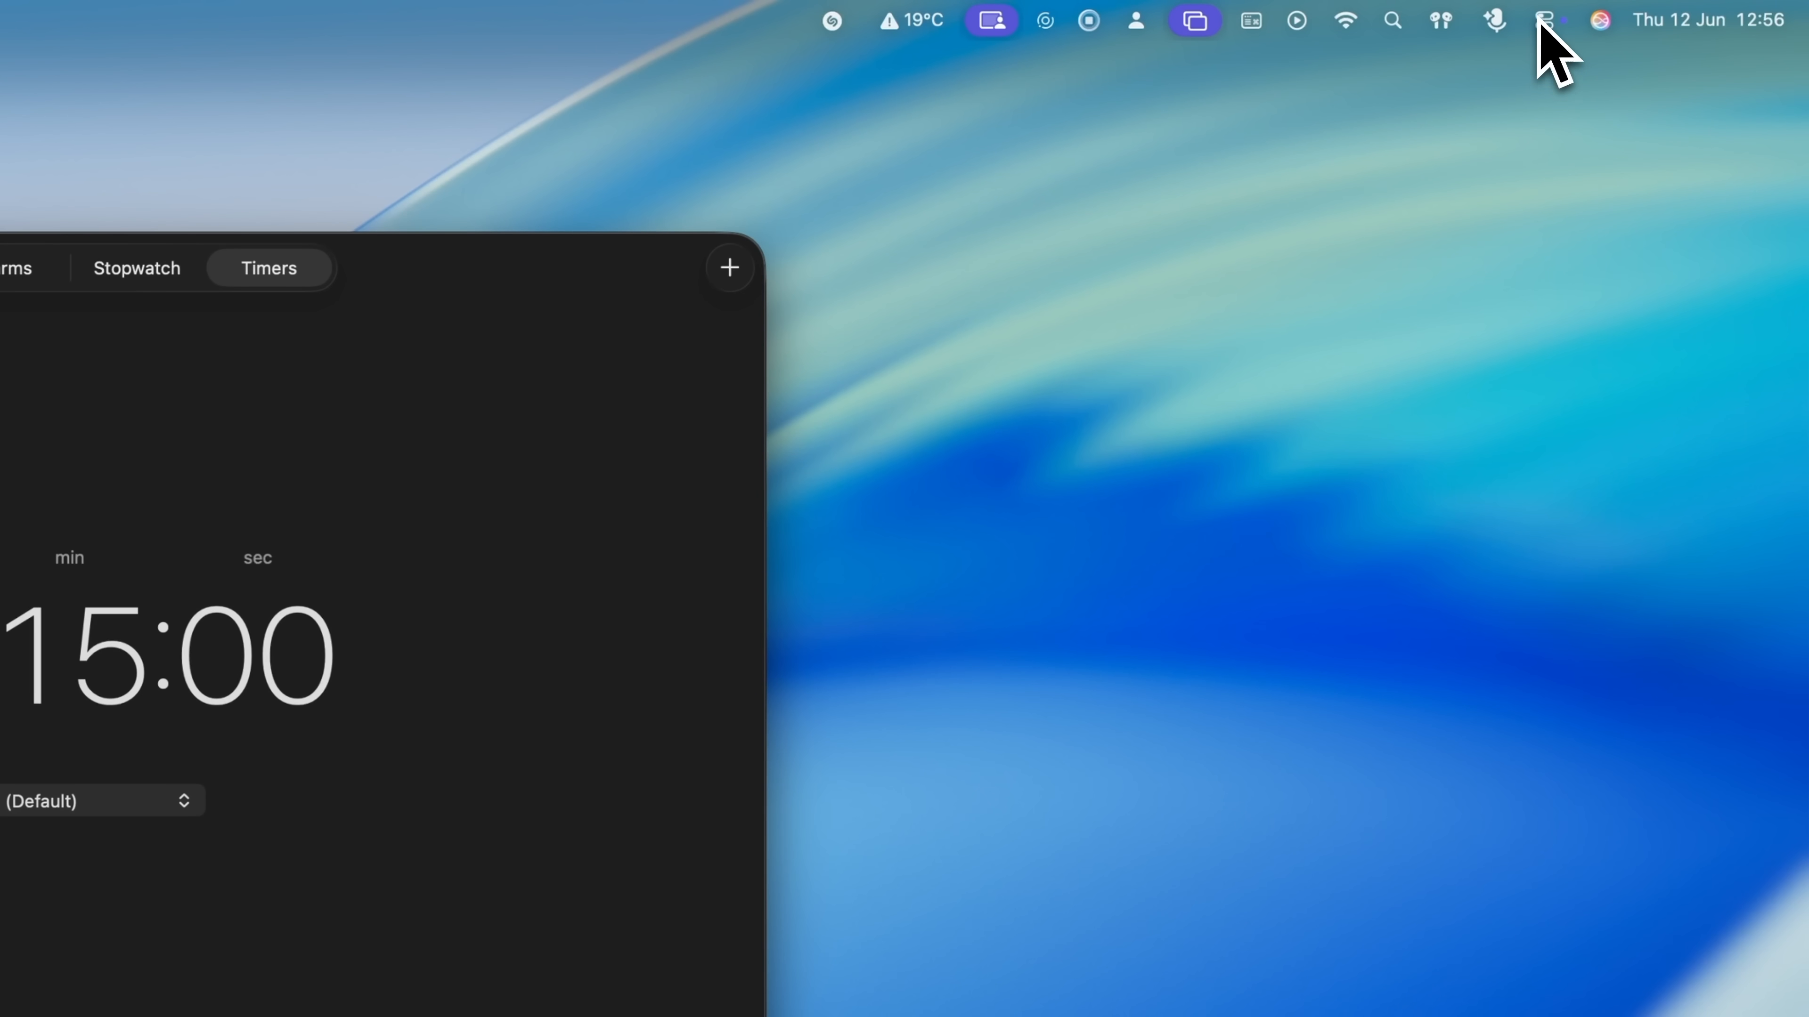
{"action": "left_click", "coordinate": [1548, 20]}
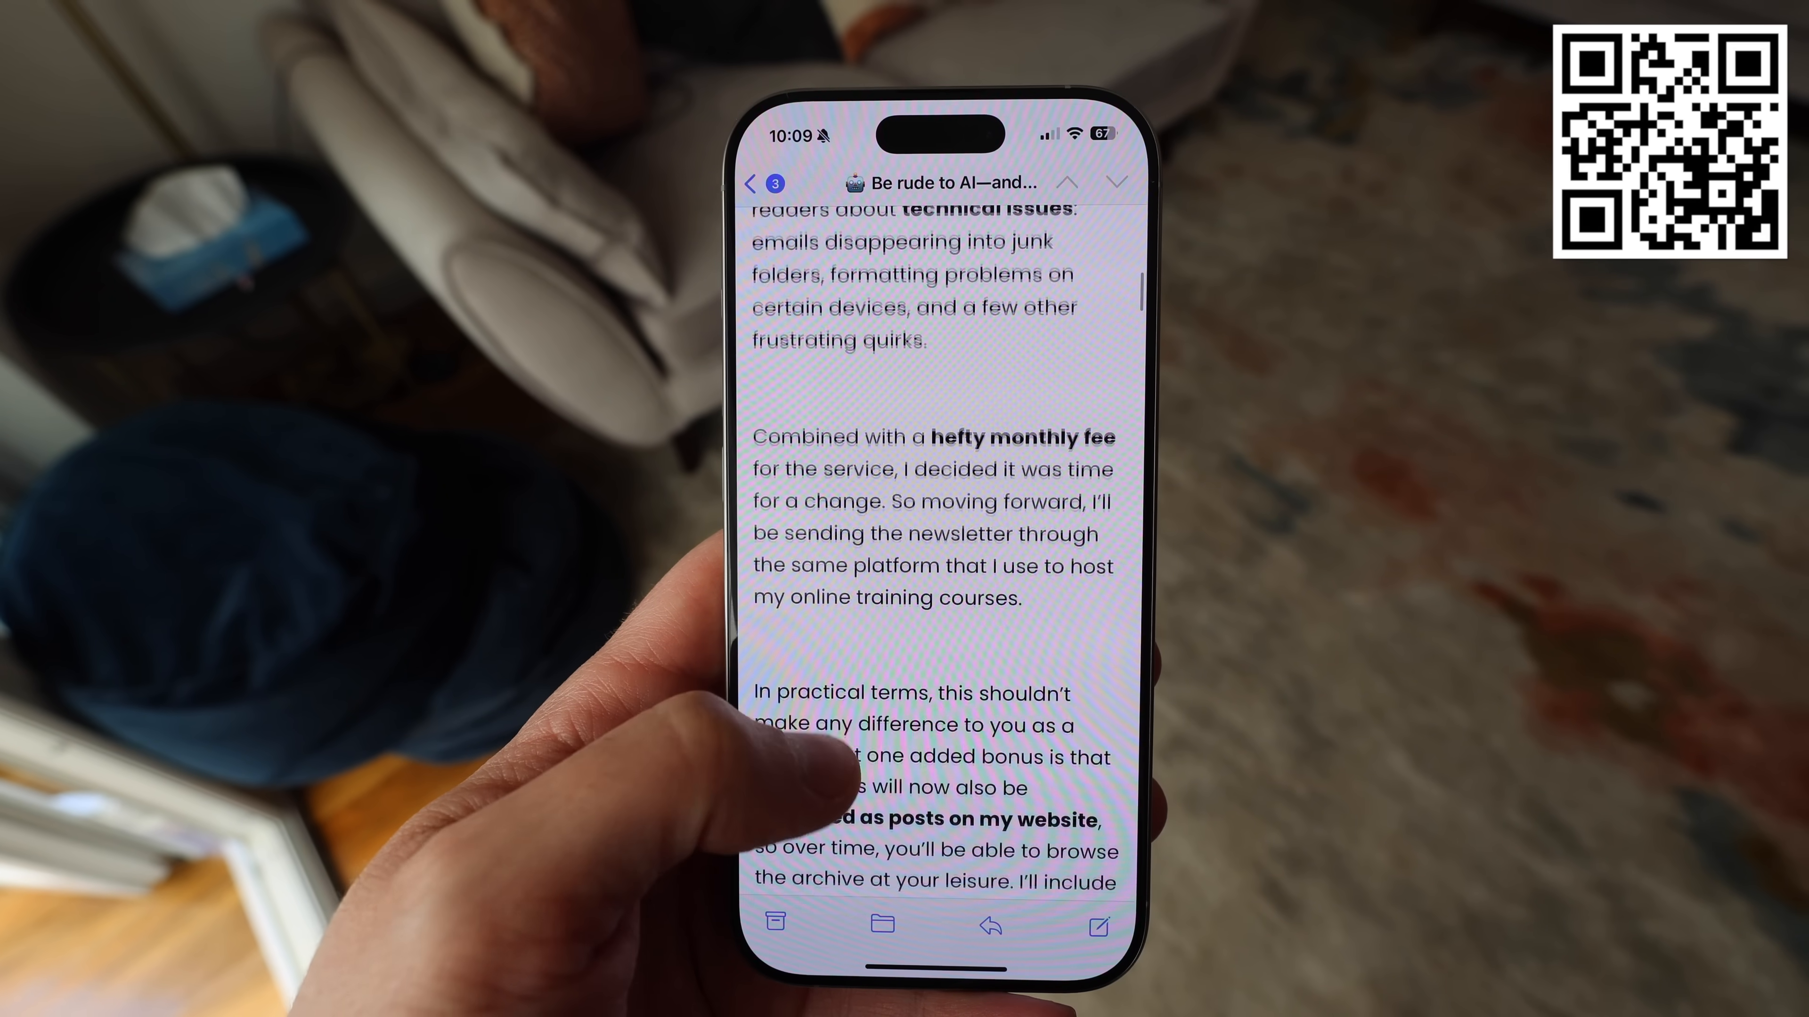
{"action": "scroll", "scroll_direction": "down", "scroll_amount": 3}
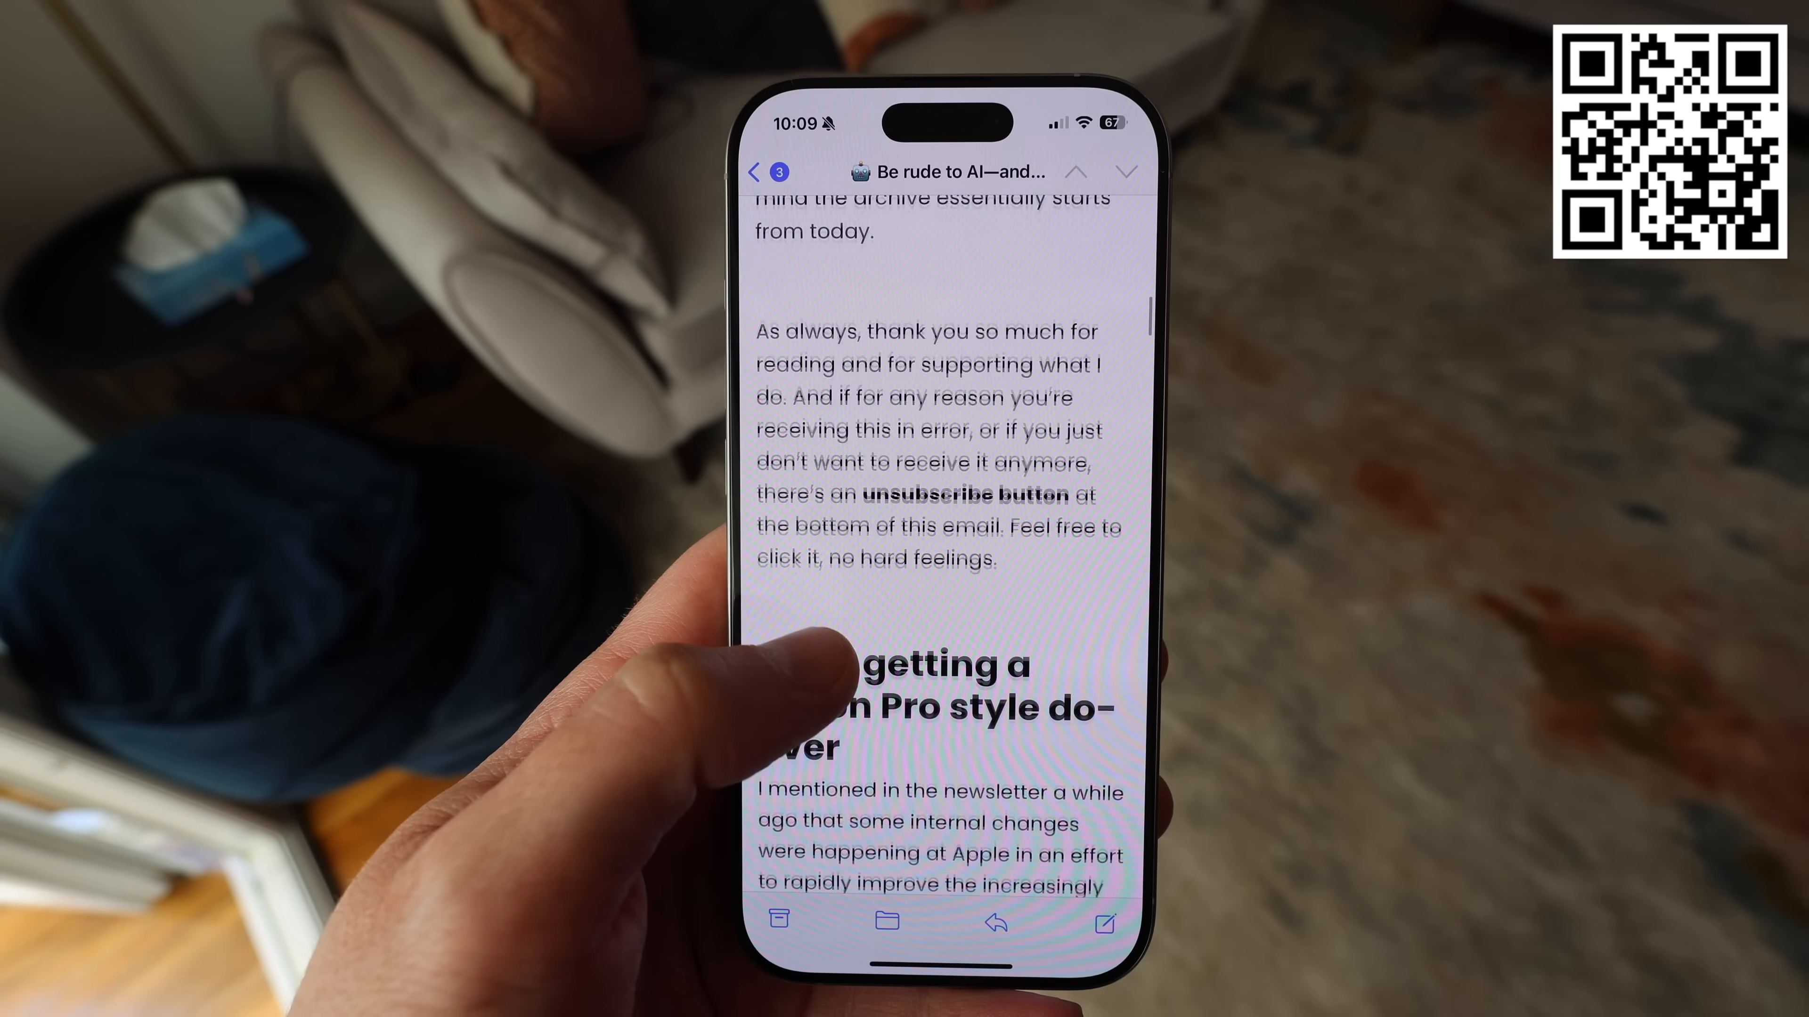
{"action": "scroll", "scroll_direction": "down", "scroll_amount": 3}
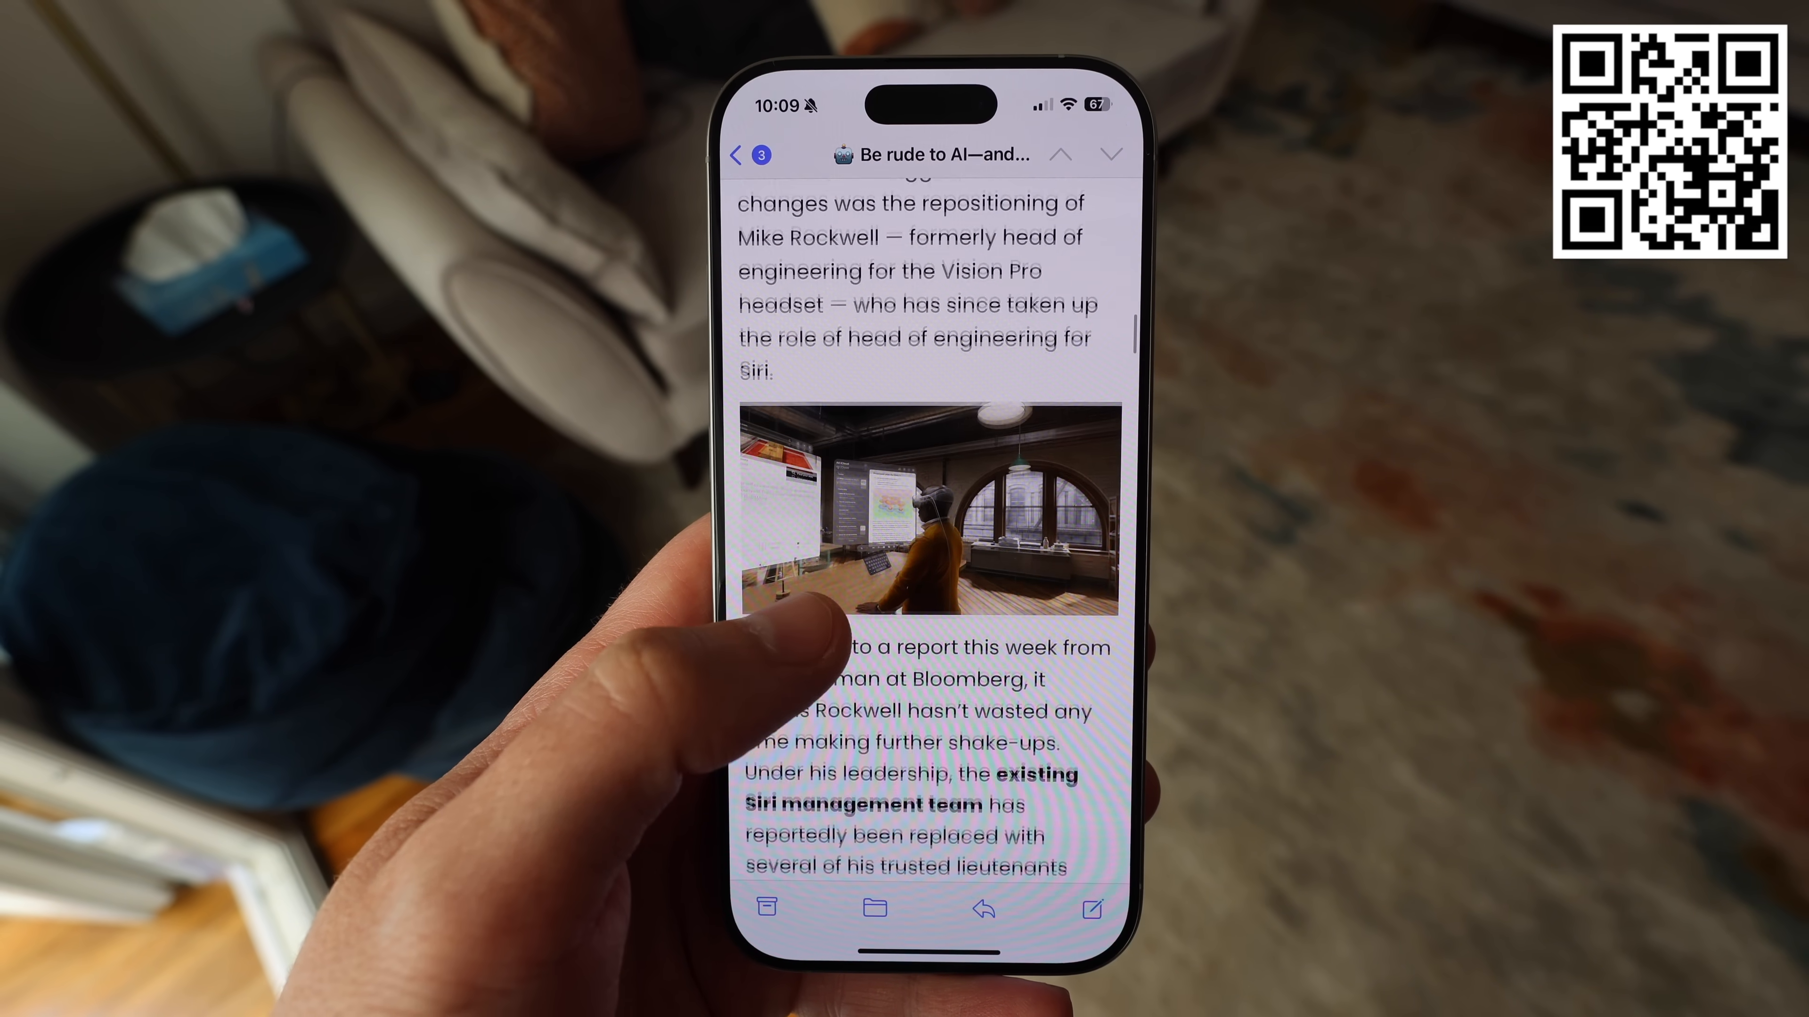
{"action": "scroll", "scroll_direction": "down", "scroll_amount": 3}
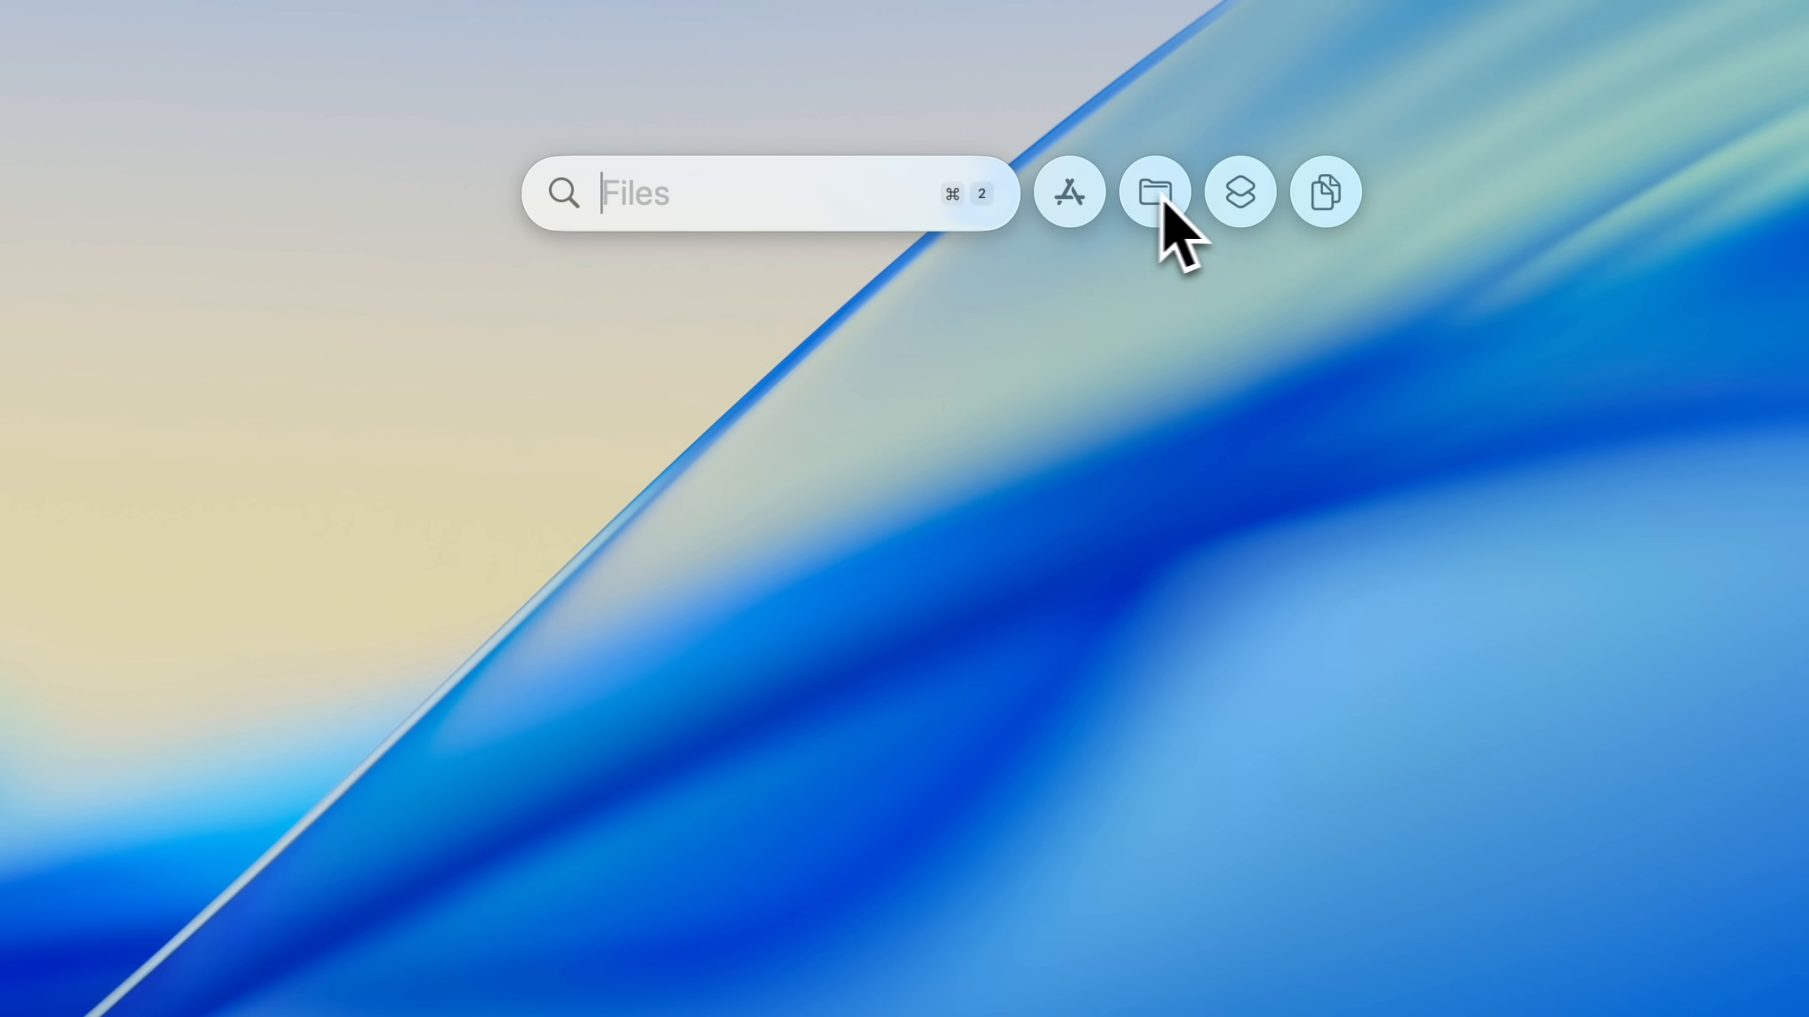
Switch Spotlight's search category from Files to Applications.
{"action": "left_click", "coordinate": [1325, 191]}
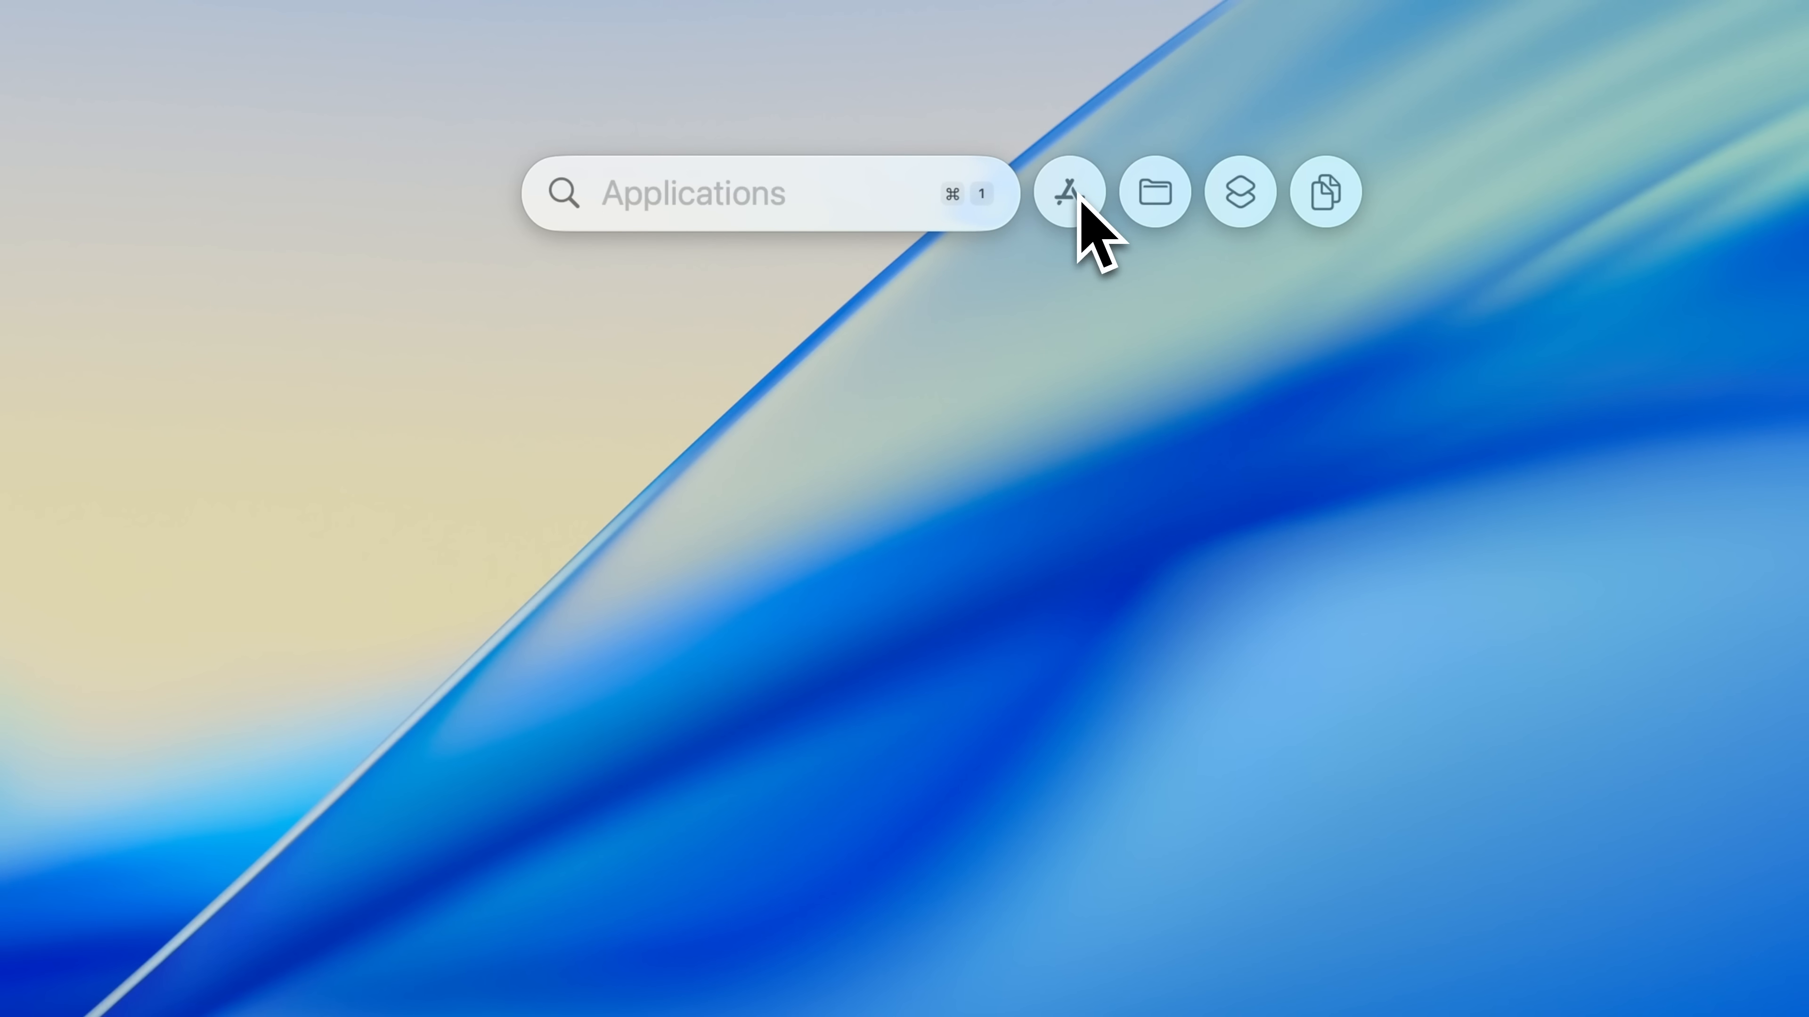
{"action": "type", "text": "invoice"}
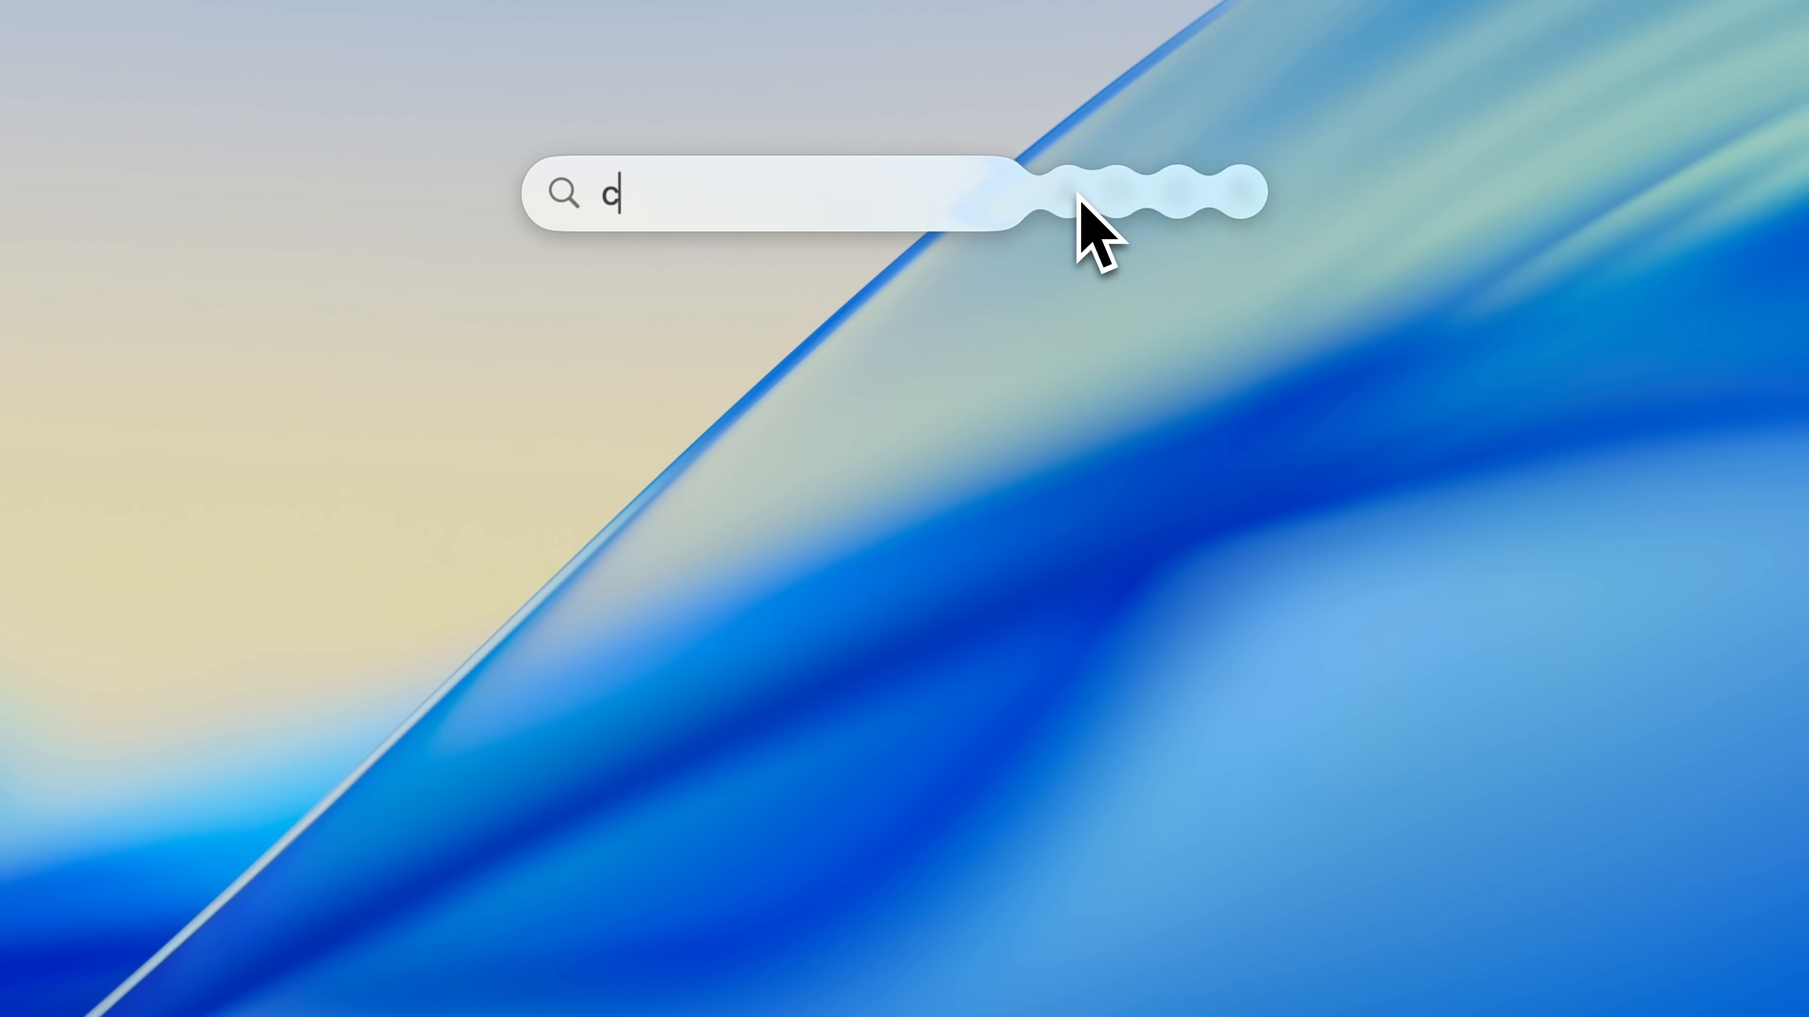
{"action": "type", "text": "ontract"}
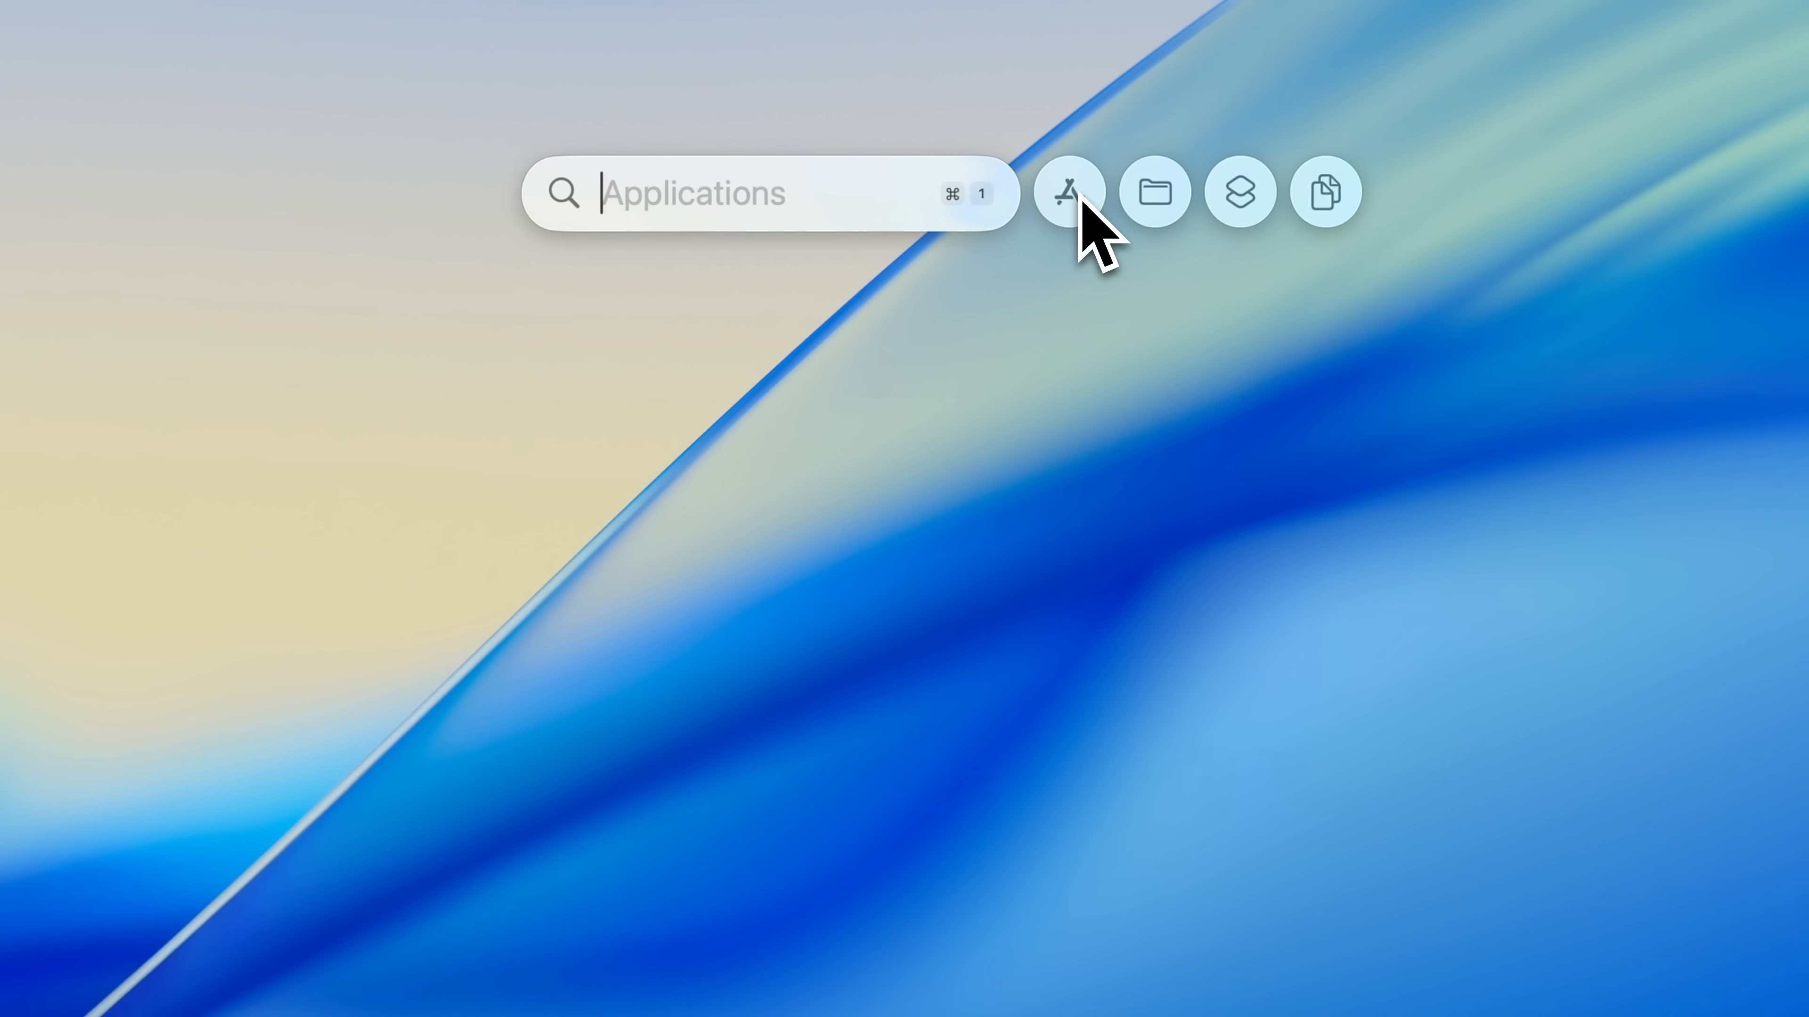
Browse Spotlight's Actions list and search "voice memo" to surface the Voice Memos actions.
{"action": "left_click", "coordinate": [1153, 191]}
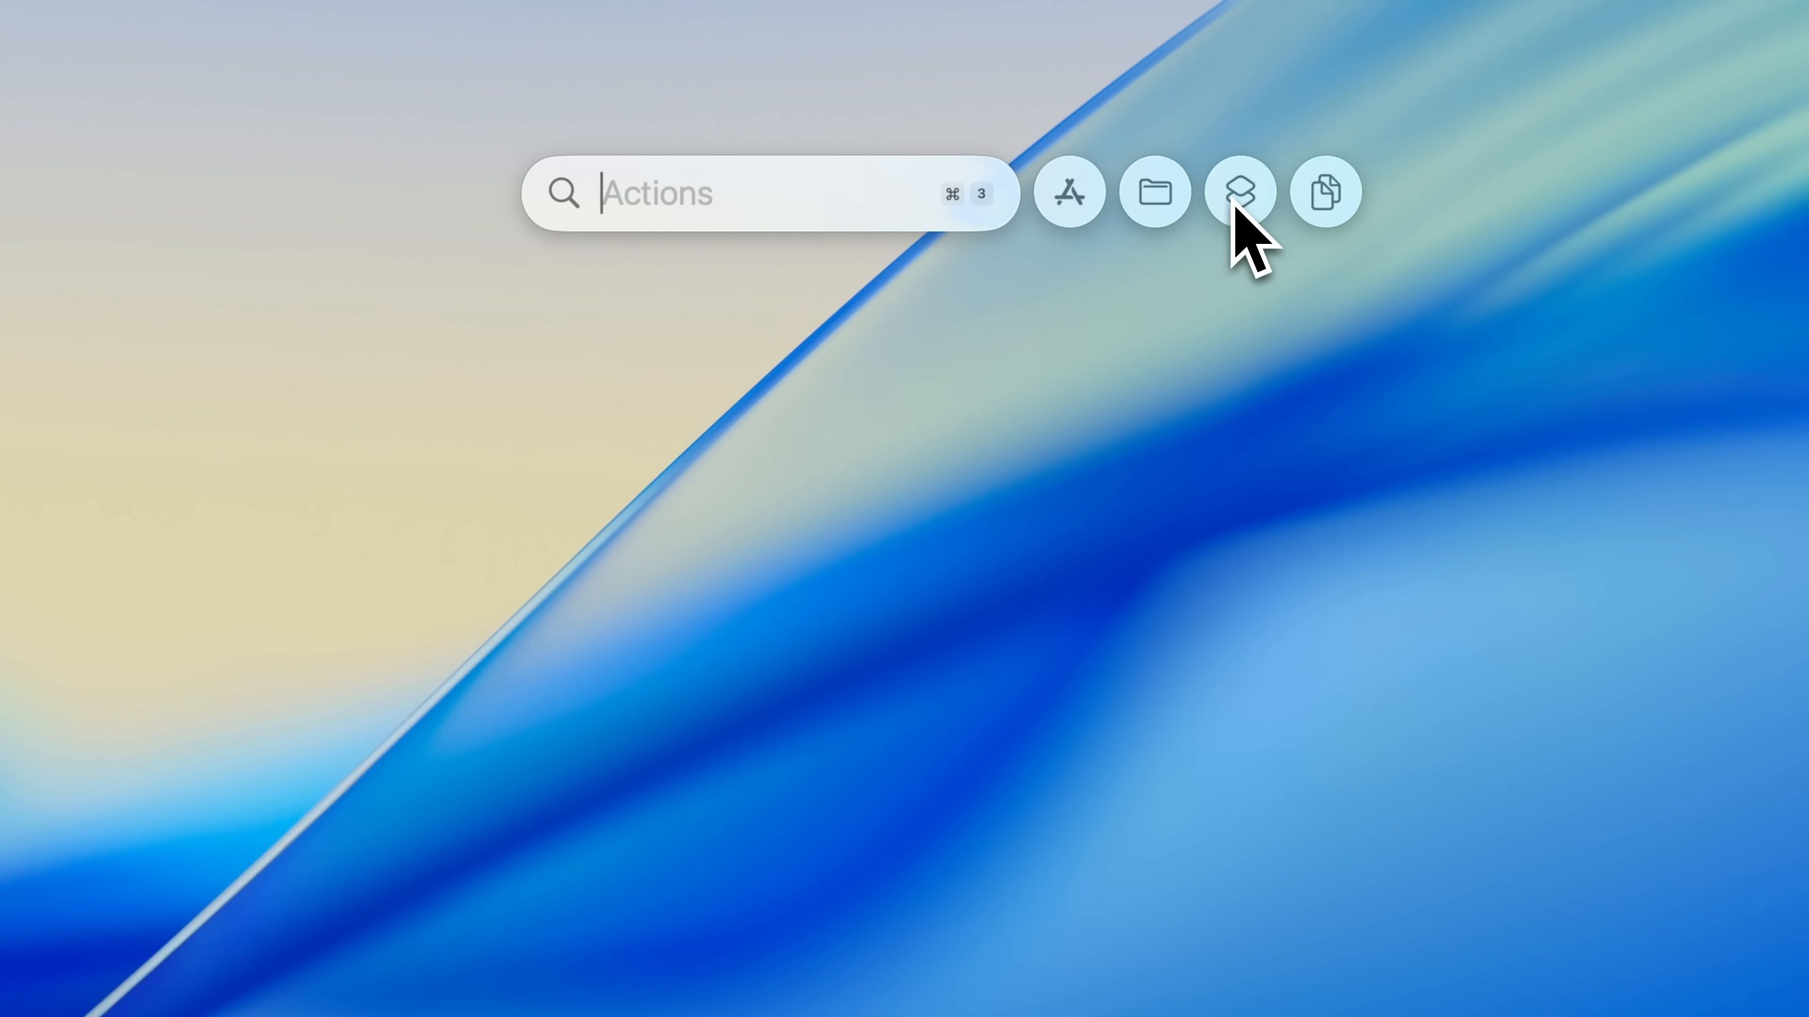
{"action": "left_click", "coordinate": [1239, 191]}
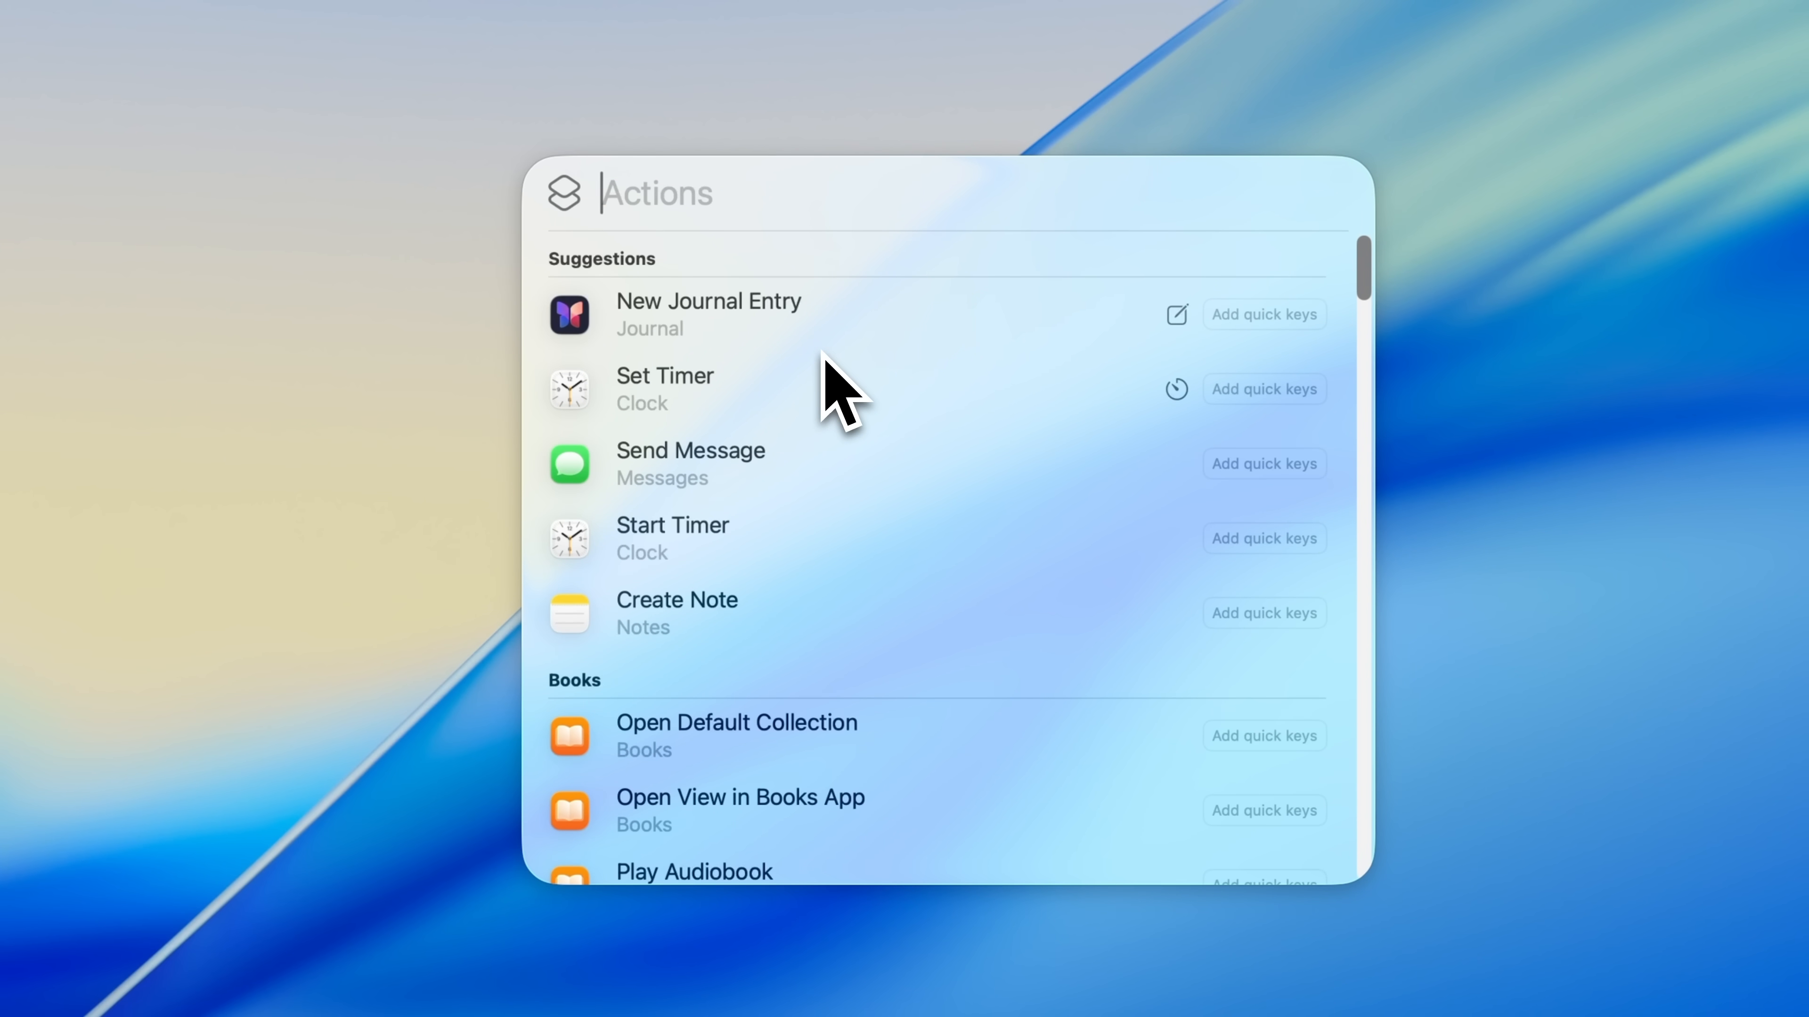
{"action": "mouse_move", "coordinate": [674, 432]}
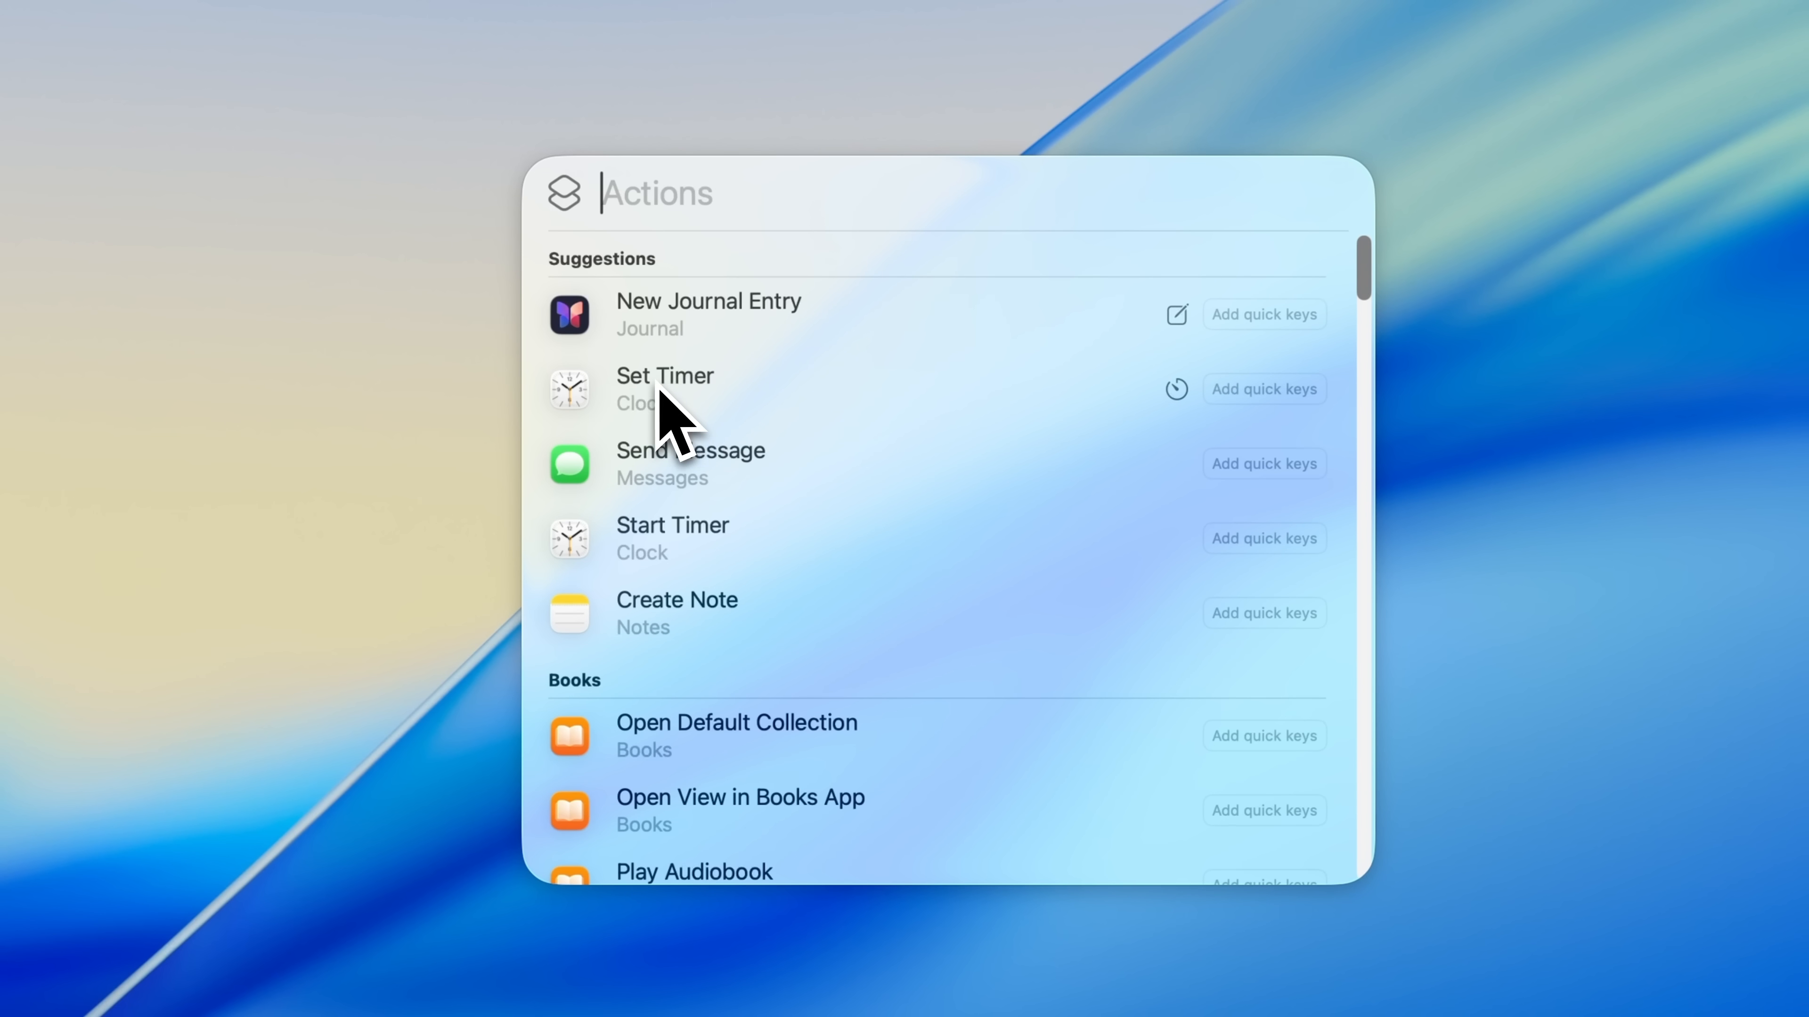
{"action": "left_click", "coordinate": [664, 389]}
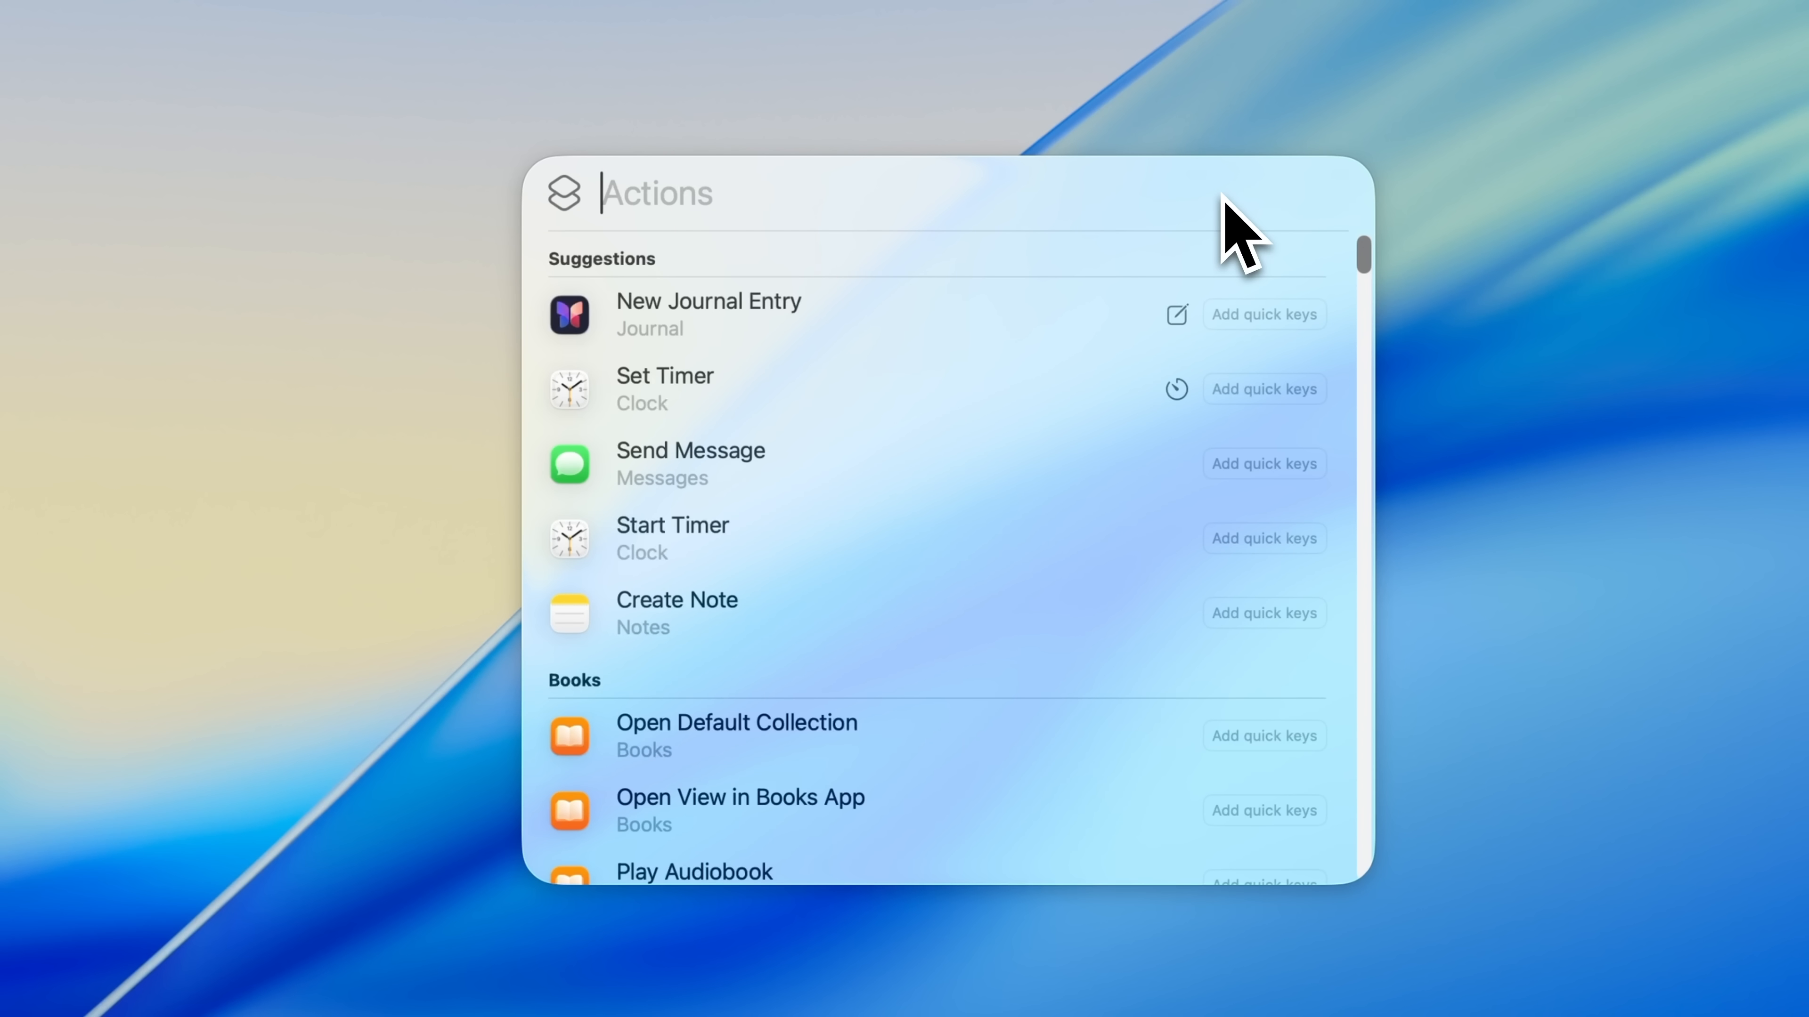
{"action": "type", "text": "voice memo"}
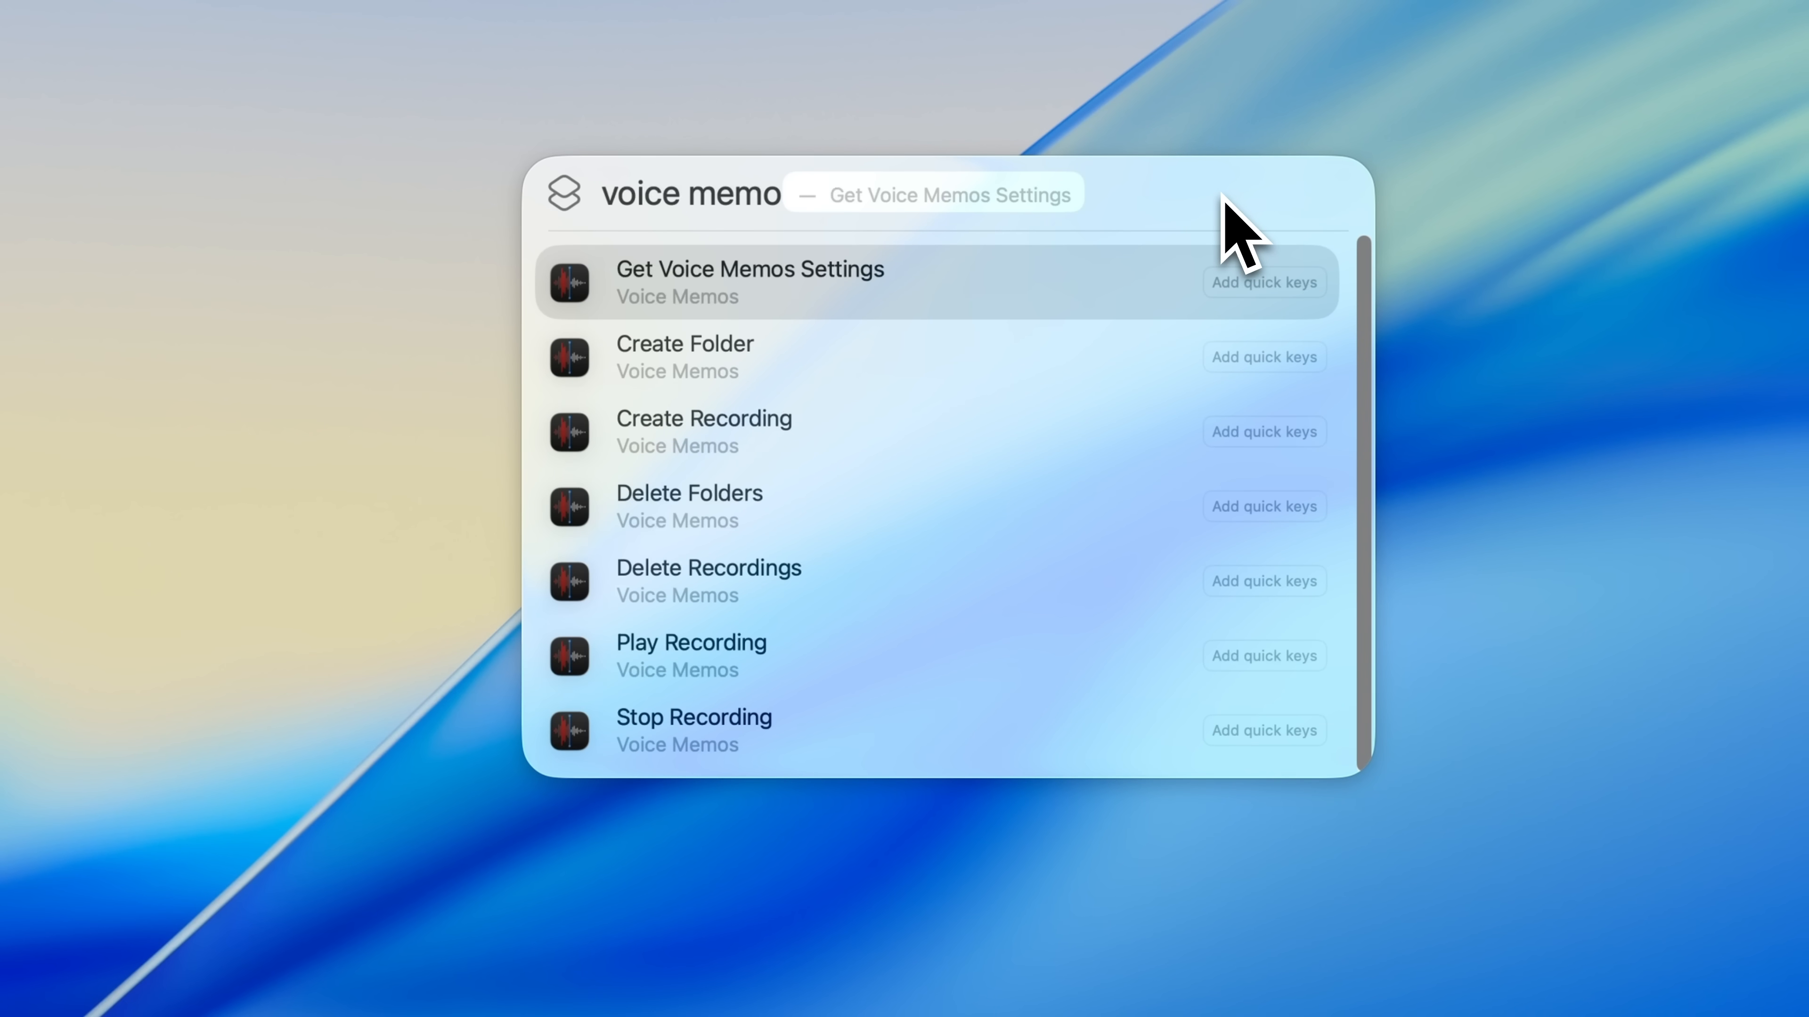
{"action": "mouse_move", "coordinate": [1268, 467]}
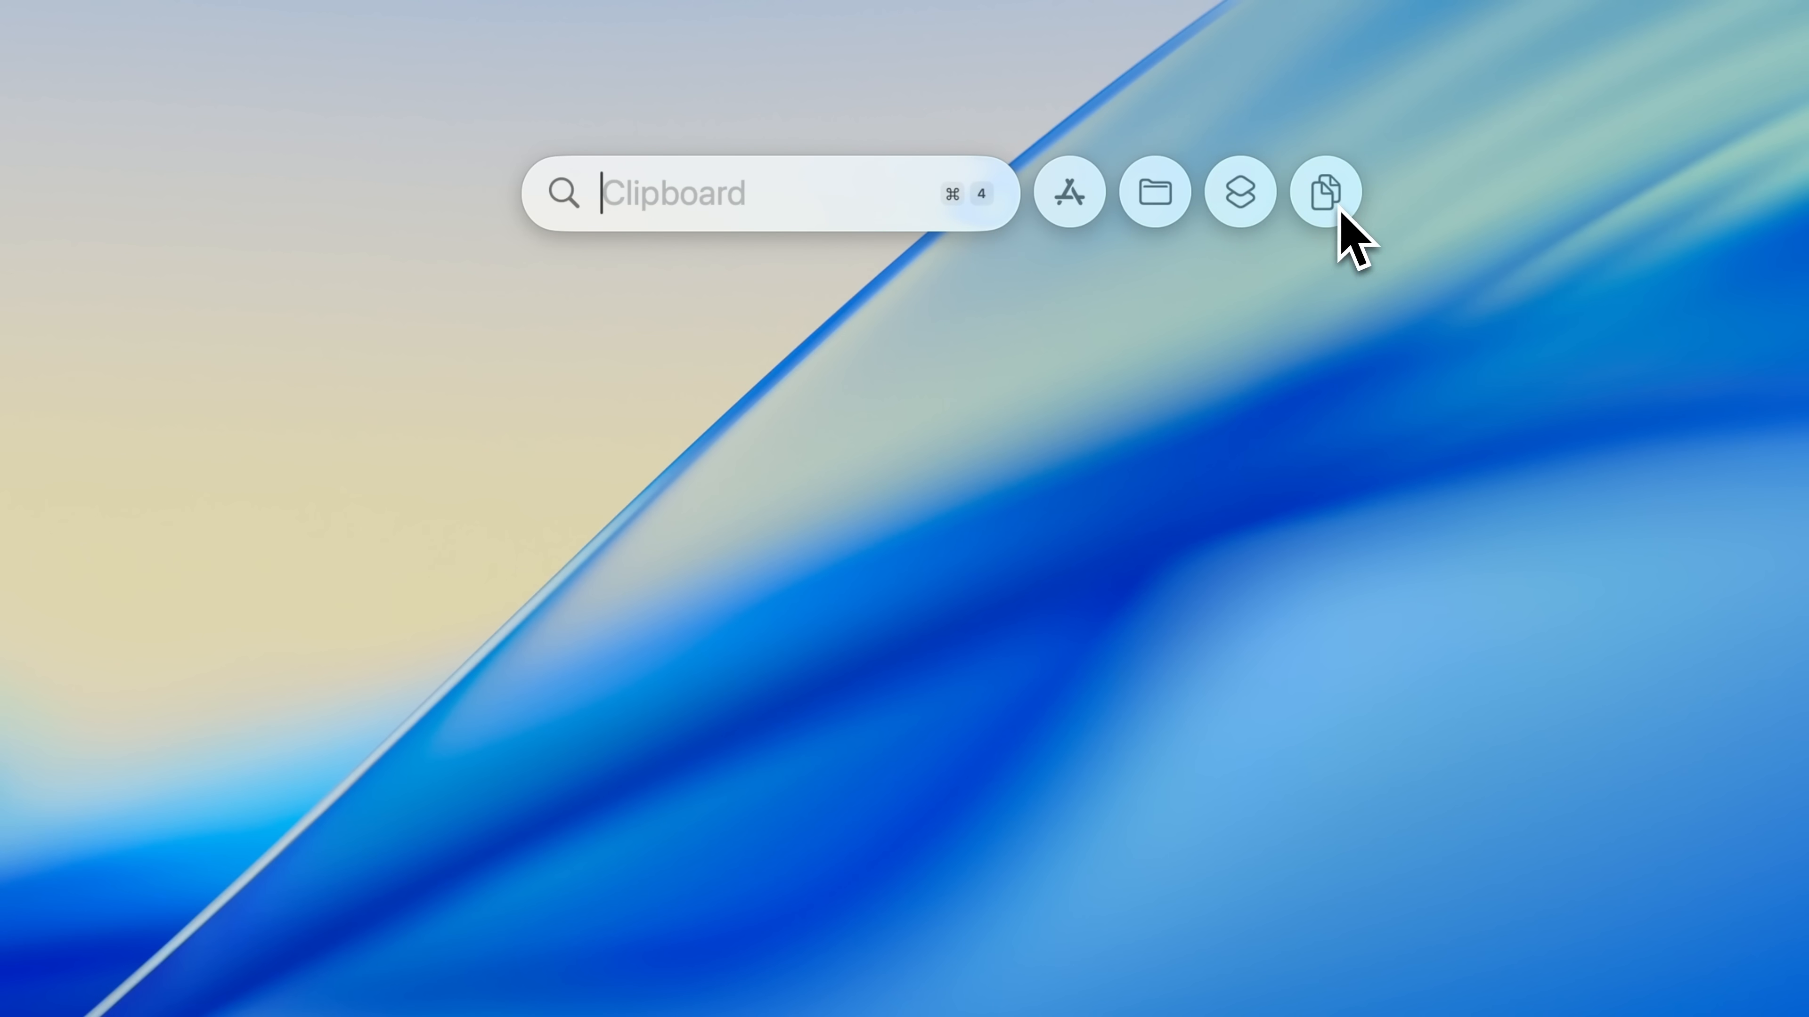
{"action": "left_click", "coordinate": [1323, 191]}
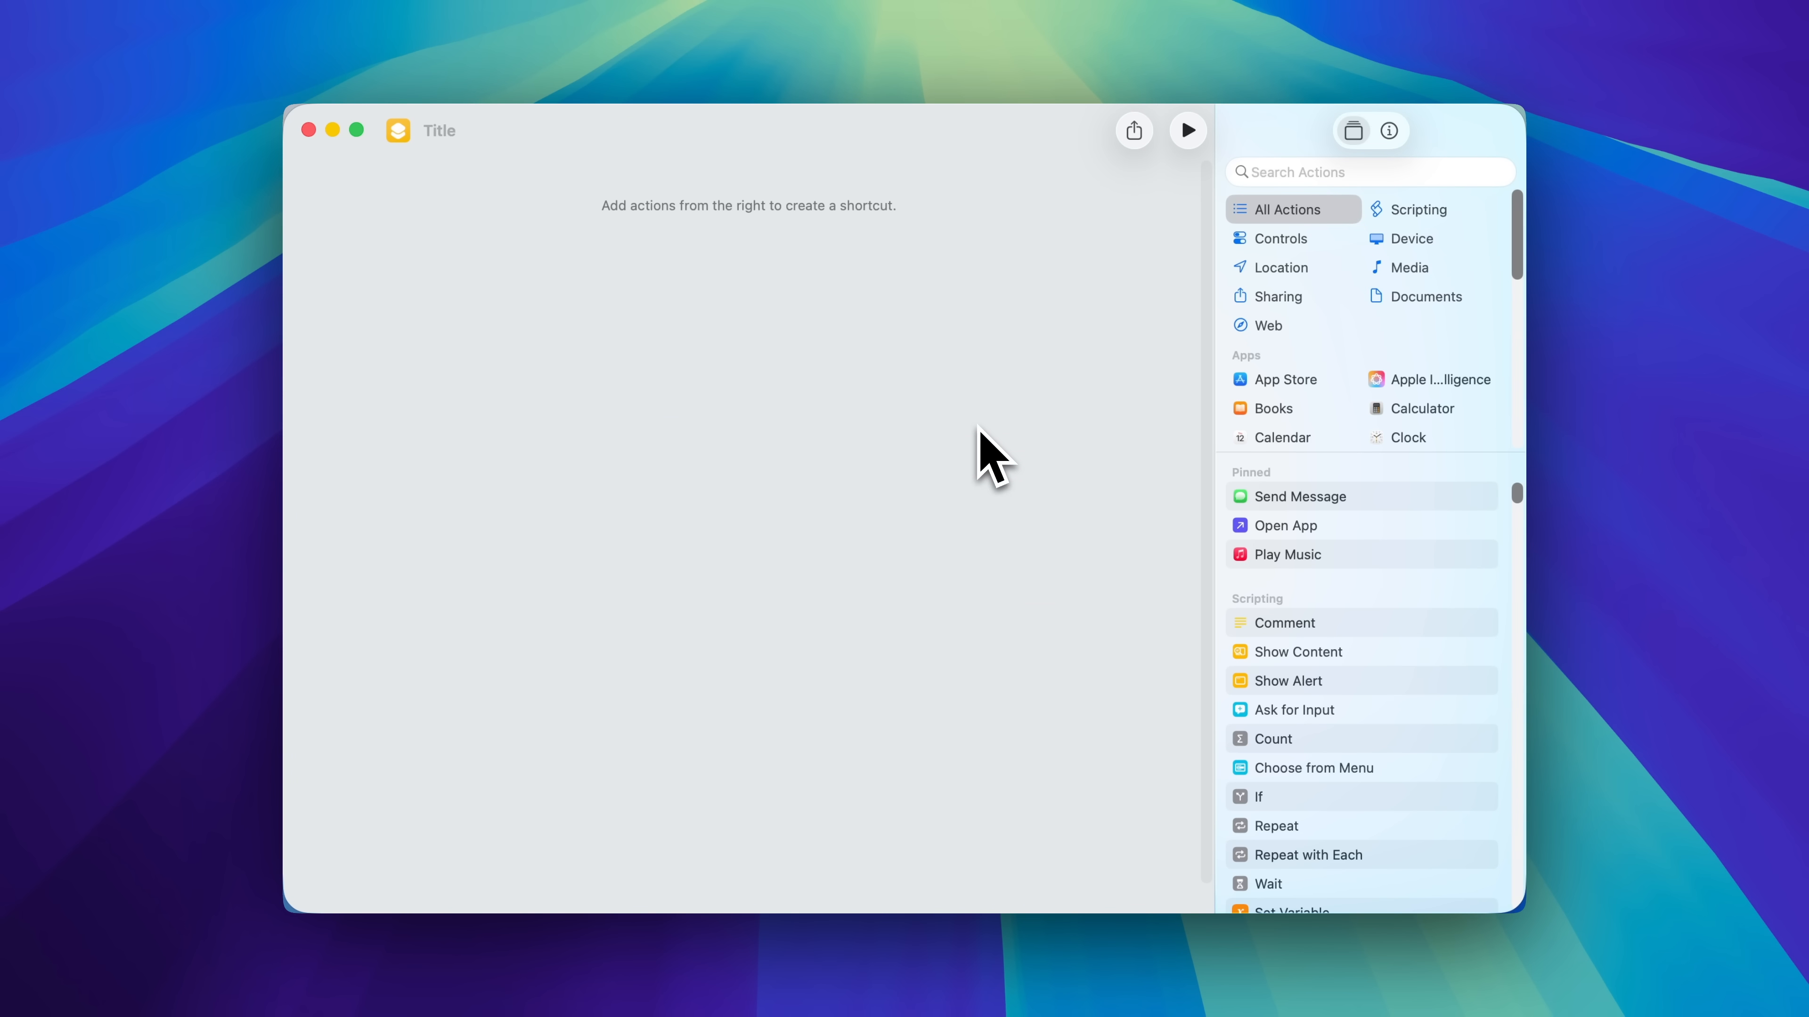
{"action": "mouse_move", "coordinate": [1222, 456]}
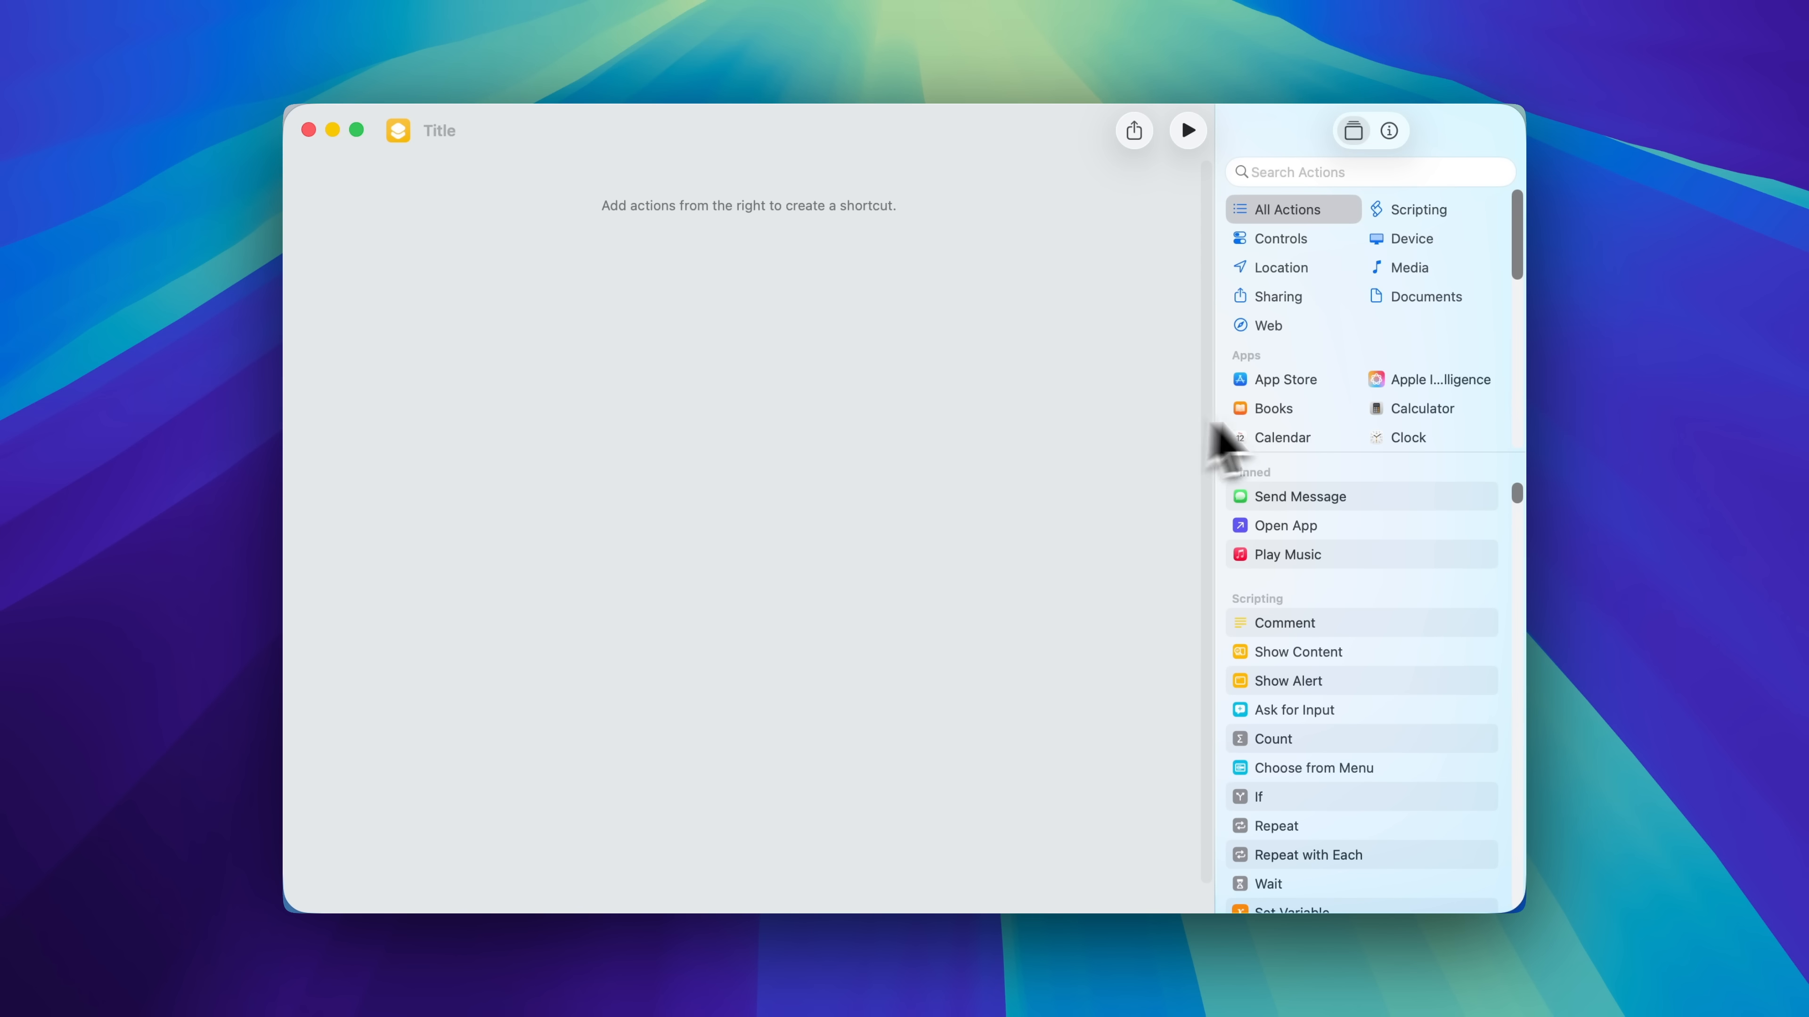
Replace Adjust Tone of Text with a Use Model action kept on Private Cloud Compute.
{"action": "left_click", "coordinate": [1439, 379]}
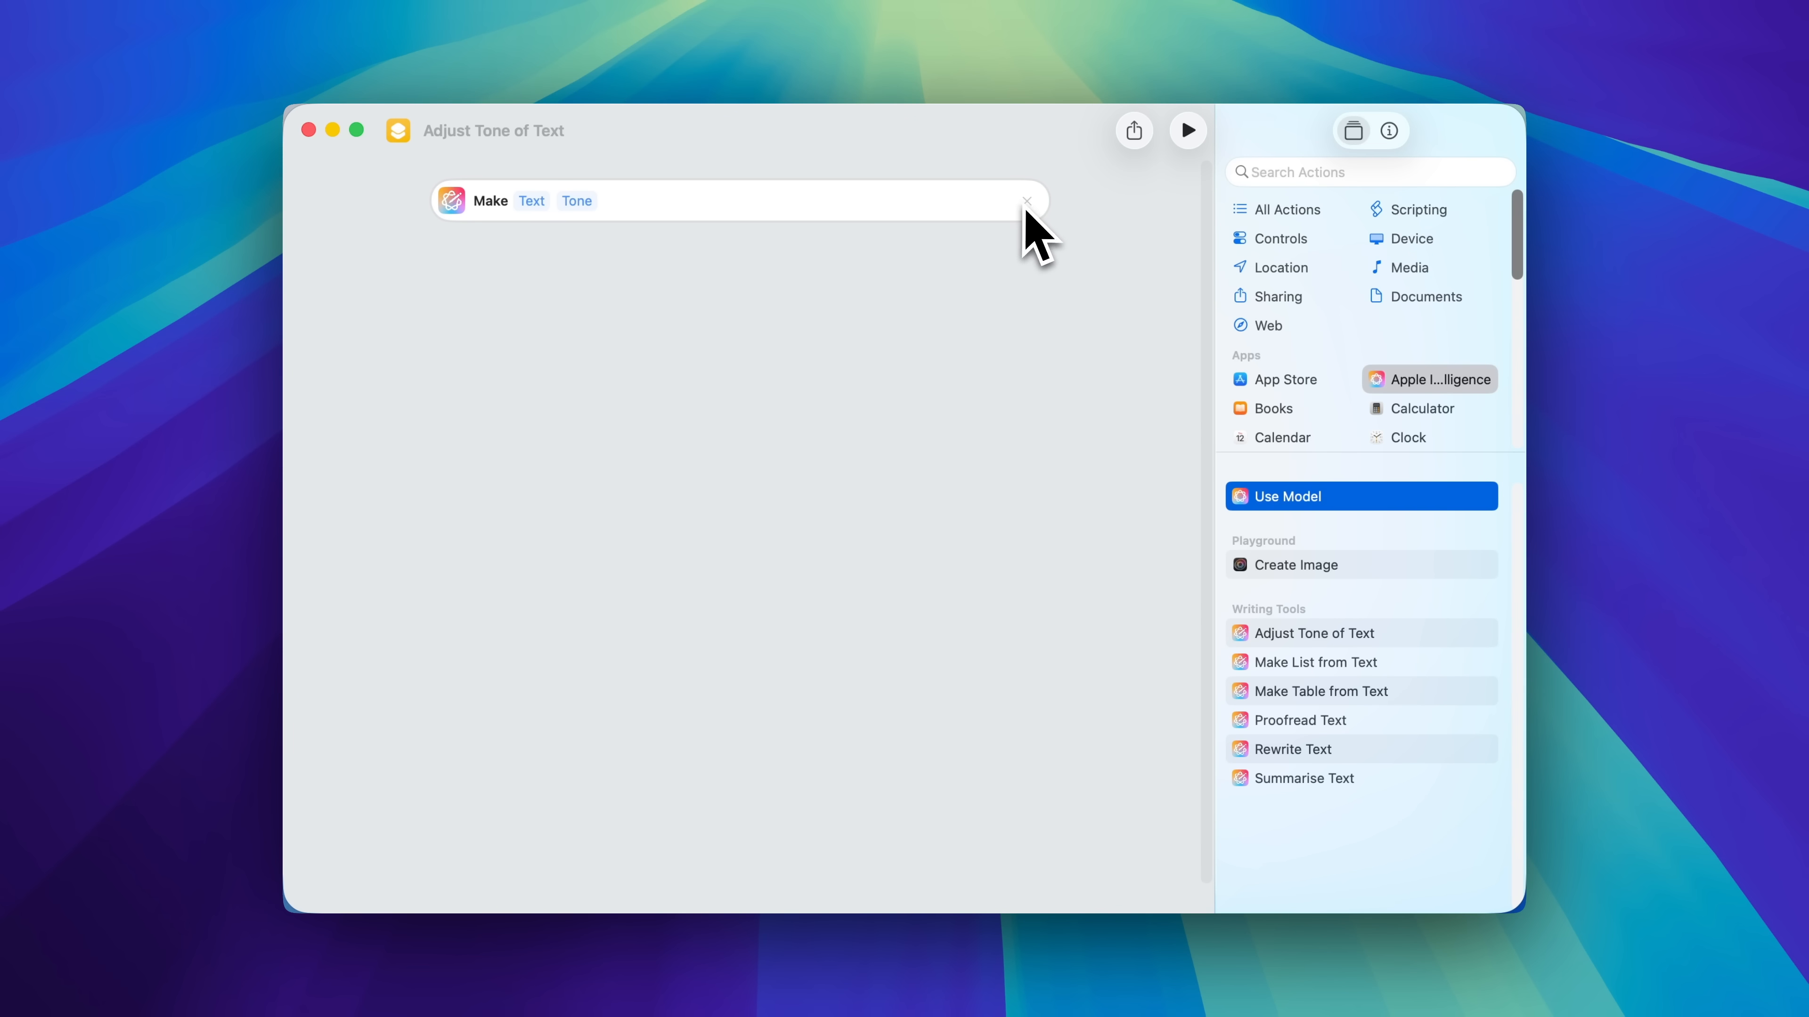
{"action": "left_click", "coordinate": [1026, 202]}
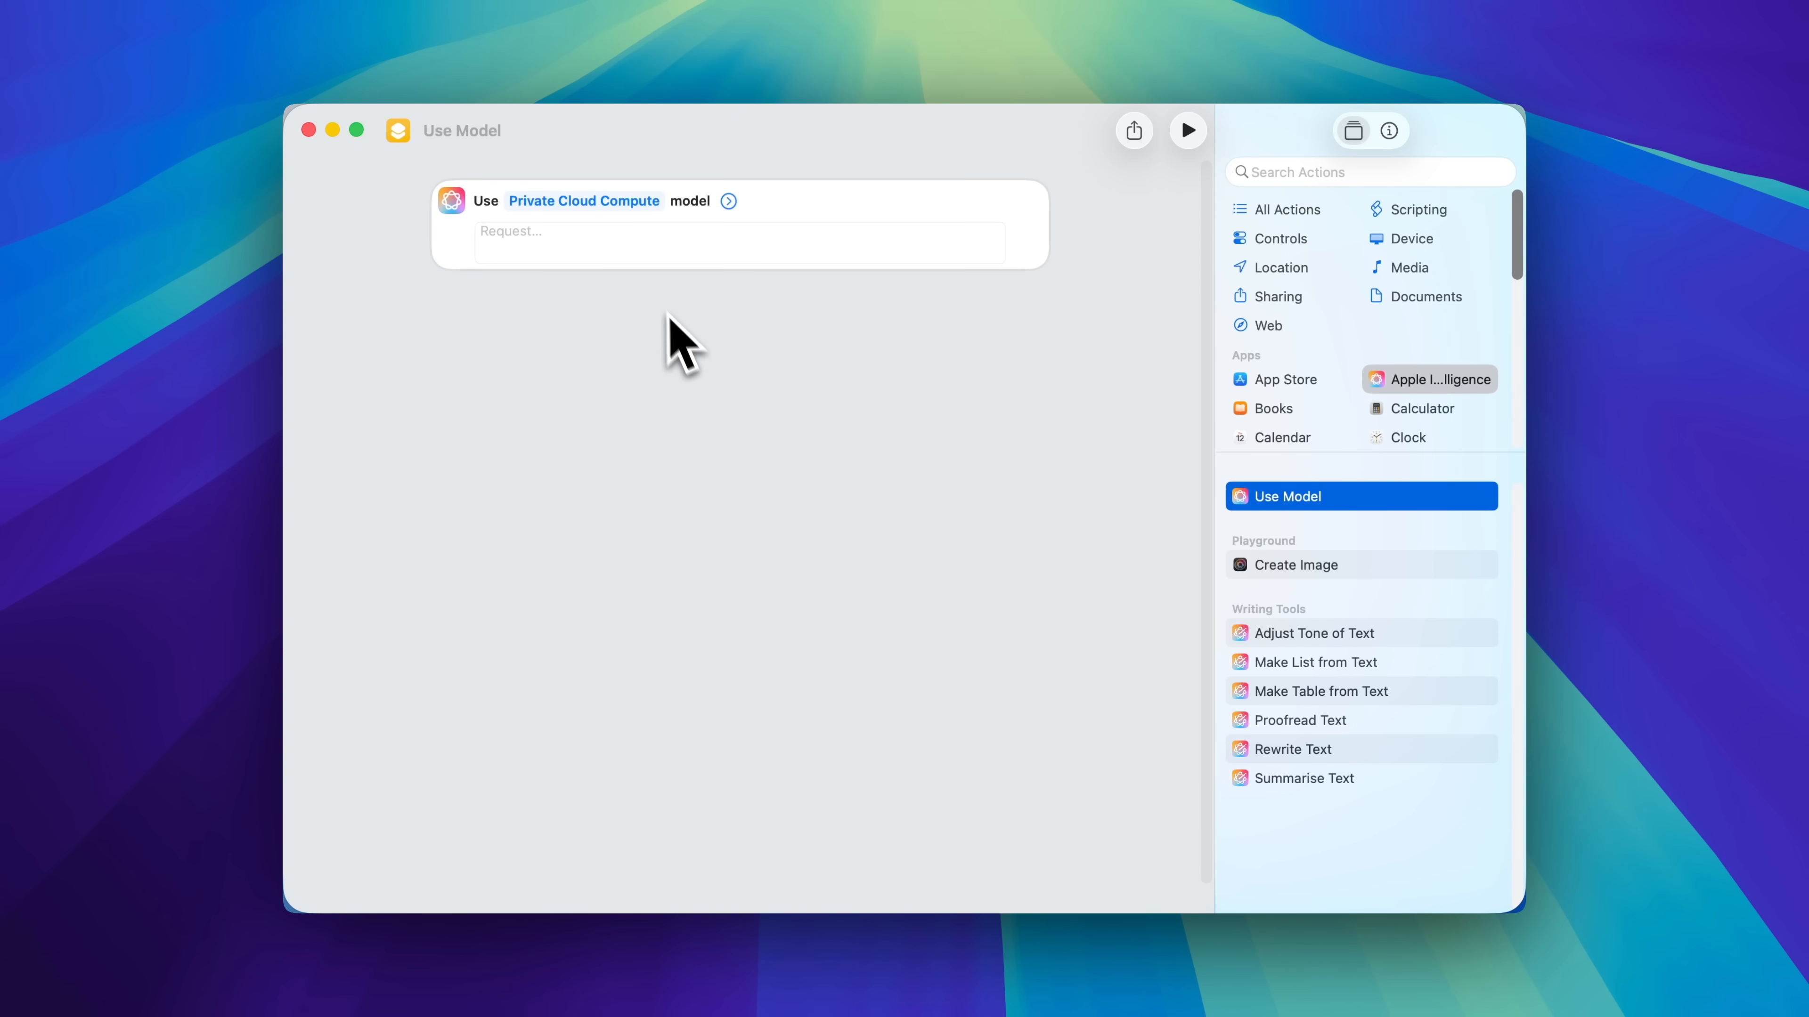
{"action": "left_click", "coordinate": [584, 201]}
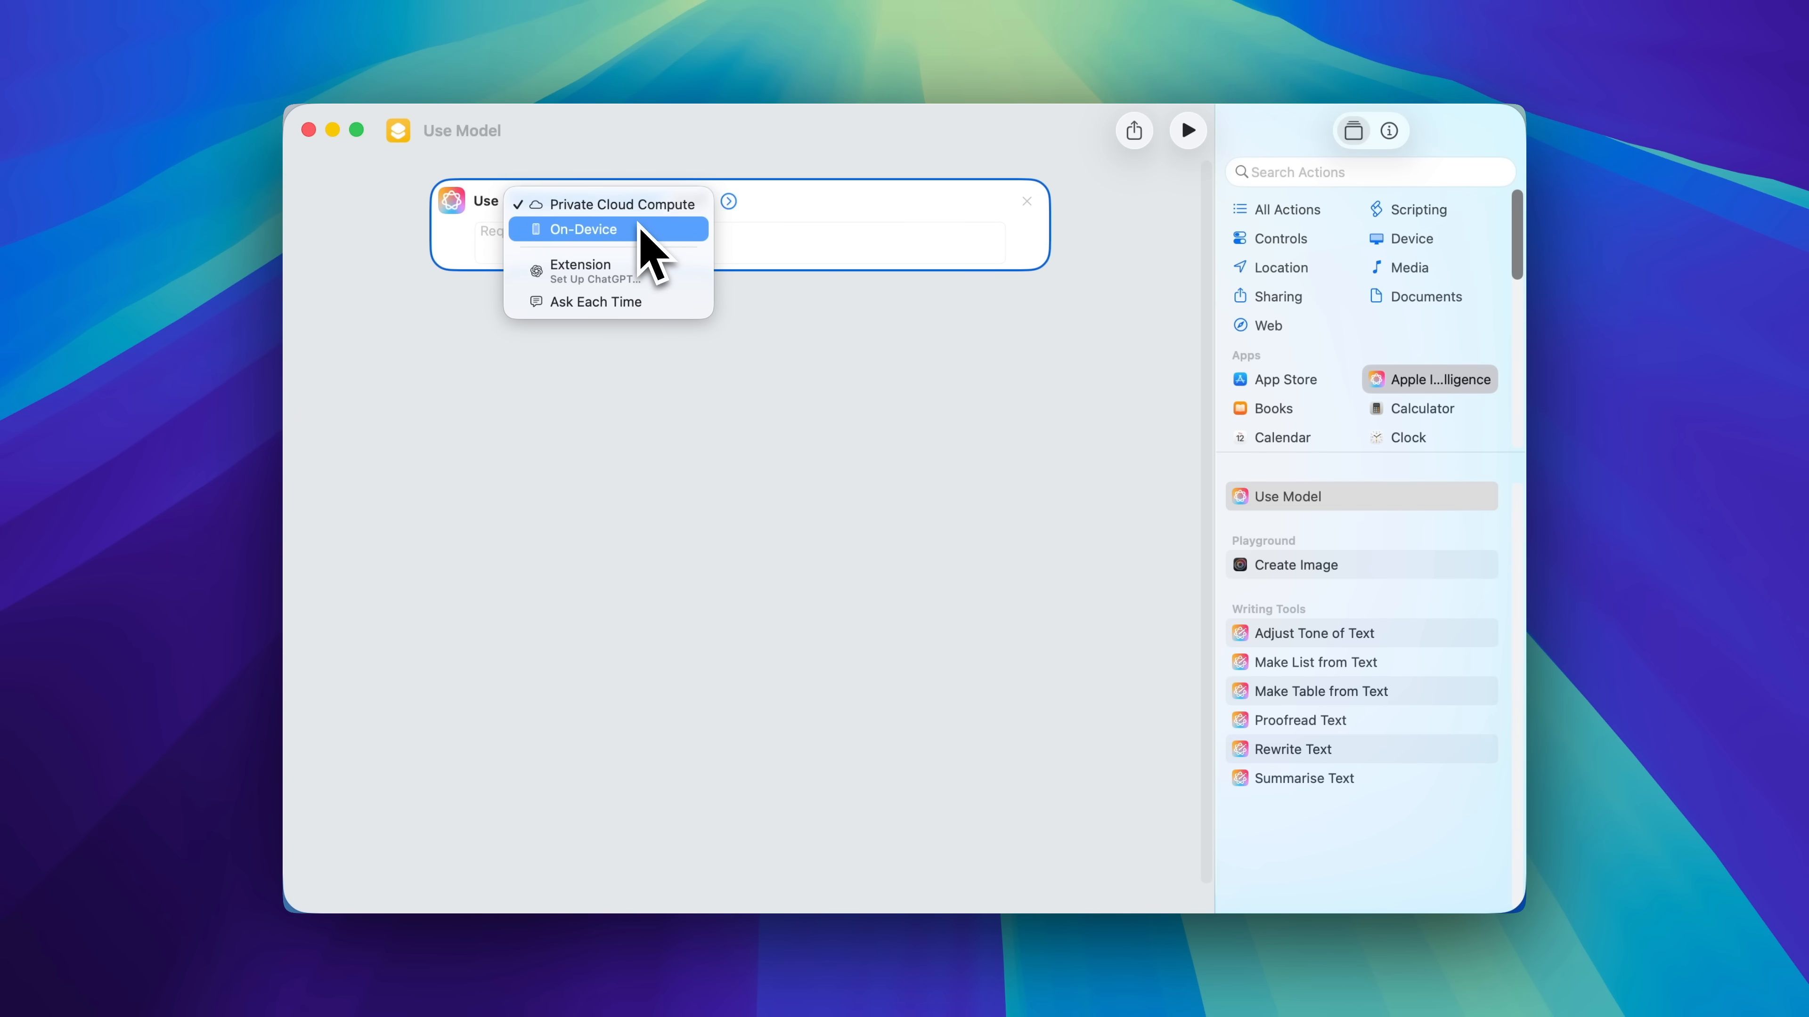
{"action": "mouse_move", "coordinate": [652, 214]}
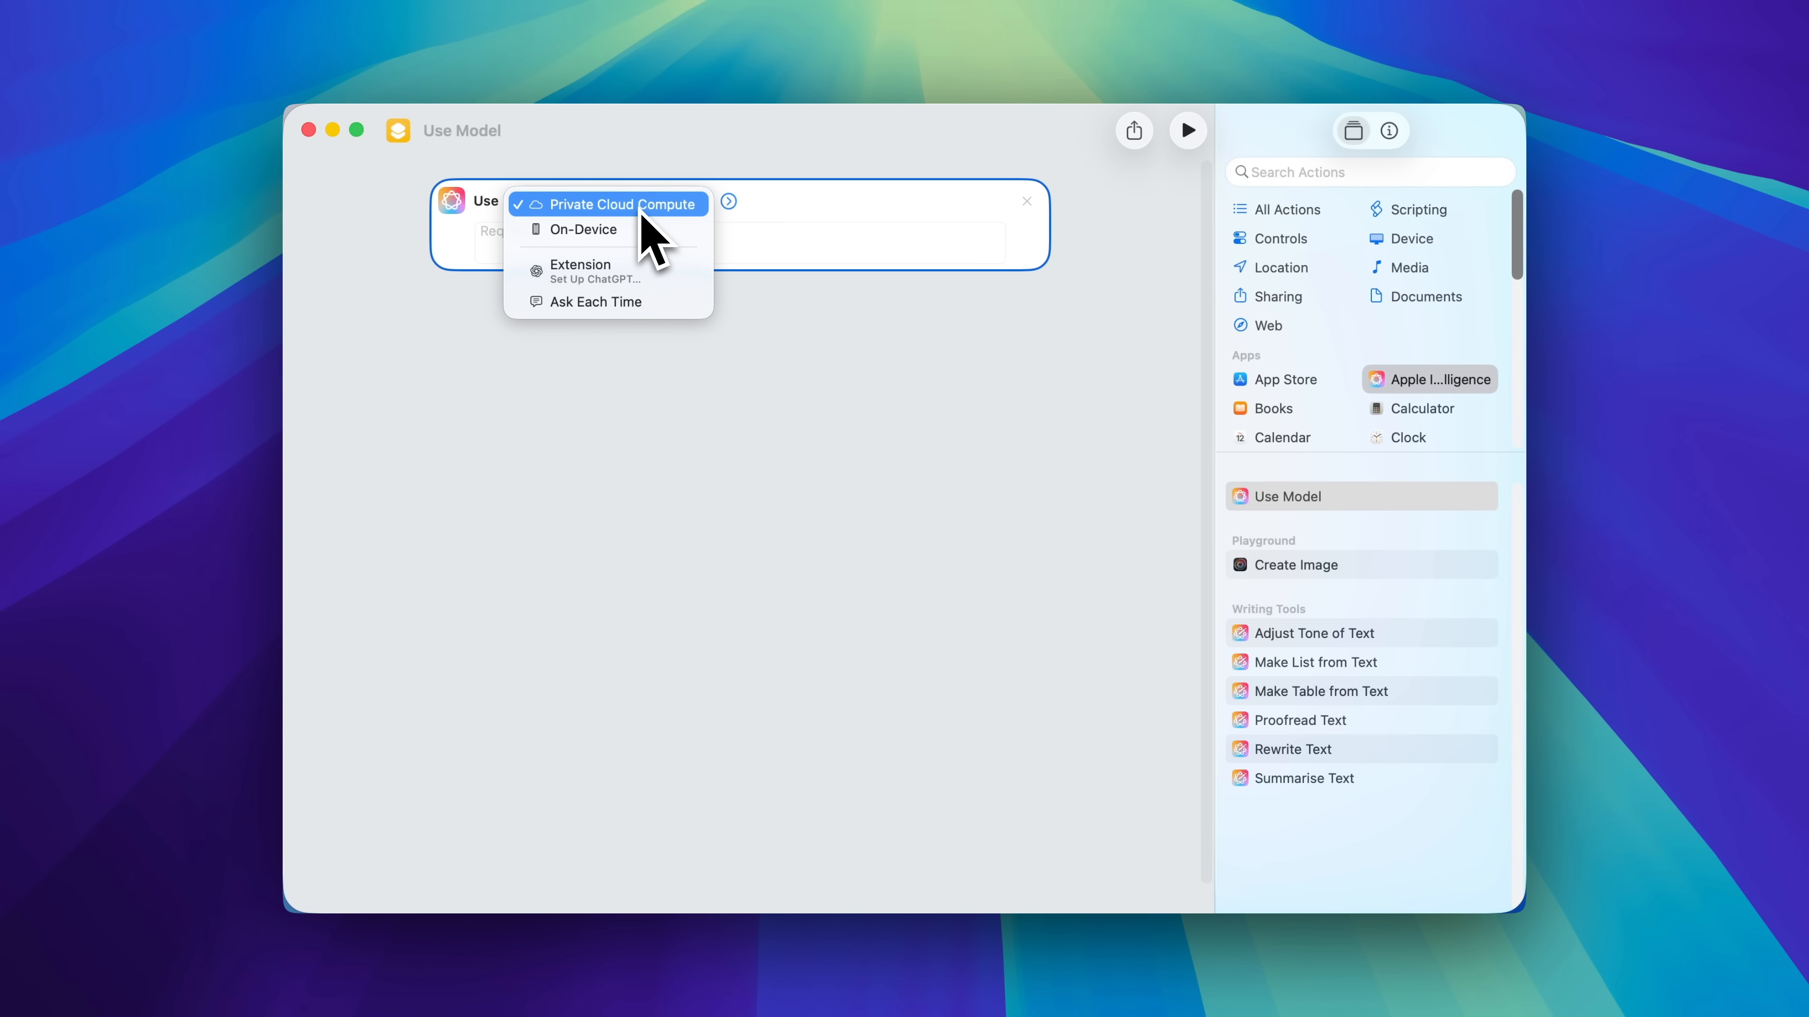
{"action": "left_click", "coordinate": [616, 205]}
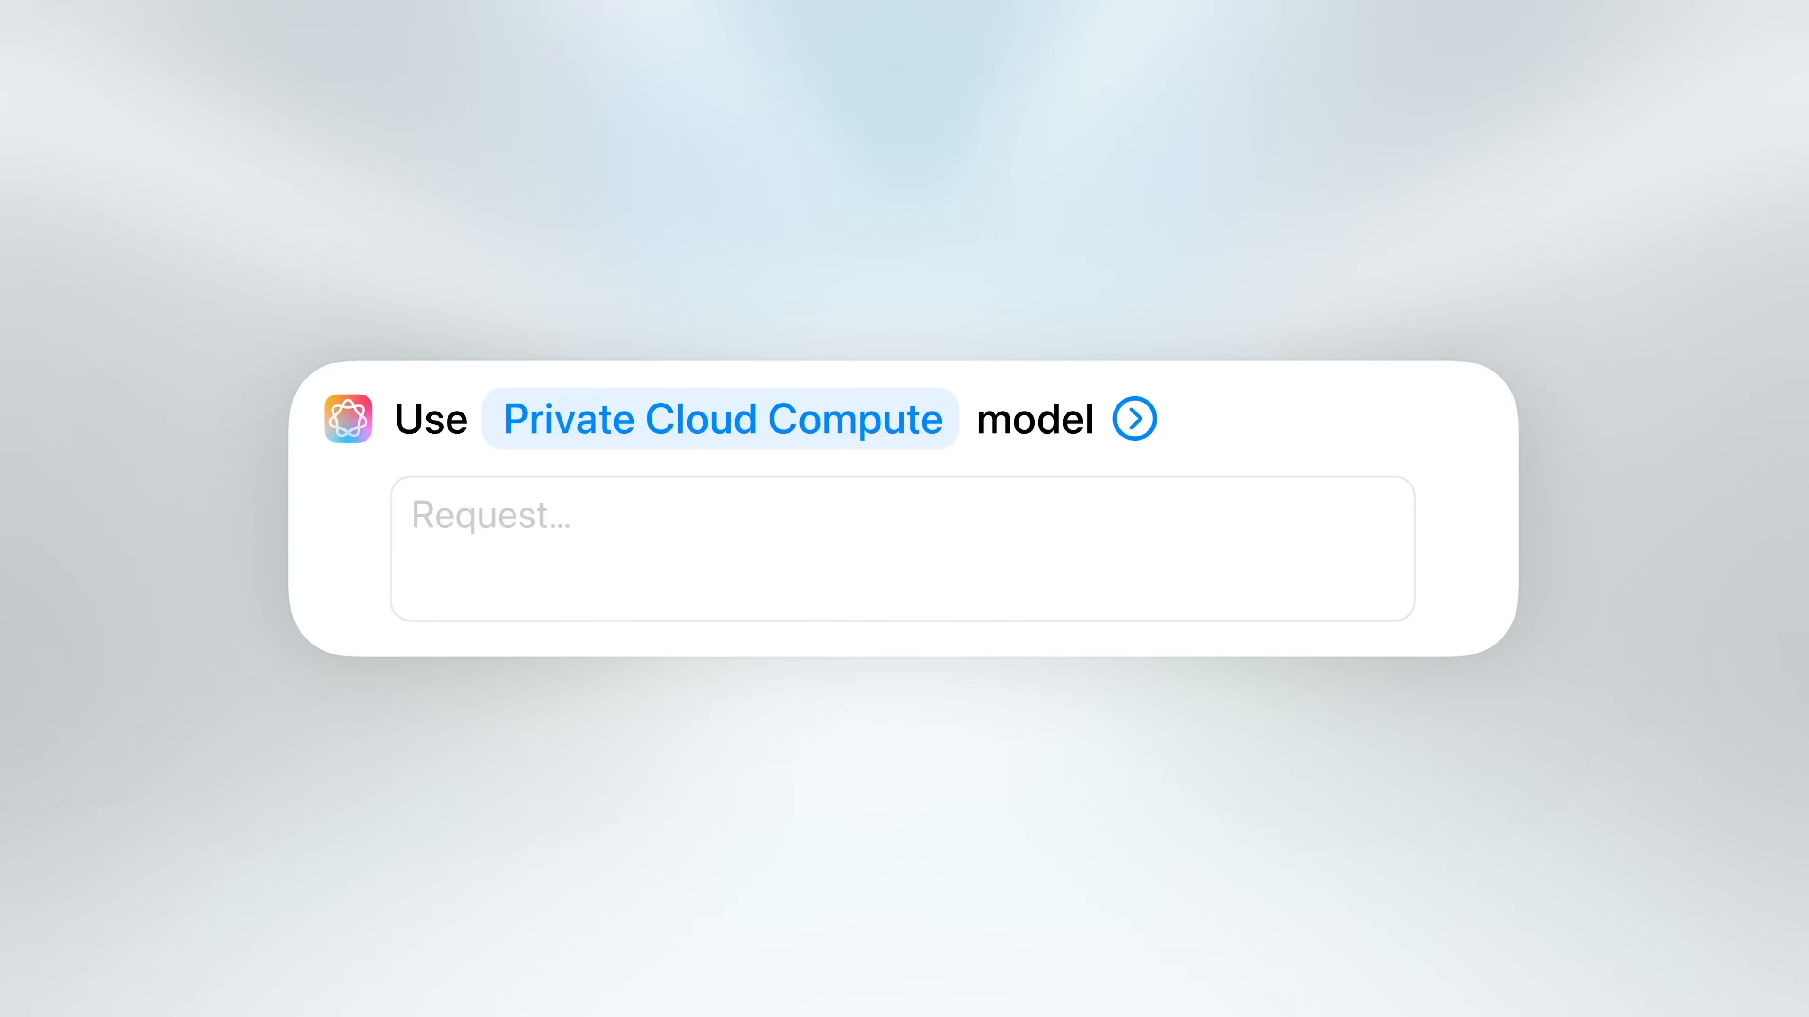
{"action": "type", "text": "Check for any important key points in the lecture recording below that are missing in my note."}
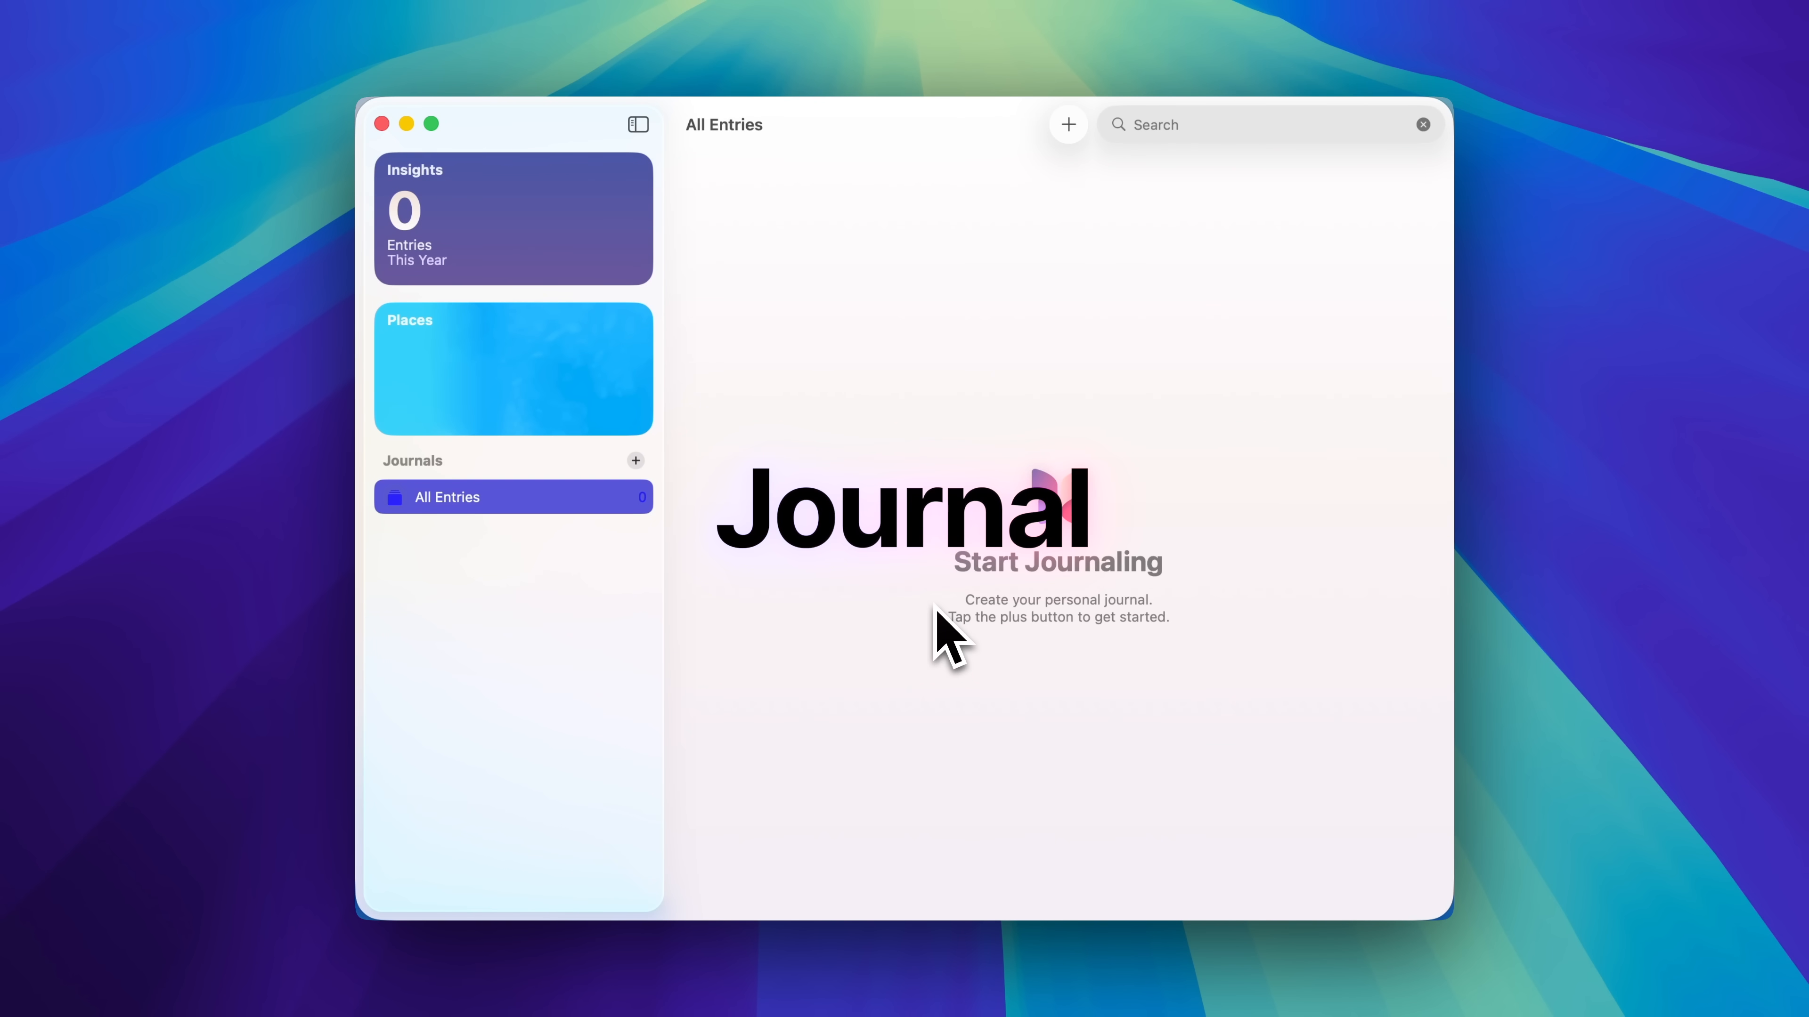
Title the new Journal entry "WWDC 2025".
{"action": "left_click", "coordinate": [1066, 123]}
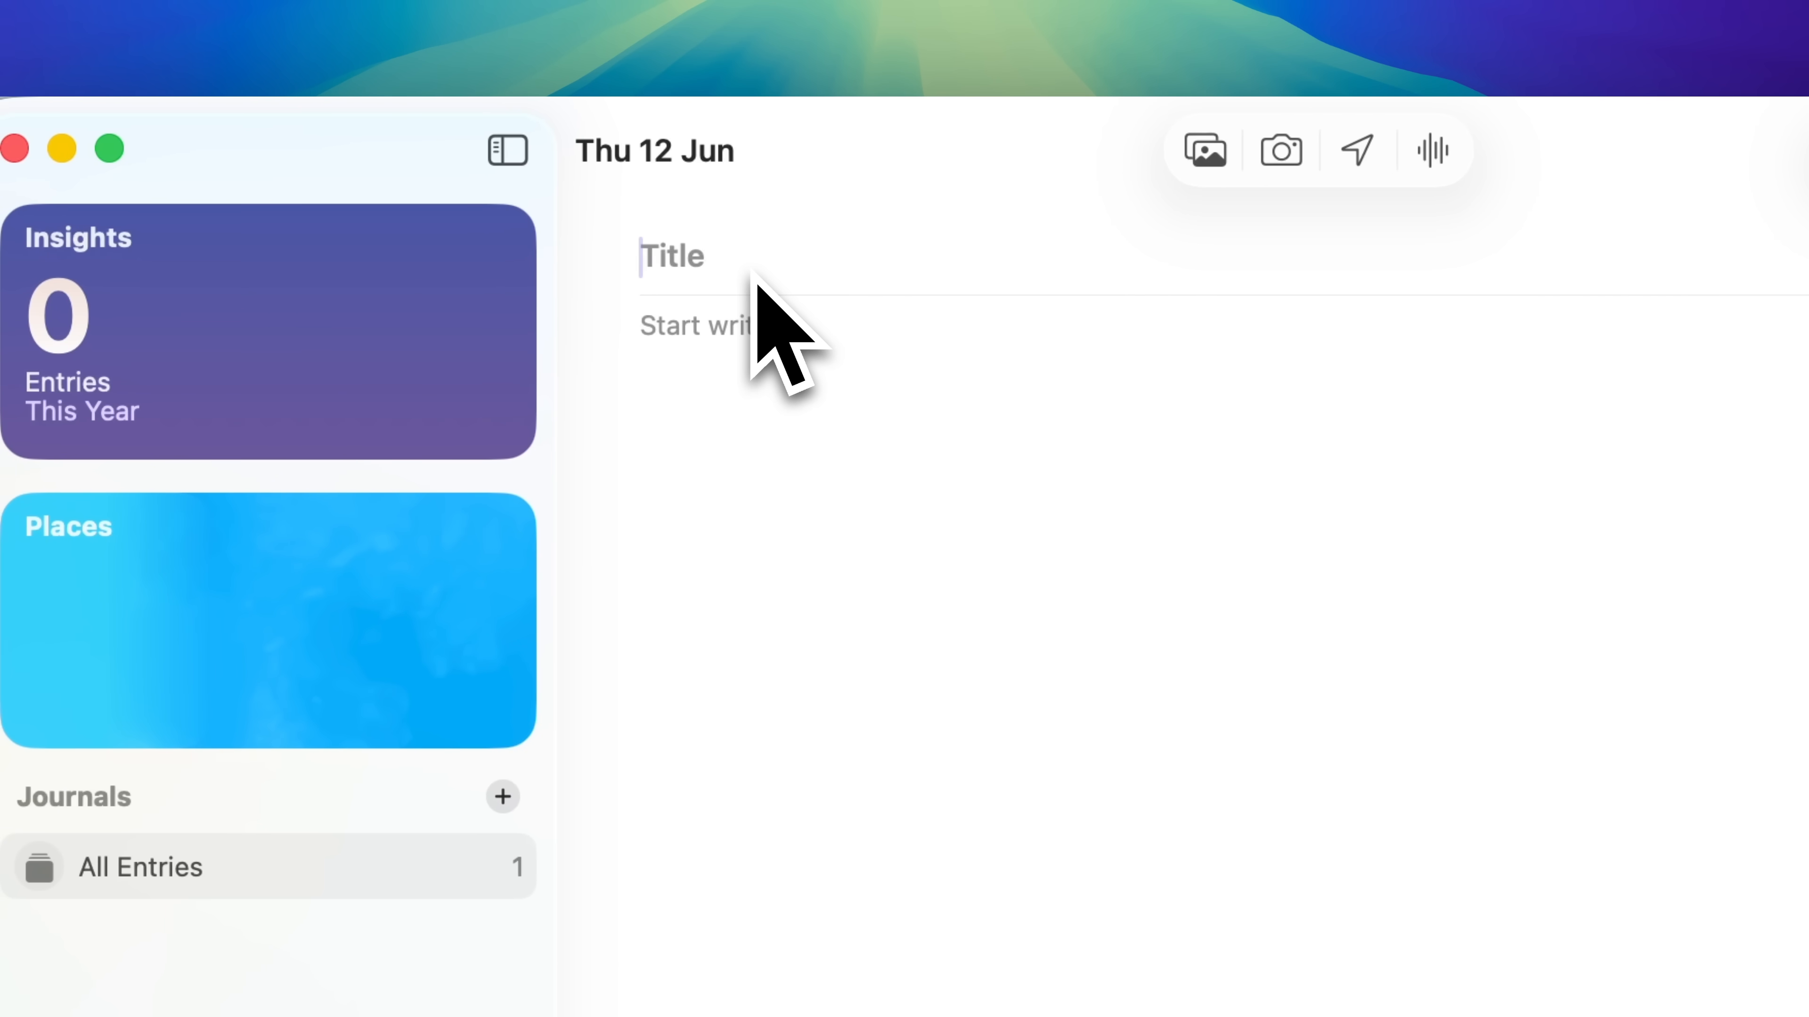
{"action": "type", "text": "WWDC 202"}
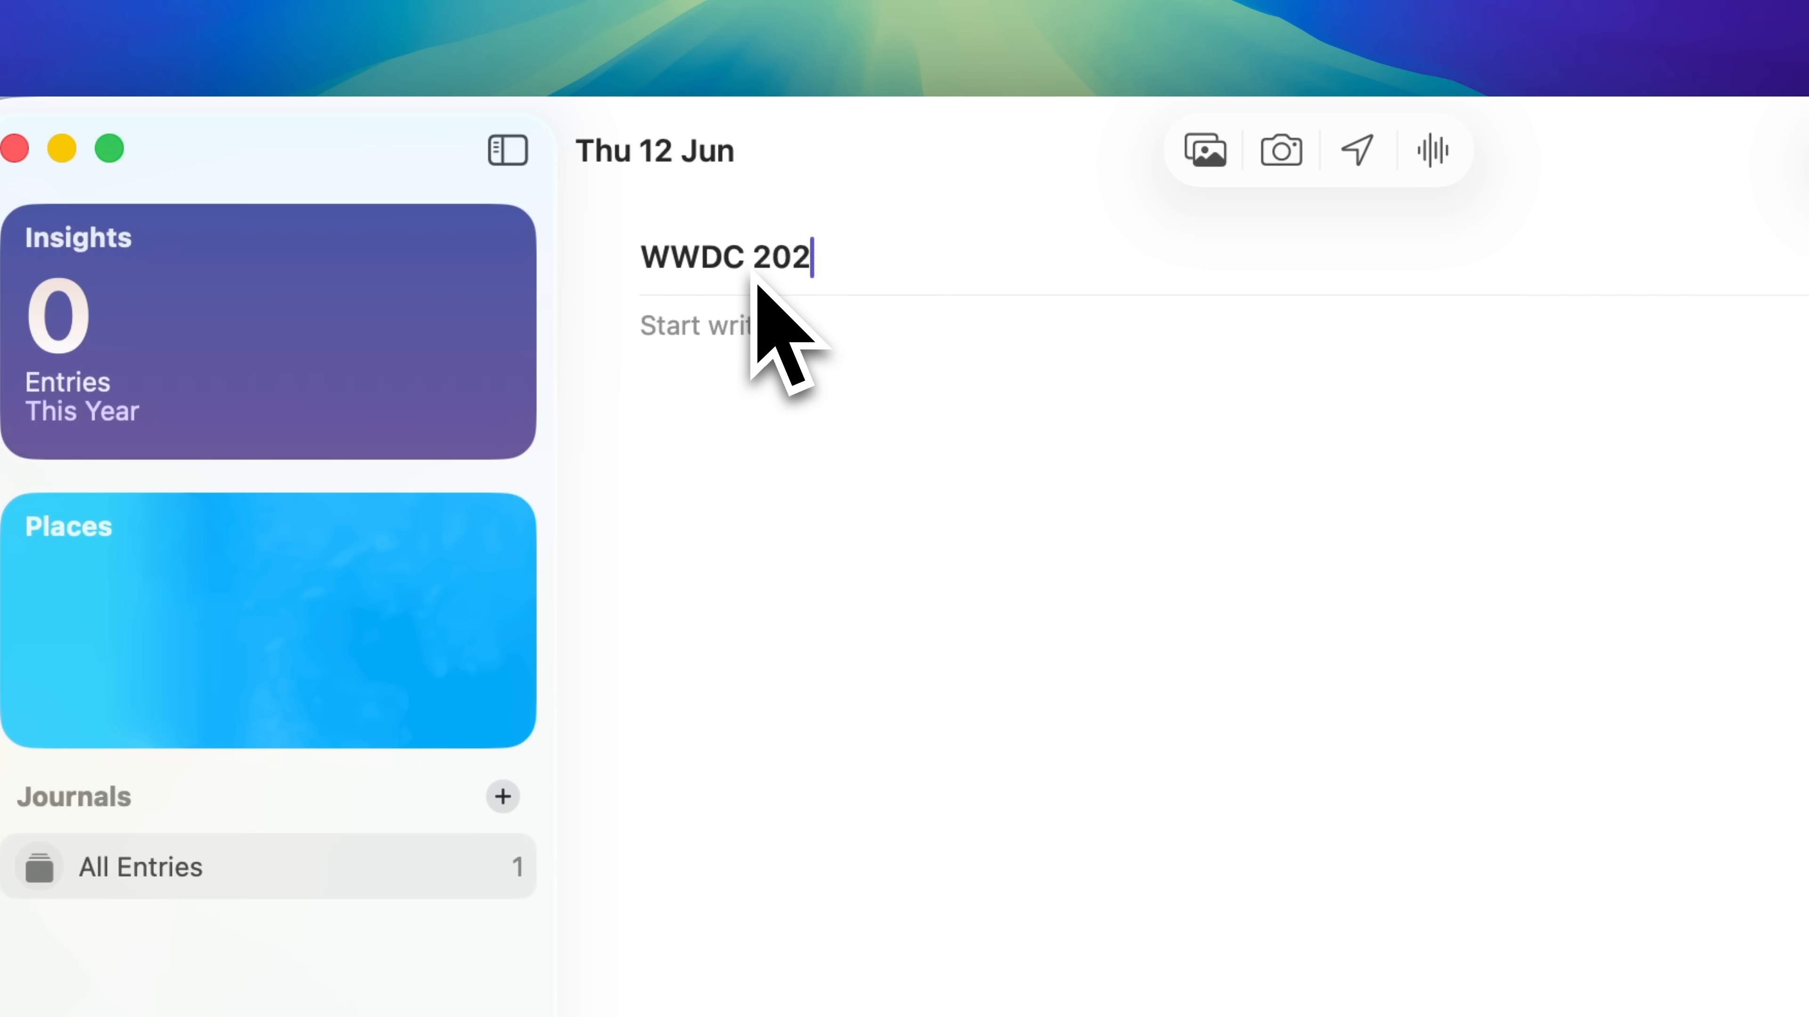
{"action": "type", "text": "5"}
{"action": "left_click", "coordinate": [1225, 326]}
{"action": "type", "text": "So, WWDC has now finished, and"}
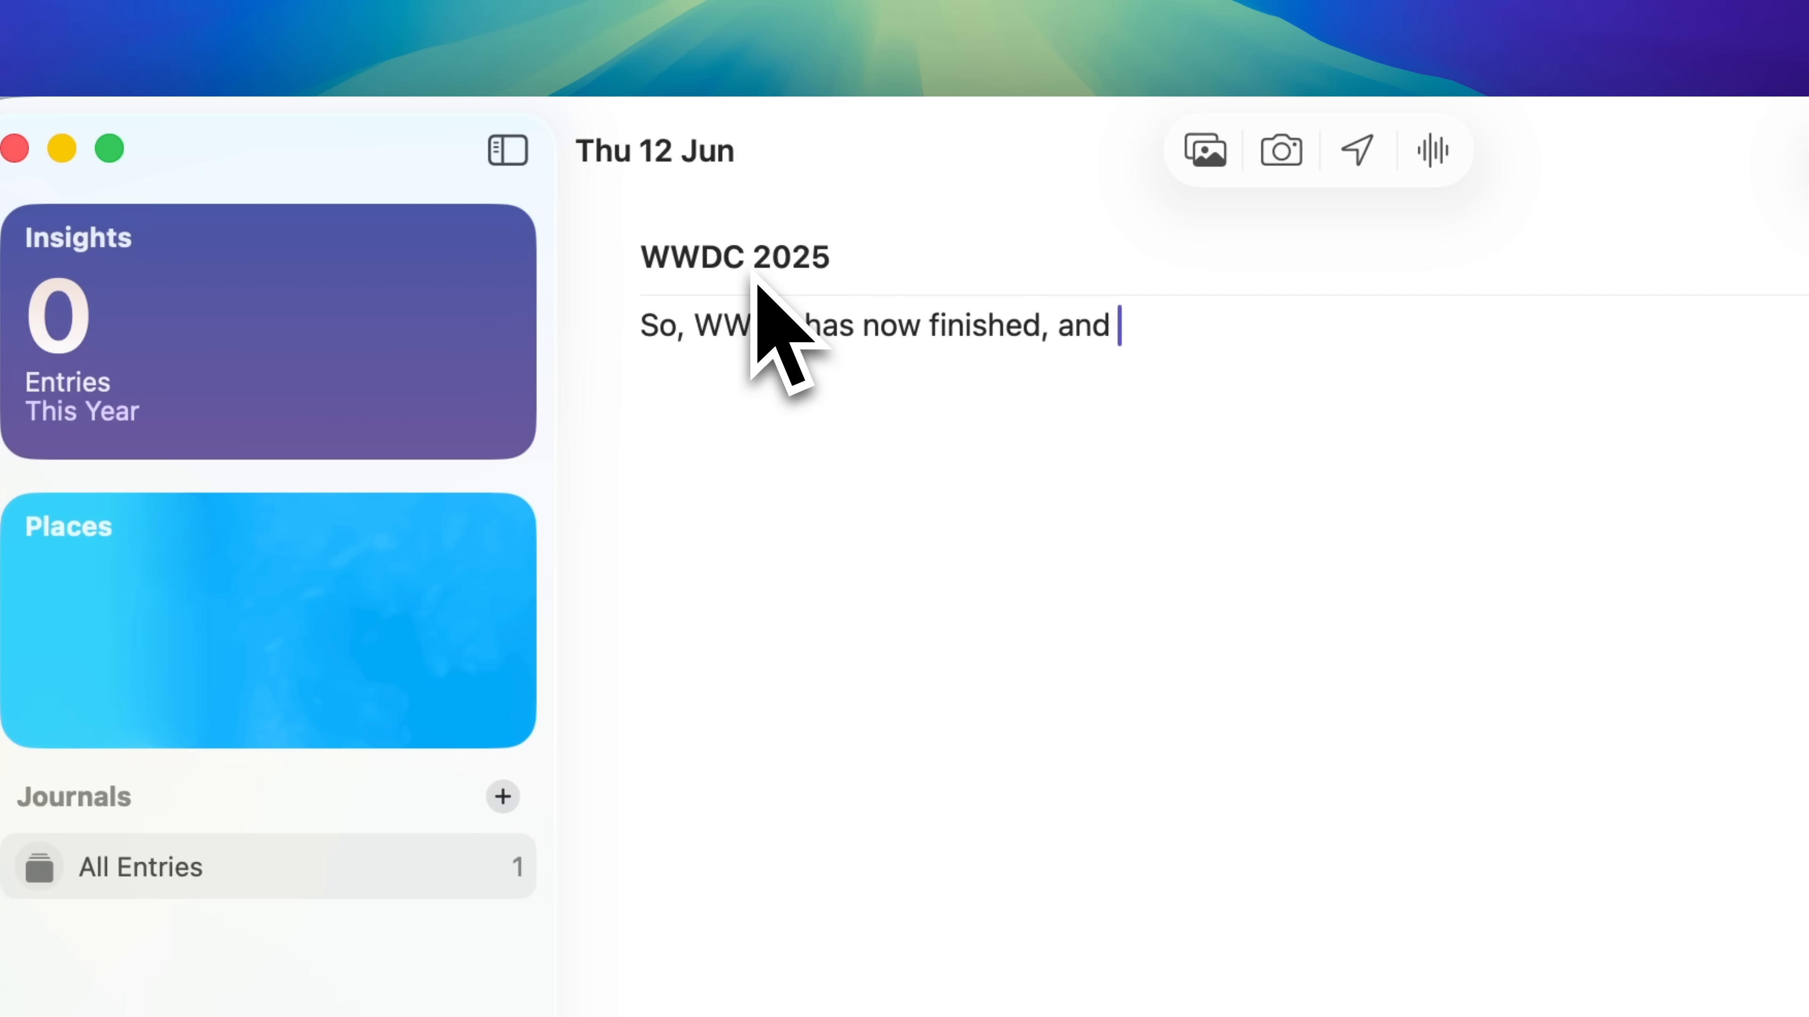
Write the body about what Apple has in store and wondering what the new iPhones will be like.
{"action": "type", "text": "we know what Apple"}
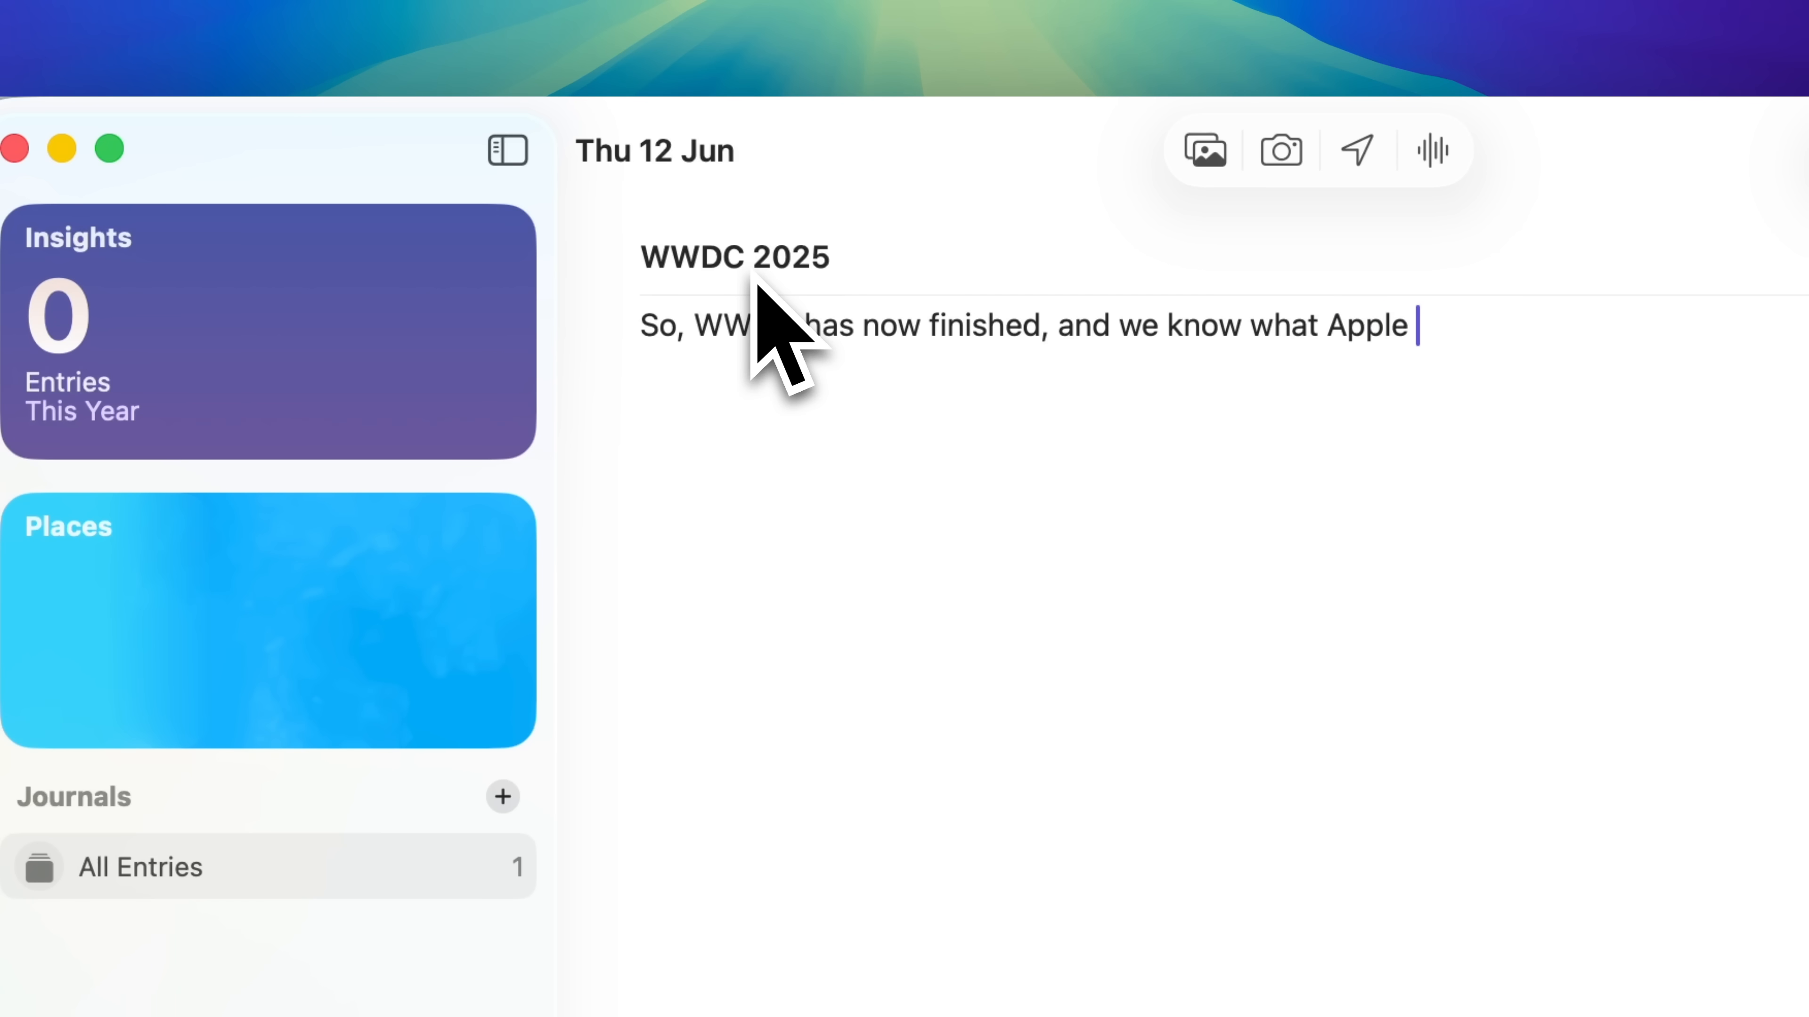
{"action": "type", "text": "has in store for September c"}
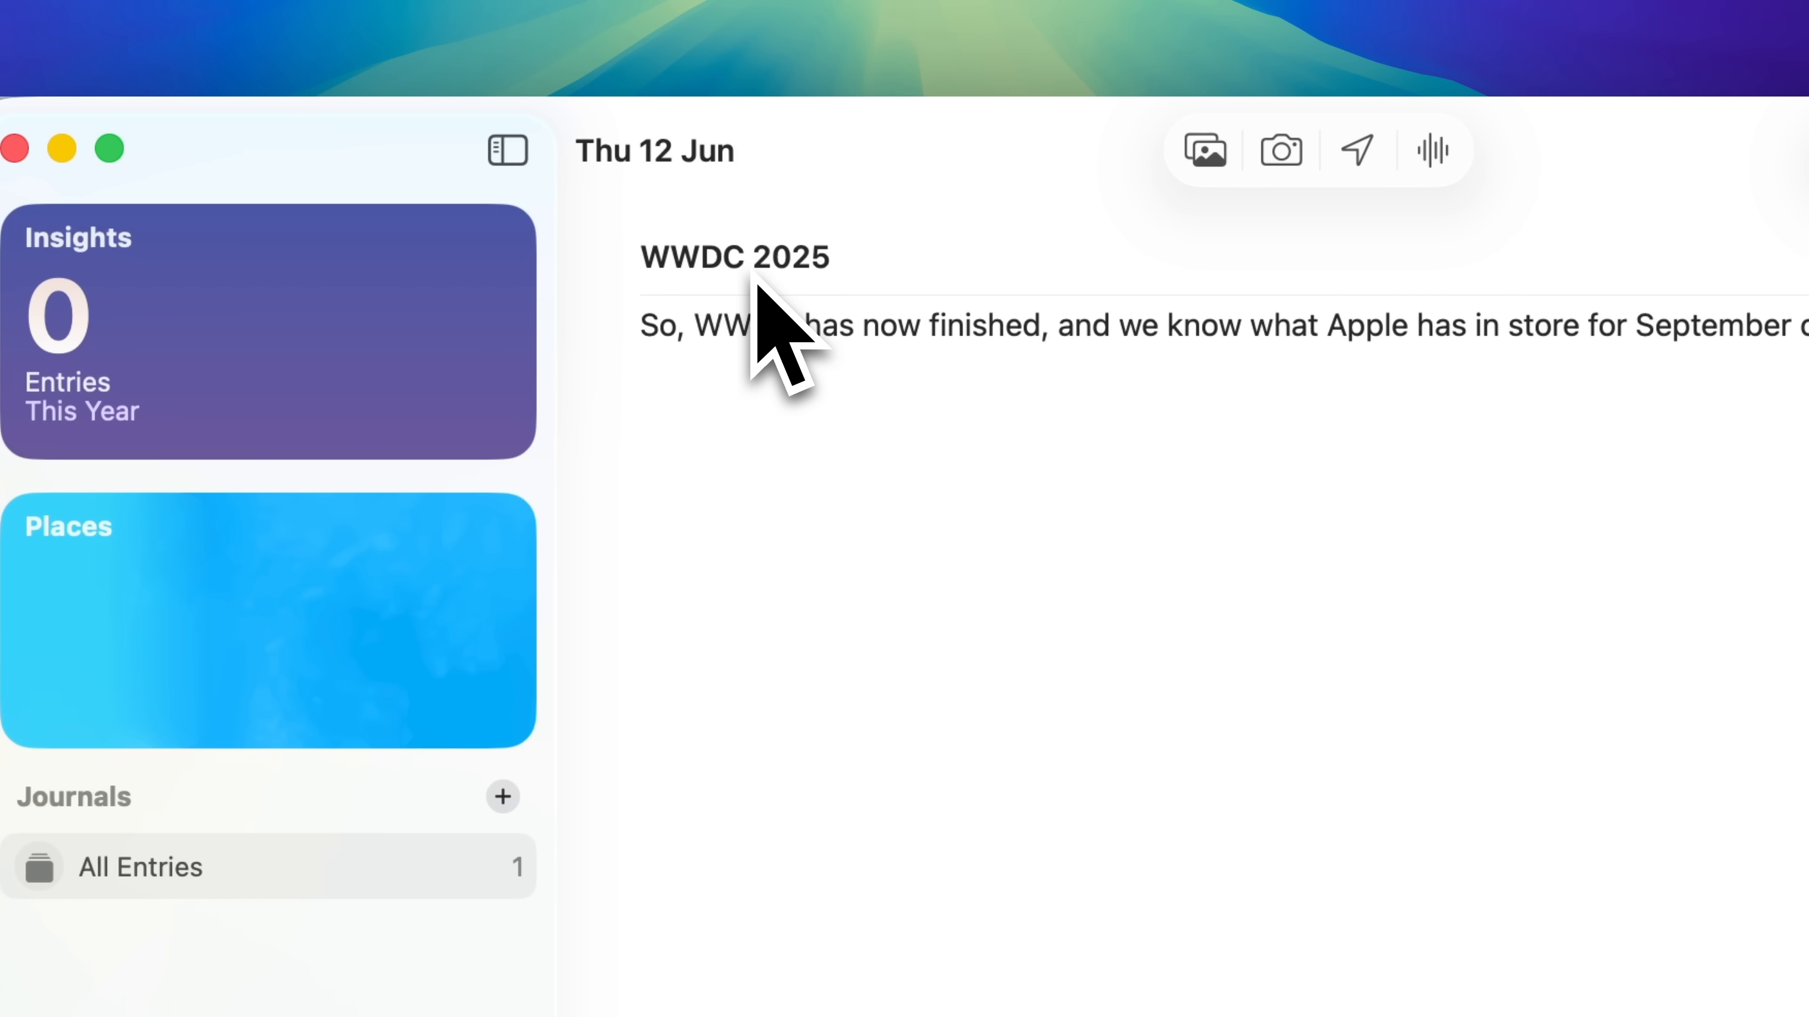
{"action": "type", "text": "wonder what t"}
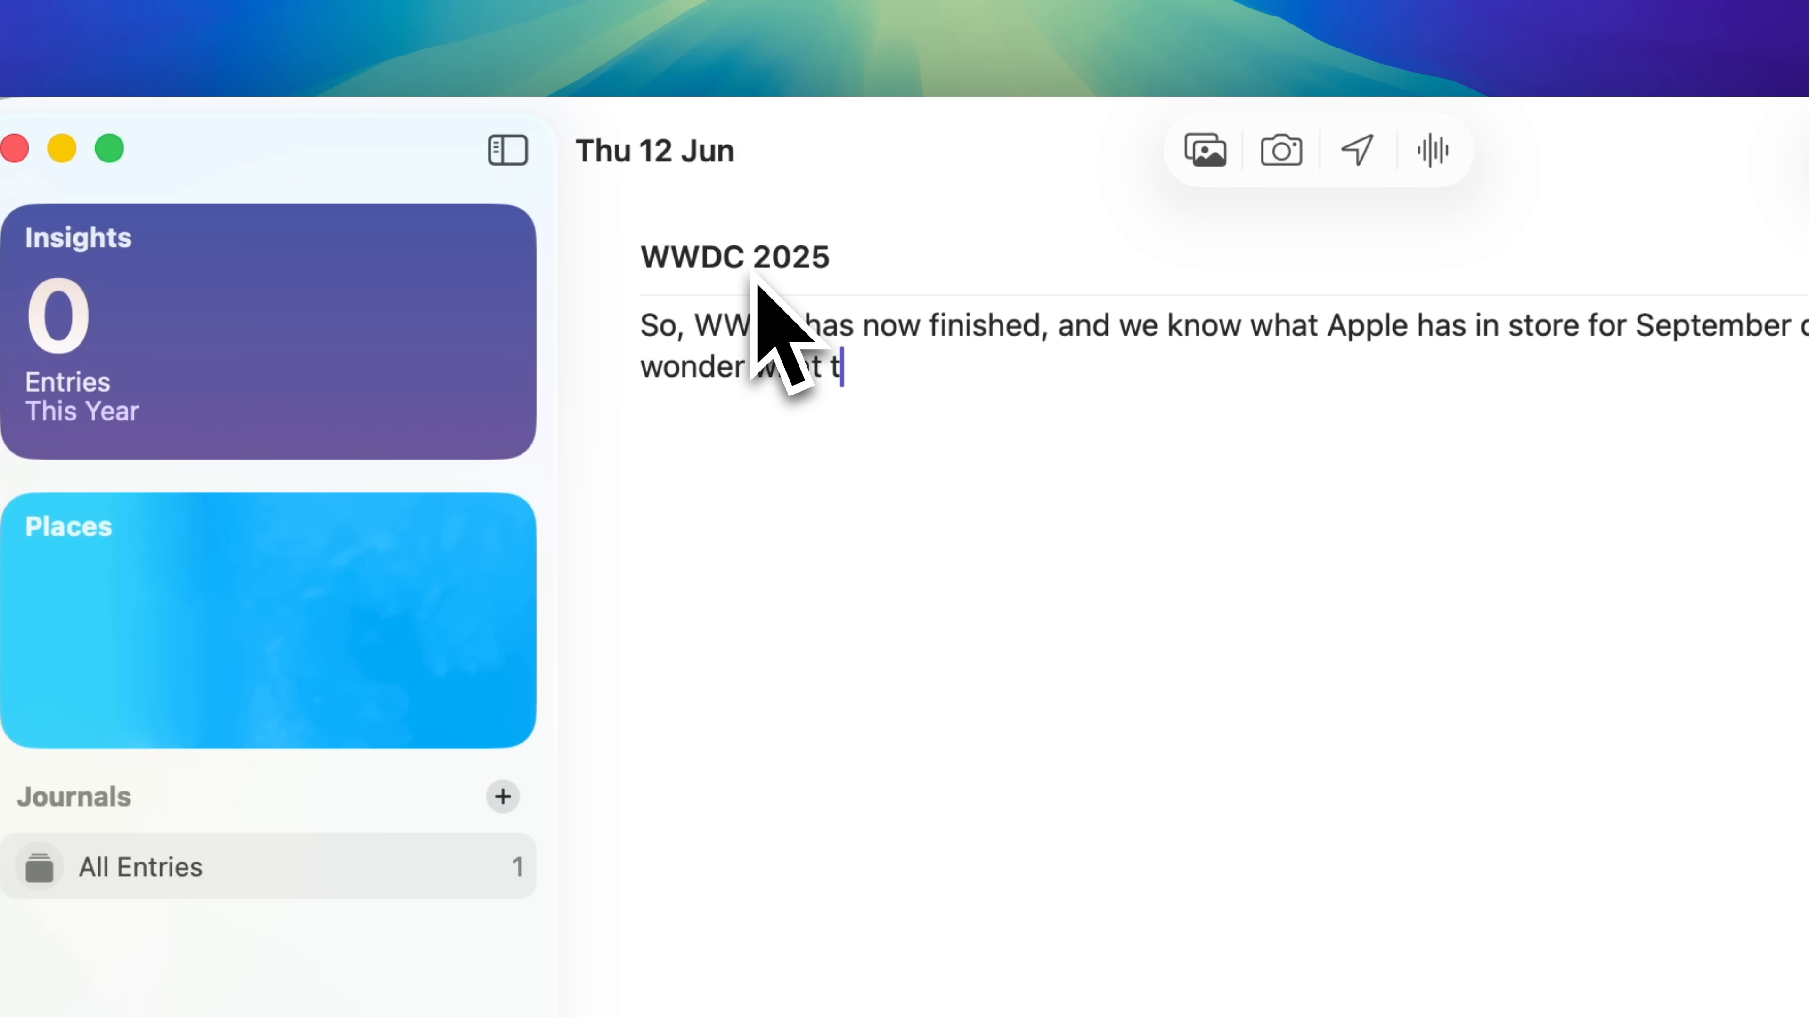
{"action": "type", "text": "he new iPhones will be like?"}
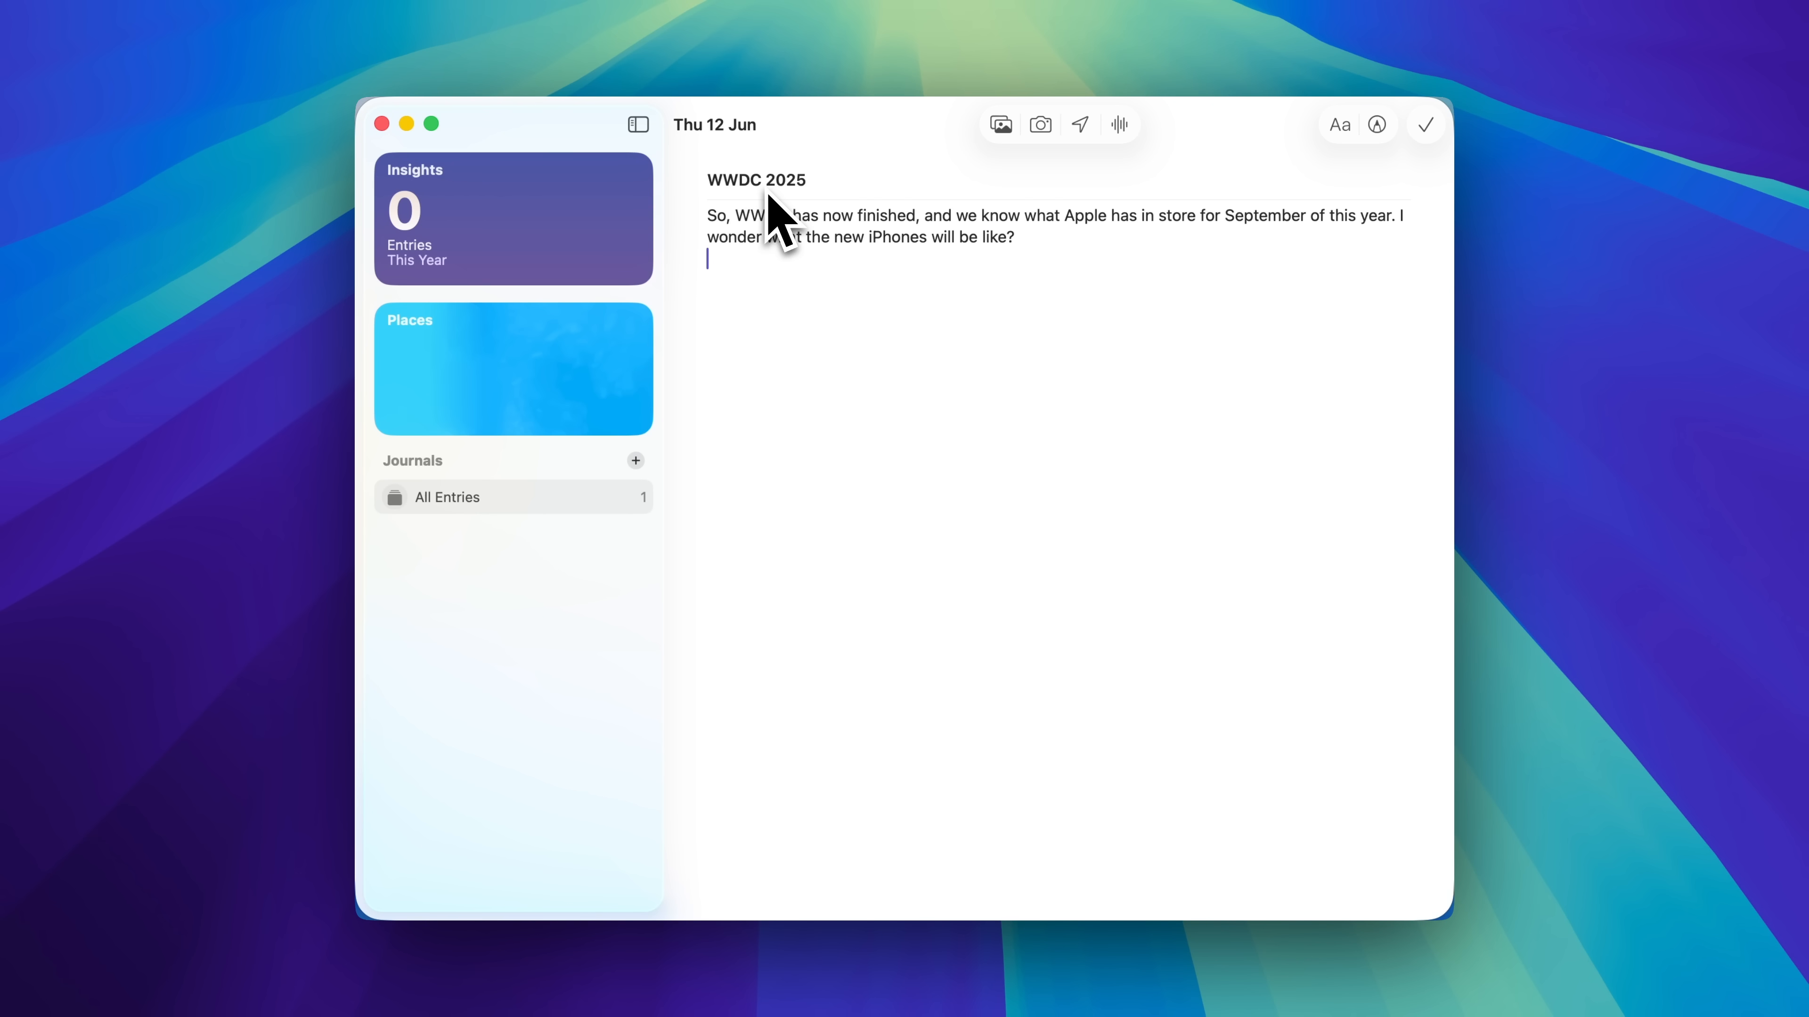
Start an audio recording for the entry and allow Journal microphone access.
{"action": "left_click", "coordinate": [1118, 125]}
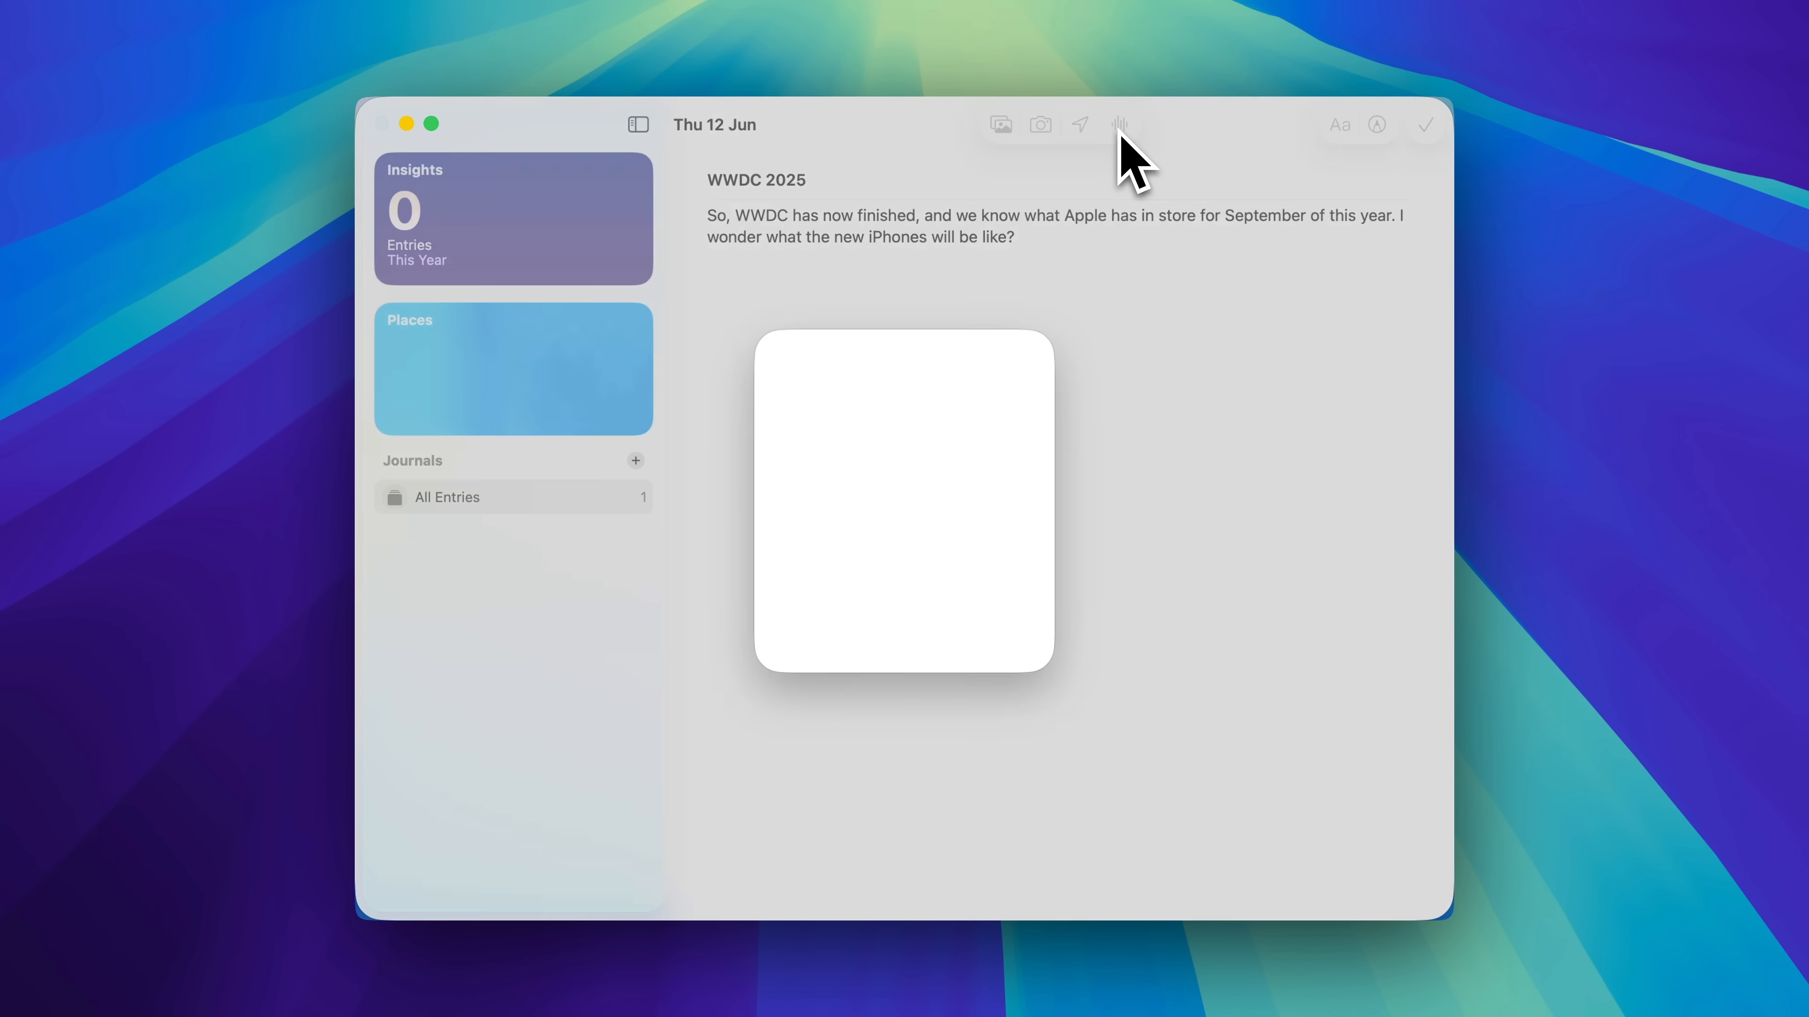
{"action": "left_click", "coordinate": [1118, 124]}
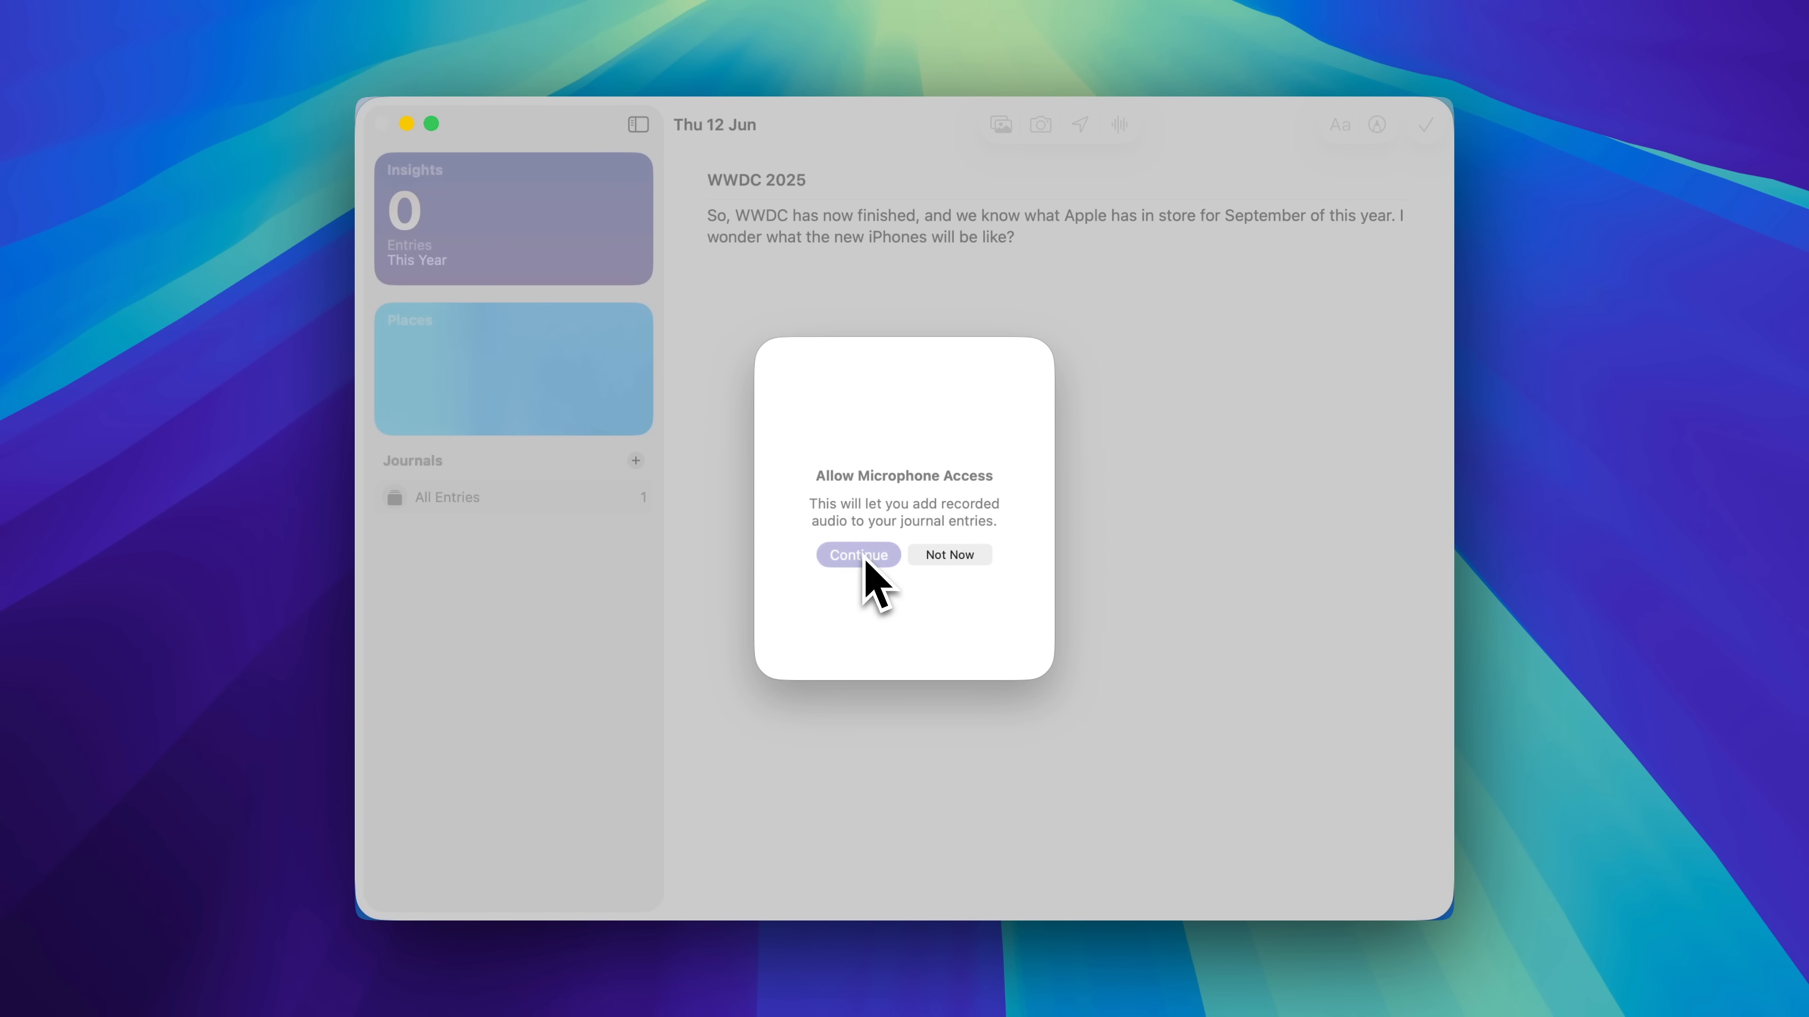
{"action": "left_click", "coordinate": [857, 555]}
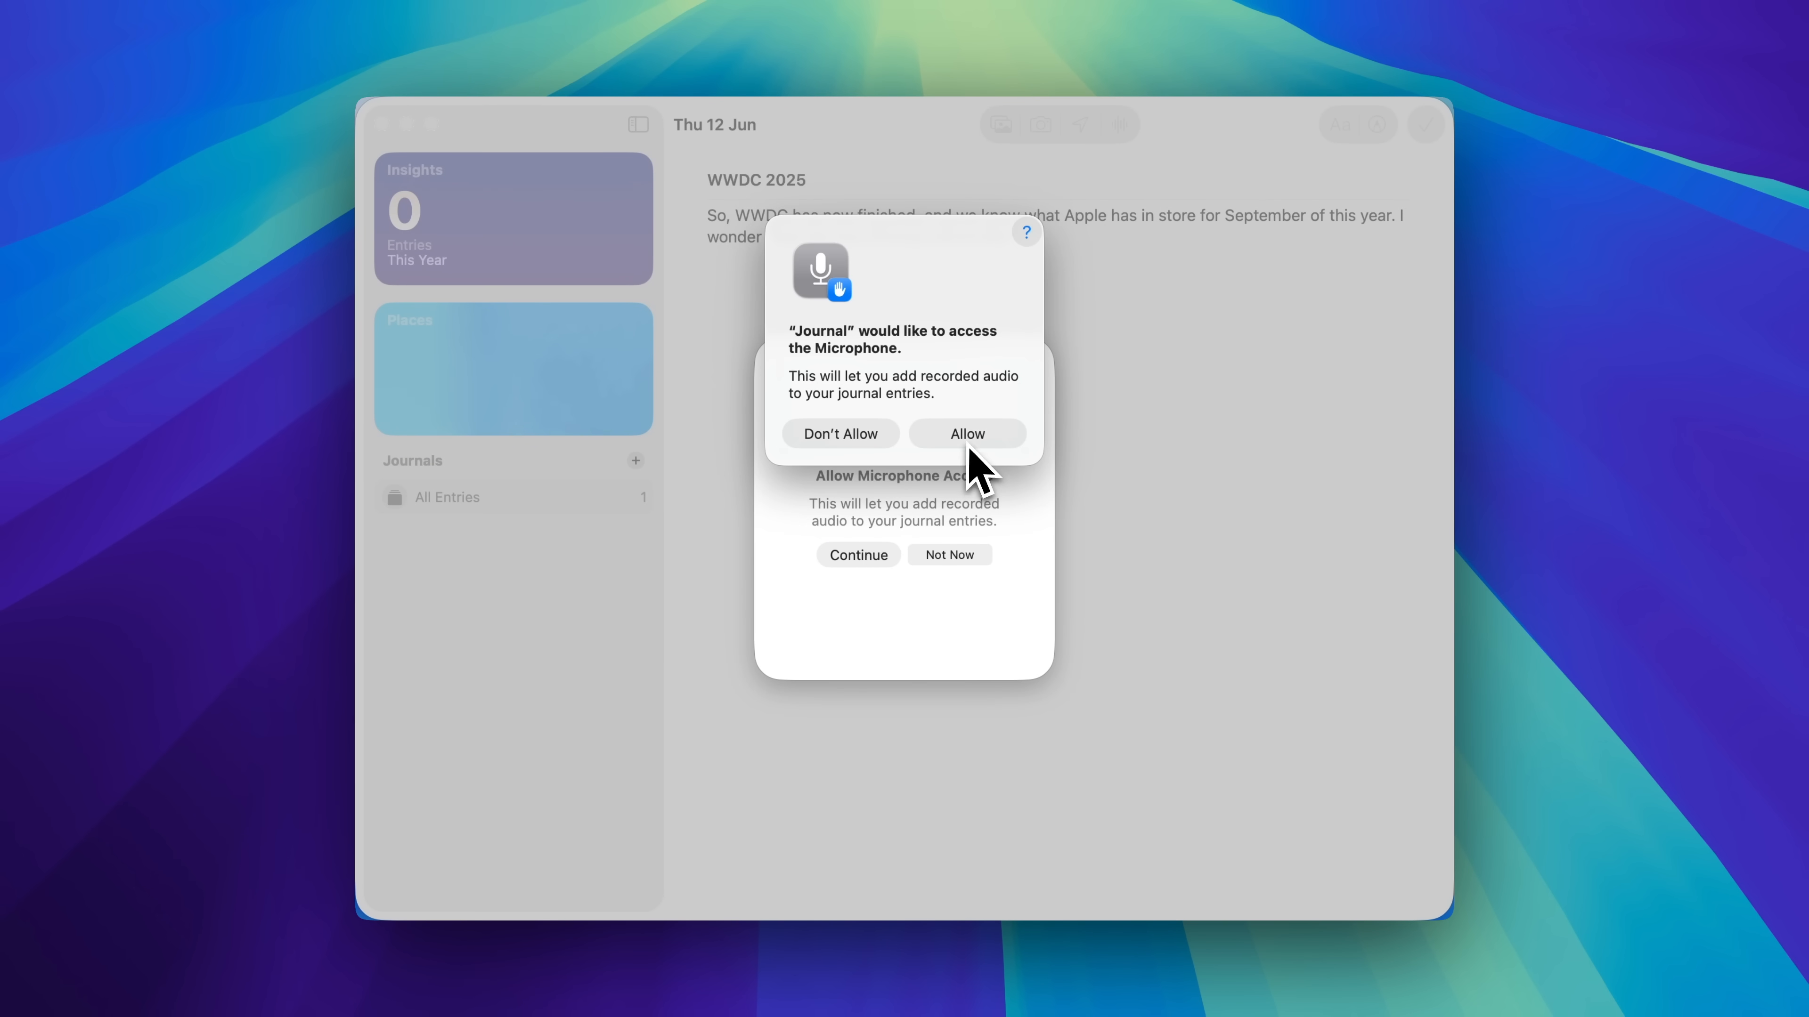
{"action": "left_click", "coordinate": [967, 432]}
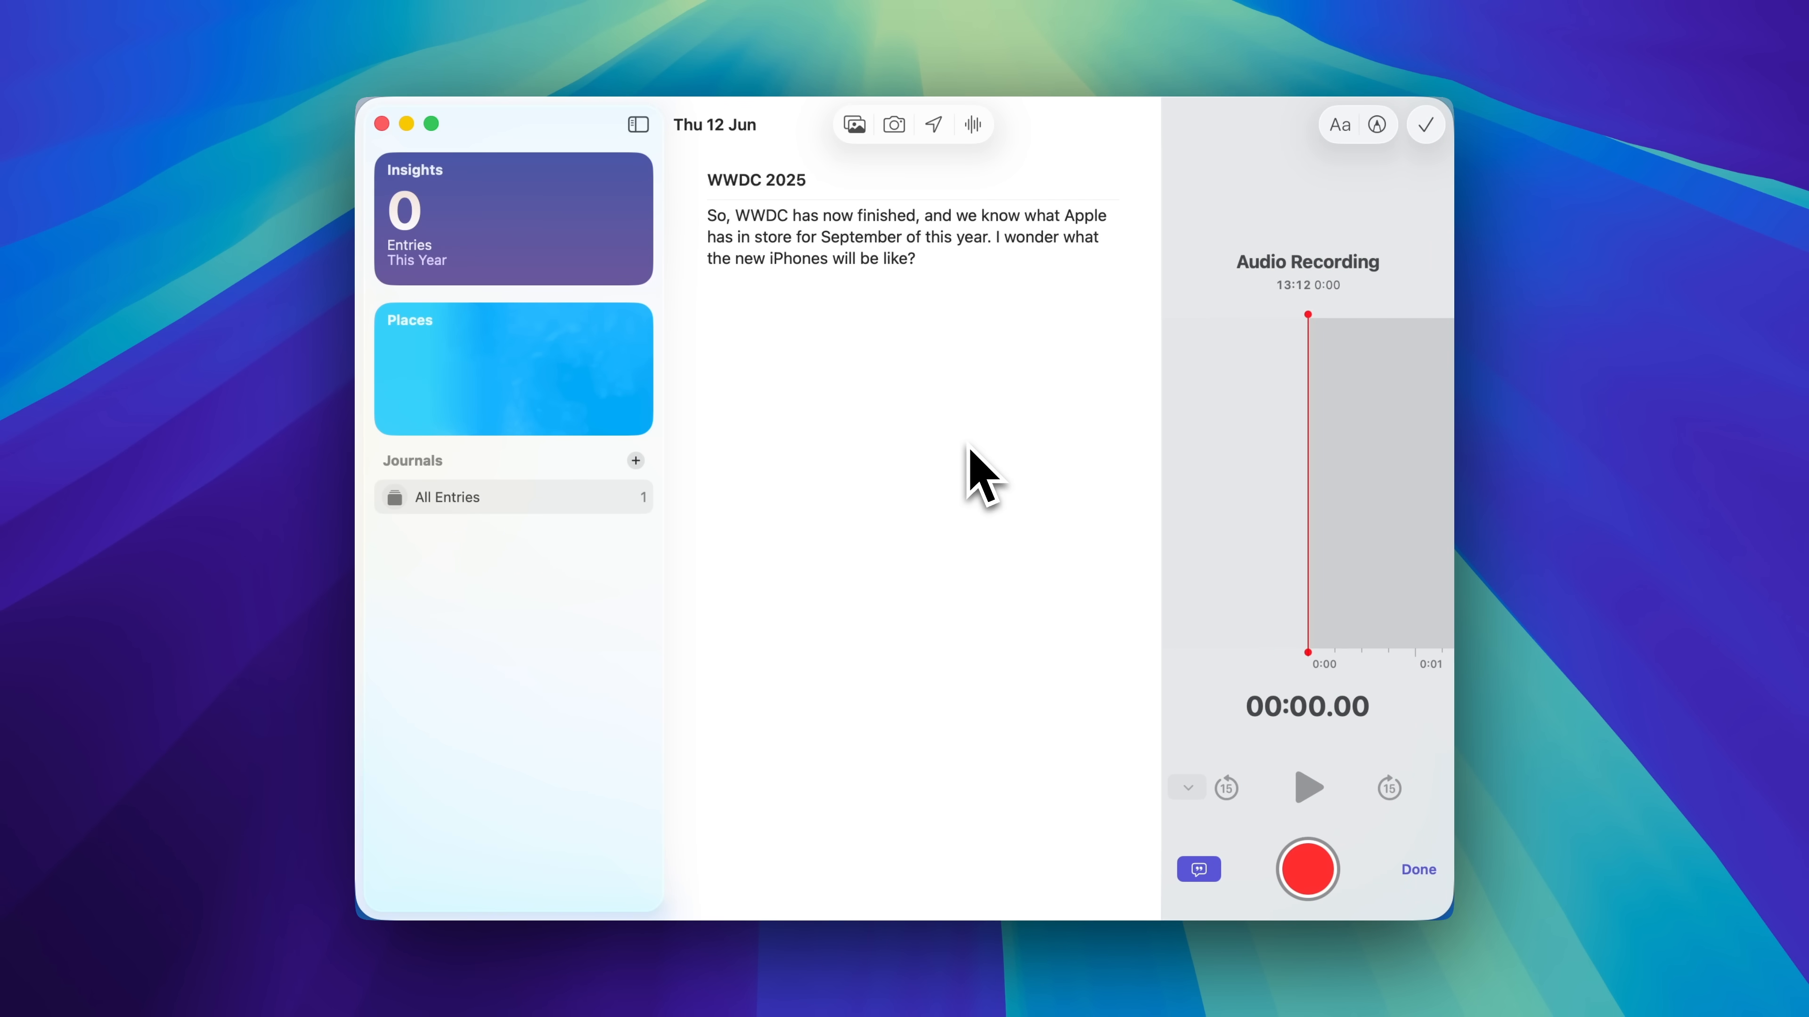
Record about six seconds of audio and attach it to the WWDC 2025 entry.
{"action": "left_click", "coordinate": [1307, 869]}
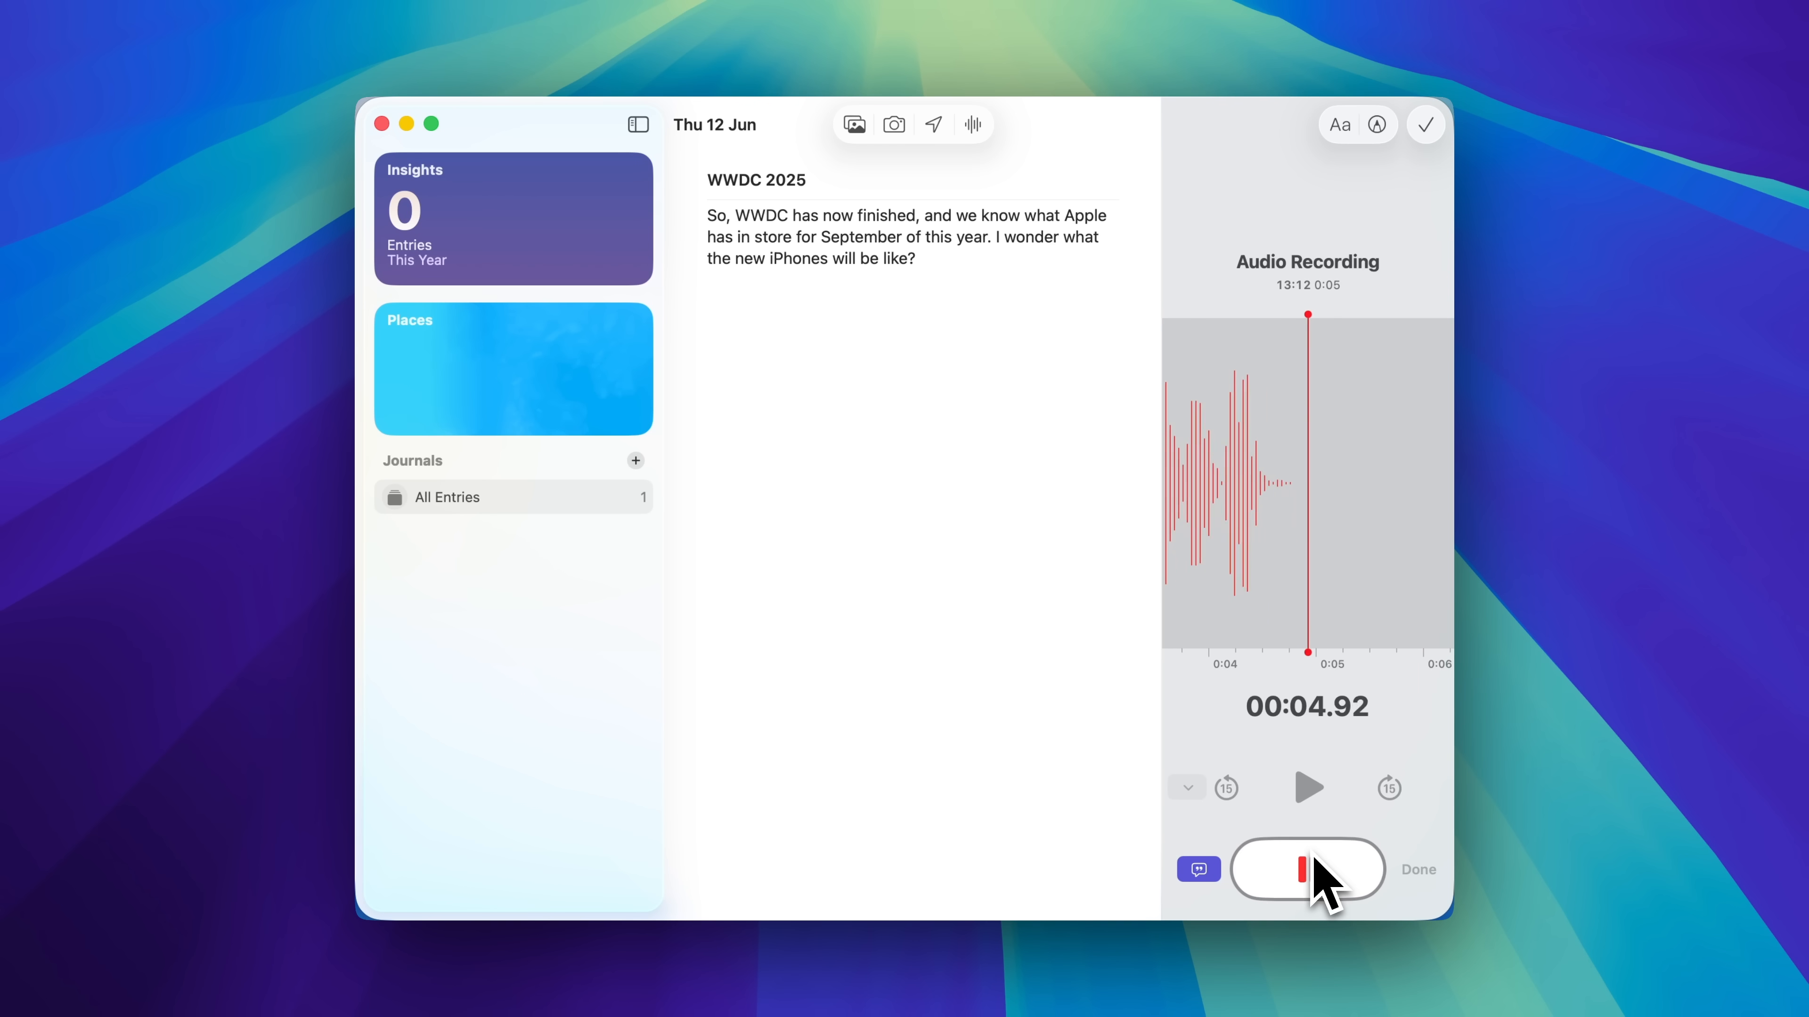
{"action": "left_click", "coordinate": [1307, 869]}
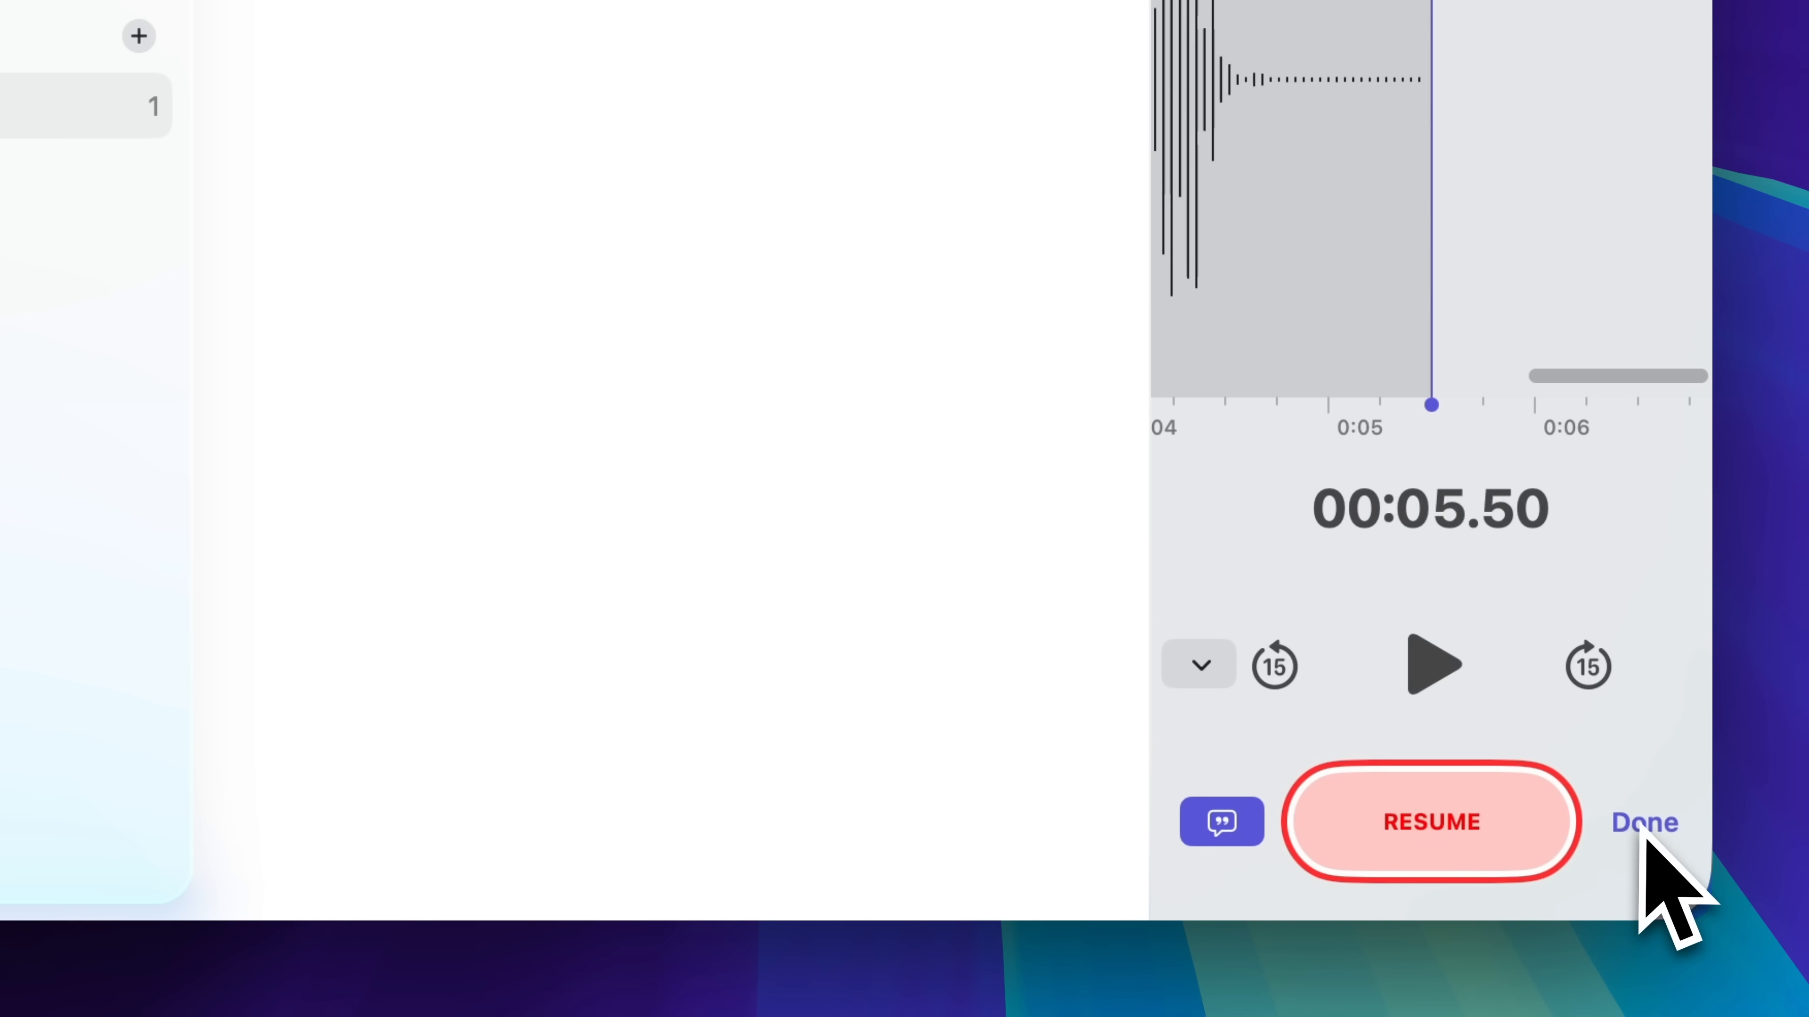
{"action": "left_click", "coordinate": [1643, 823]}
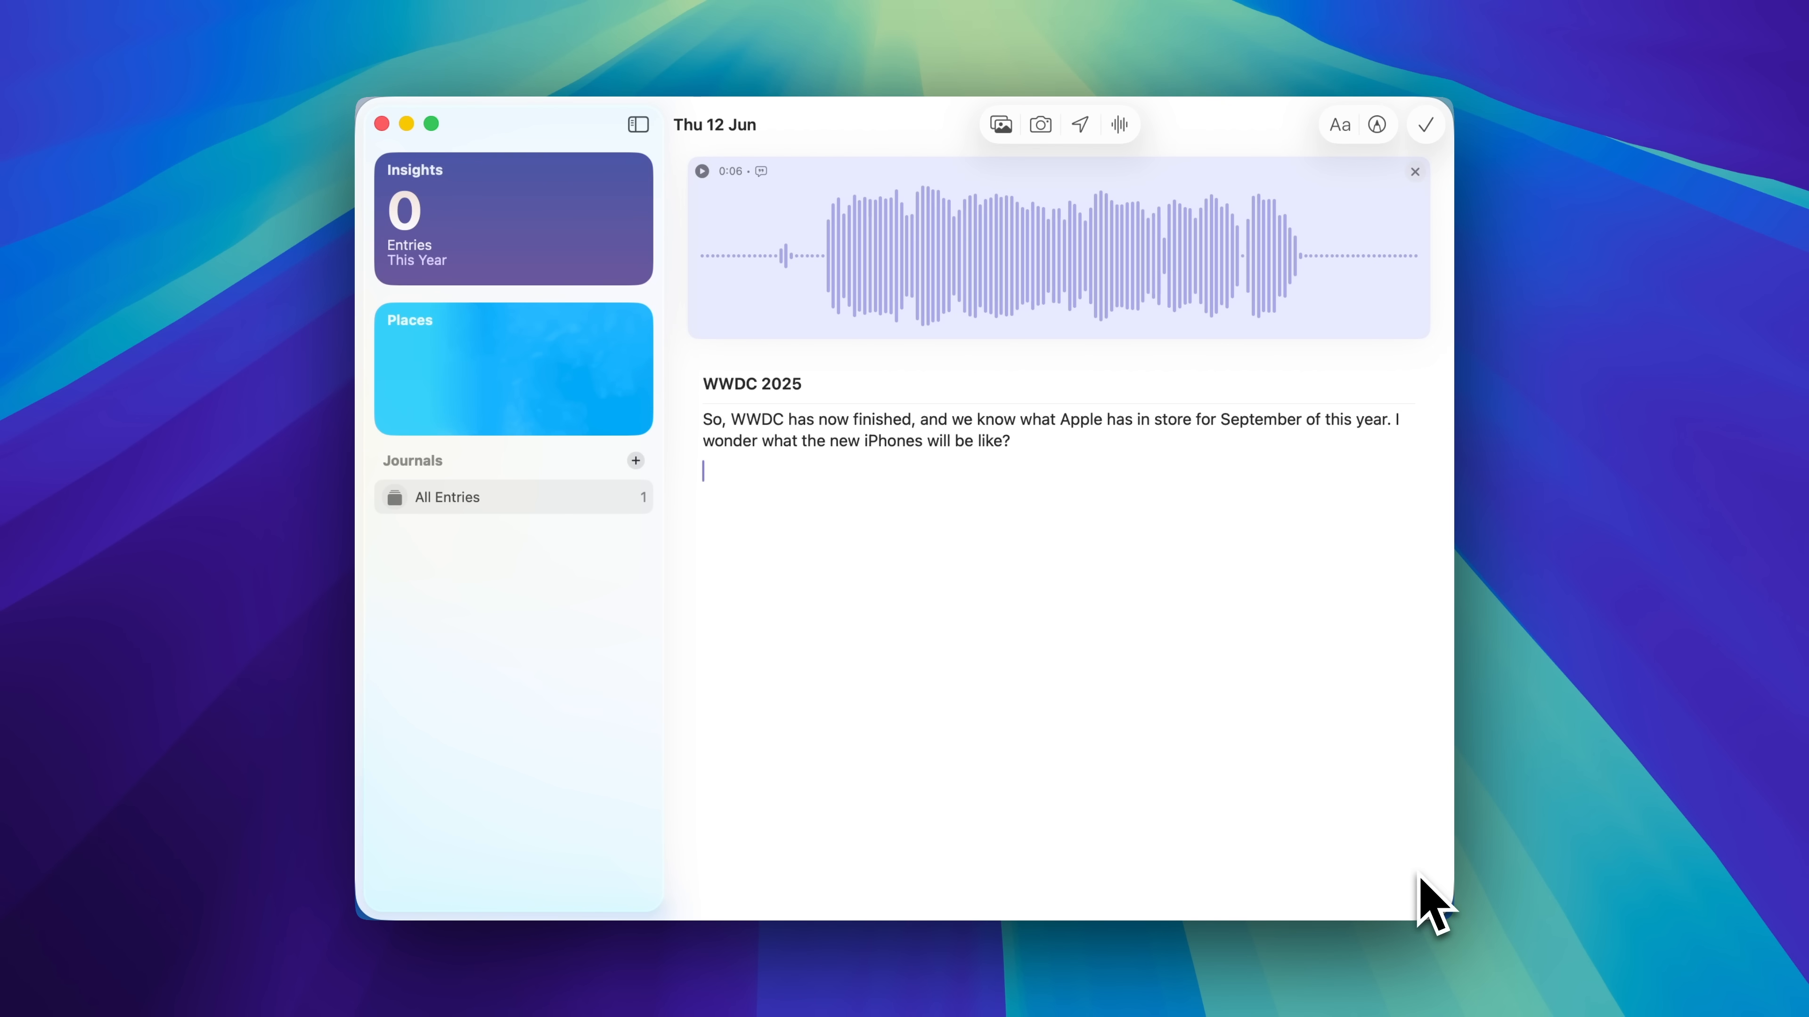
{"action": "mouse_move", "coordinate": [929, 549]}
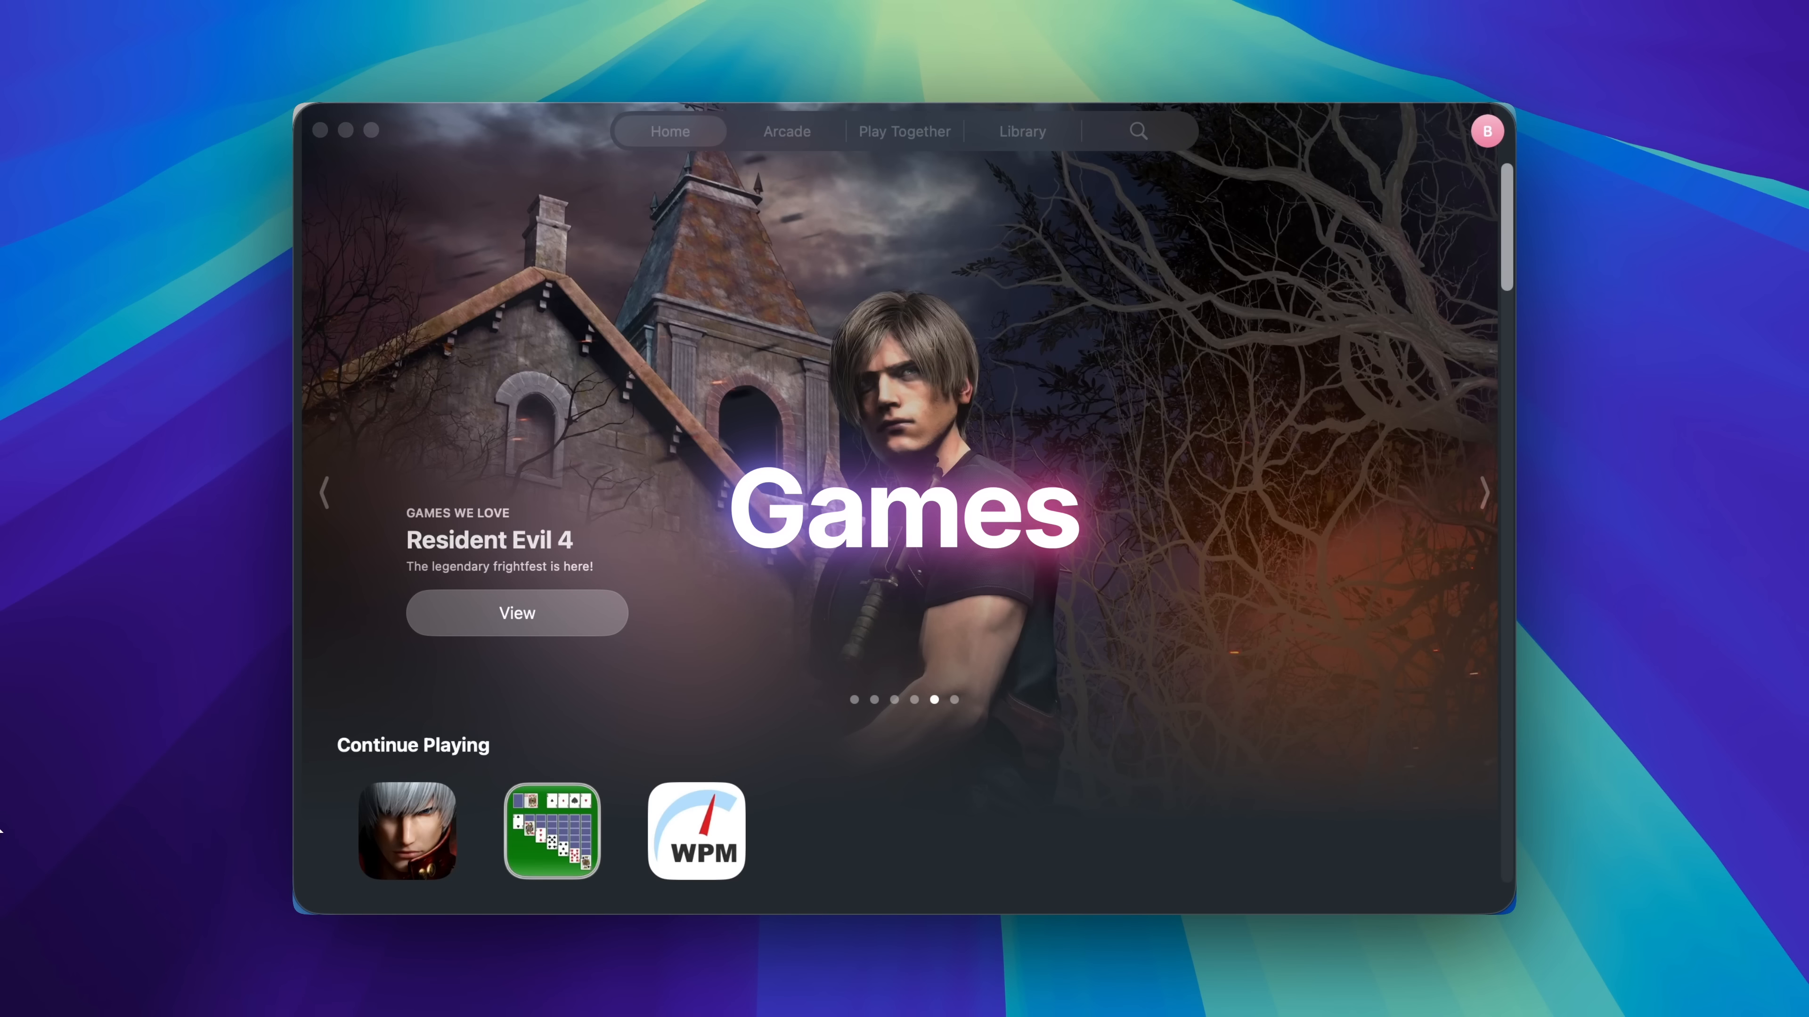
View the Resident Evil 4 game details, then return to the Games home page.
{"action": "left_click", "coordinate": [515, 612]}
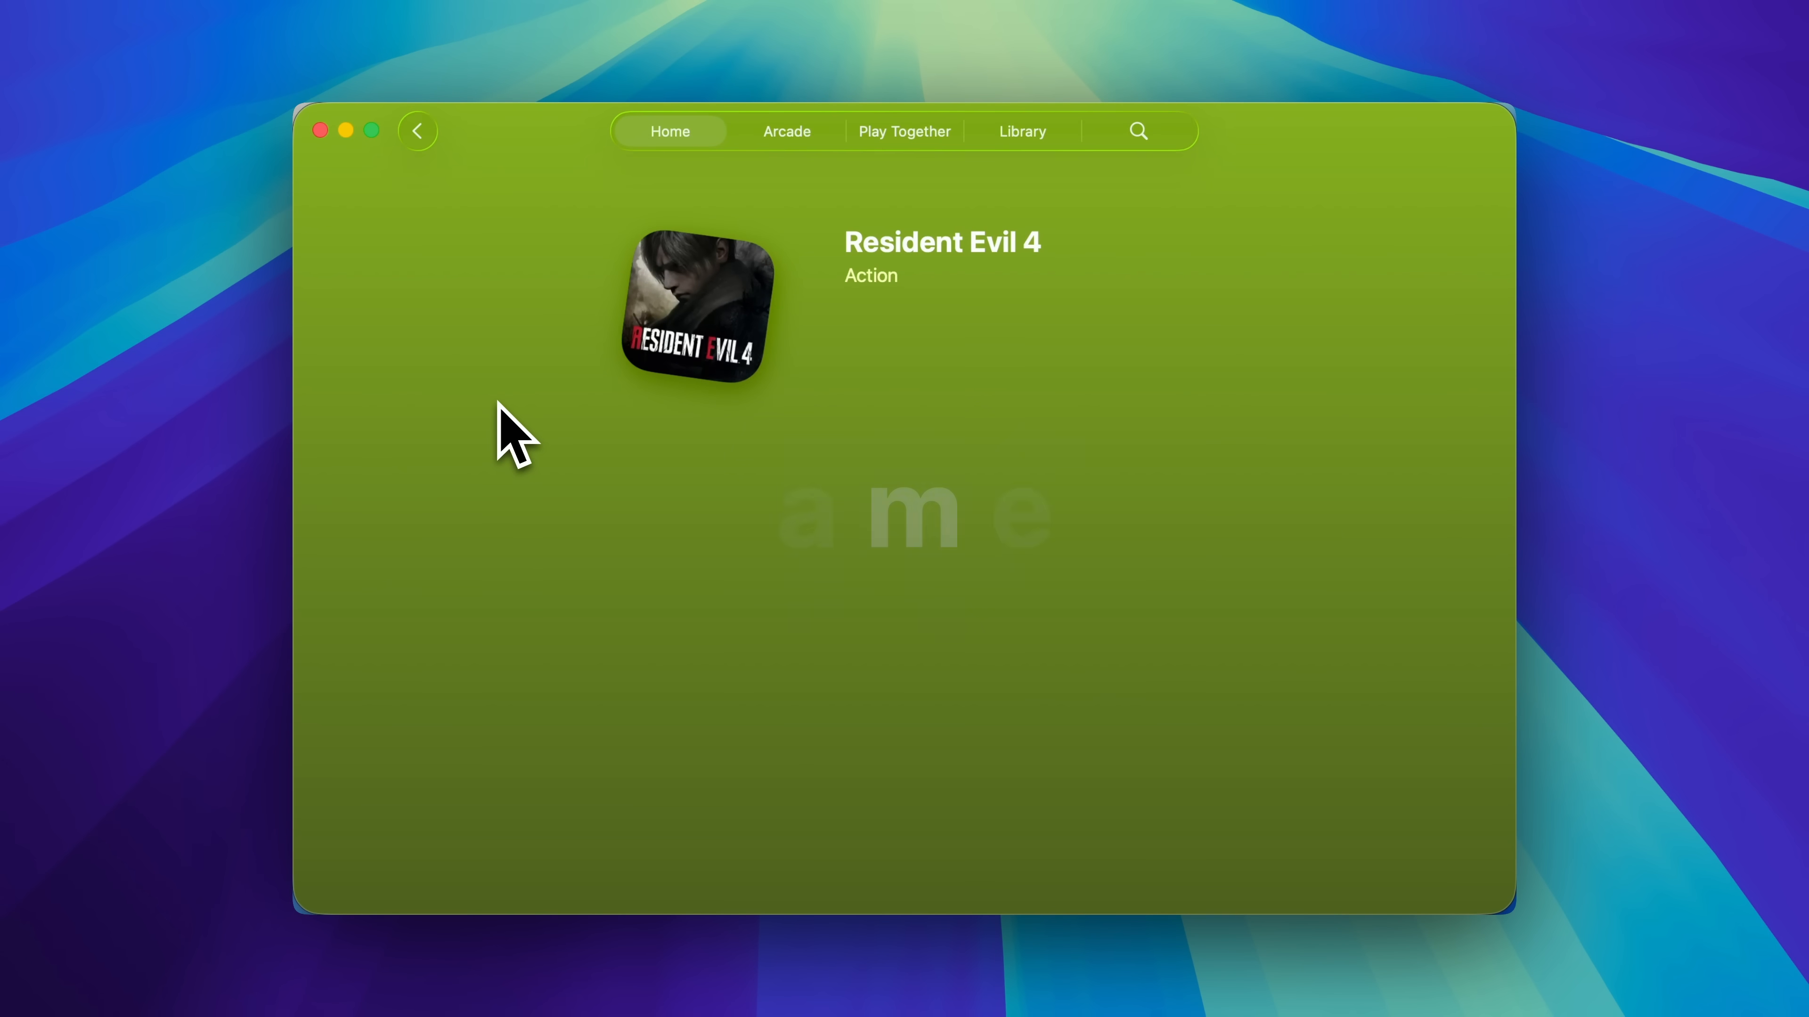
{"action": "left_click", "coordinate": [694, 304]}
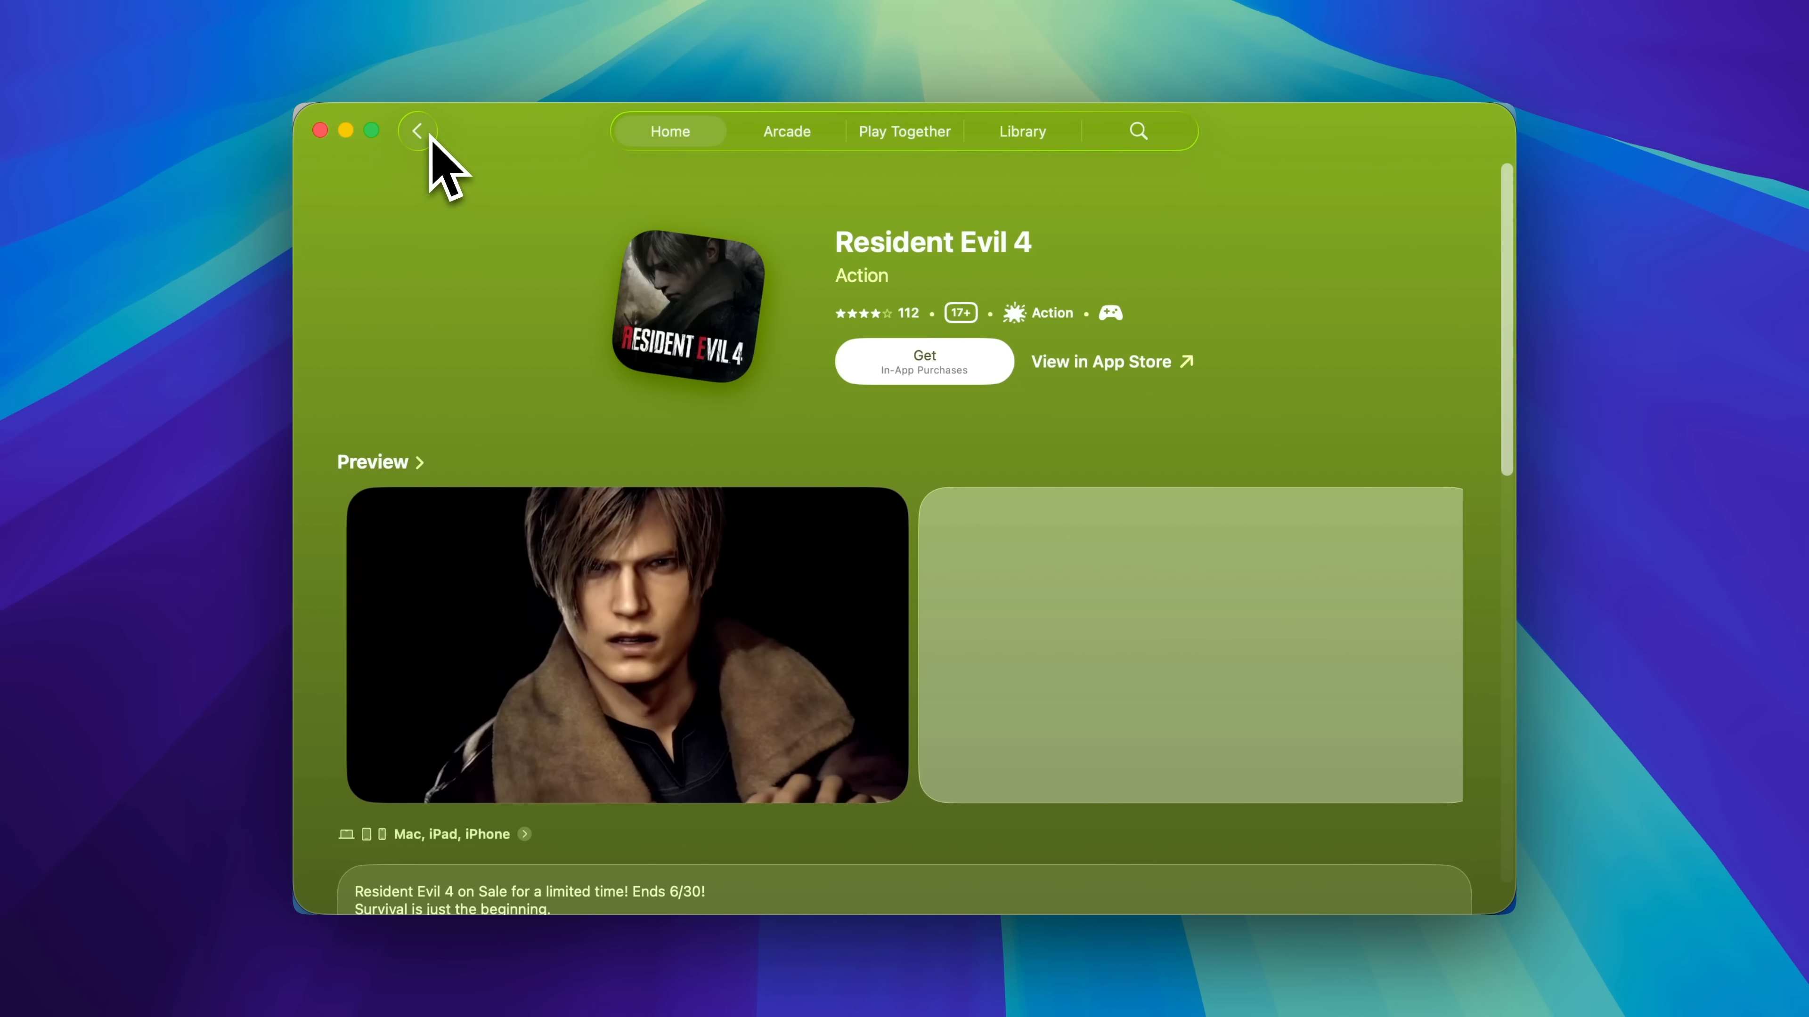
{"action": "left_click", "coordinate": [416, 130]}
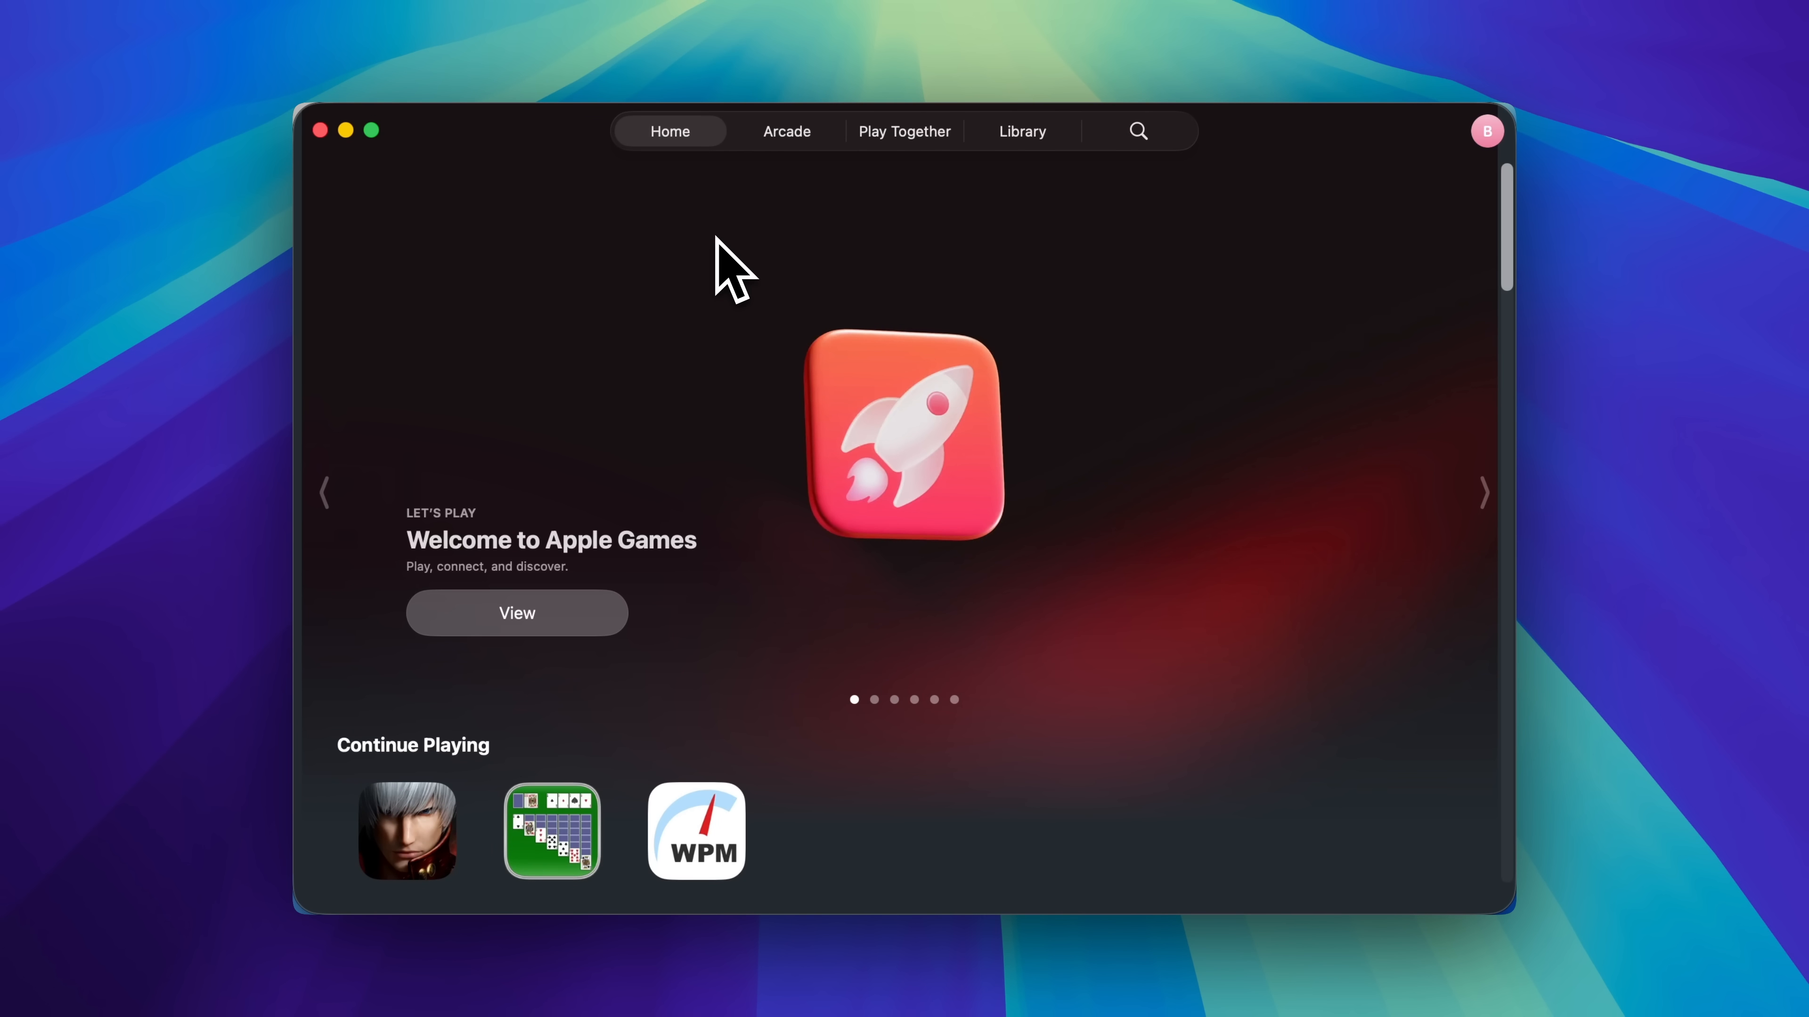
Scroll the Home tab down to the Top Arcade Games section.
{"action": "scroll", "scroll_direction": "down", "scroll_amount": 3}
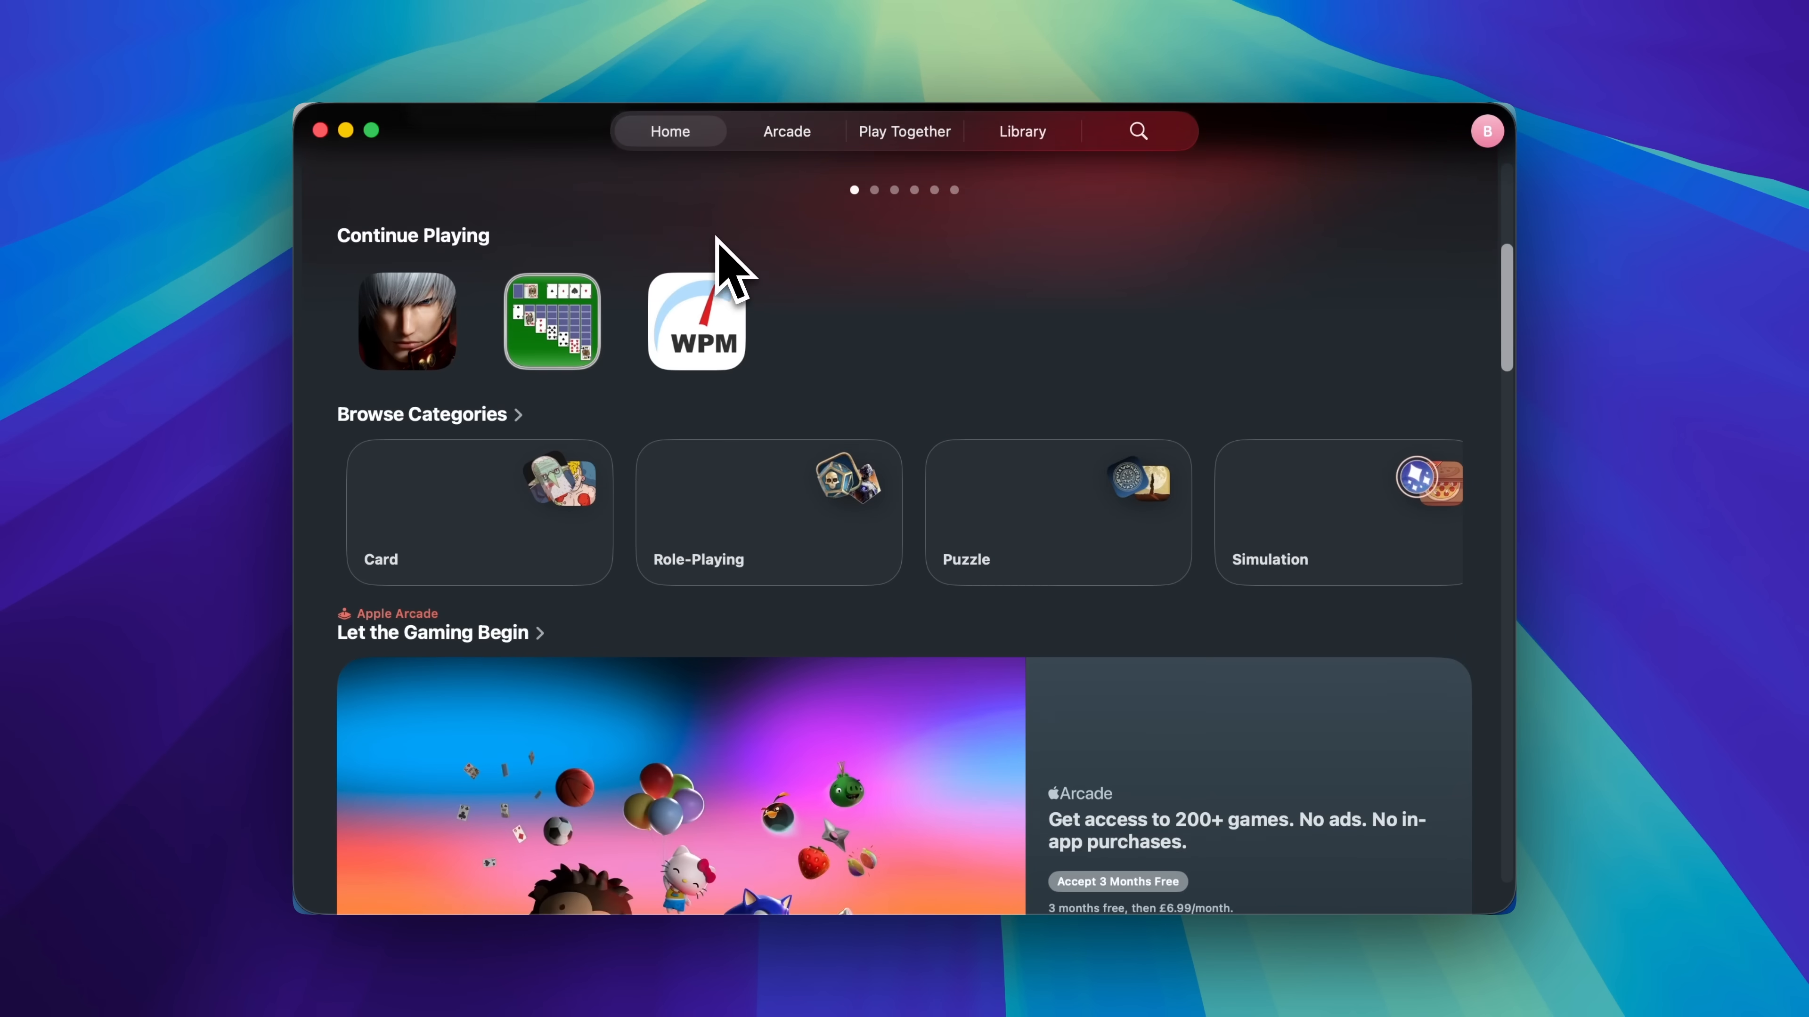
{"action": "scroll", "scroll_direction": "down", "scroll_amount": 3}
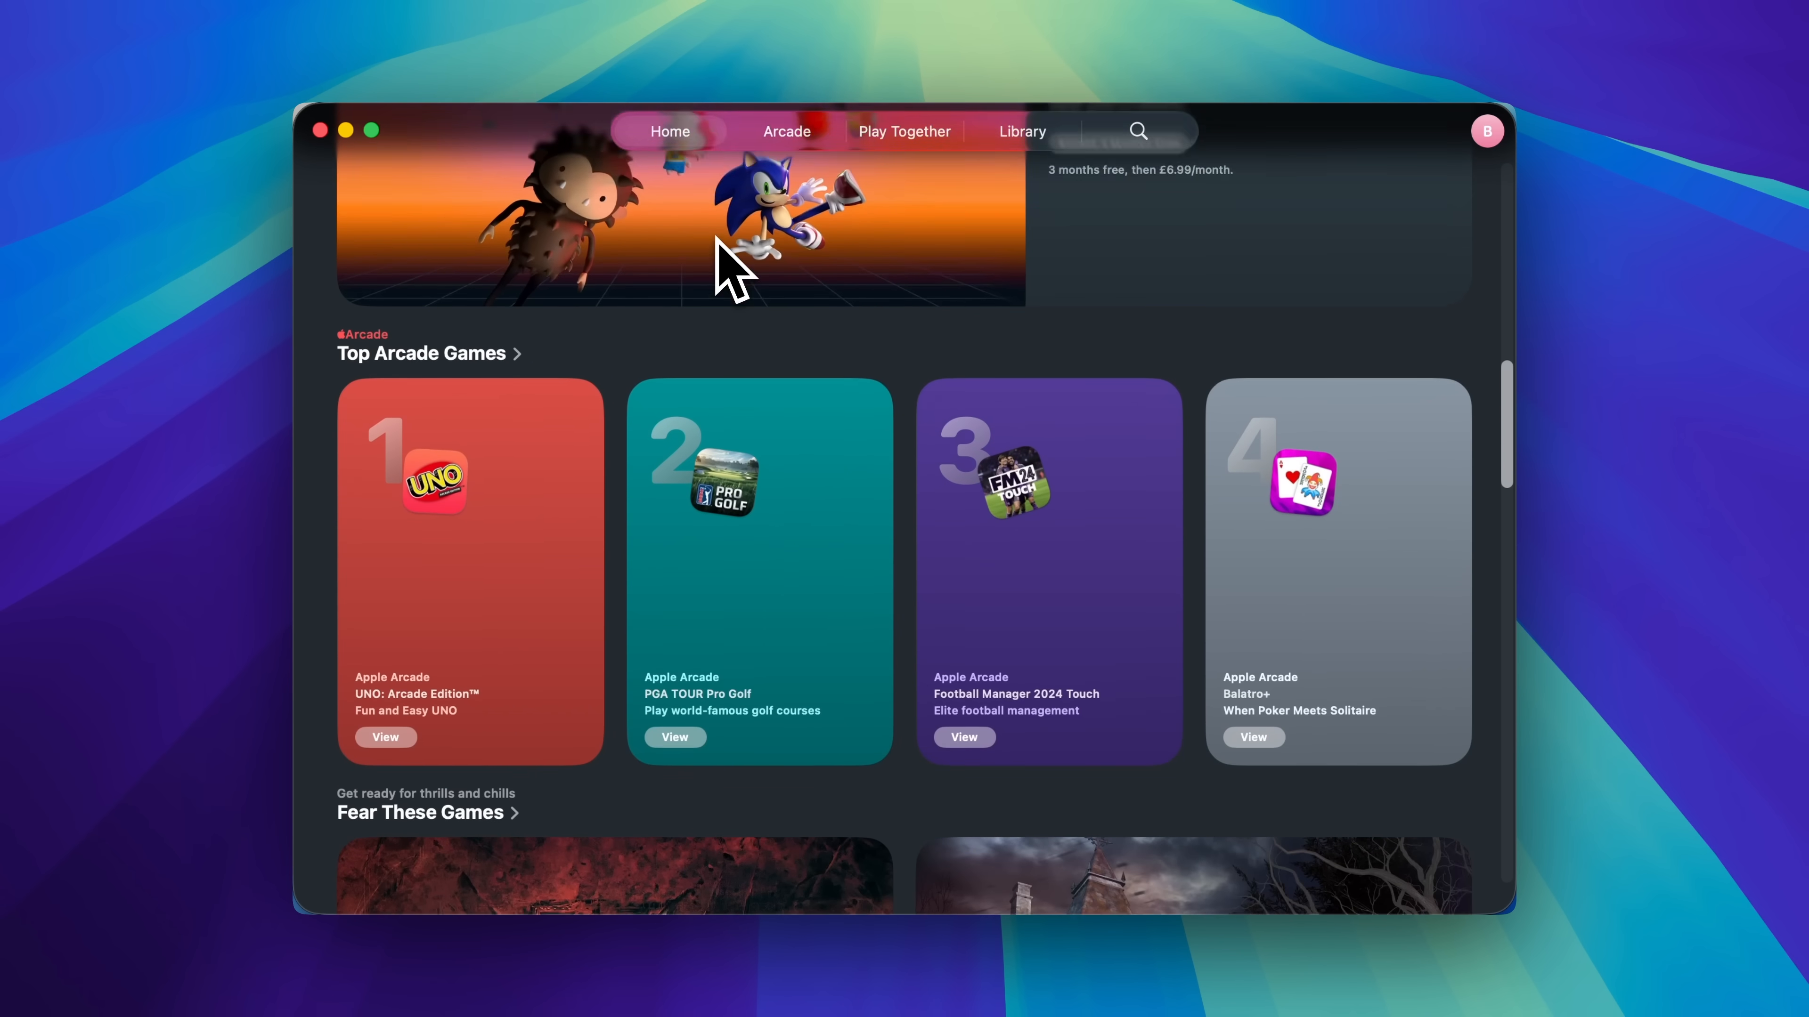
{"action": "scroll", "scroll_direction": "down", "scroll_amount": 3}
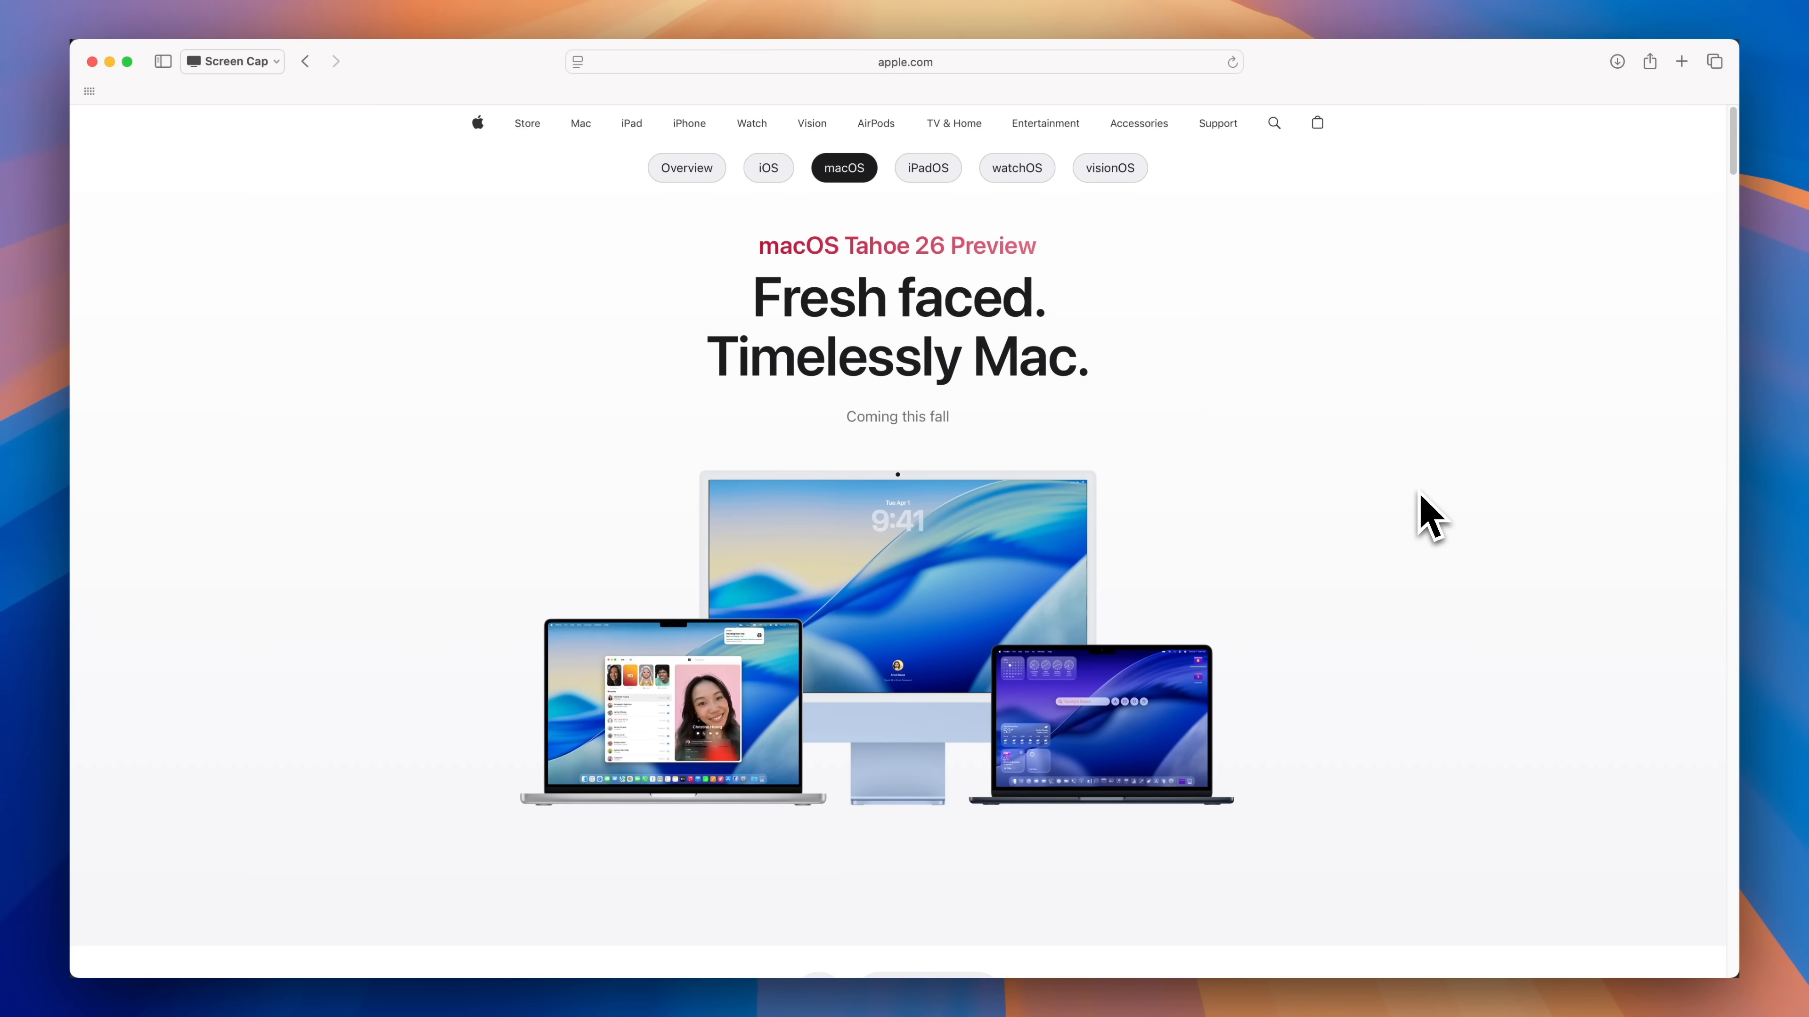
Scroll the macOS Tahoe 26 preview page through its feature sections to the compatible devices and developer section.
{"action": "scroll", "scroll_direction": "down", "scroll_amount": 3}
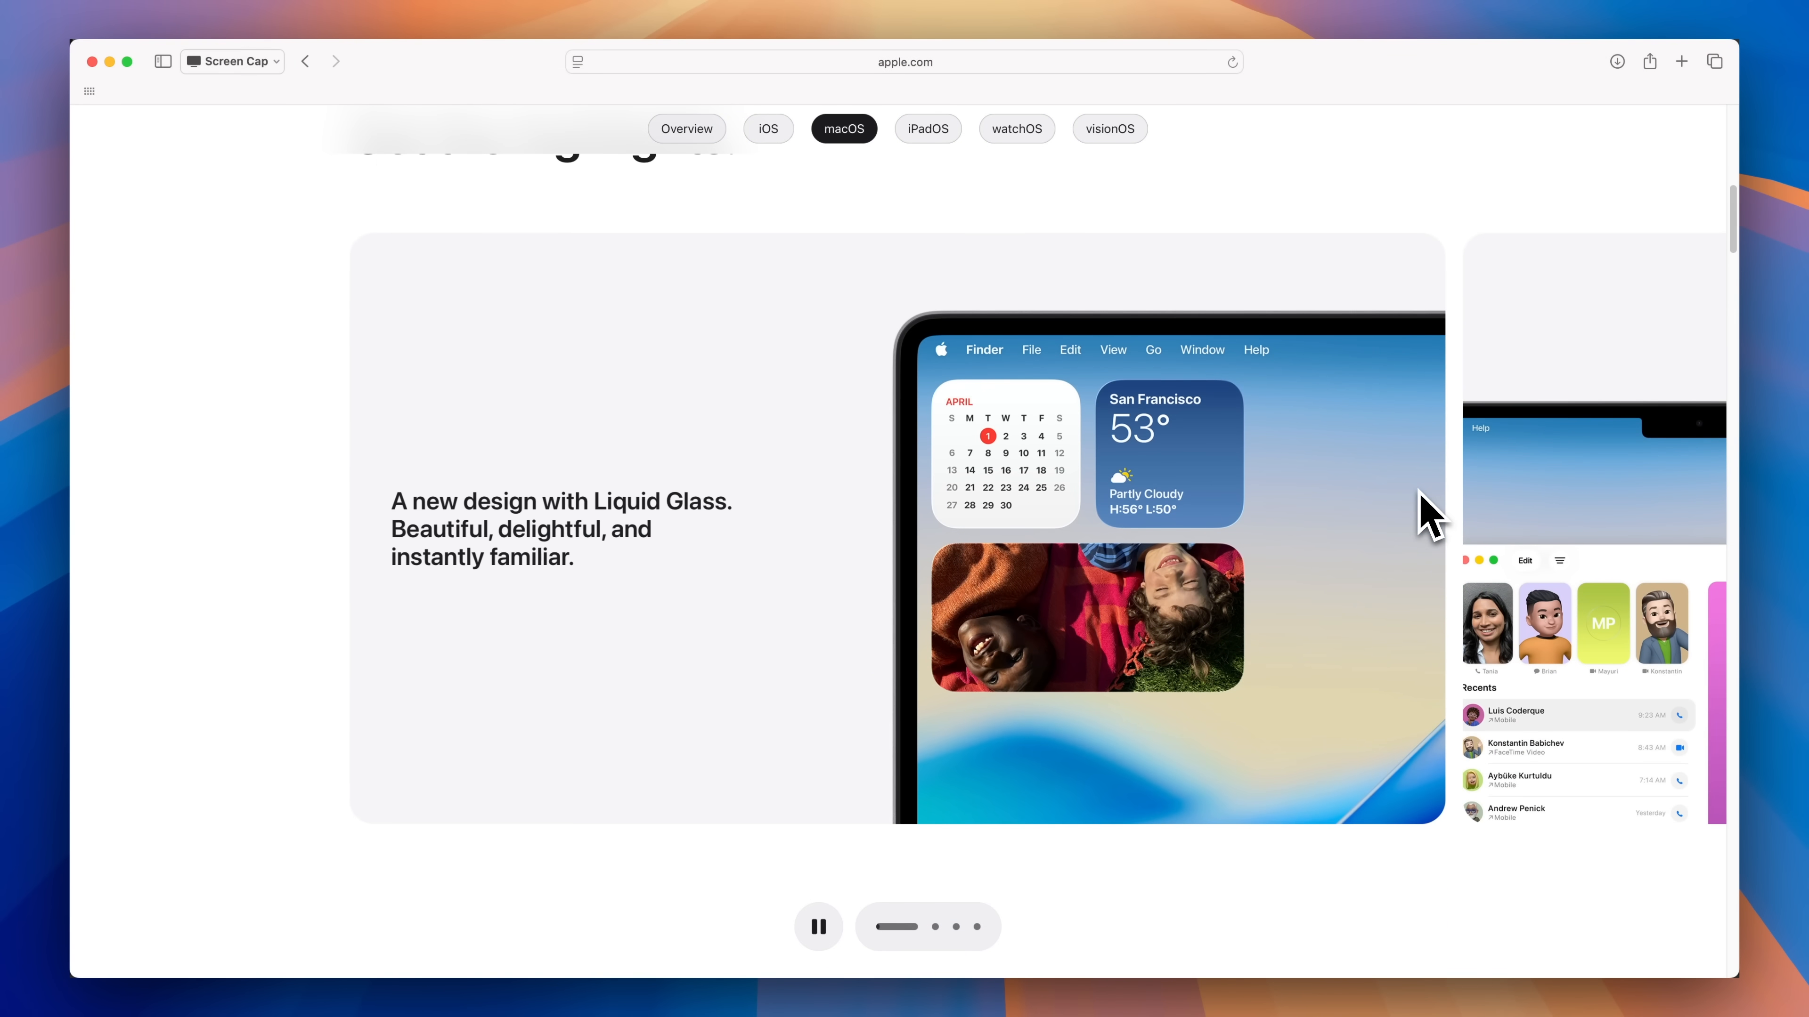
{"action": "scroll", "scroll_direction": "down", "scroll_amount": 3}
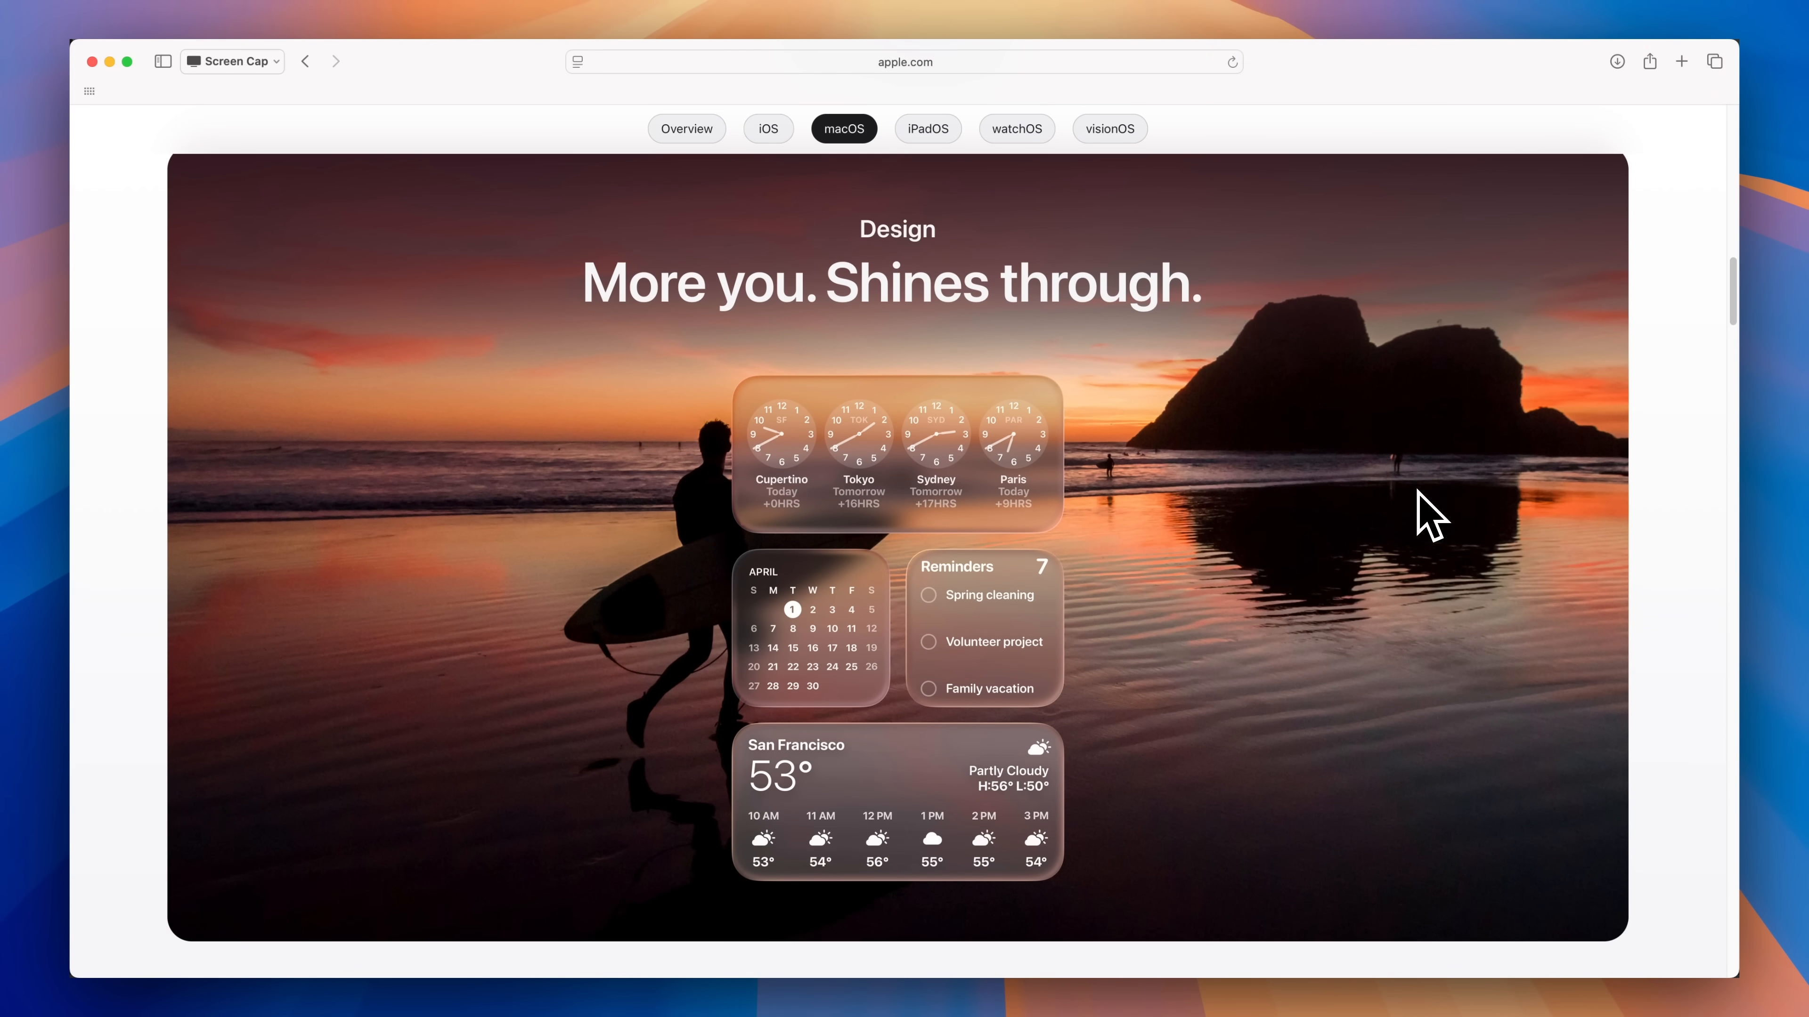
{"action": "scroll", "scroll_direction": "down", "scroll_amount": 3}
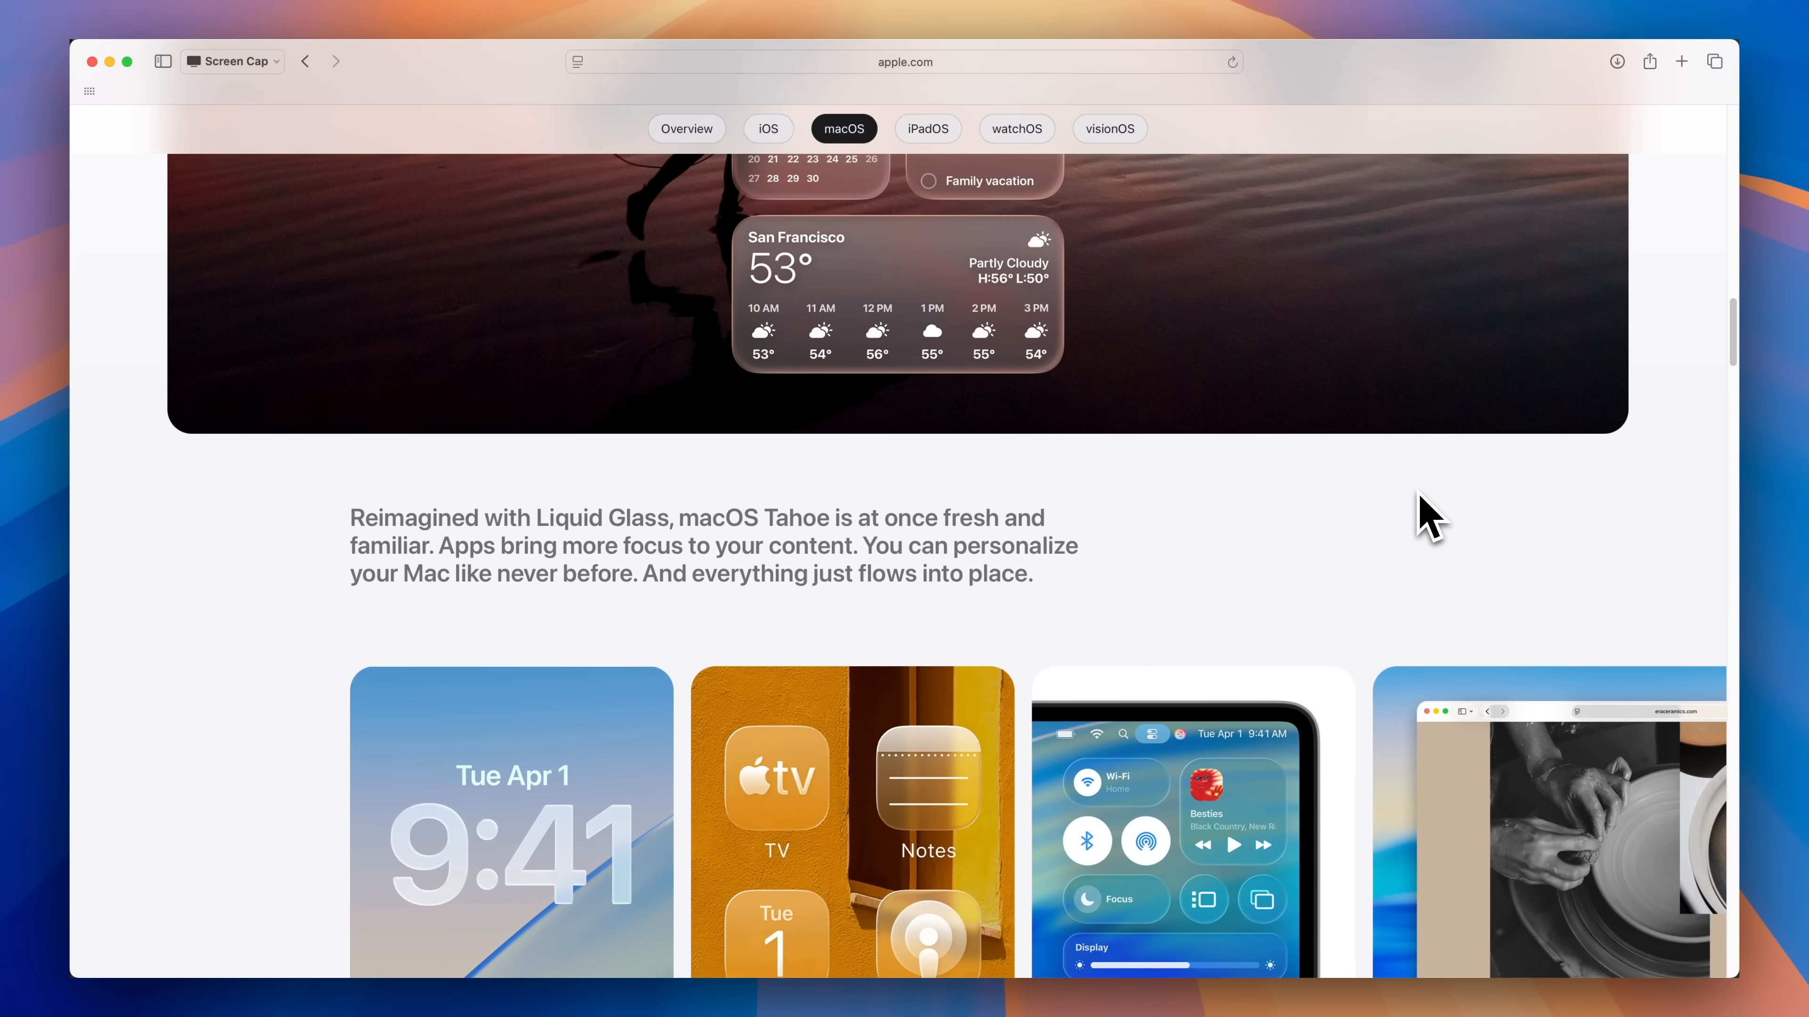
{"action": "scroll", "scroll_direction": "down", "scroll_amount": 3}
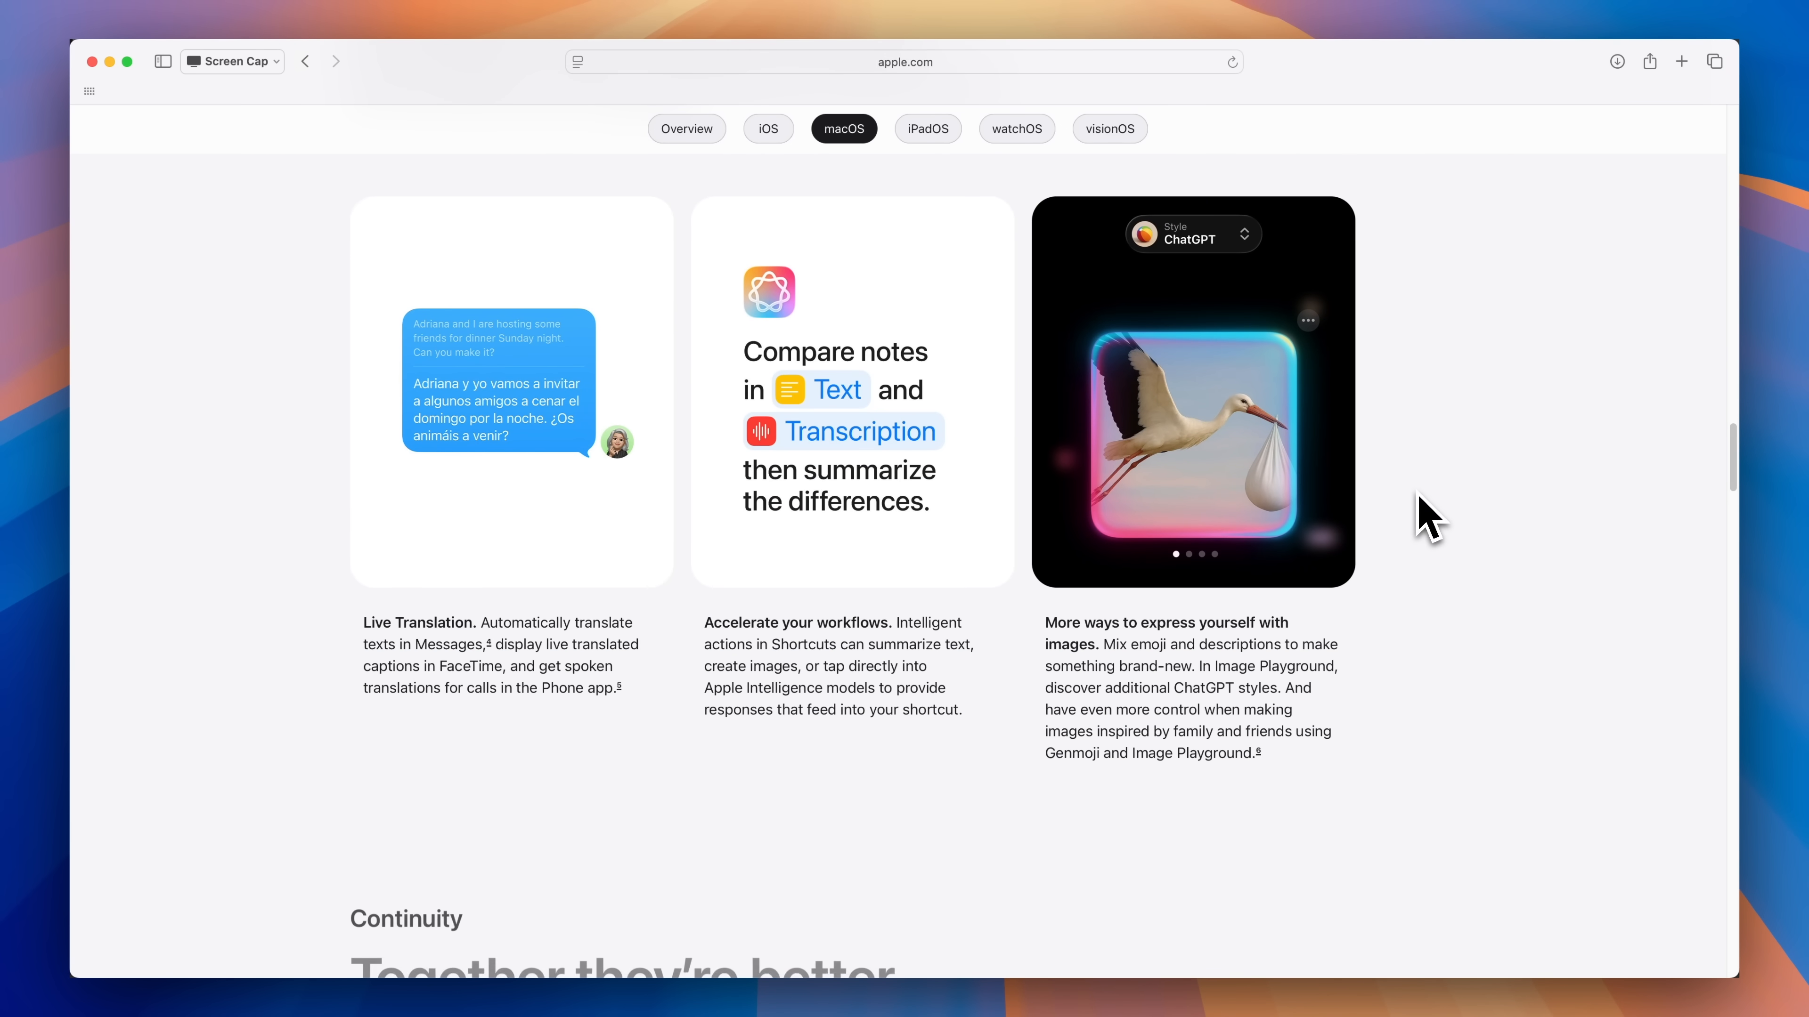
{"action": "scroll", "scroll_direction": "down", "scroll_amount": 3}
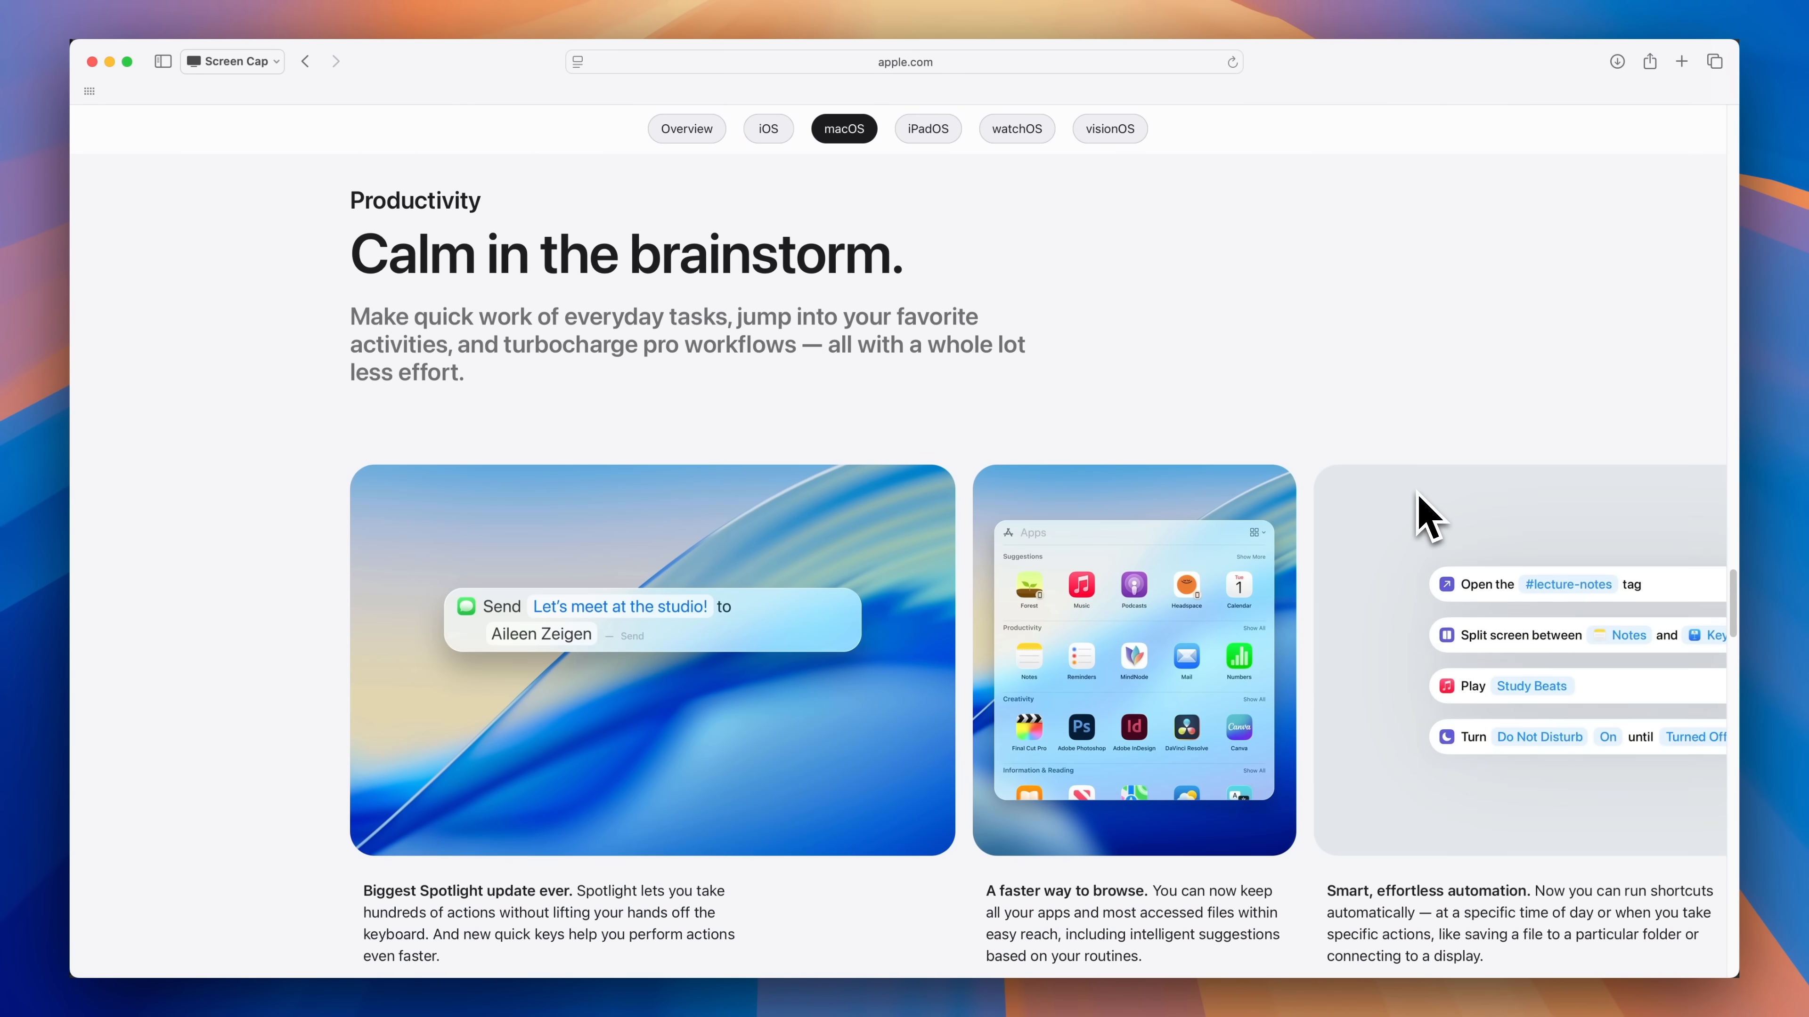
{"action": "scroll", "scroll_direction": "down", "scroll_amount": 3}
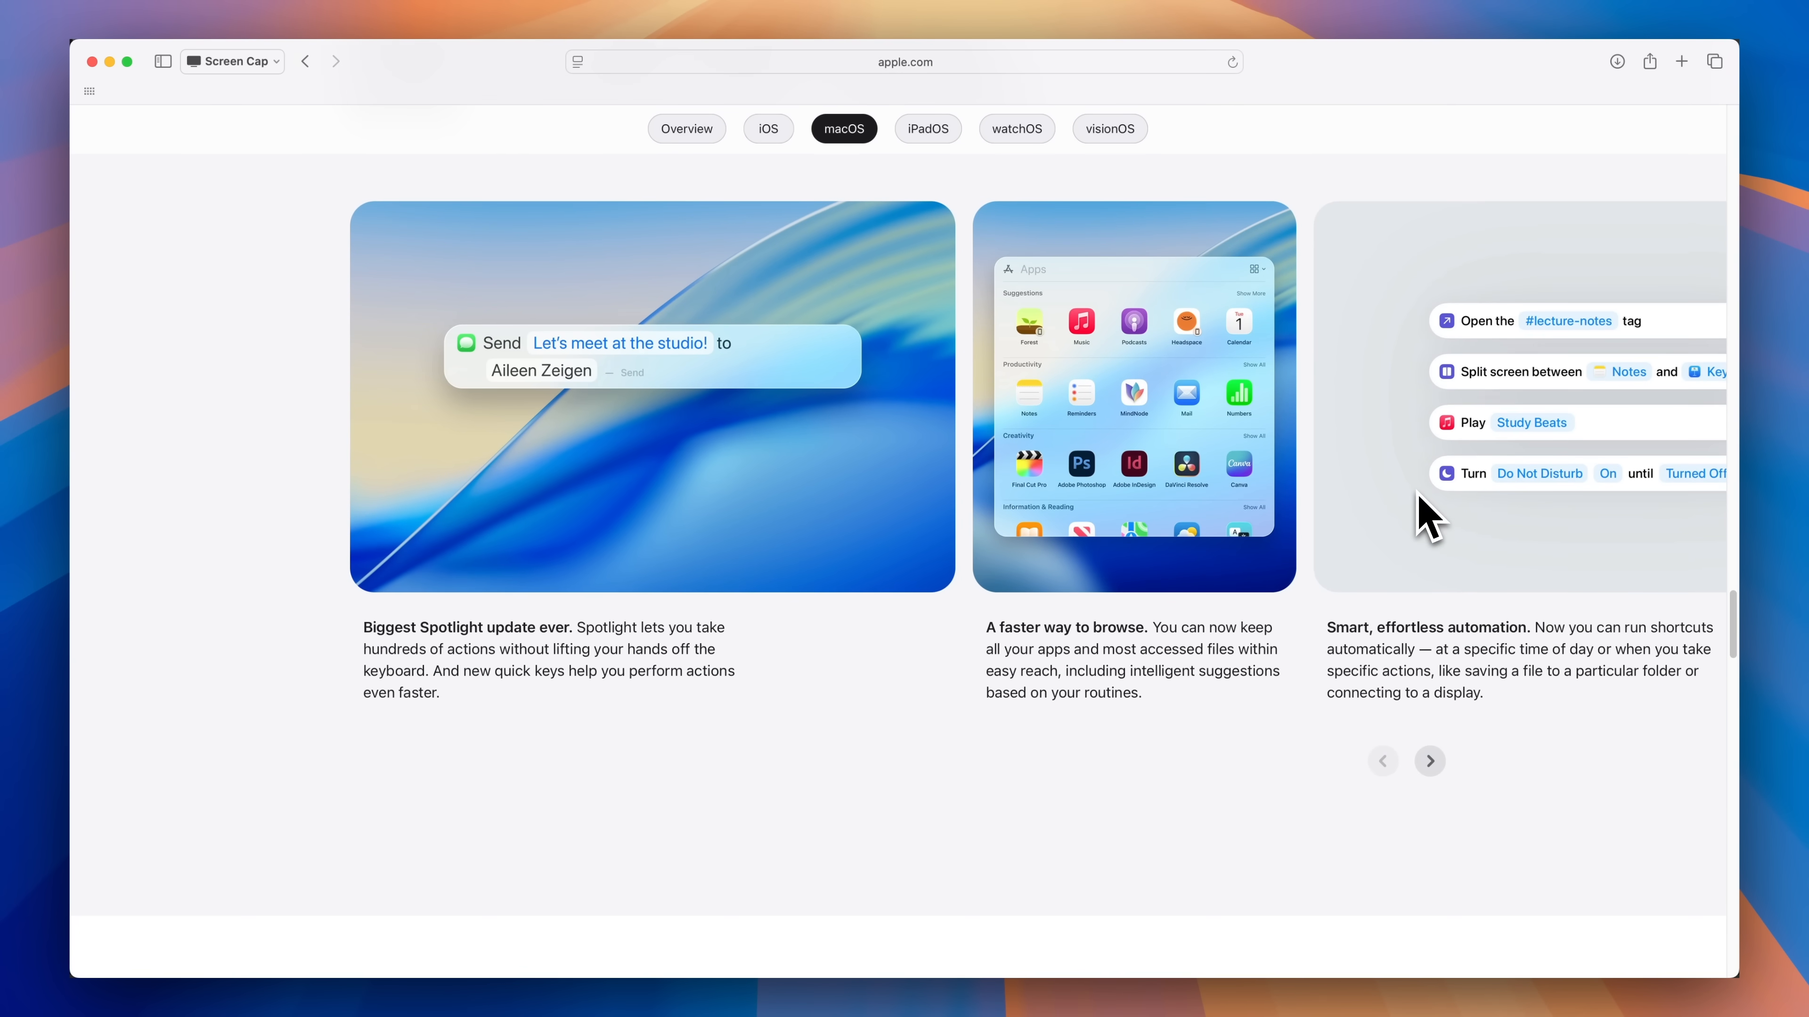
{"action": "scroll", "scroll_direction": "down", "scroll_amount": 3}
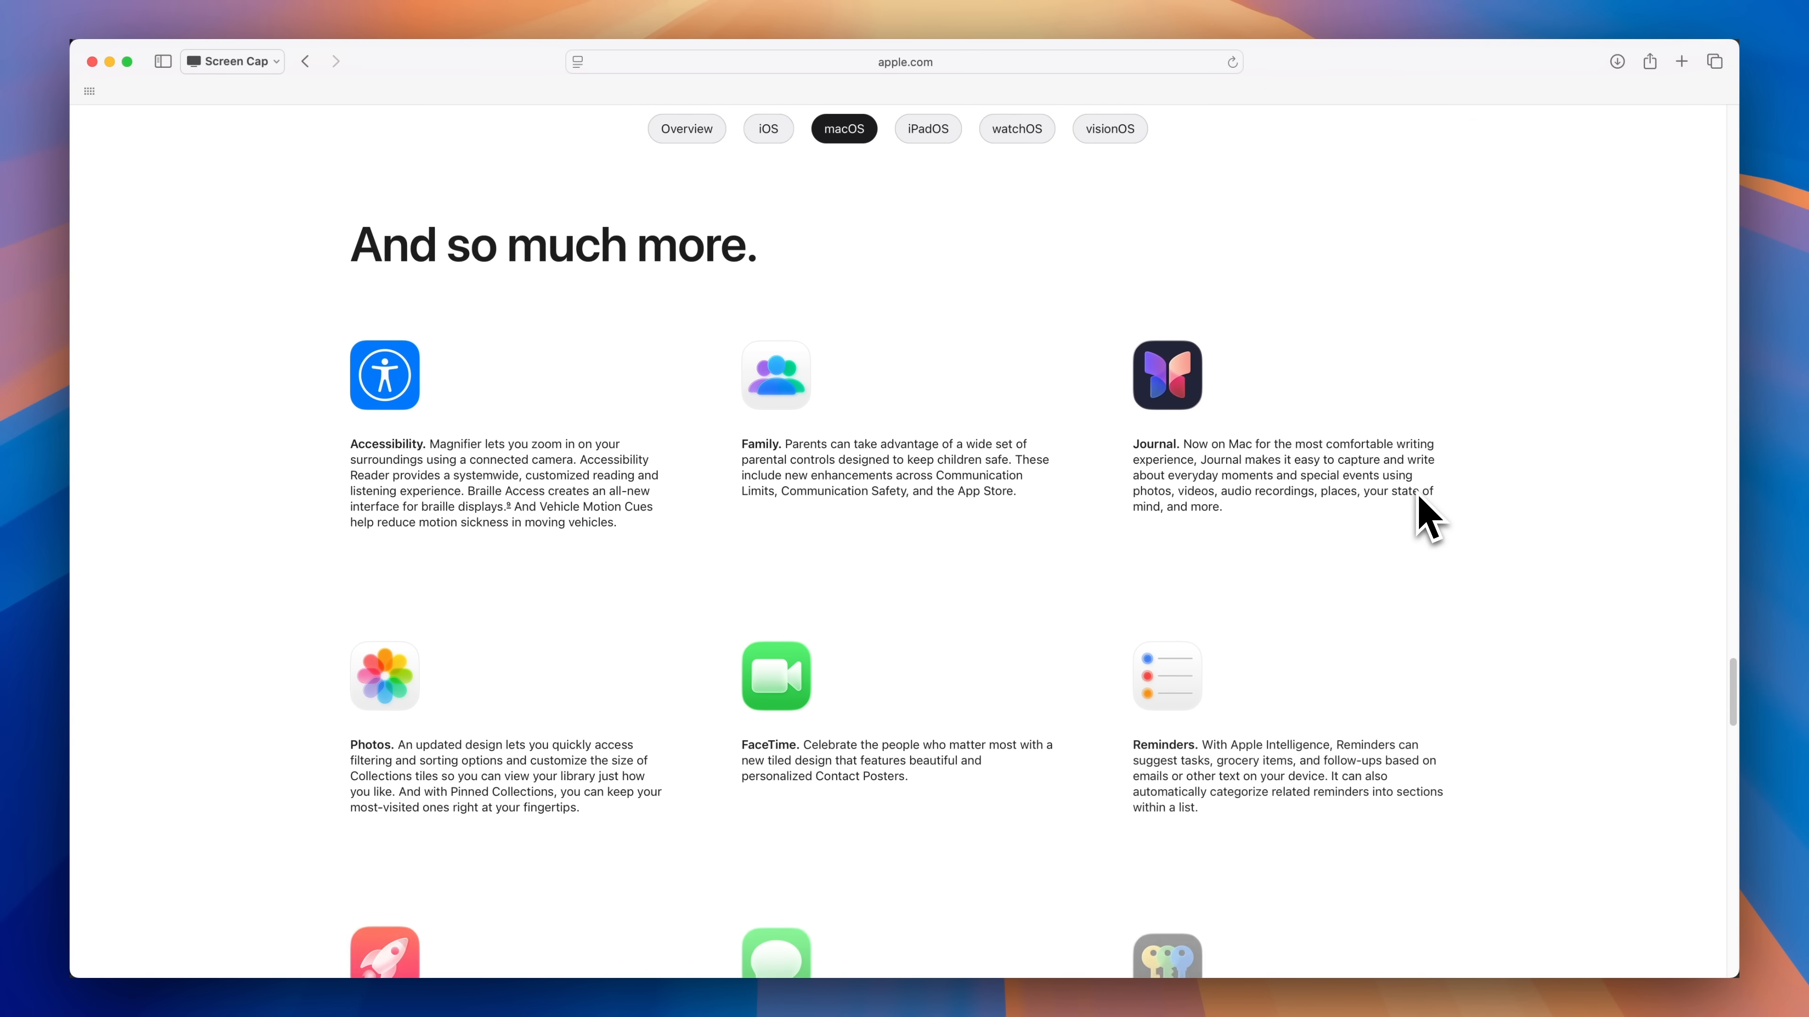
{"action": "scroll", "scroll_direction": "down", "scroll_amount": 3}
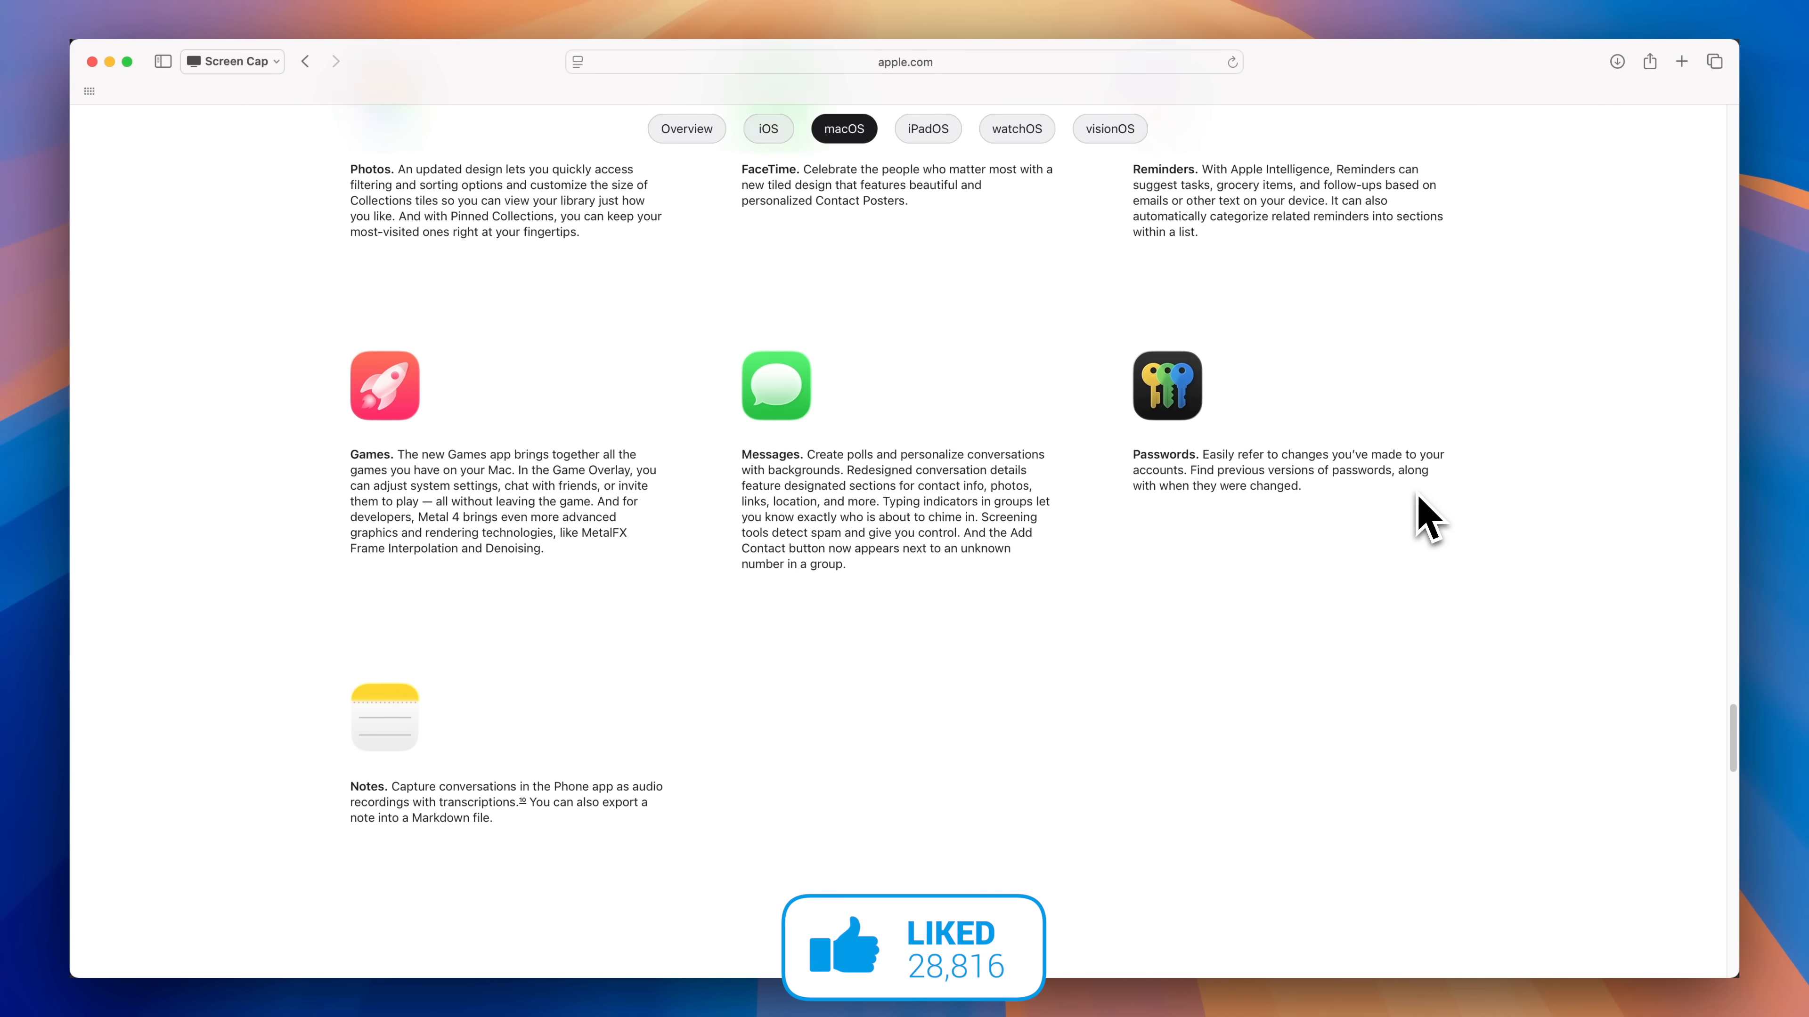
{"action": "scroll", "scroll_direction": "down", "scroll_amount": 3}
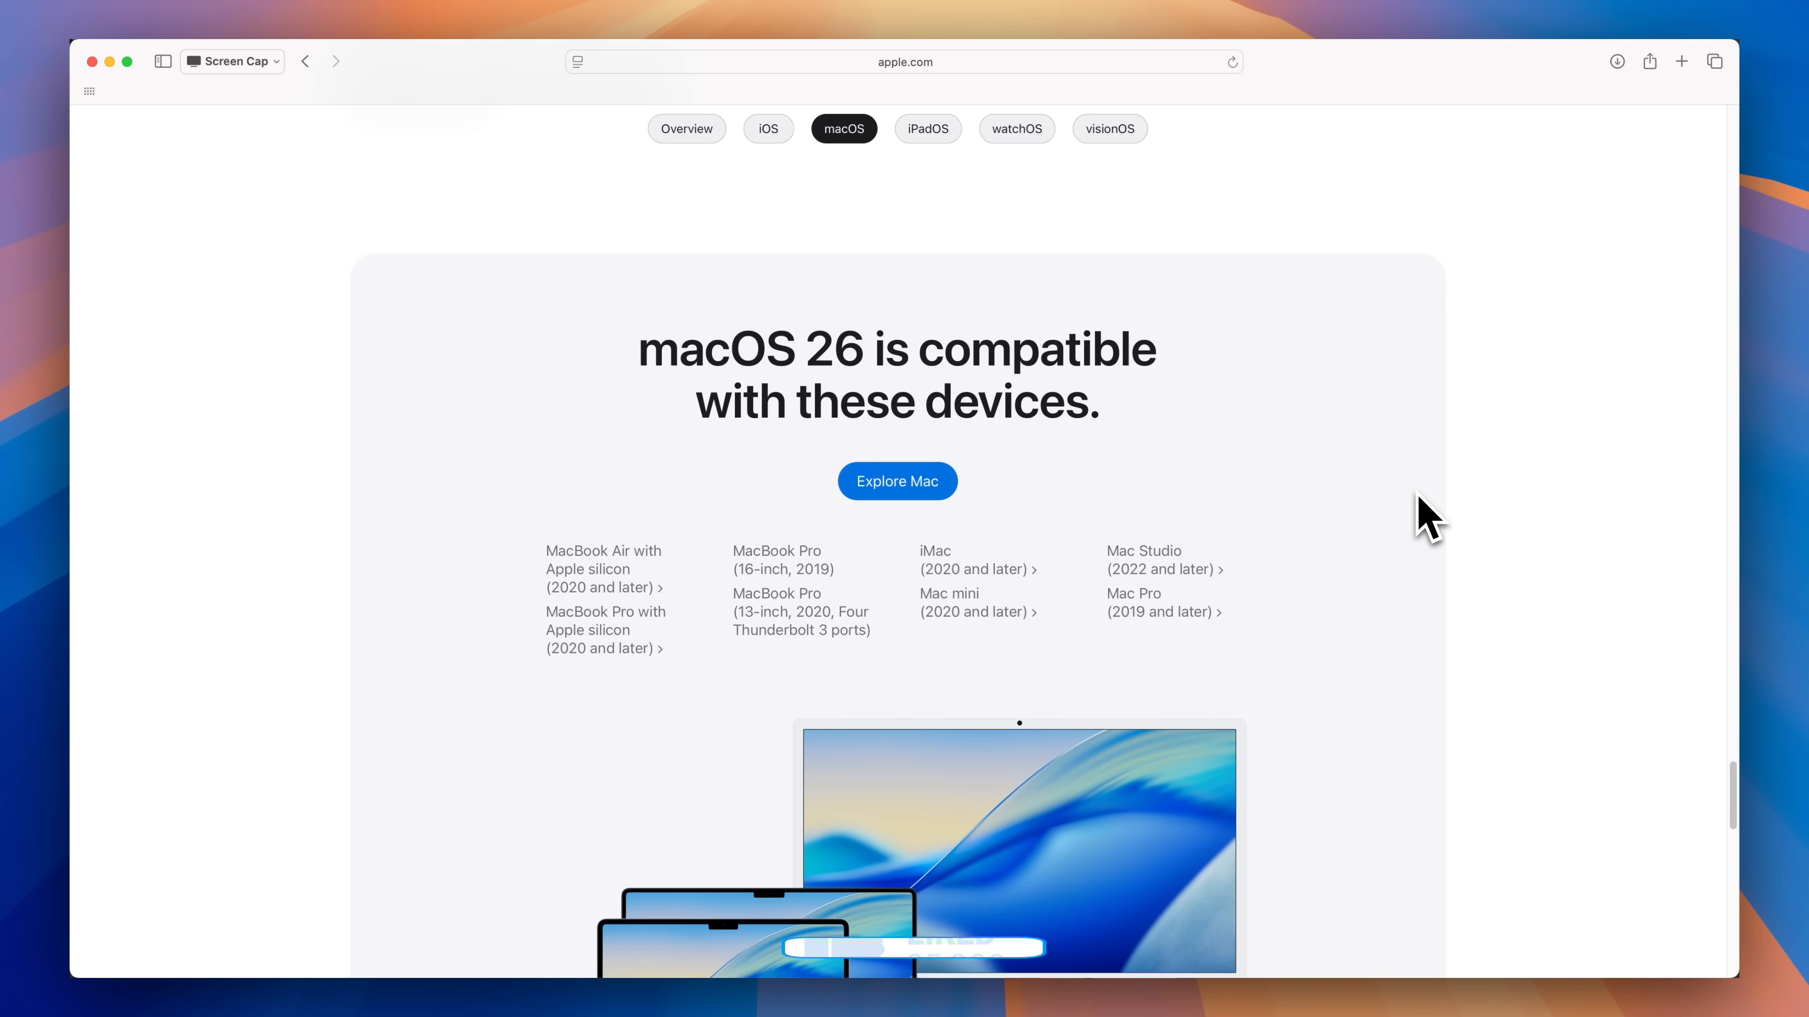
{"action": "scroll", "scroll_direction": "down", "scroll_amount": 3}
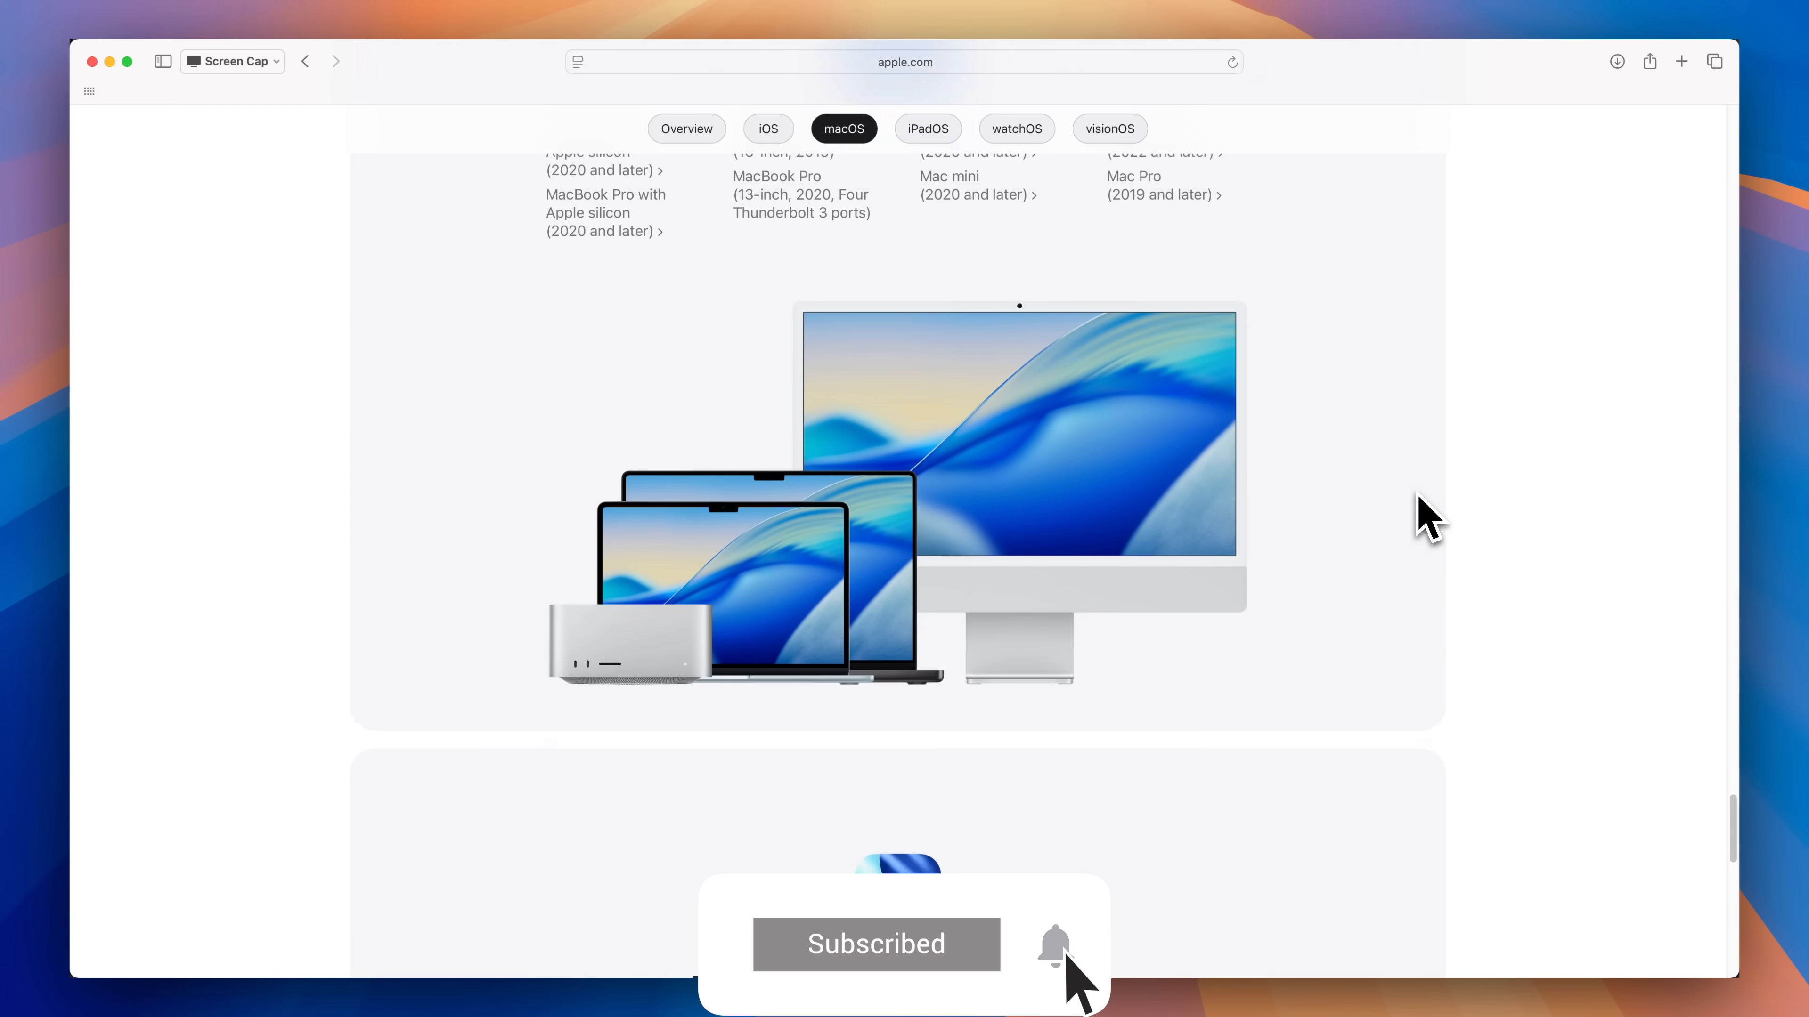
{"action": "scroll", "scroll_direction": "down", "scroll_amount": 3}
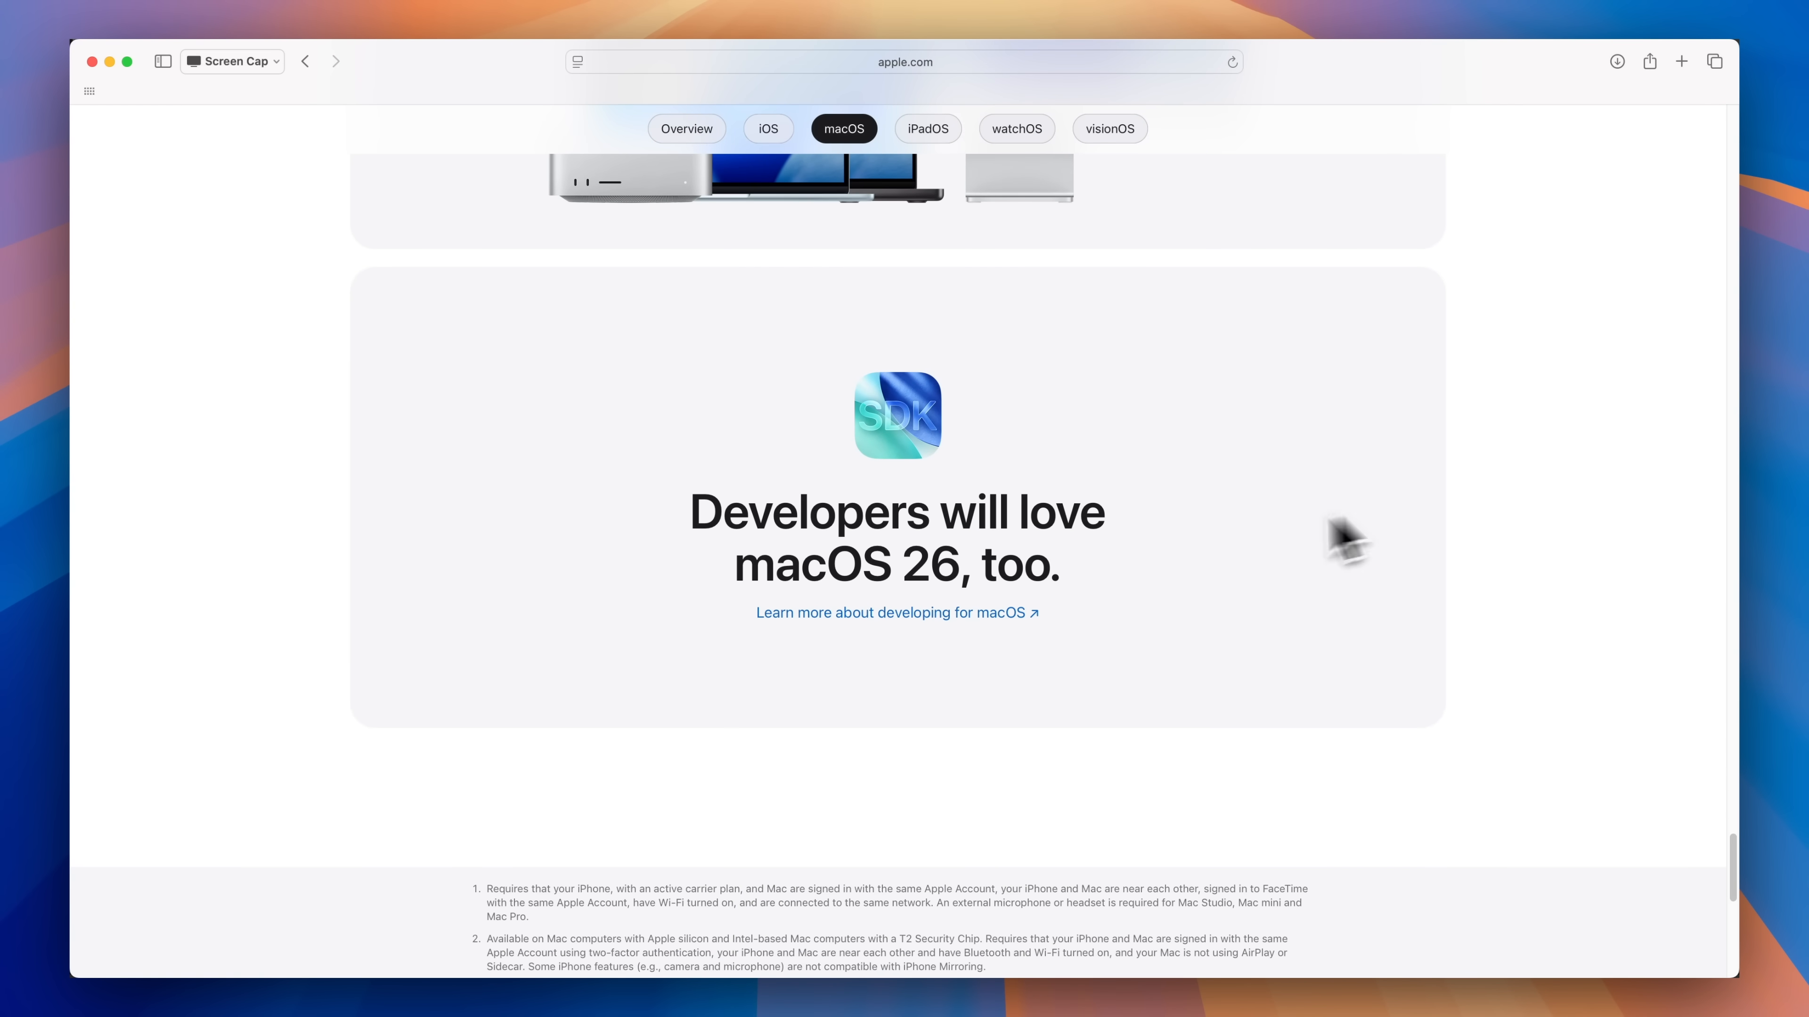